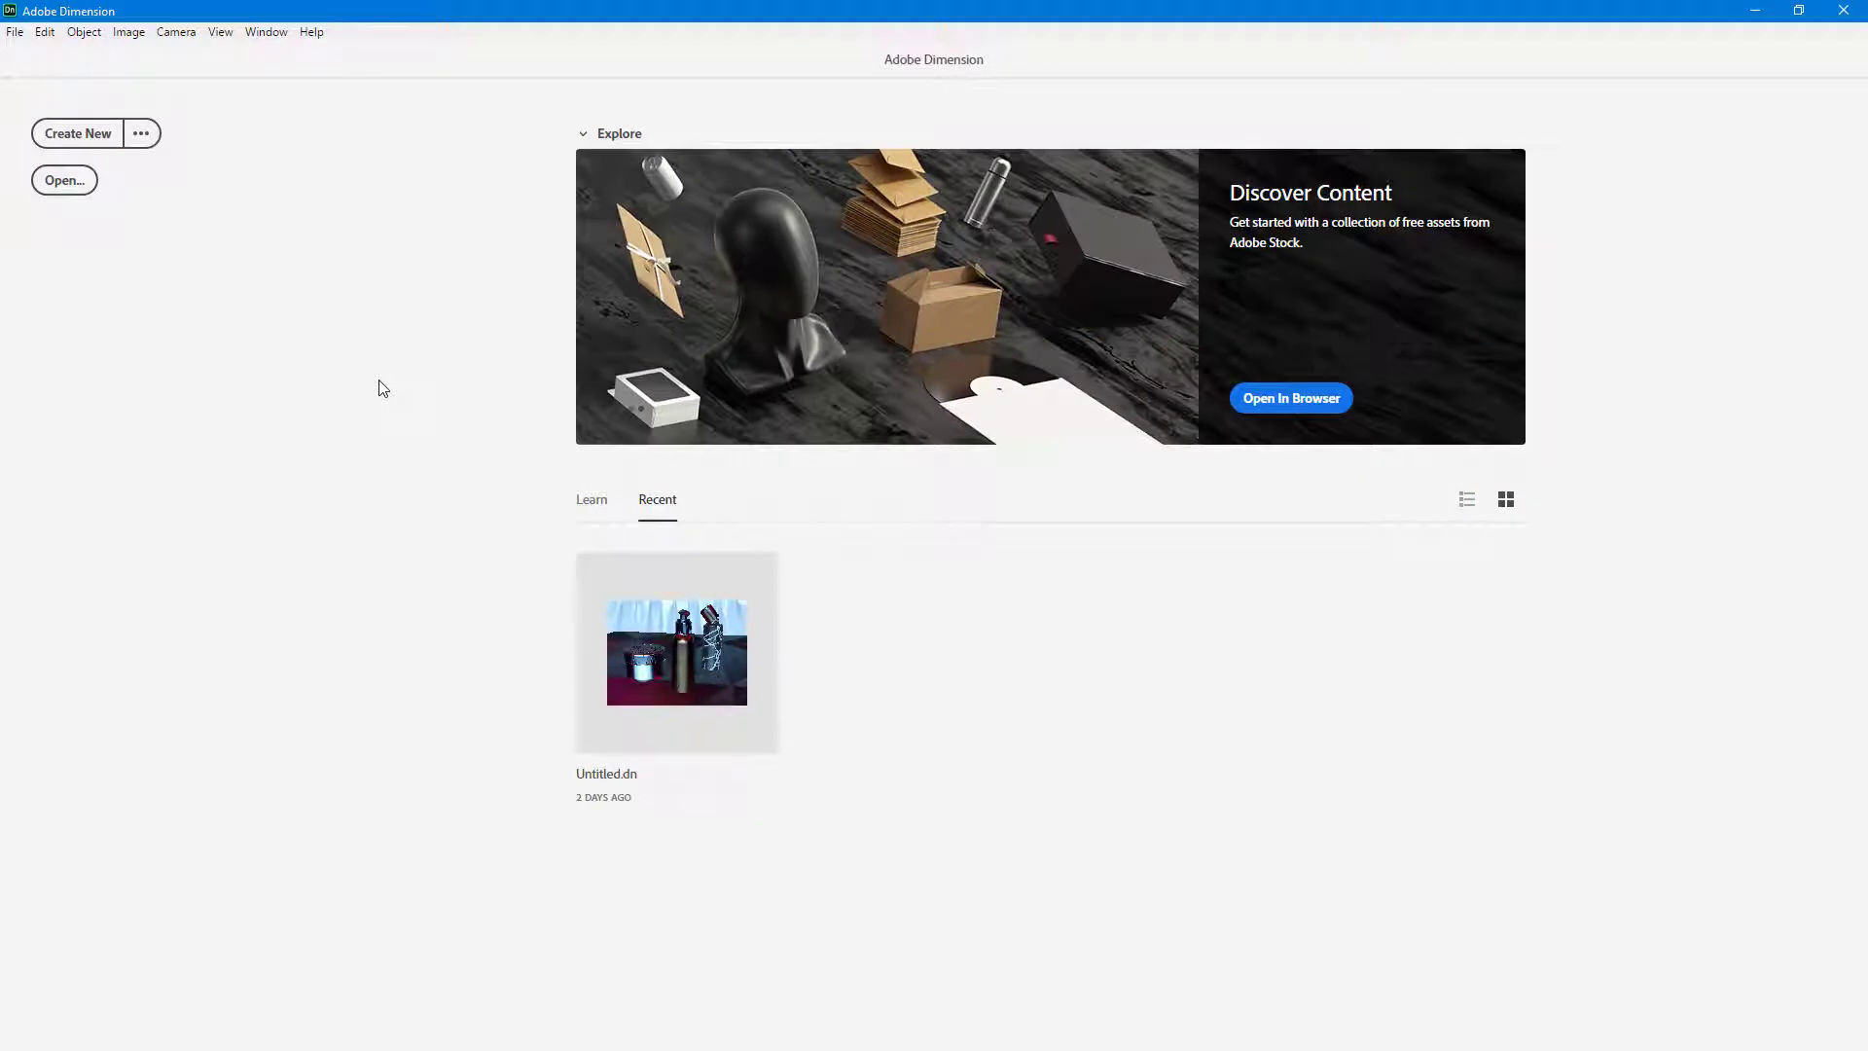
pyautogui.moveTo(593, 423)
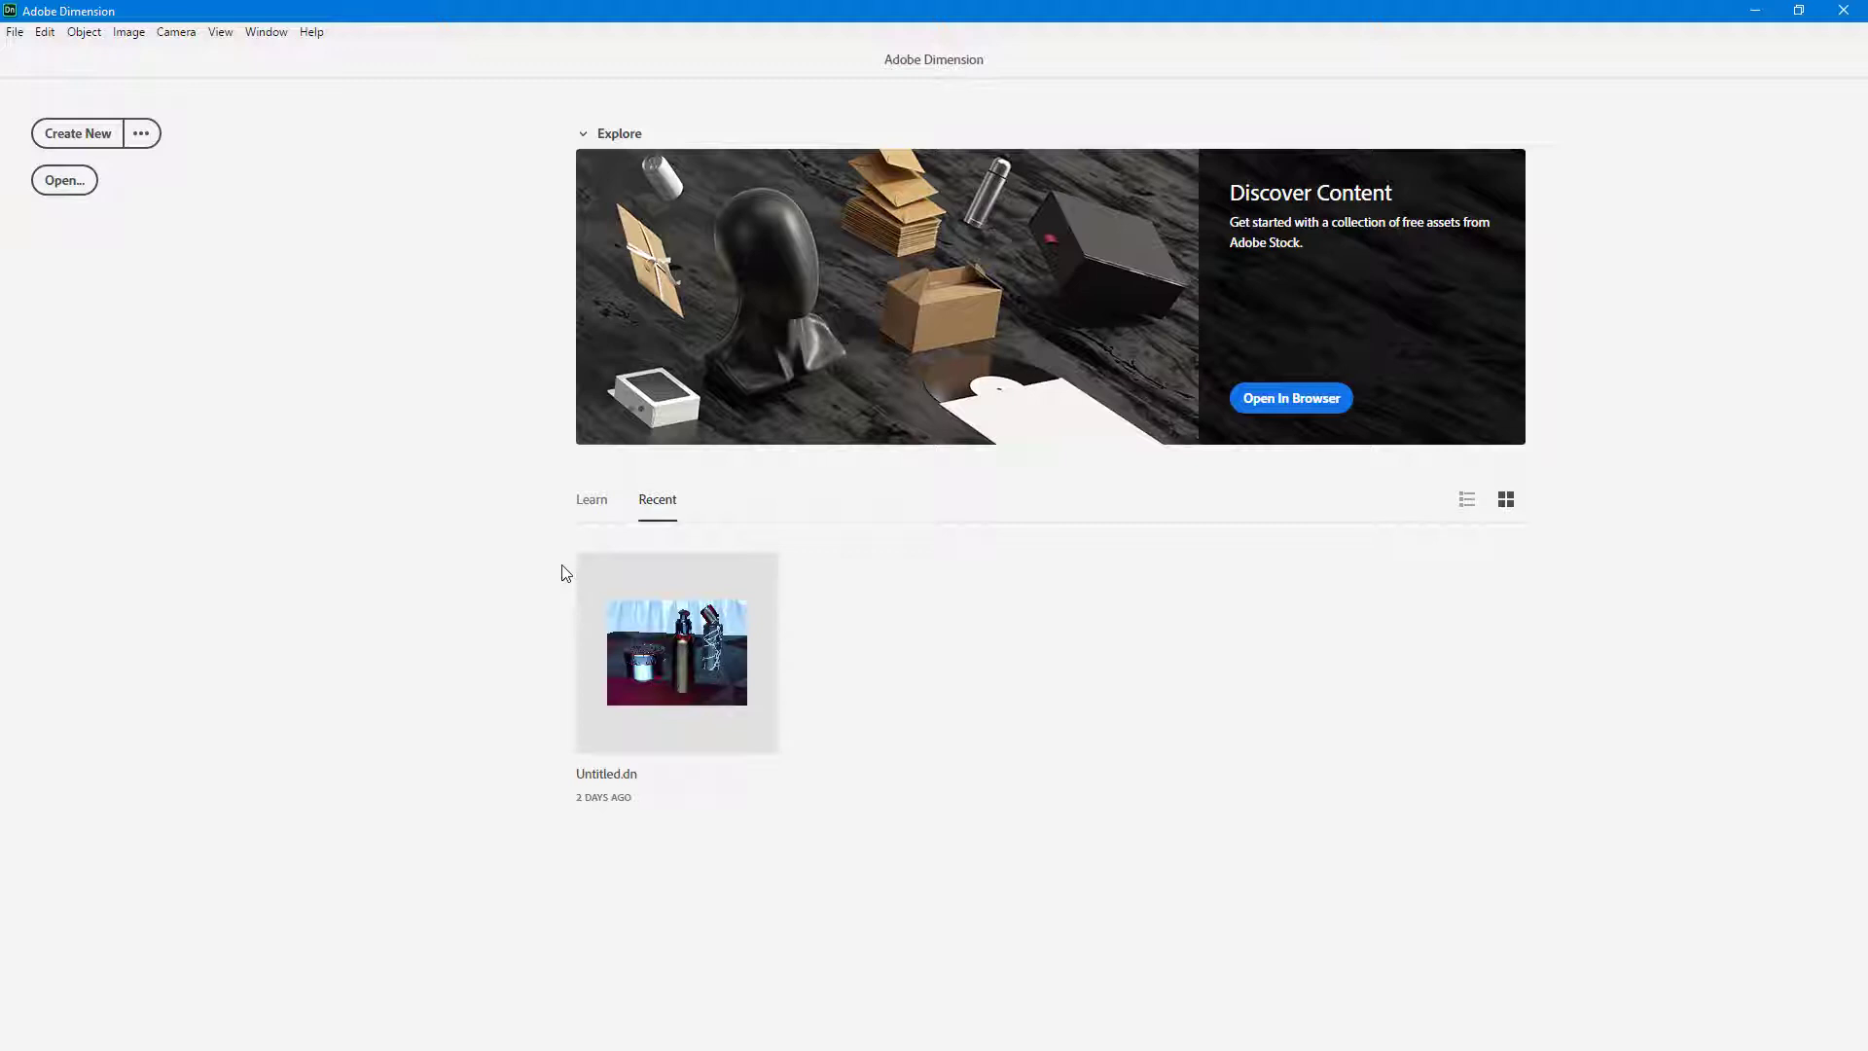
pyautogui.moveTo(659, 315)
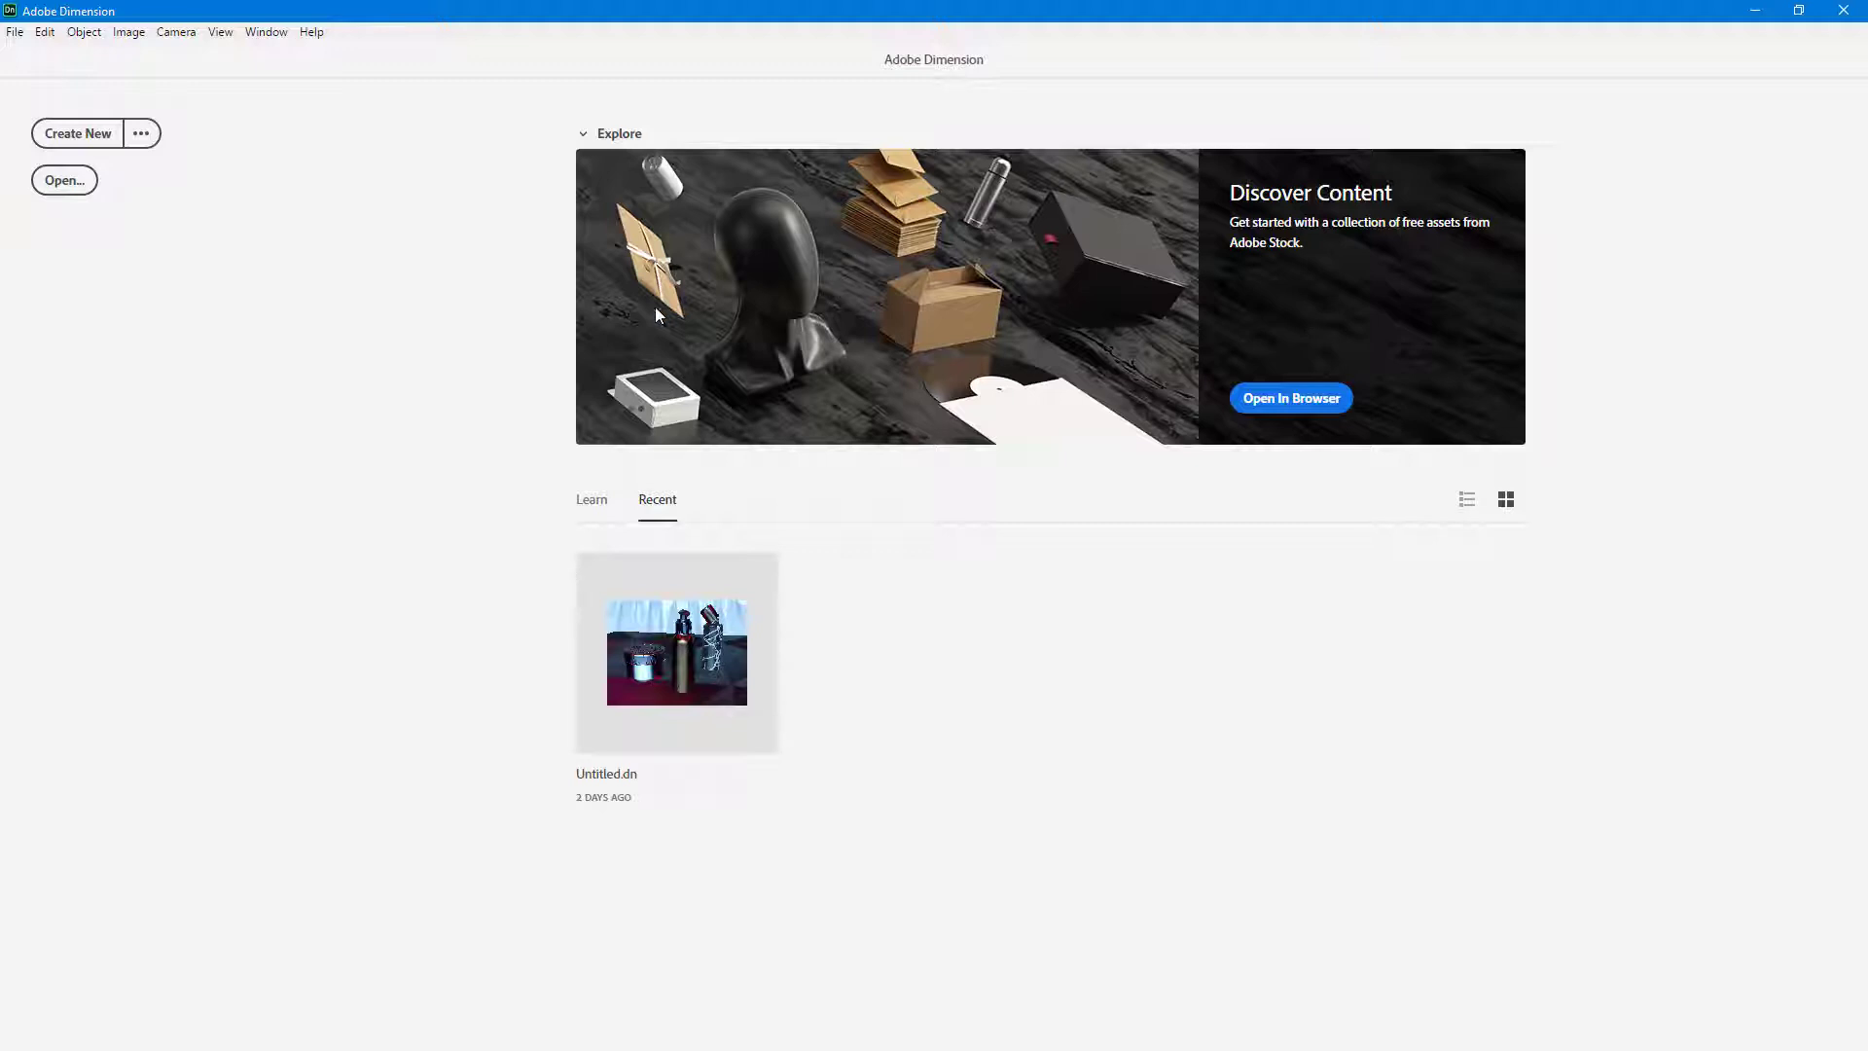
pyautogui.moveTo(400, 387)
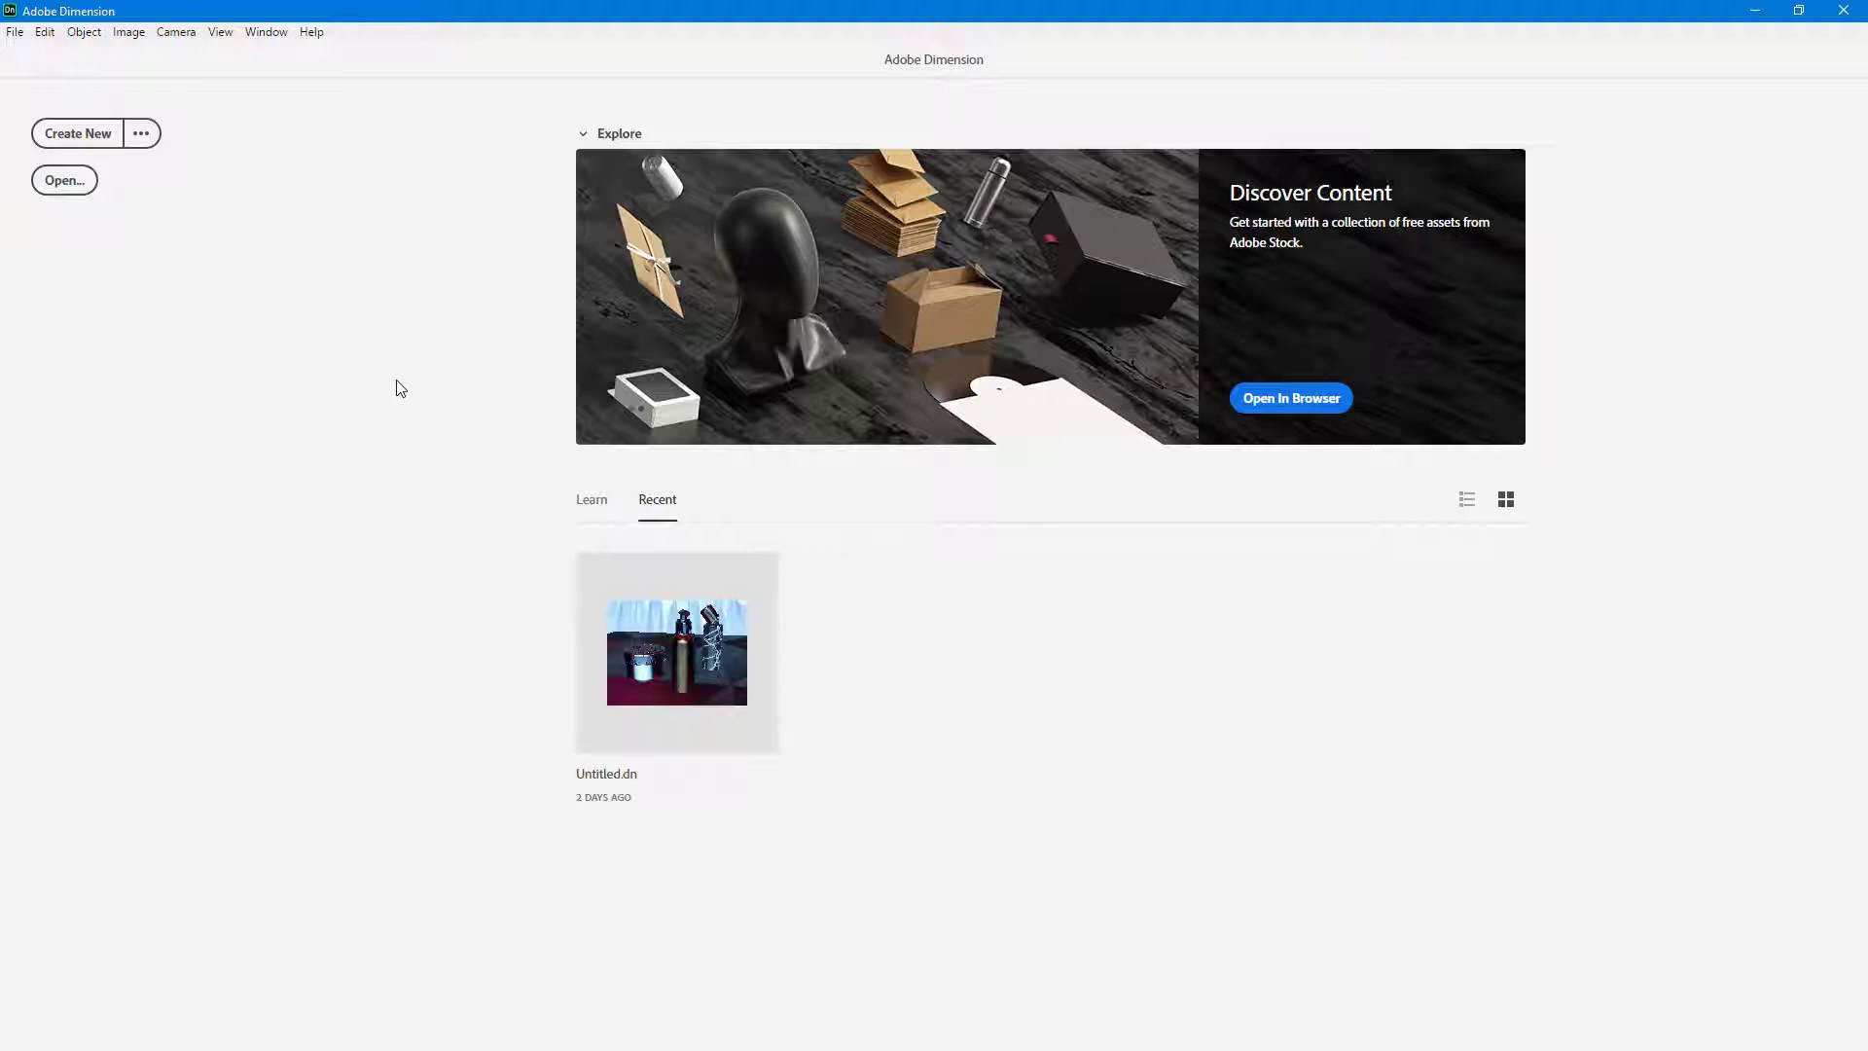
pyautogui.moveTo(700, 652)
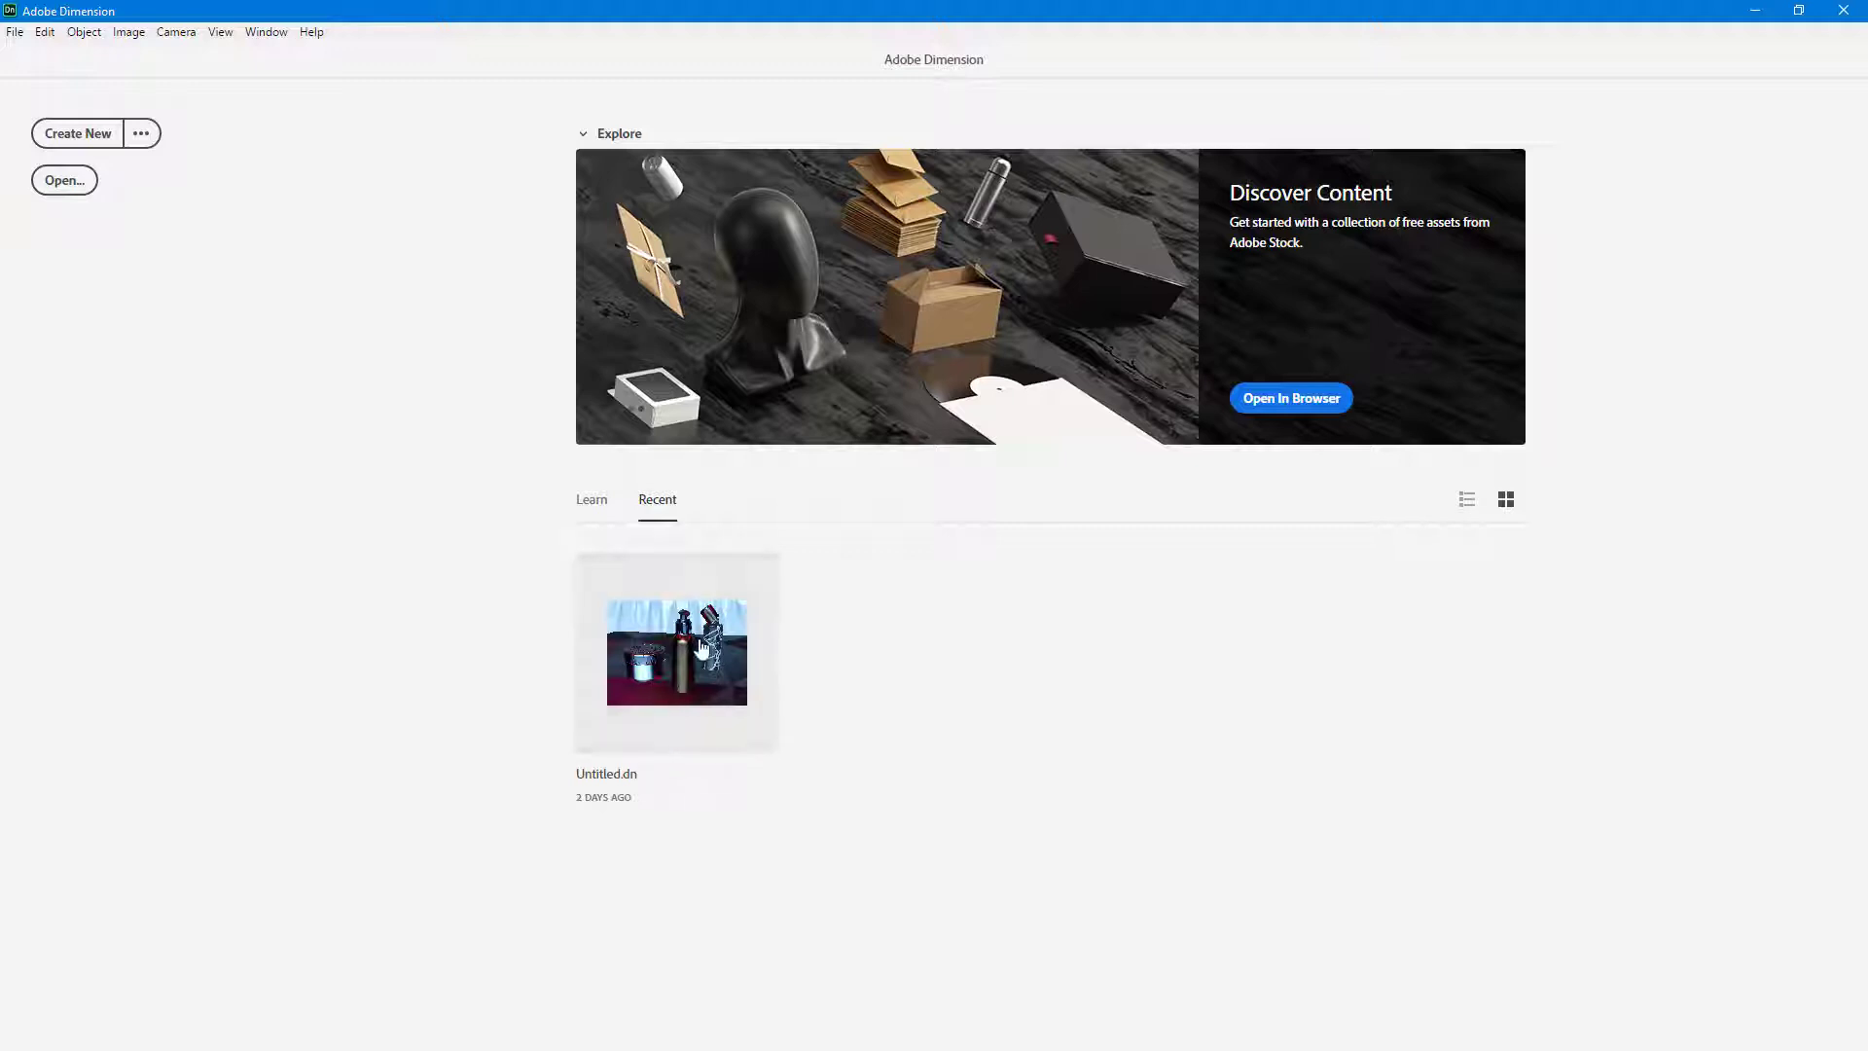
pyautogui.moveTo(943, 588)
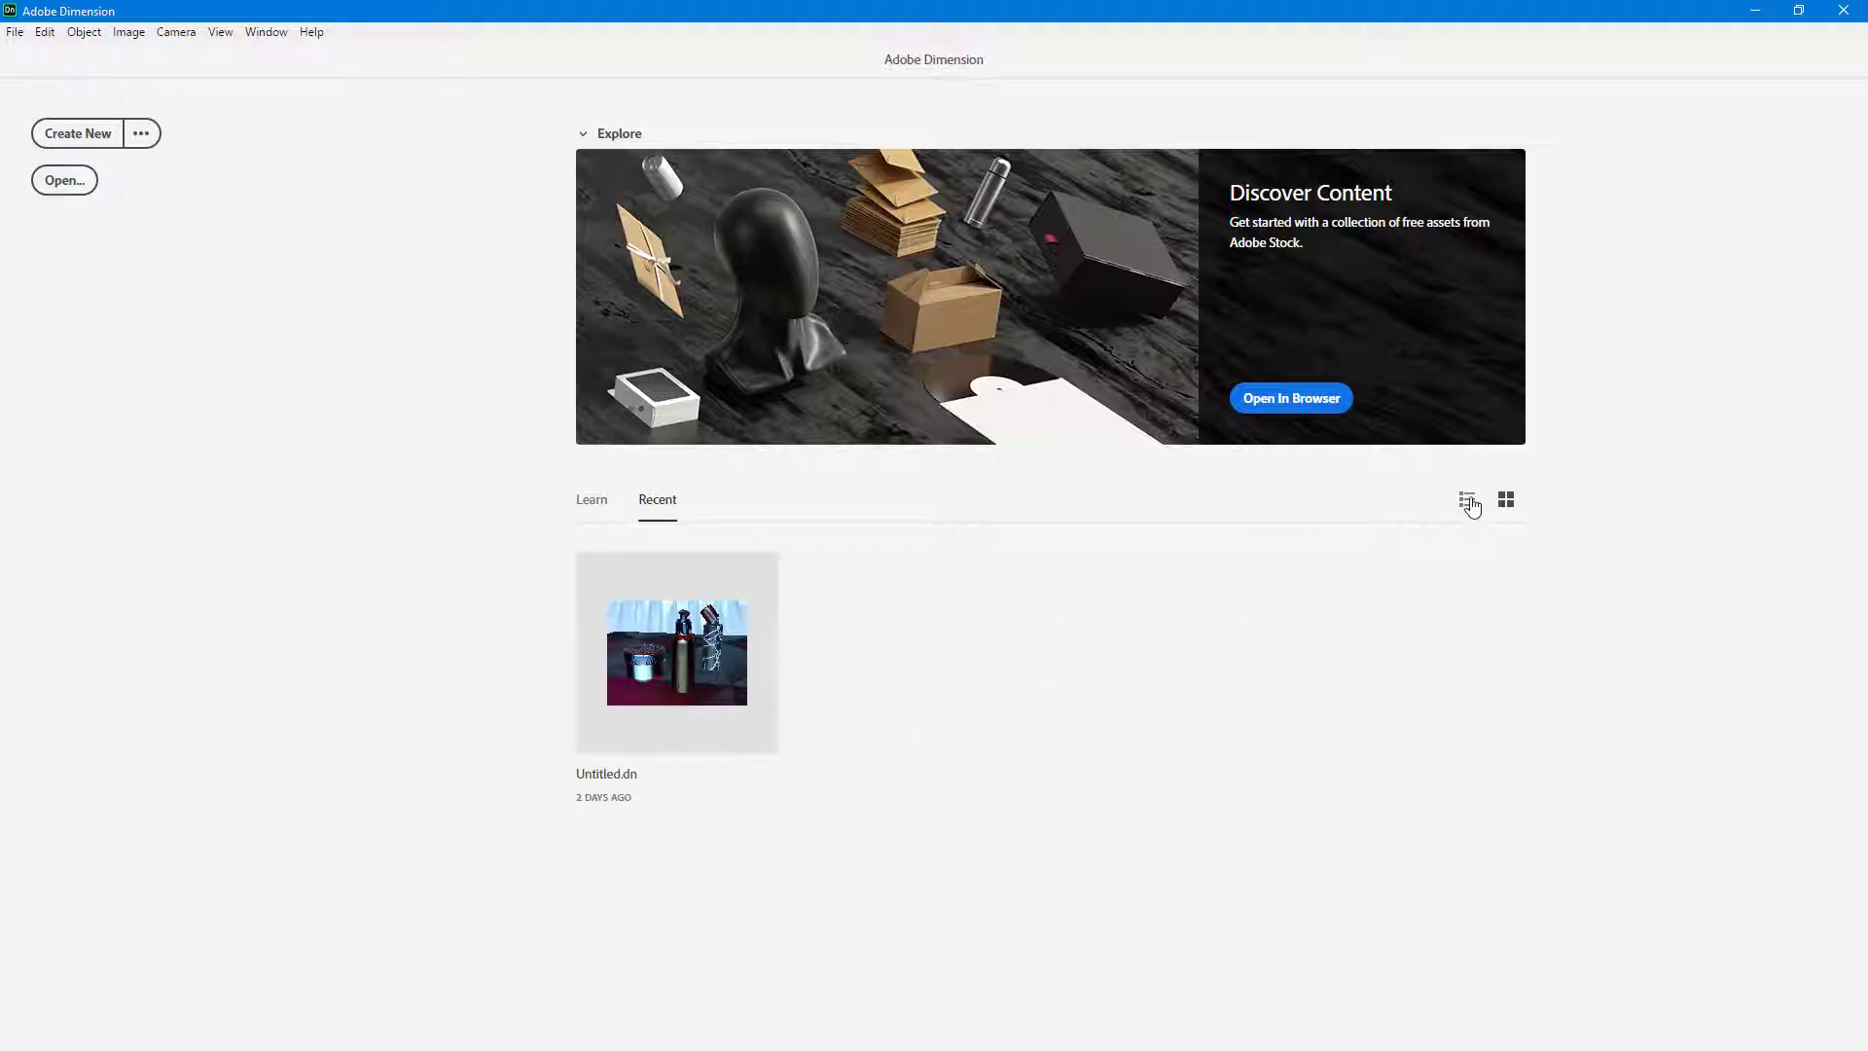
# Step: Preview recent files as list and thumbnails, then start a blank scene and view Environment settings
pyautogui.click(1507, 499)
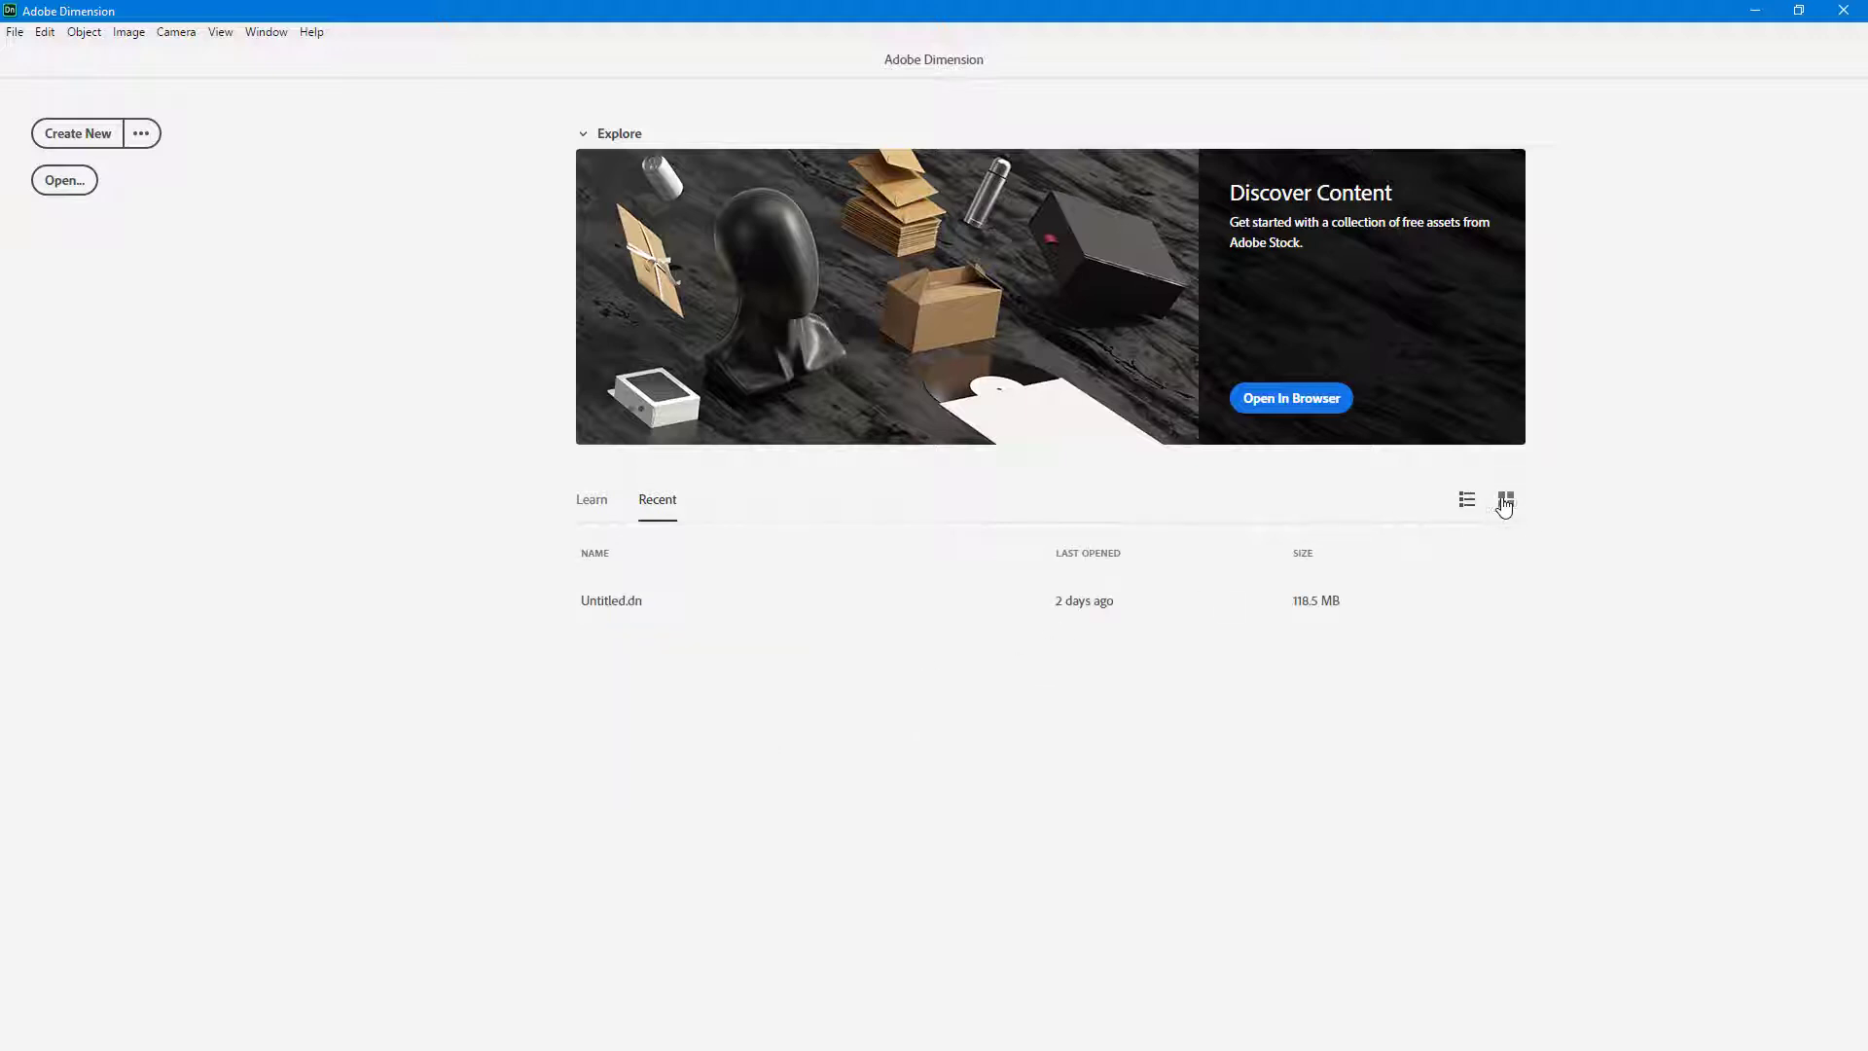
pyautogui.click(1505, 500)
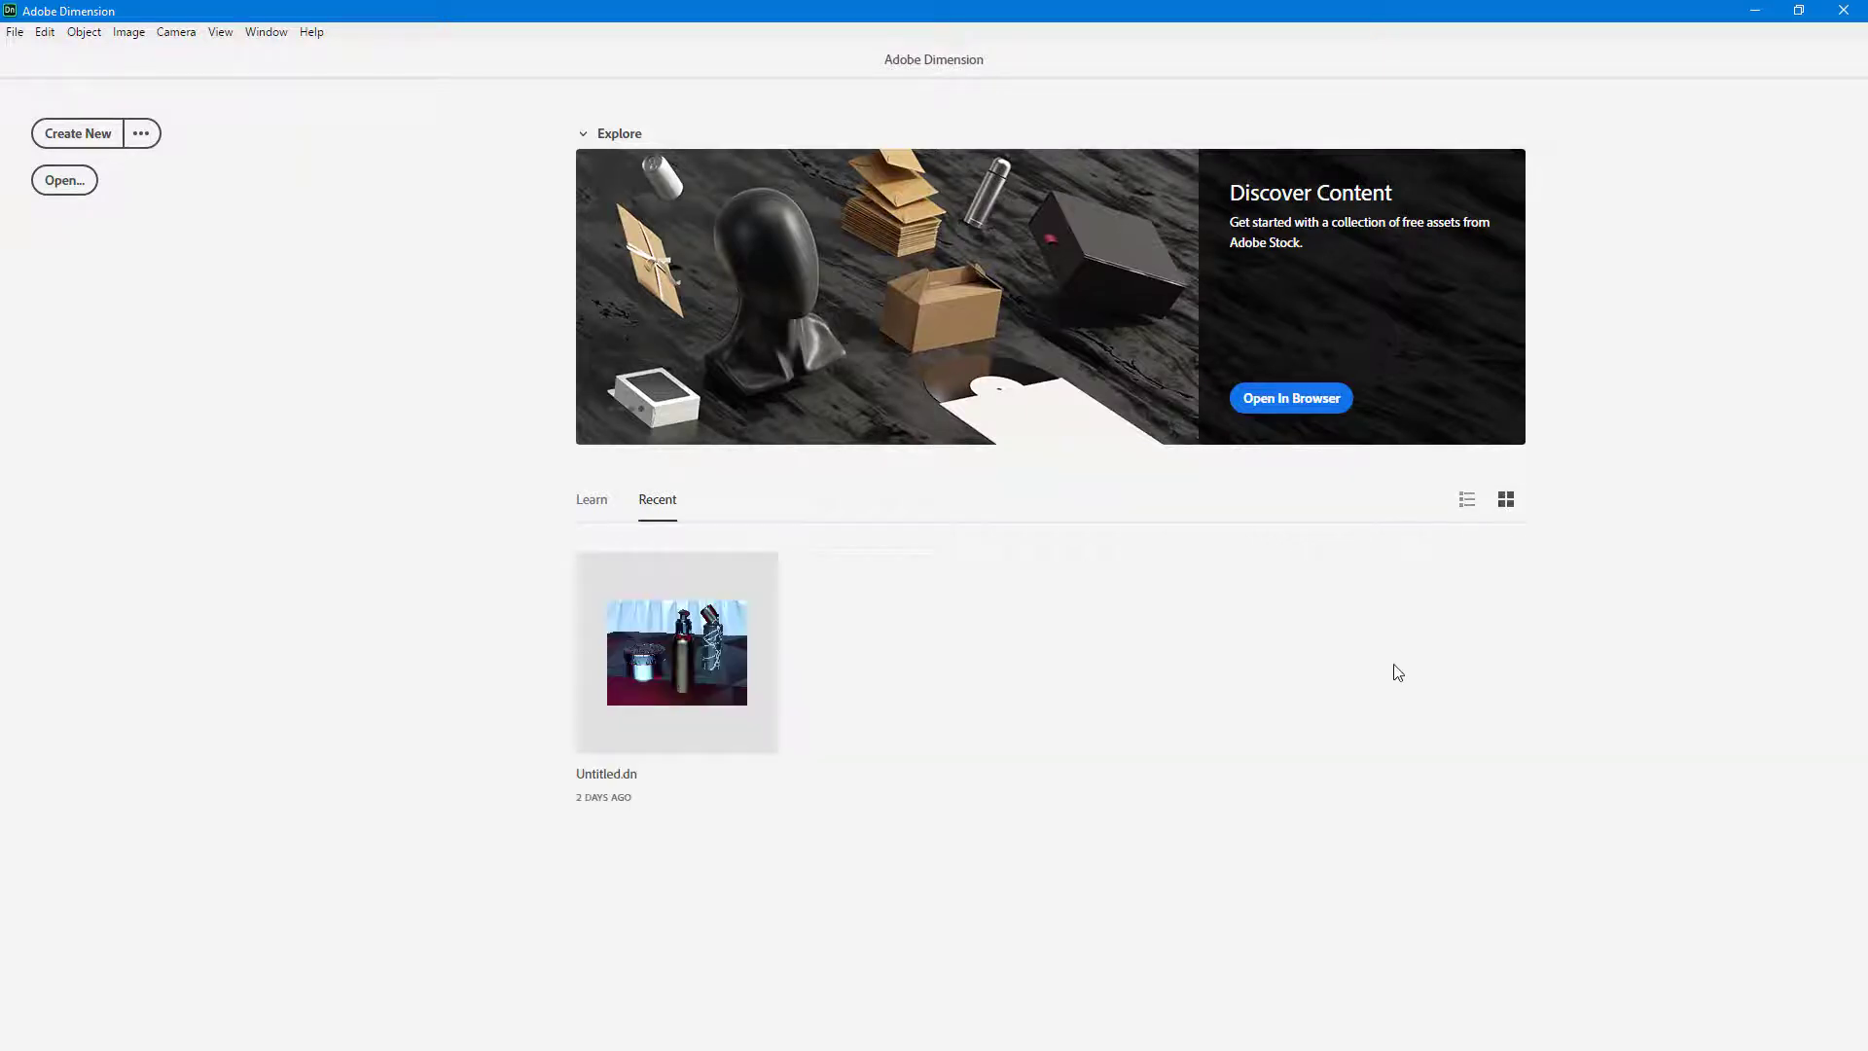
pyautogui.moveTo(142, 171)
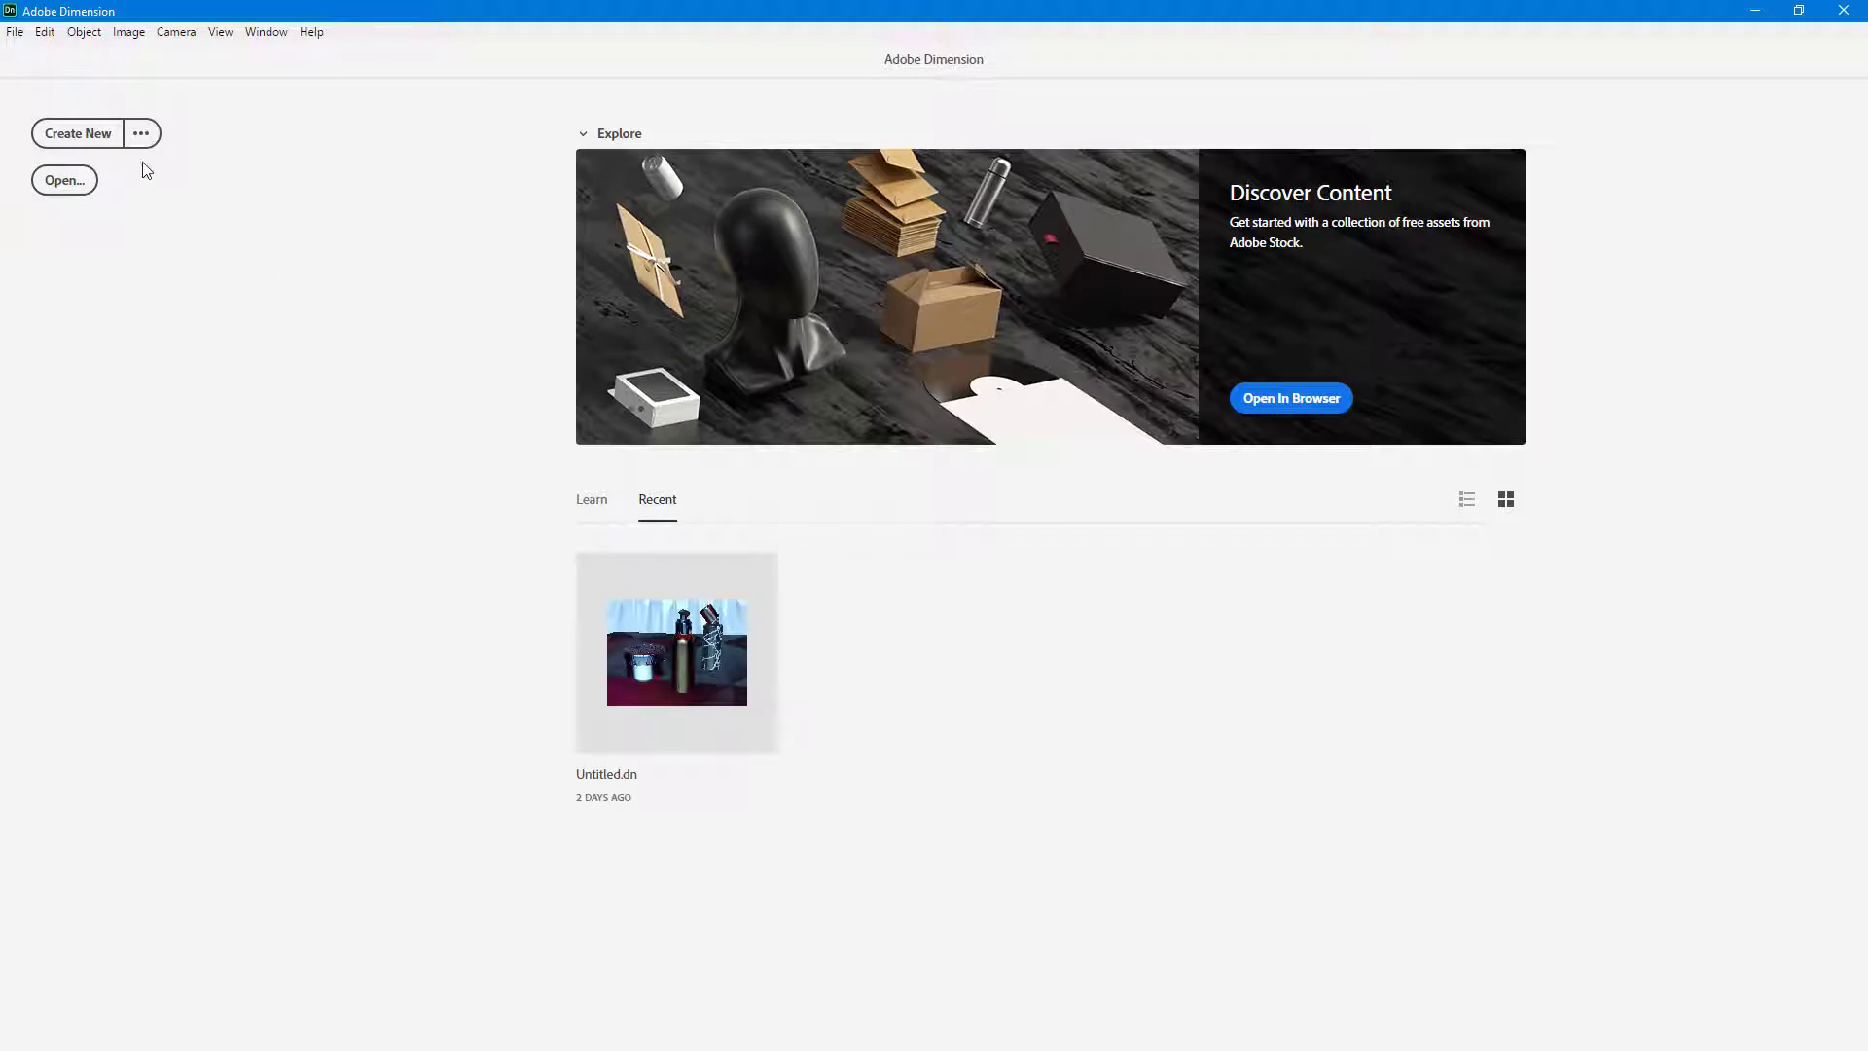
pyautogui.moveTo(64, 180)
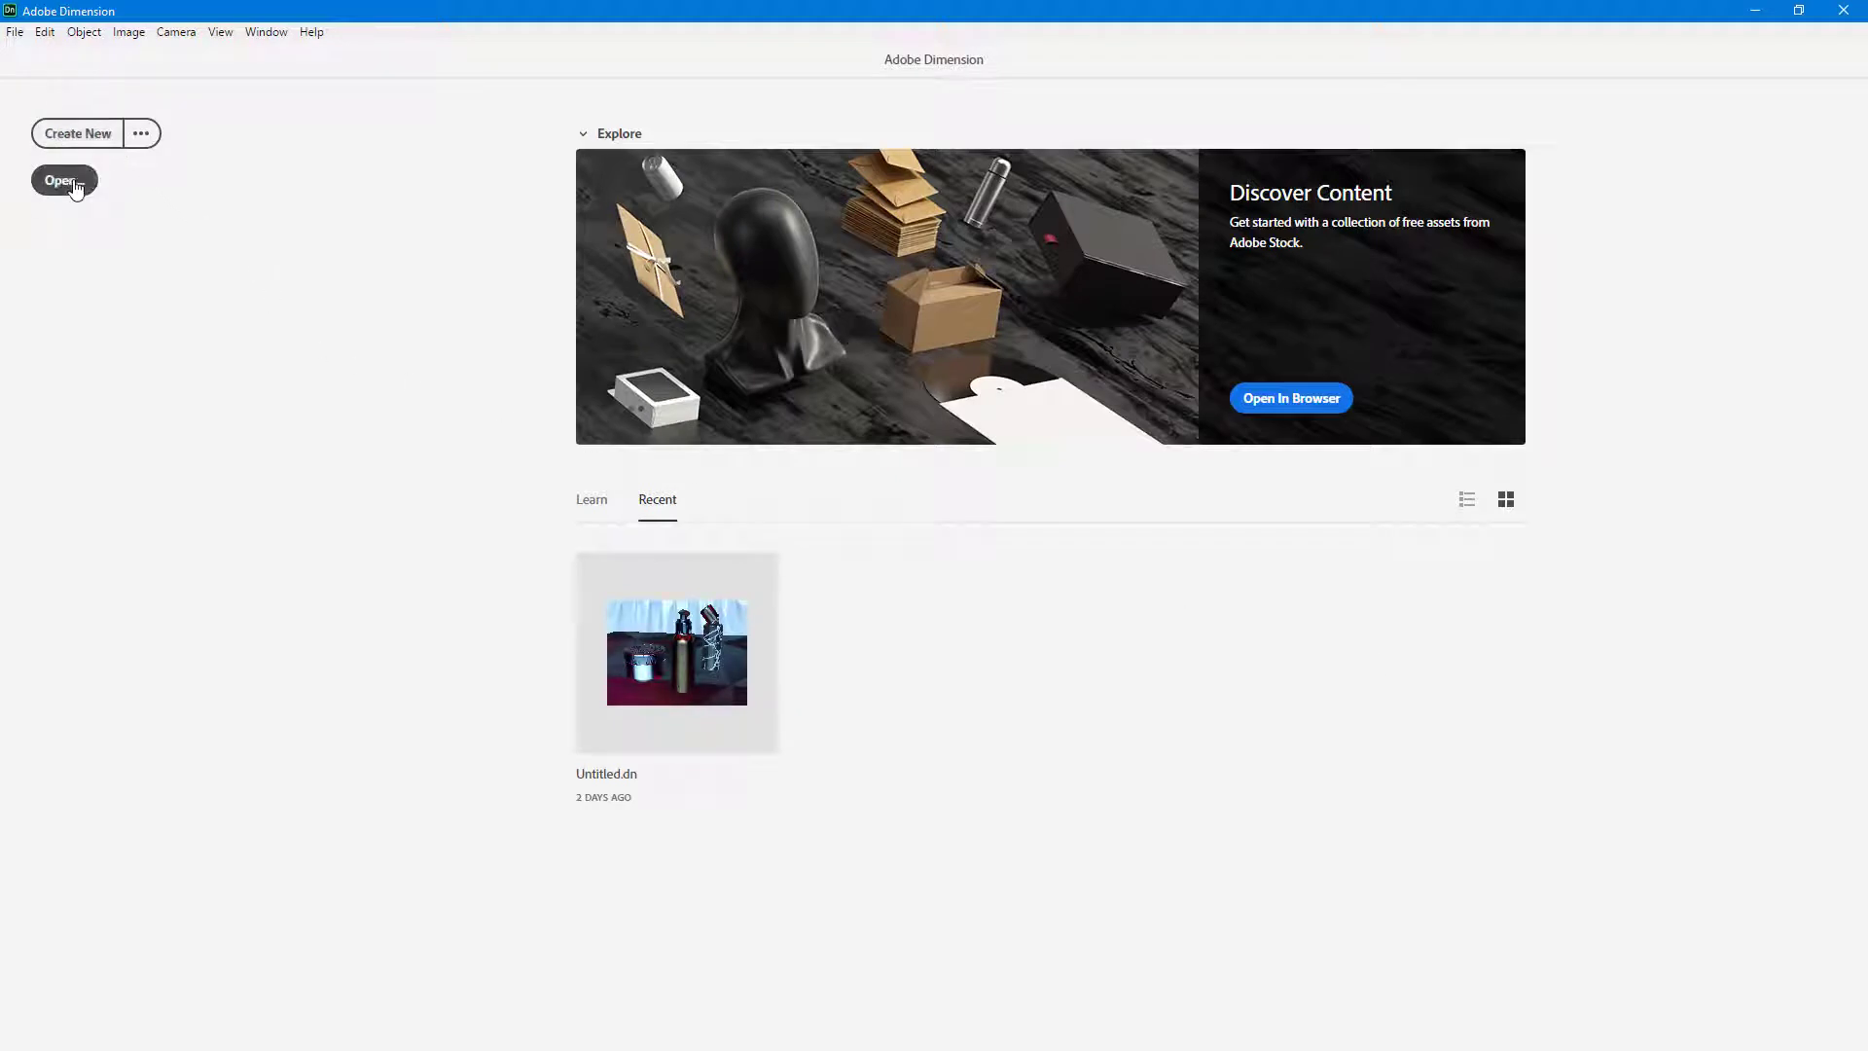
pyautogui.moveTo(62, 180)
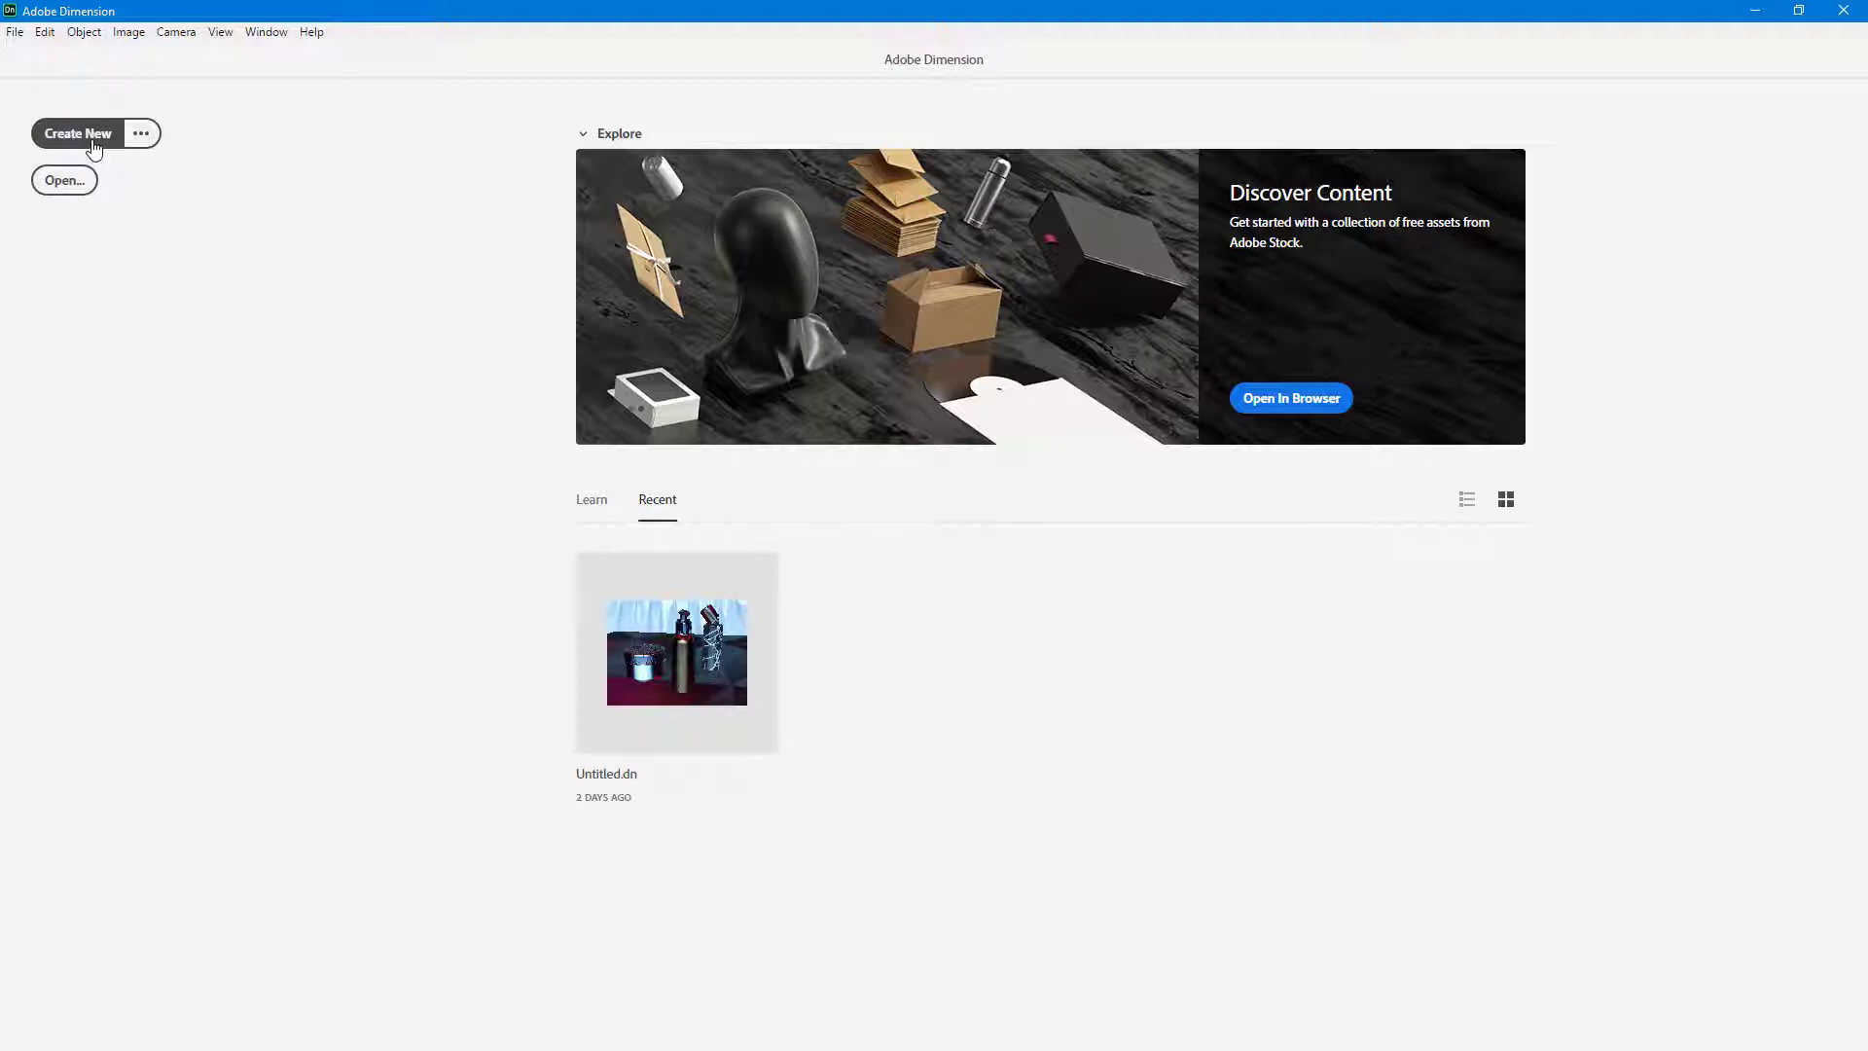
pyautogui.moveTo(78, 134)
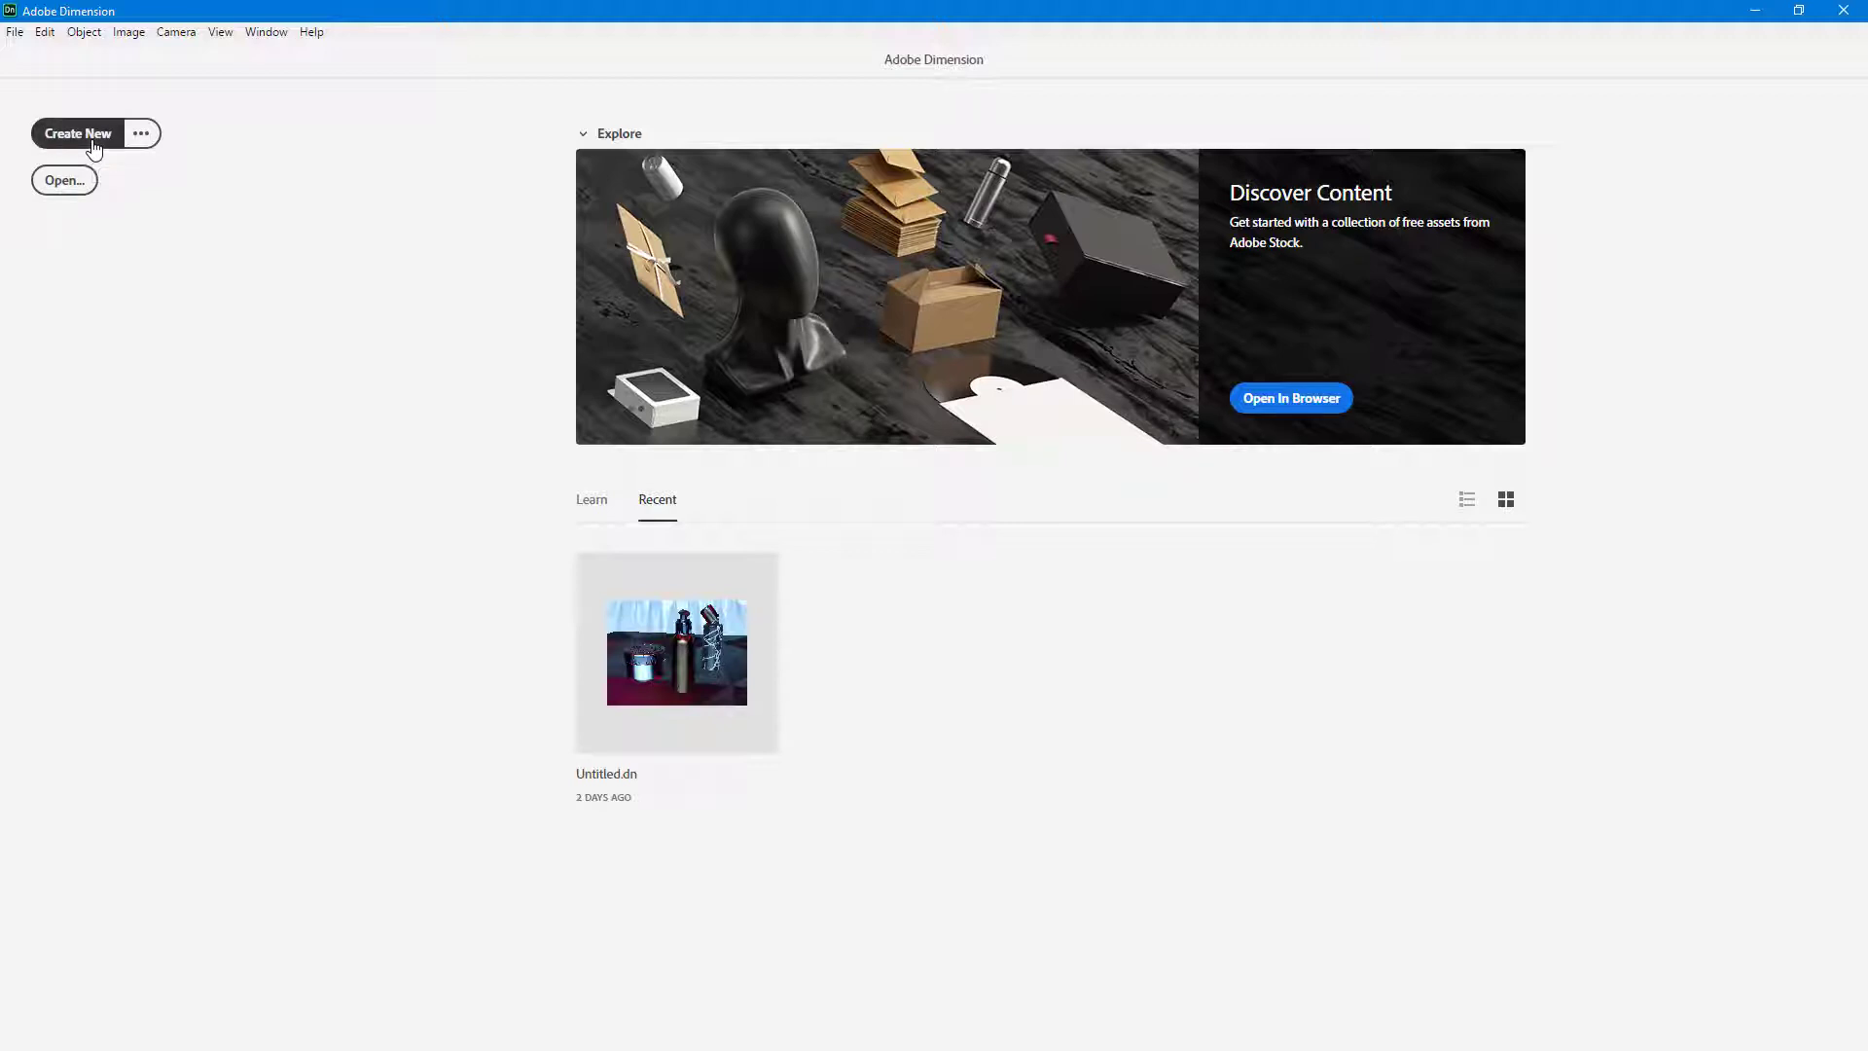
pyautogui.click(76, 134)
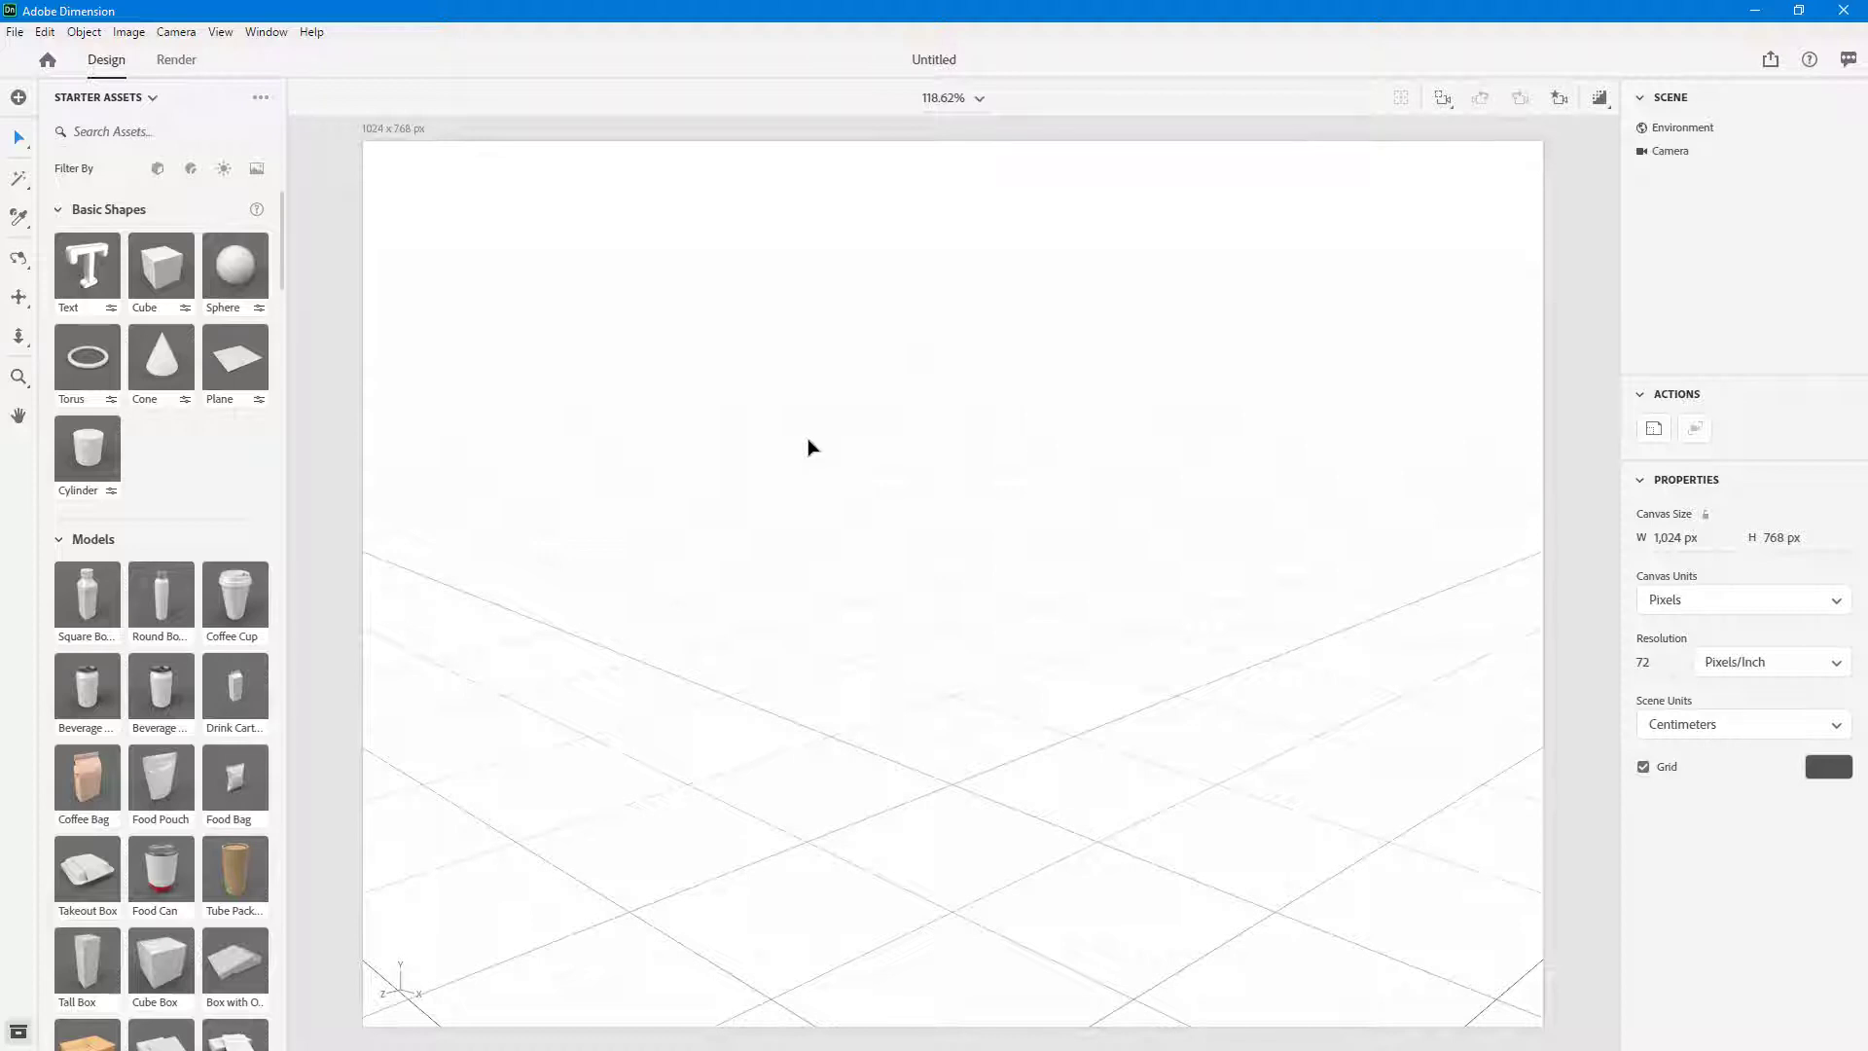
pyautogui.moveTo(11, 244)
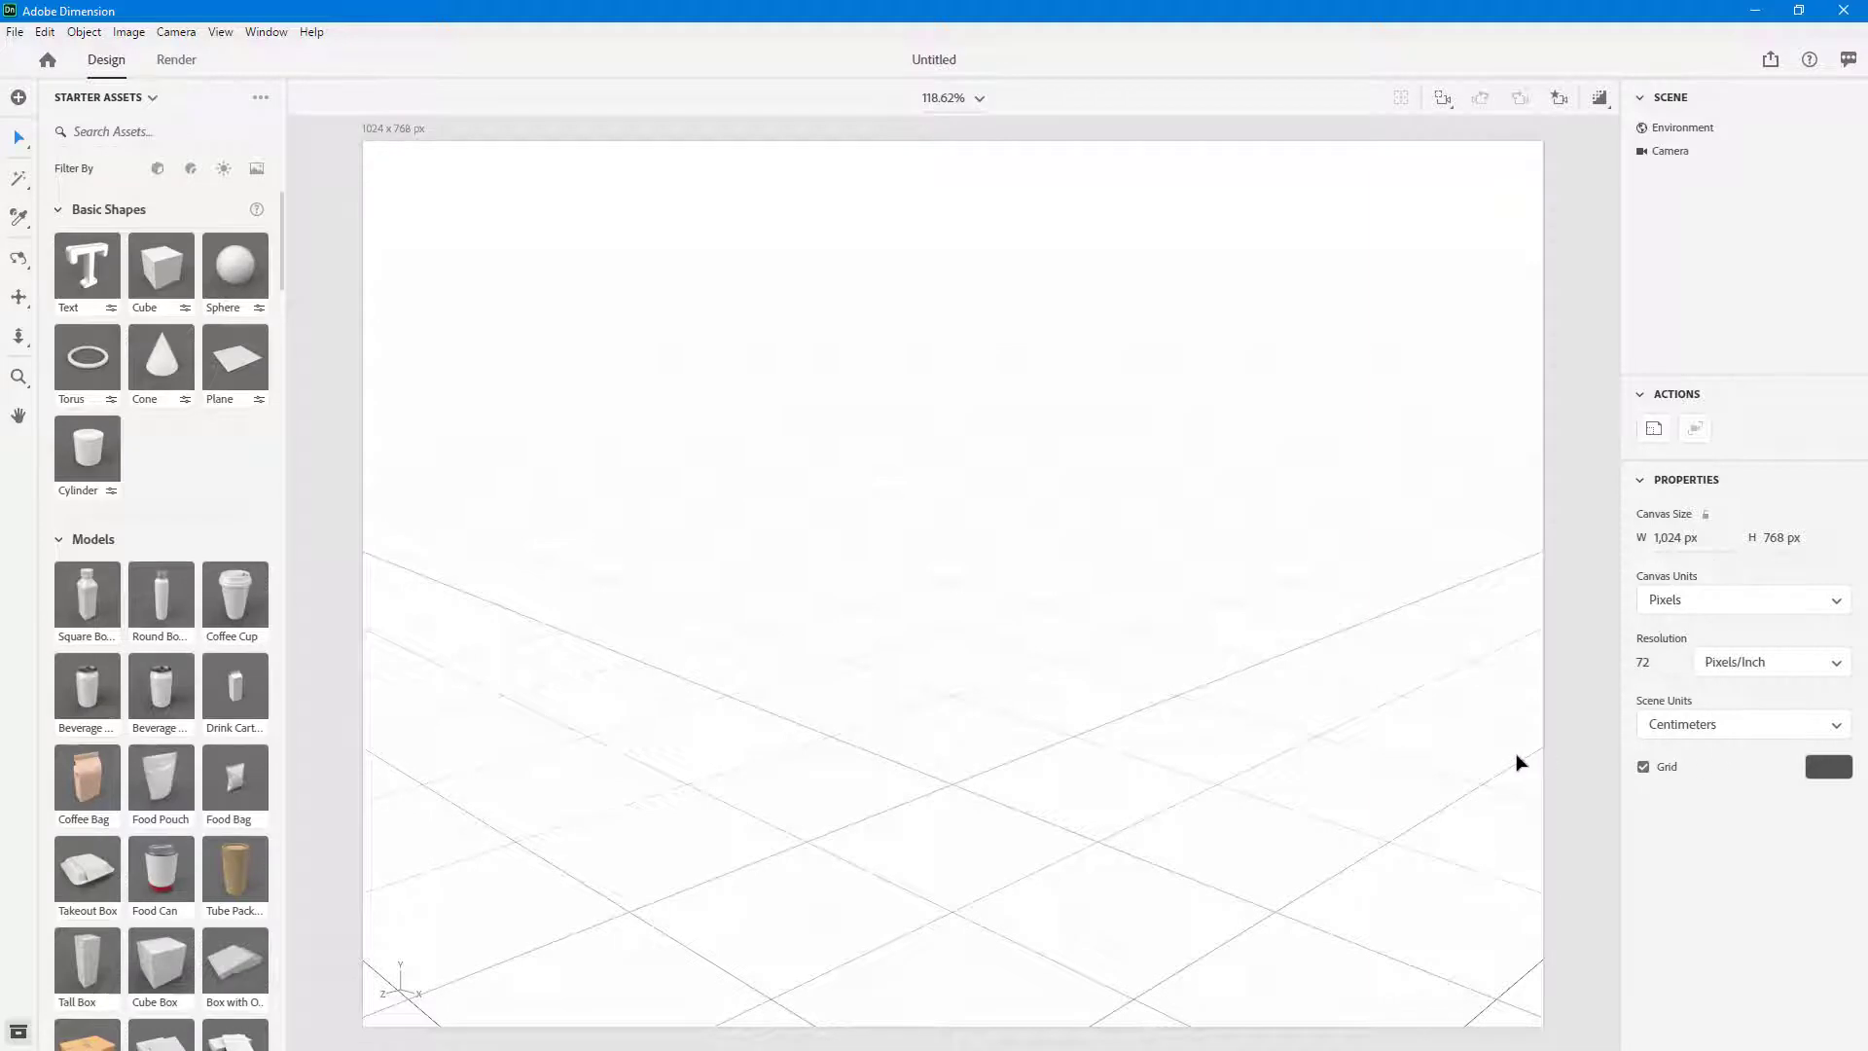
pyautogui.moveTo(1705, 627)
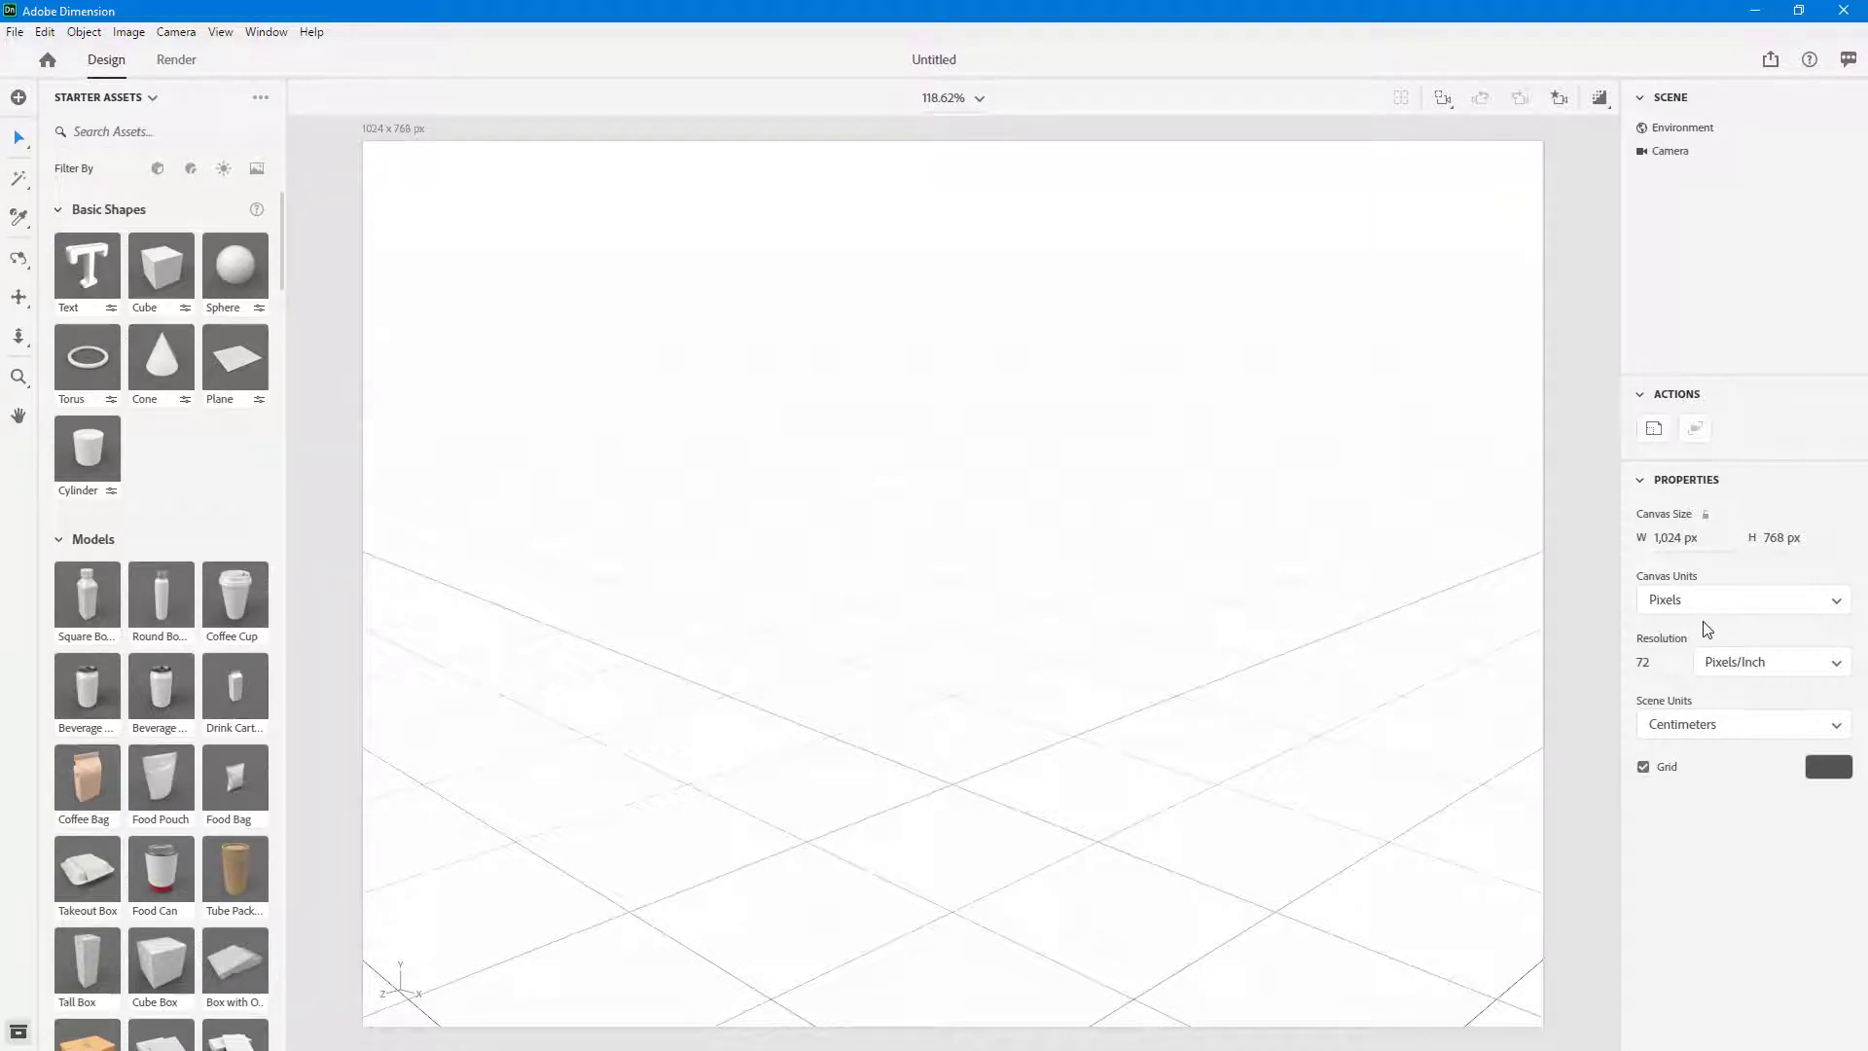
pyautogui.moveTo(1455, 654)
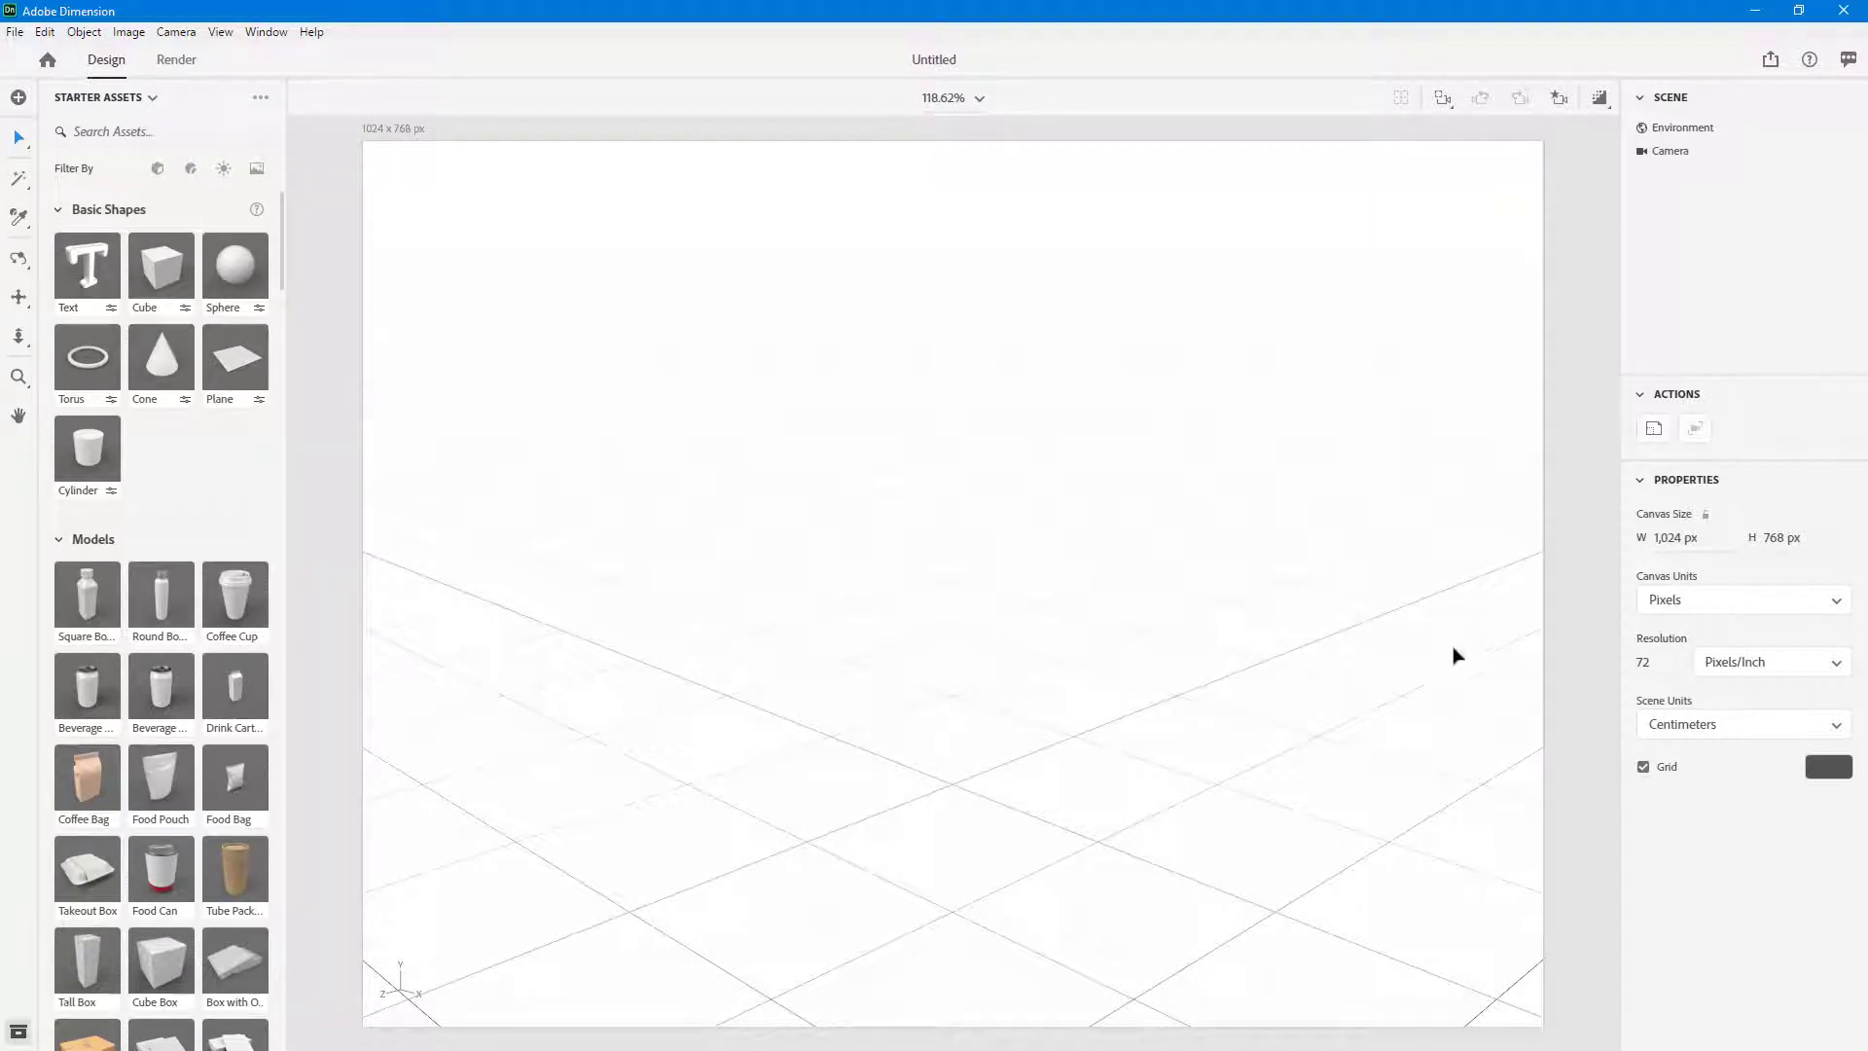
pyautogui.moveTo(1412, 657)
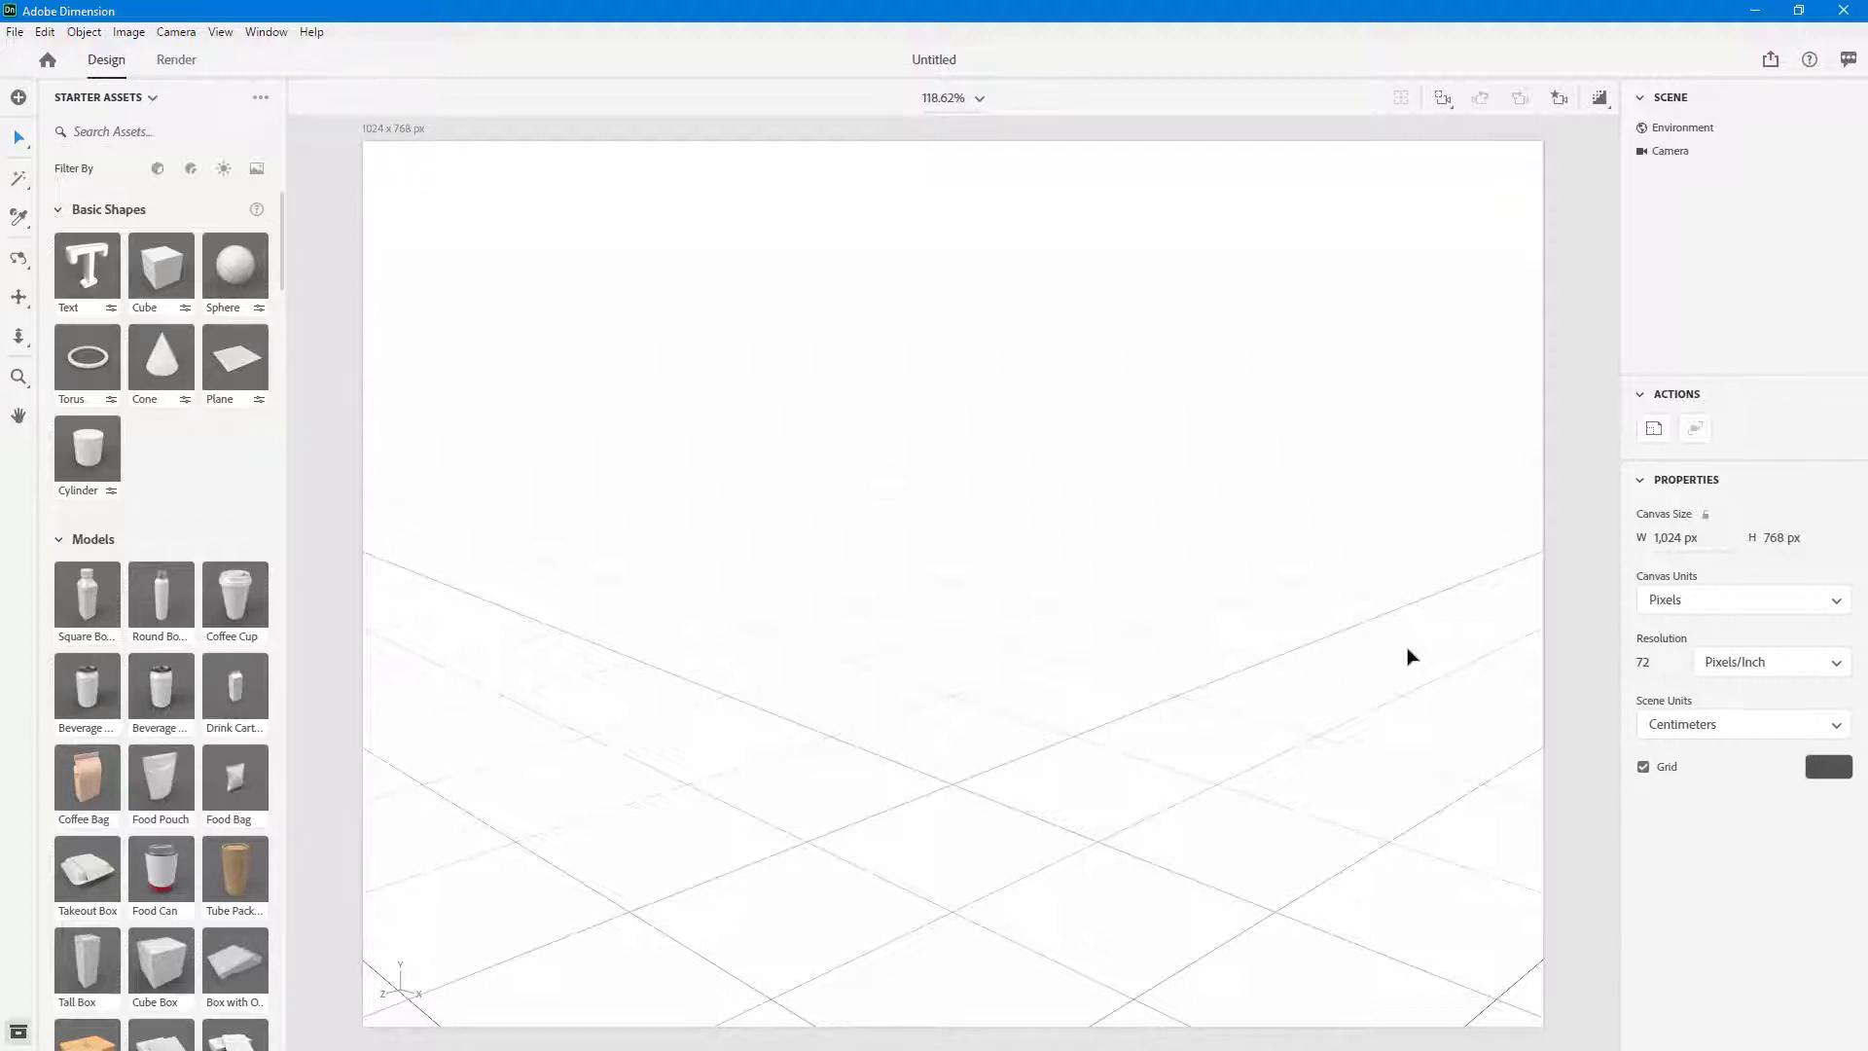
pyautogui.moveTo(1273, 334)
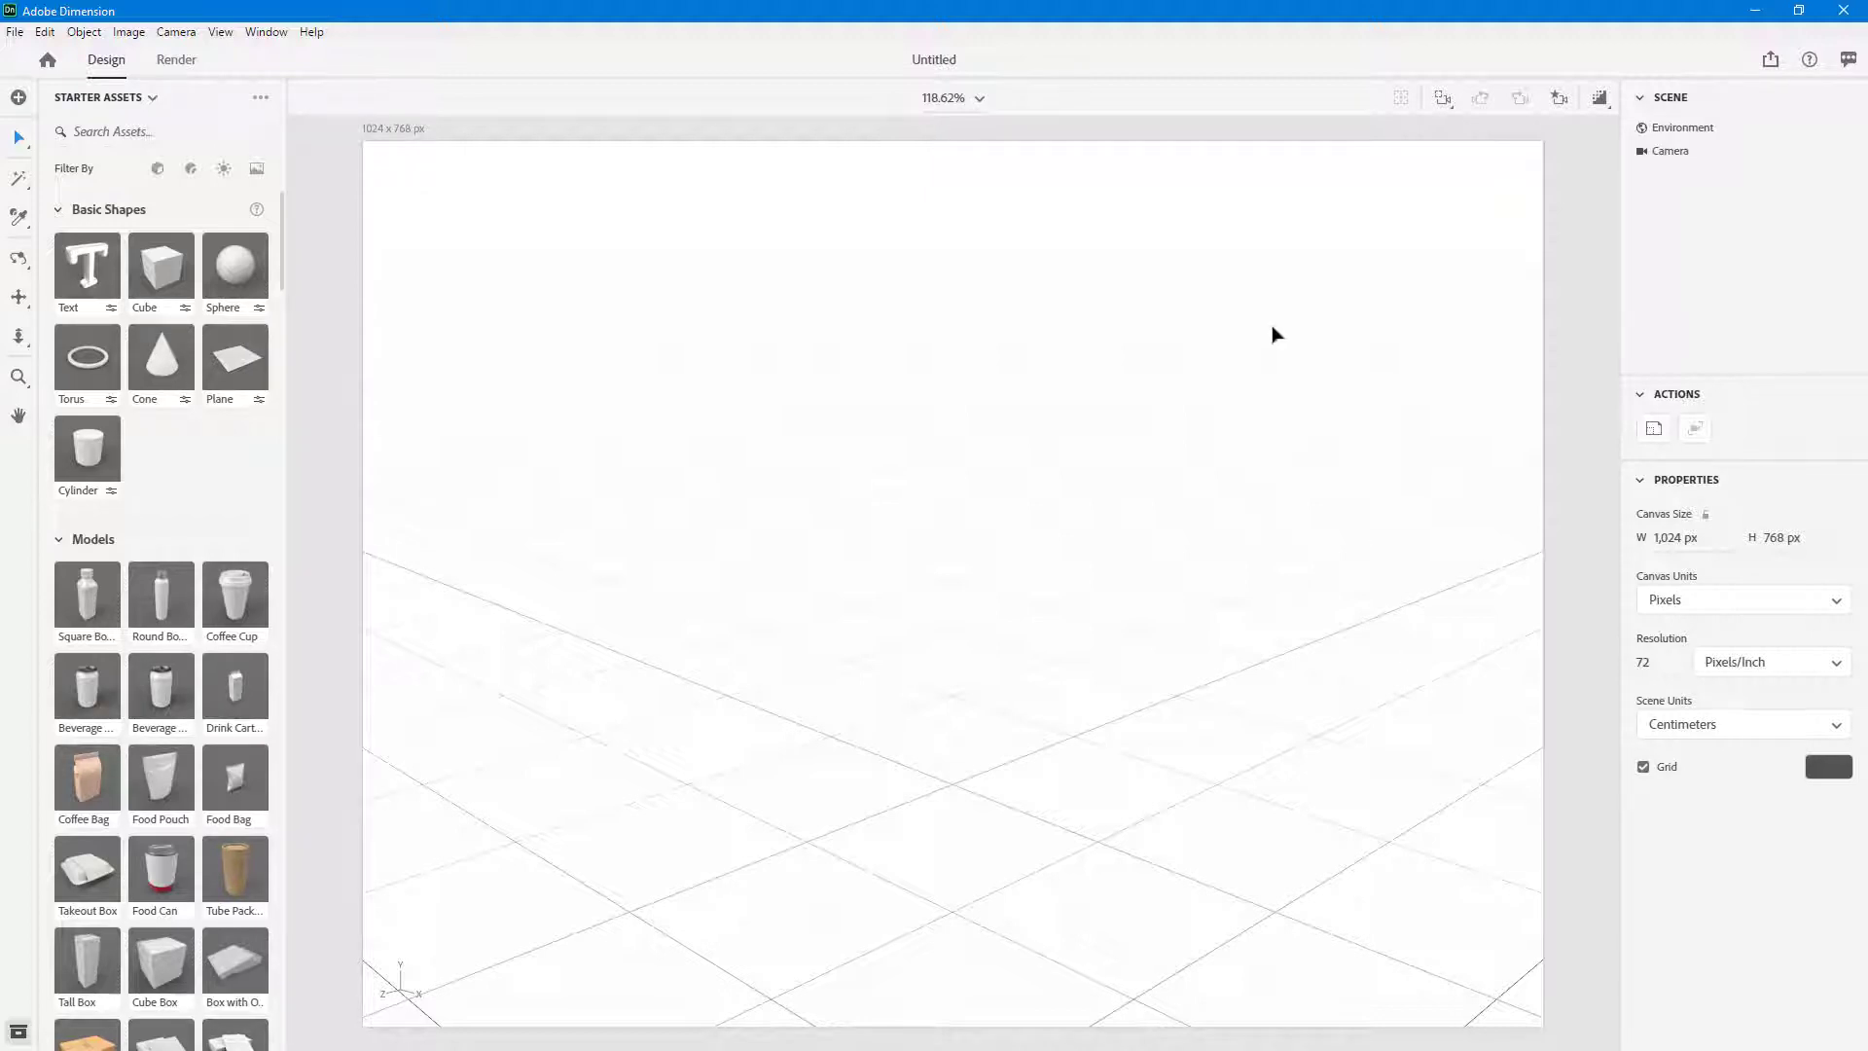
pyautogui.click(1684, 127)
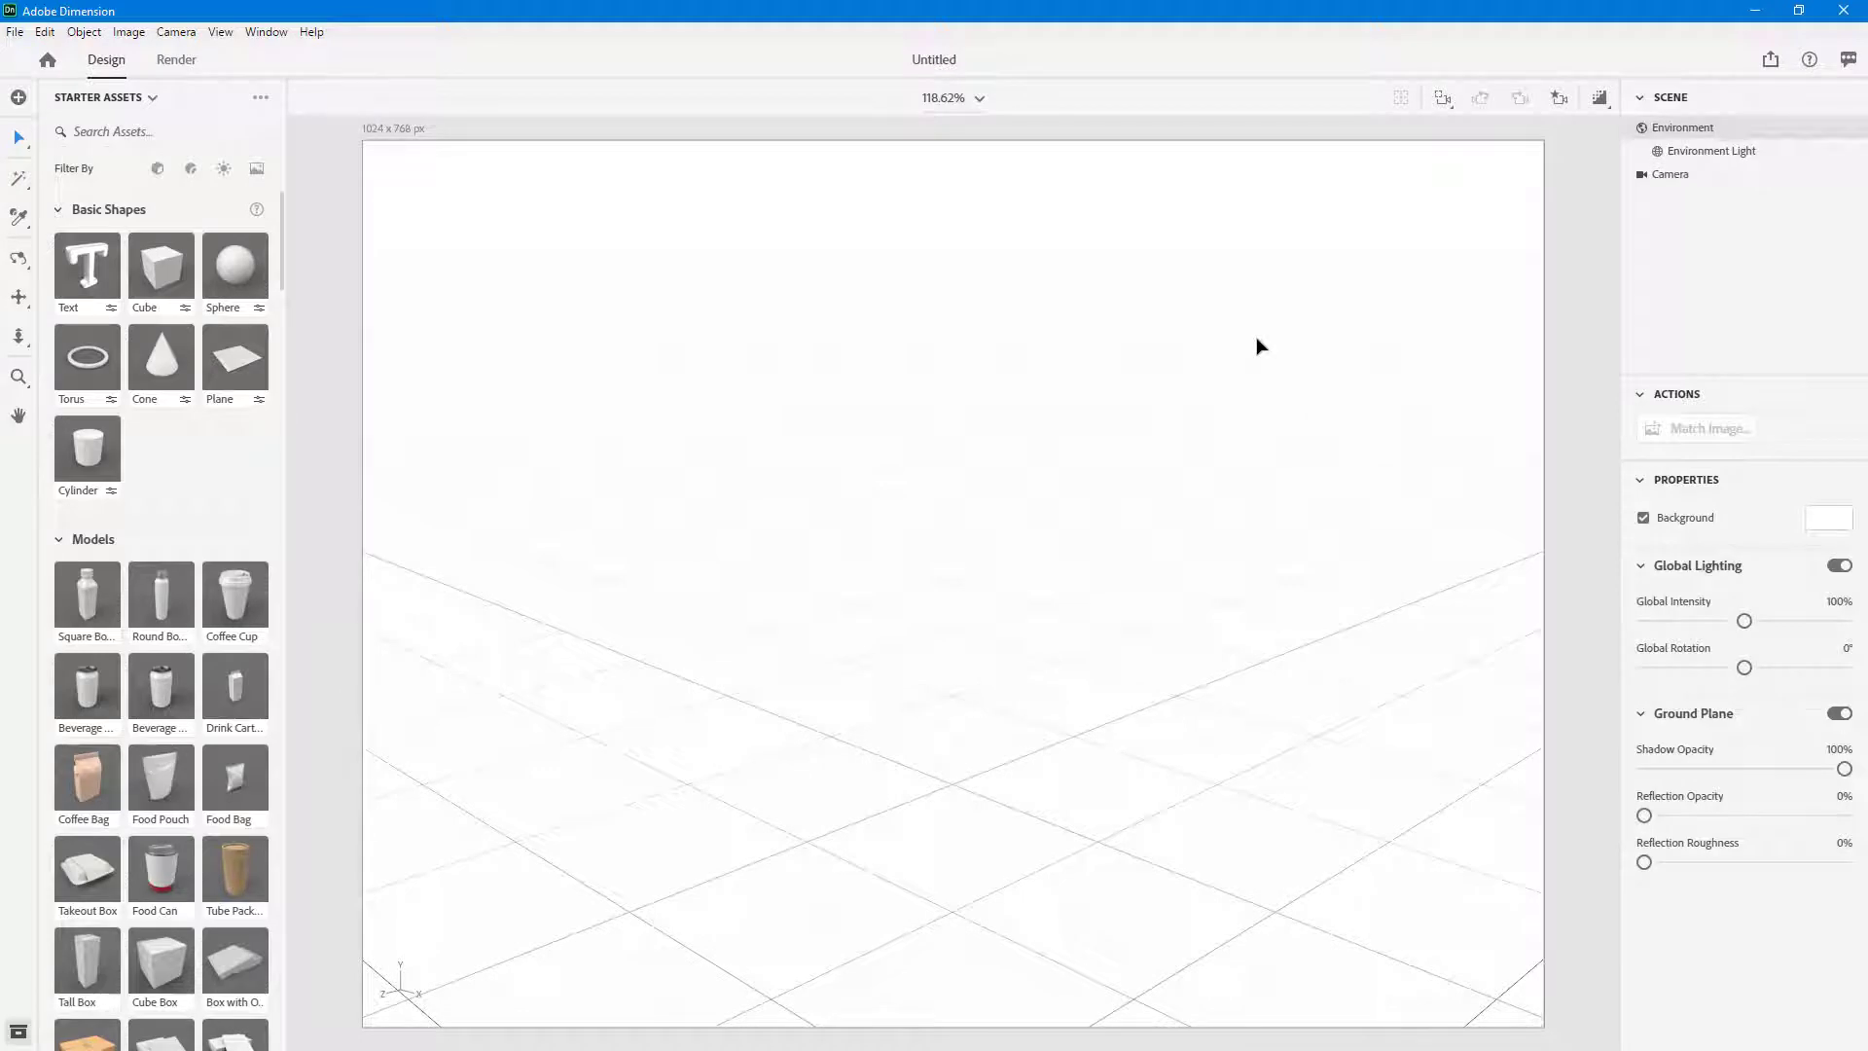
pyautogui.moveTo(1567, 822)
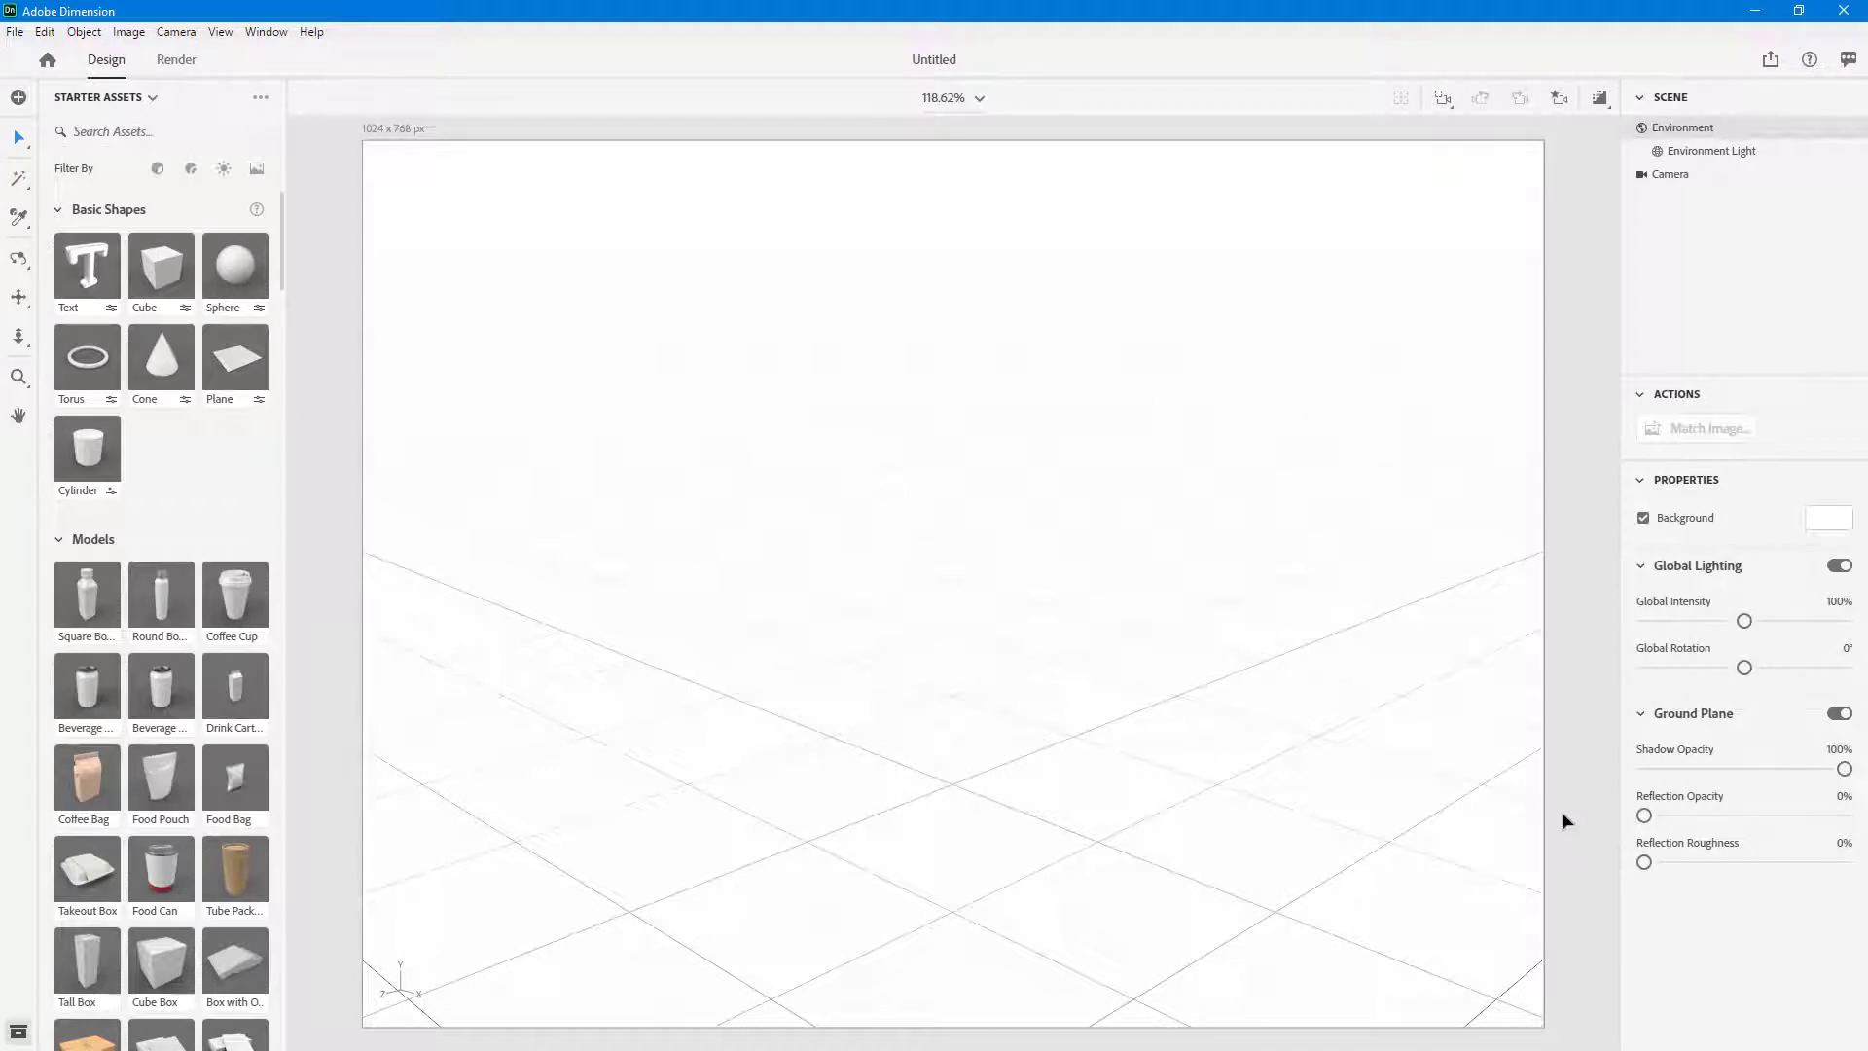
pyautogui.moveTo(367, 140)
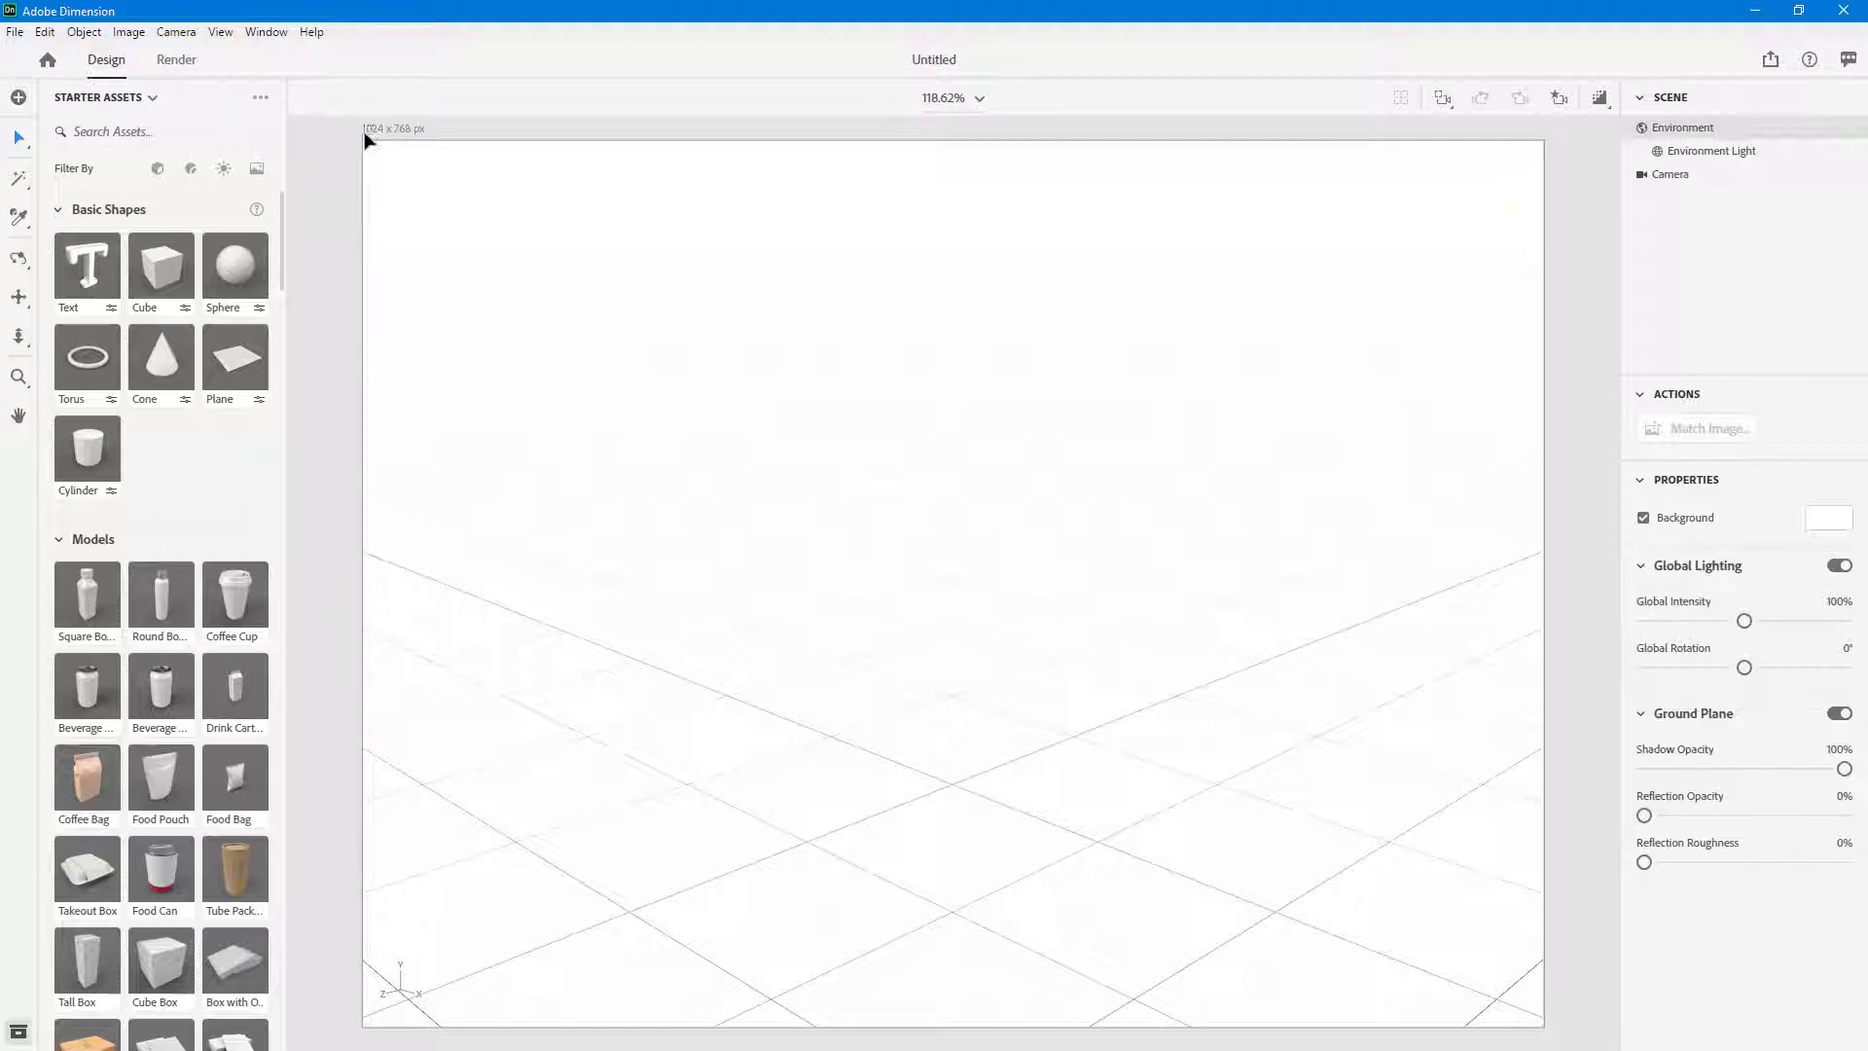
pyautogui.moveTo(403, 153)
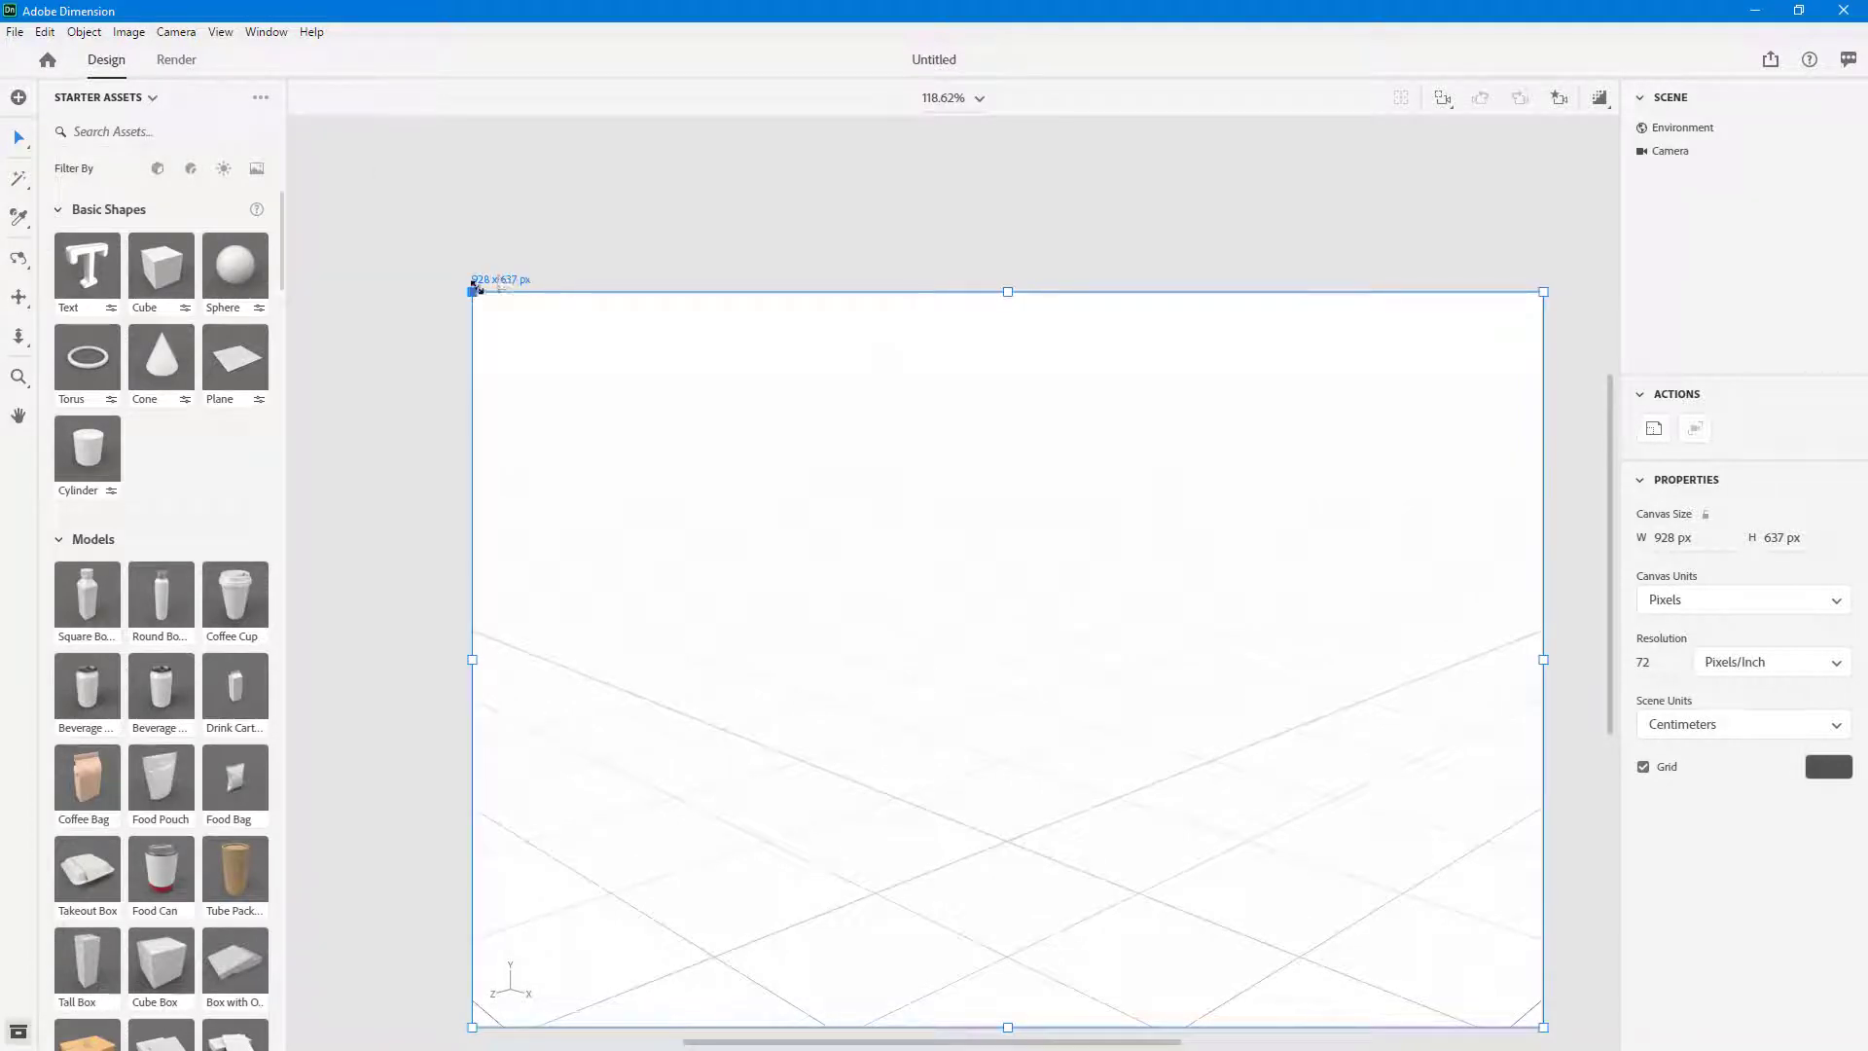
# Step: Resize the canvas to a 600 × 600 px square (8.33 in per side)
pyautogui.moveTo(473, 291); pyautogui.dragTo(352, 139)
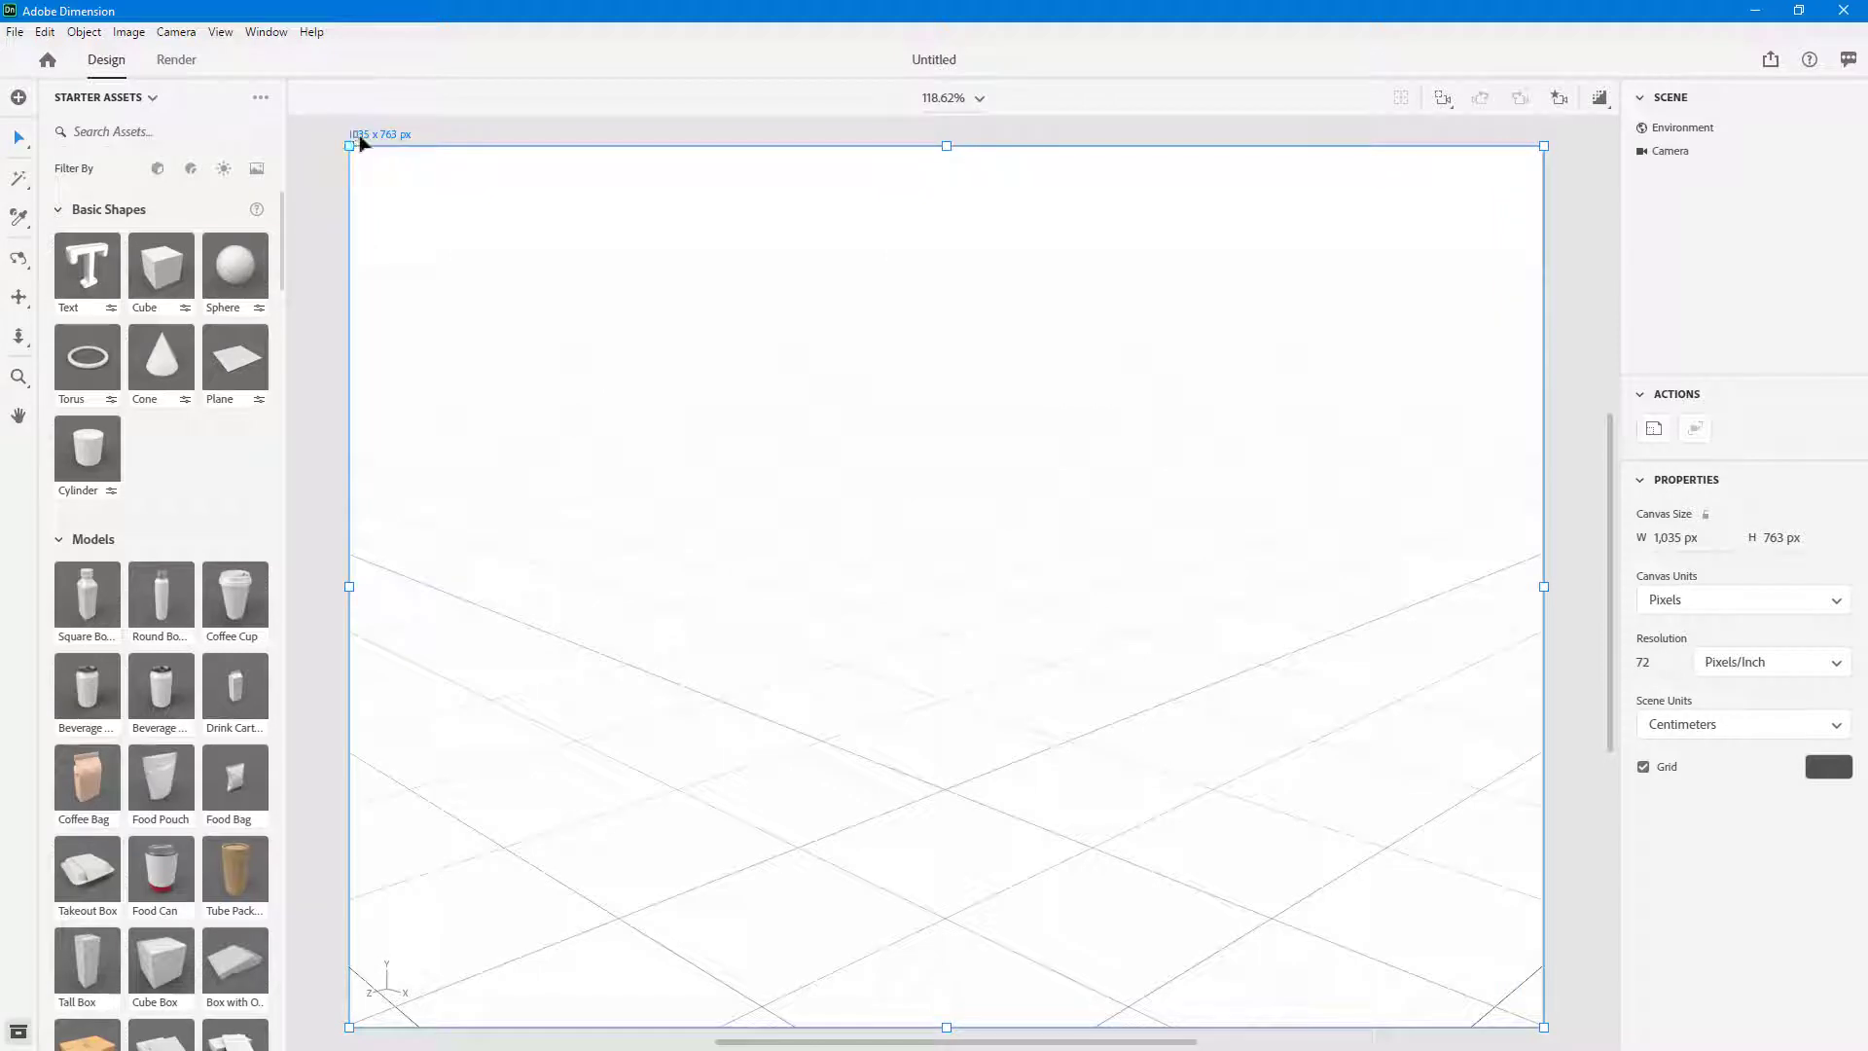
pyautogui.moveTo(1743, 522)
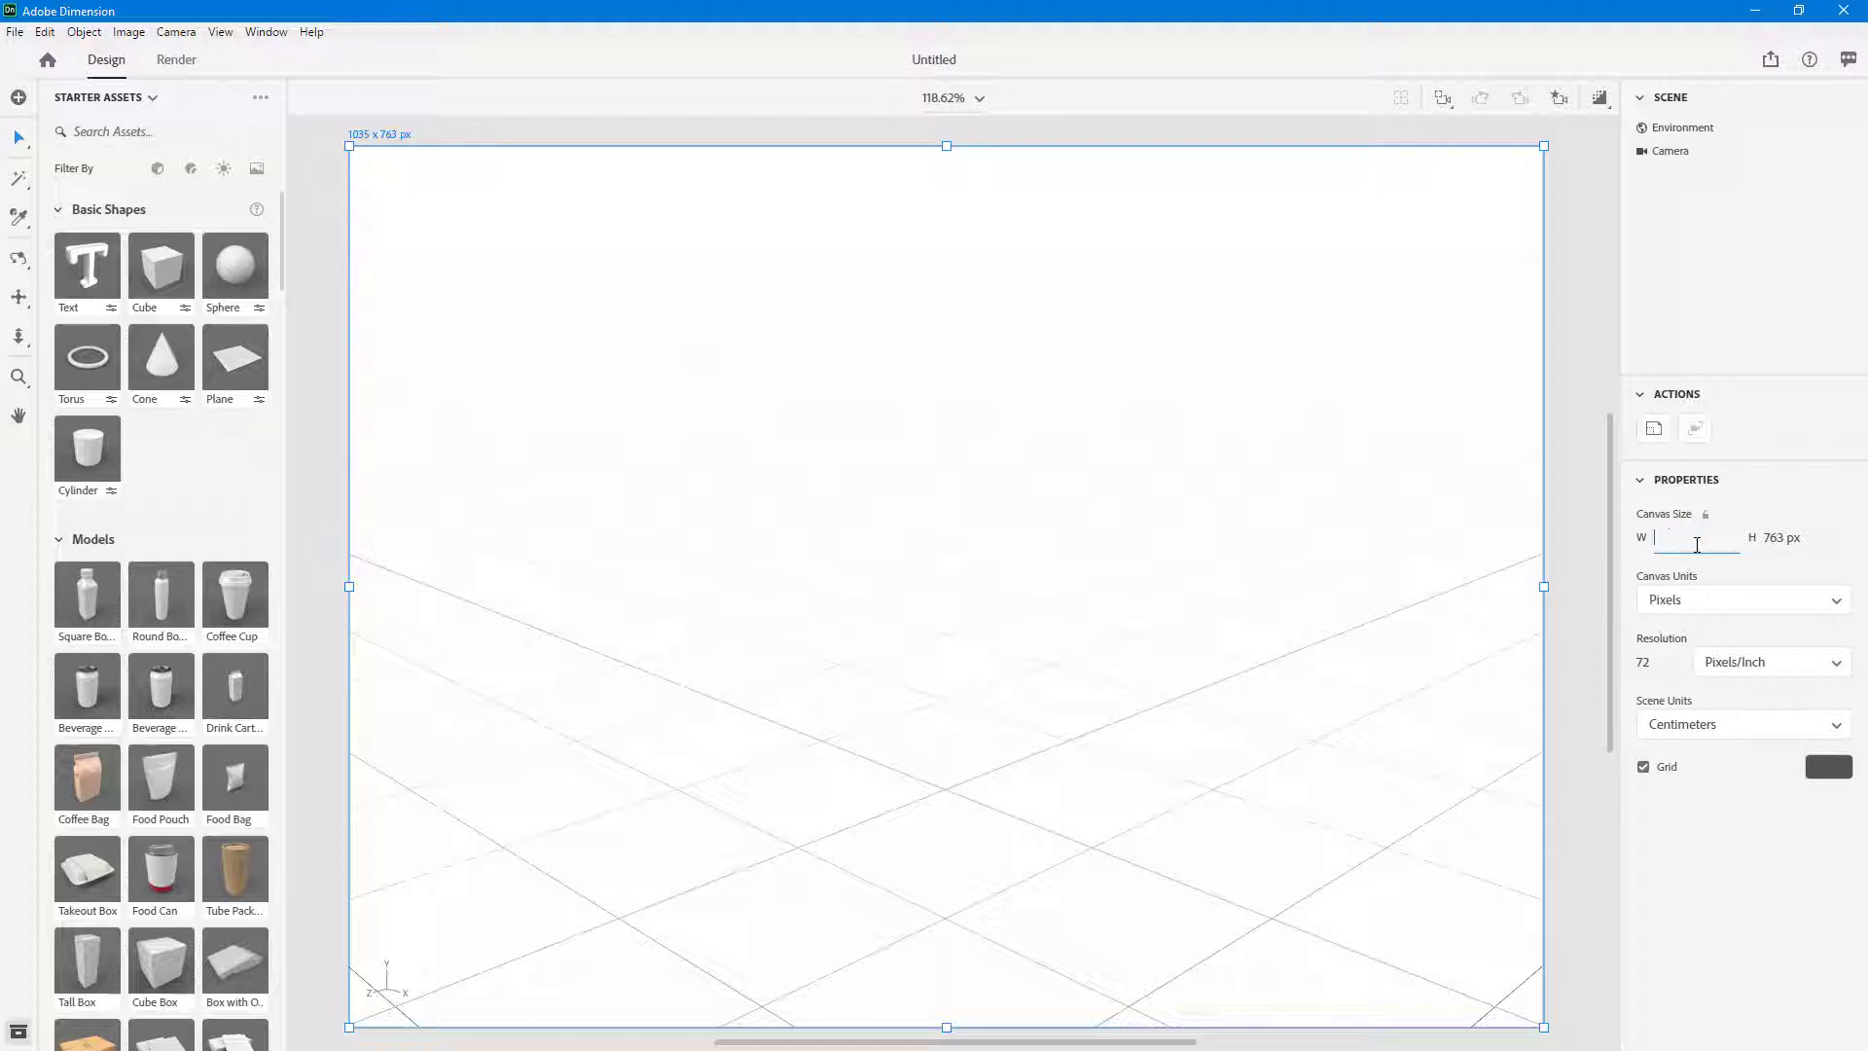
pyautogui.write('600 px')
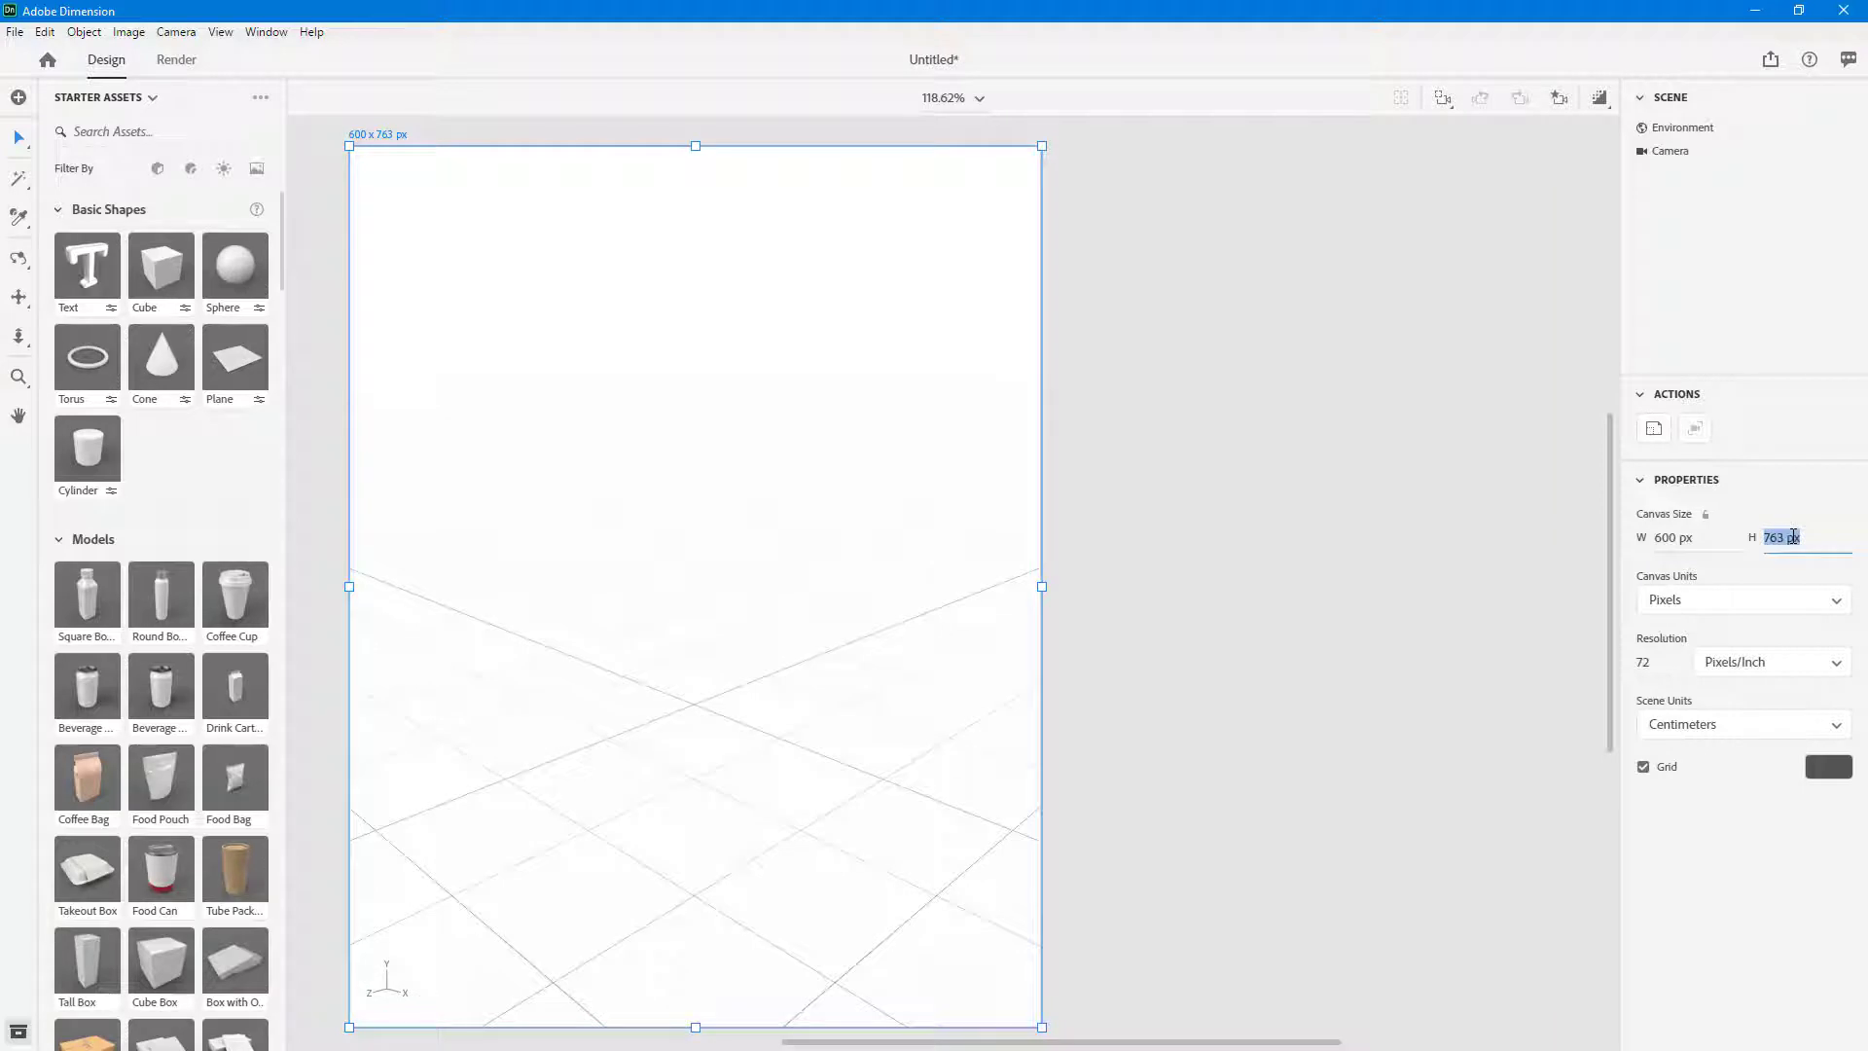
pyautogui.write('600')
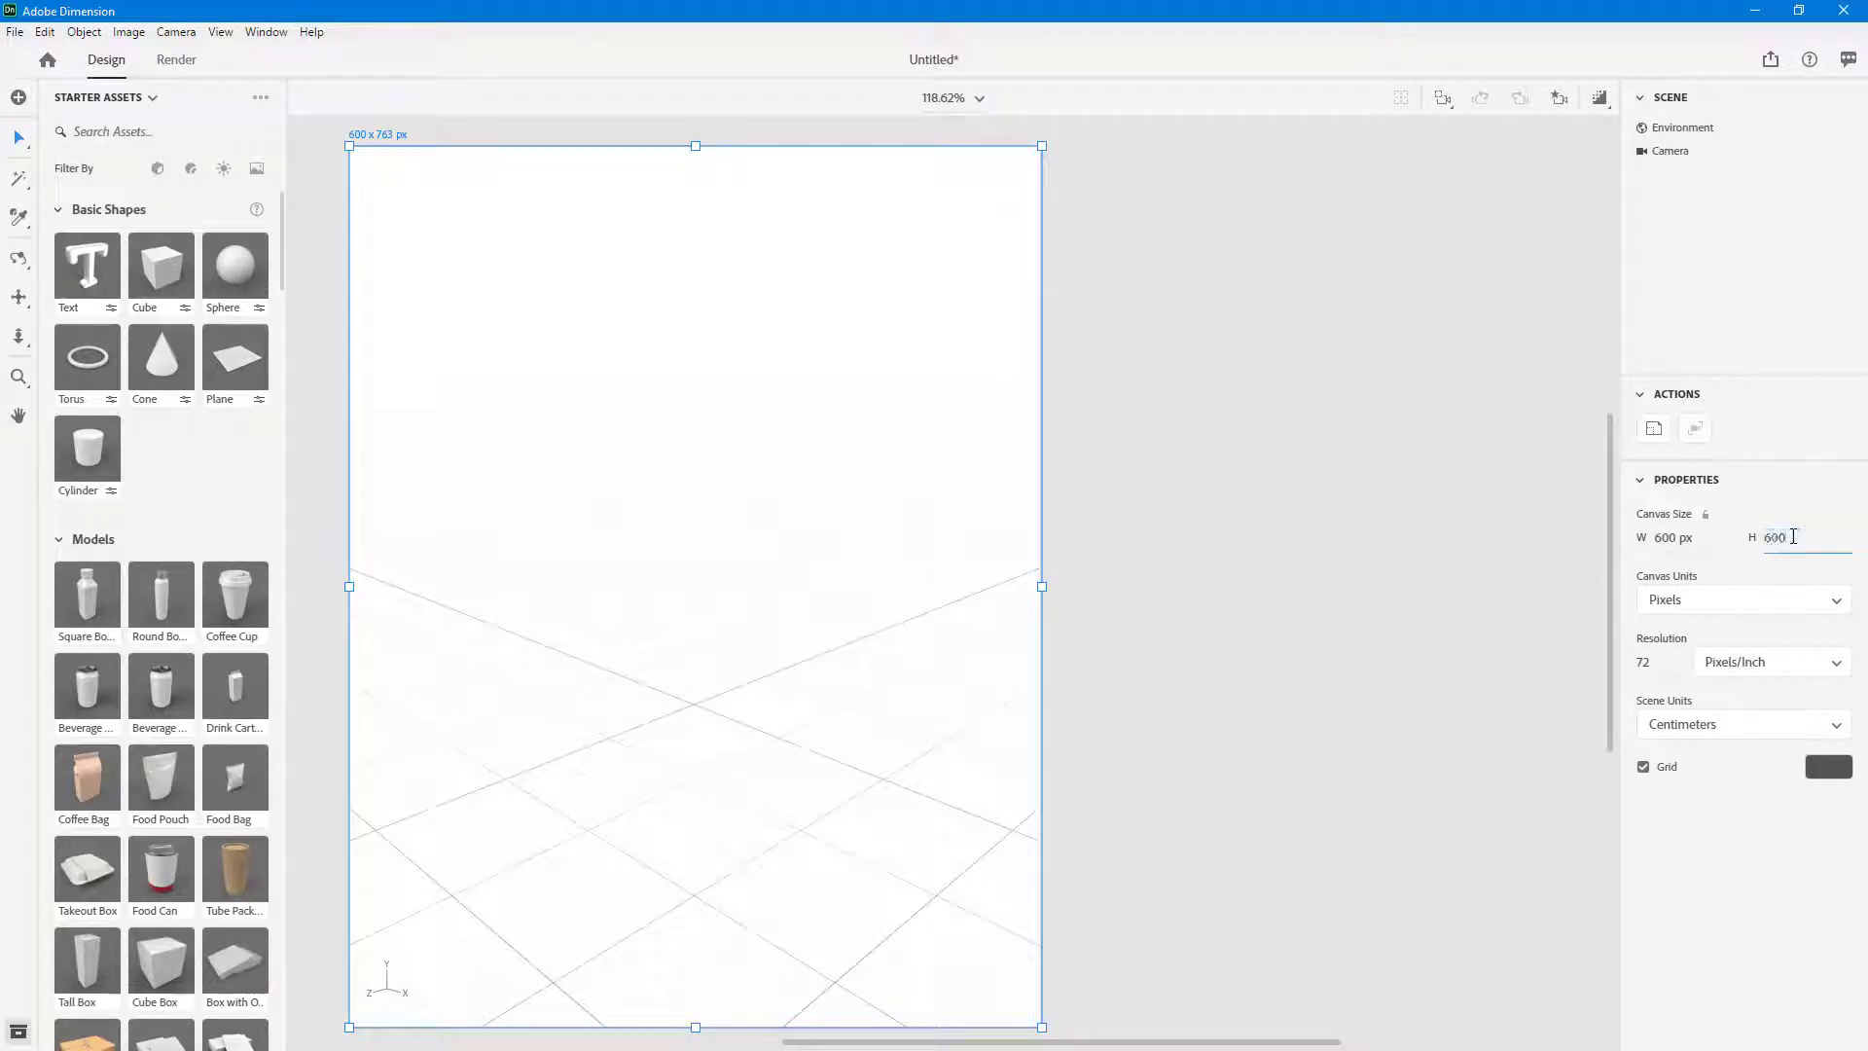
pyautogui.press('Return')
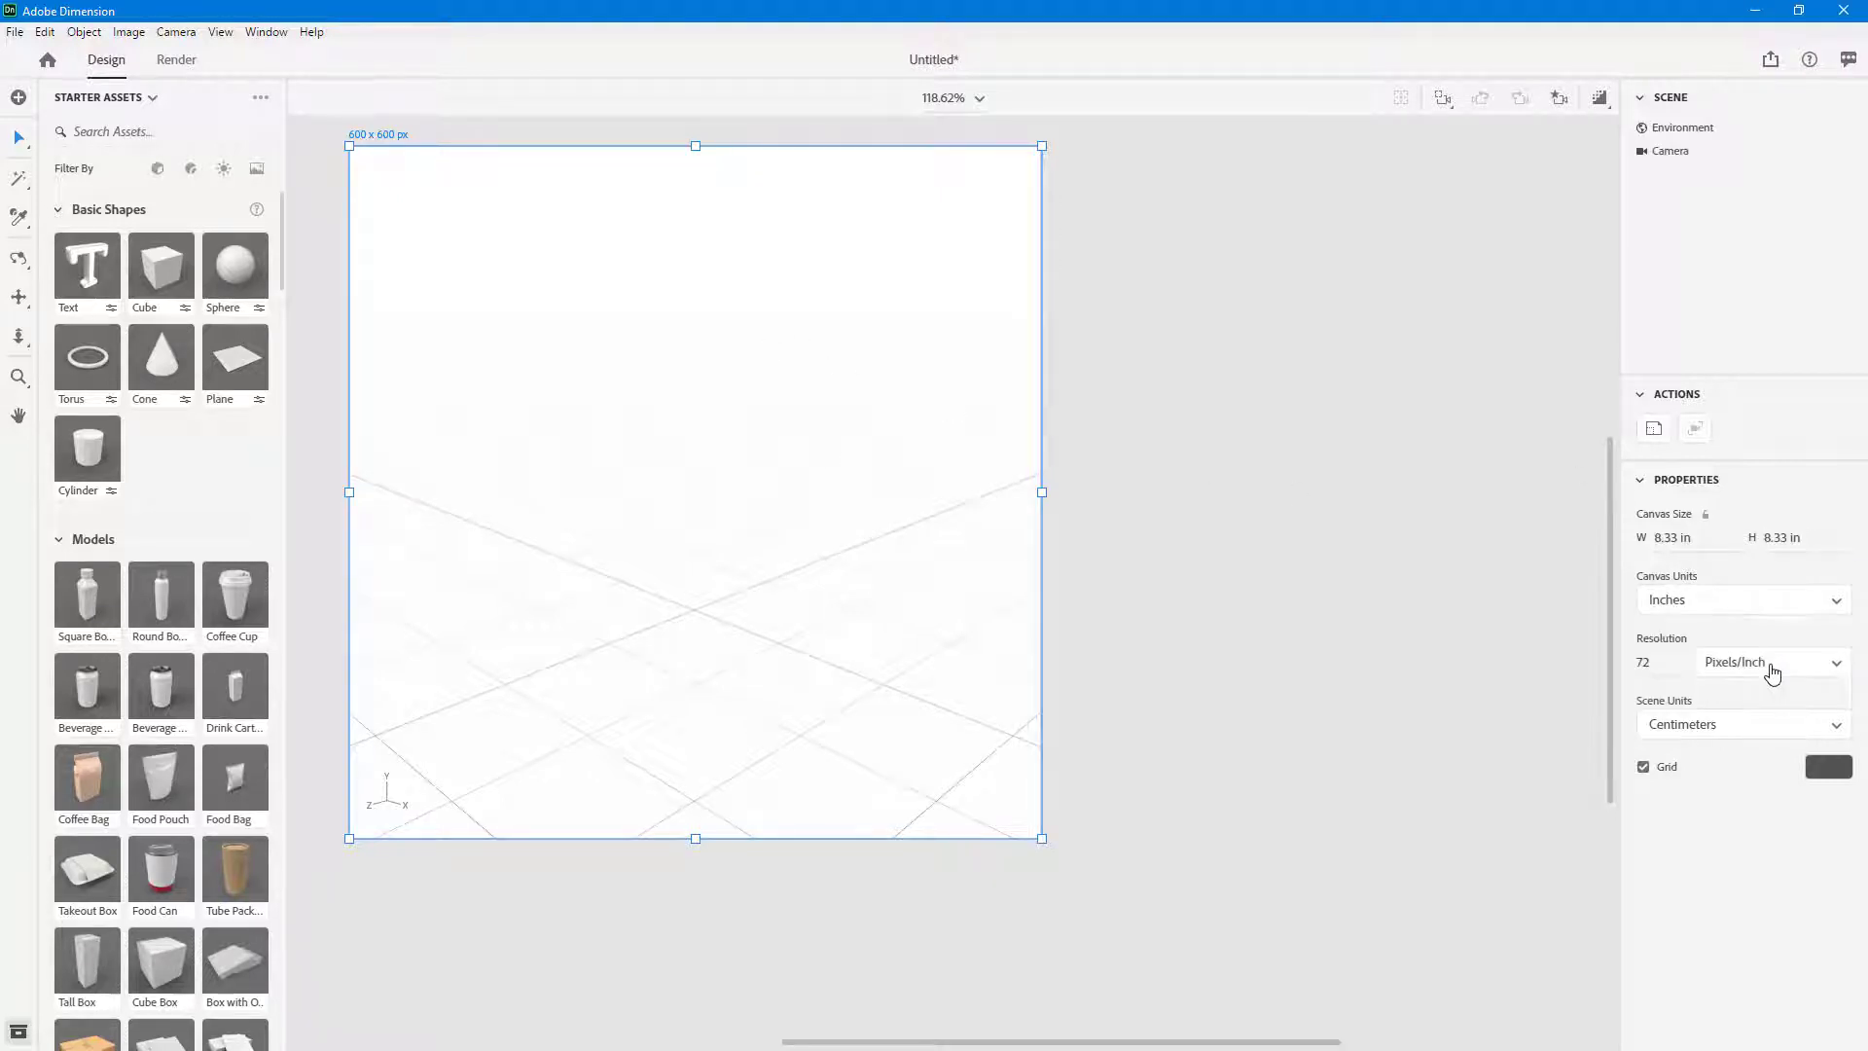
pyautogui.moveTo(1769, 599)
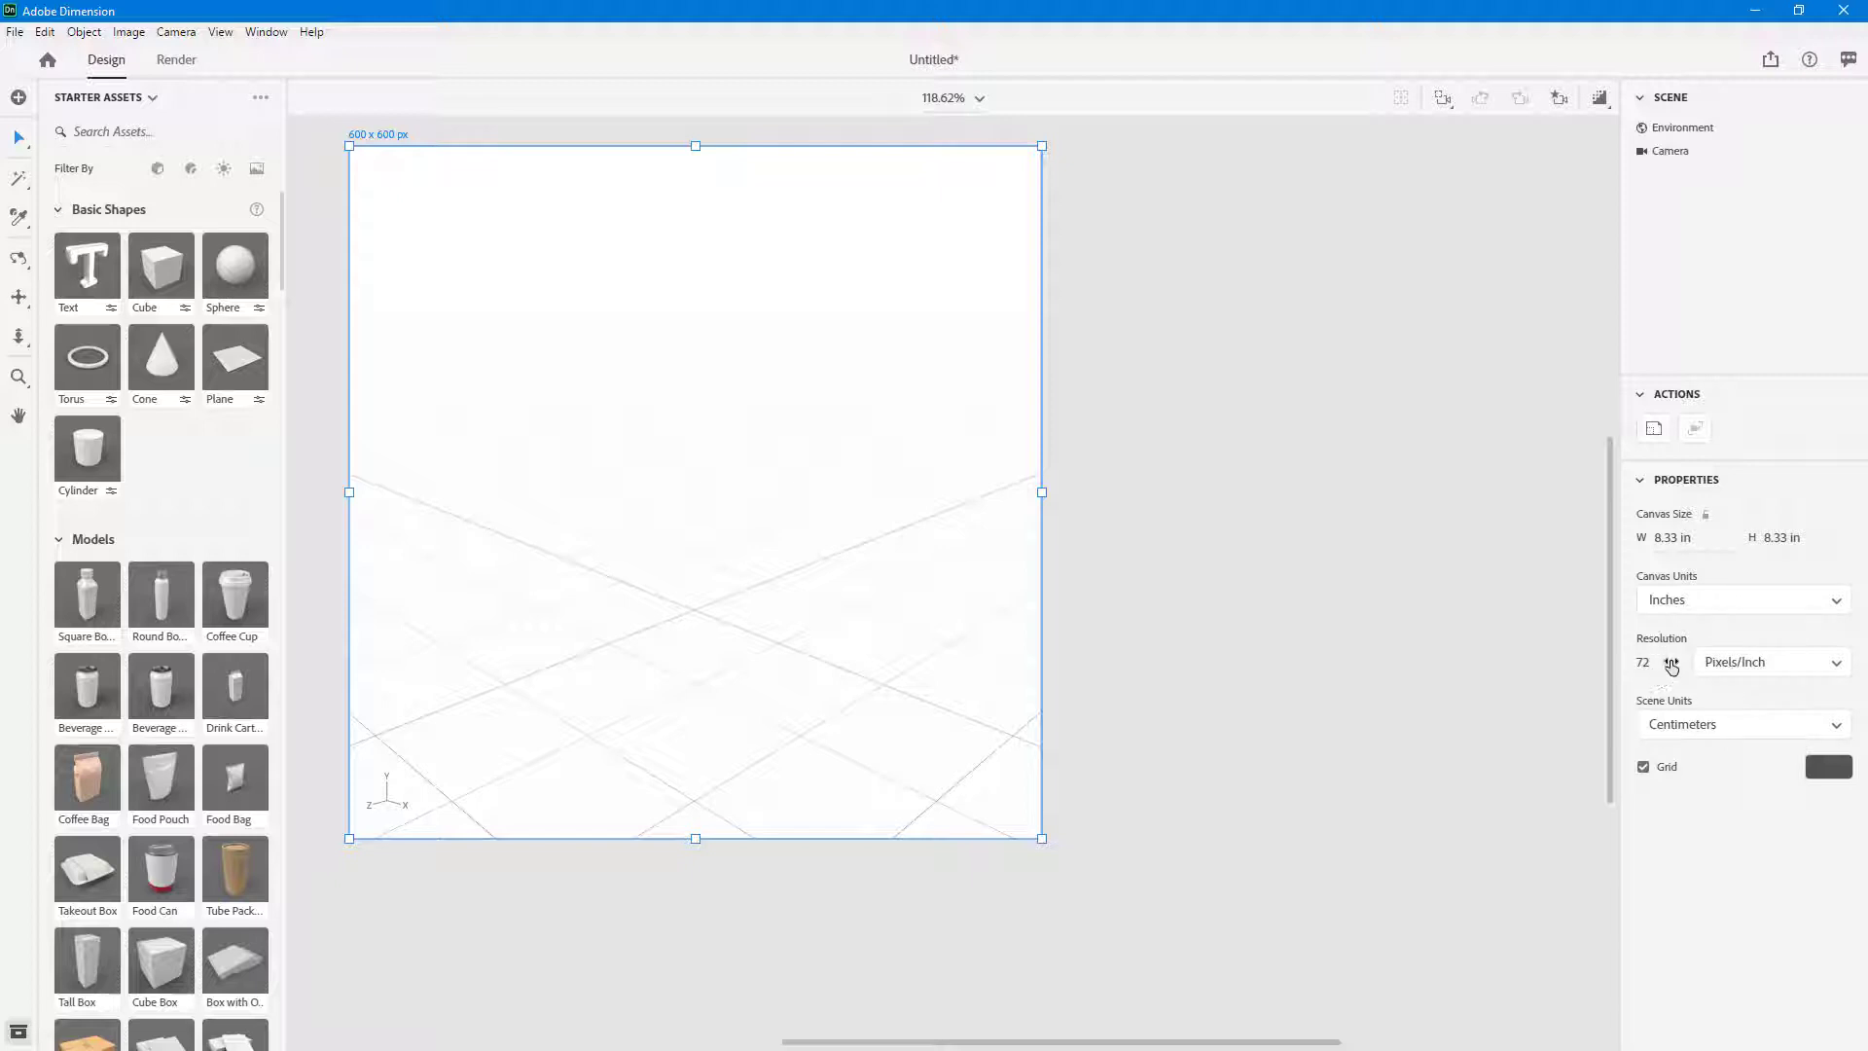
pyautogui.moveTo(1714, 721)
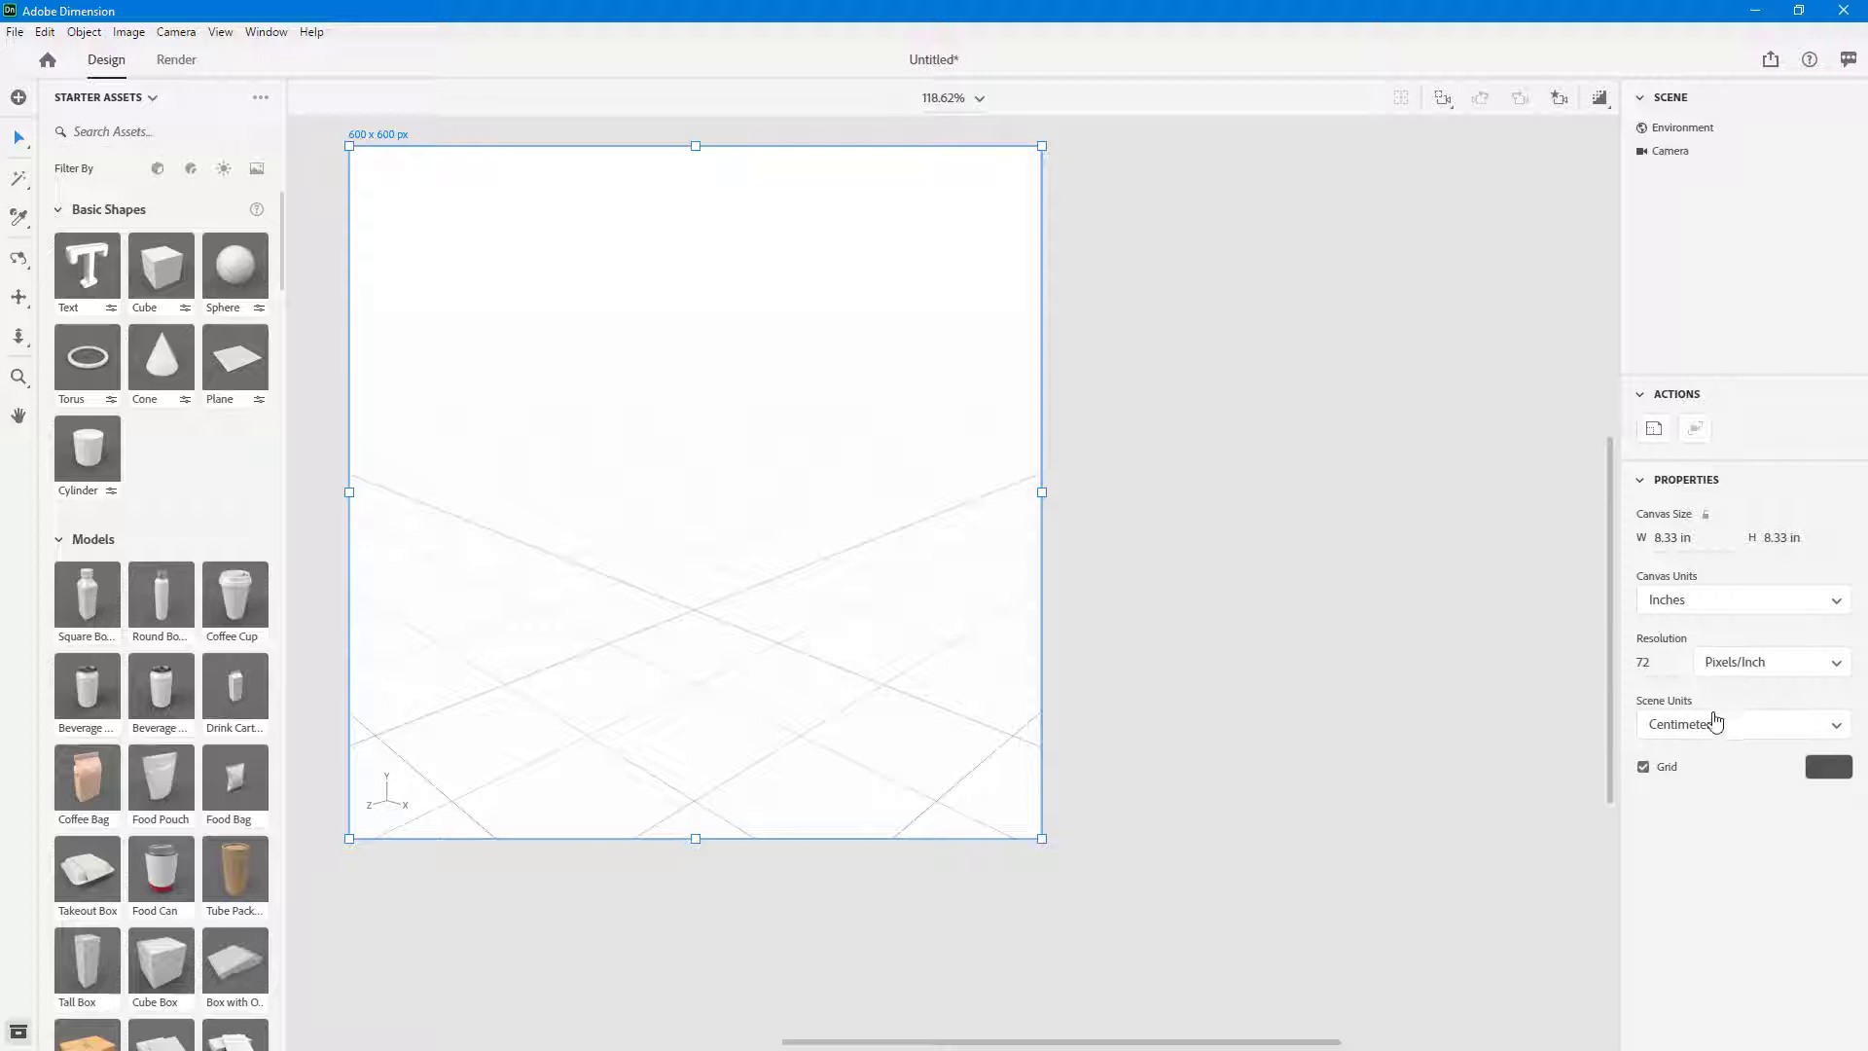
# Step: Set scene units to meters and try the environment's Reflection Opacity slider
pyautogui.click(1740, 724)
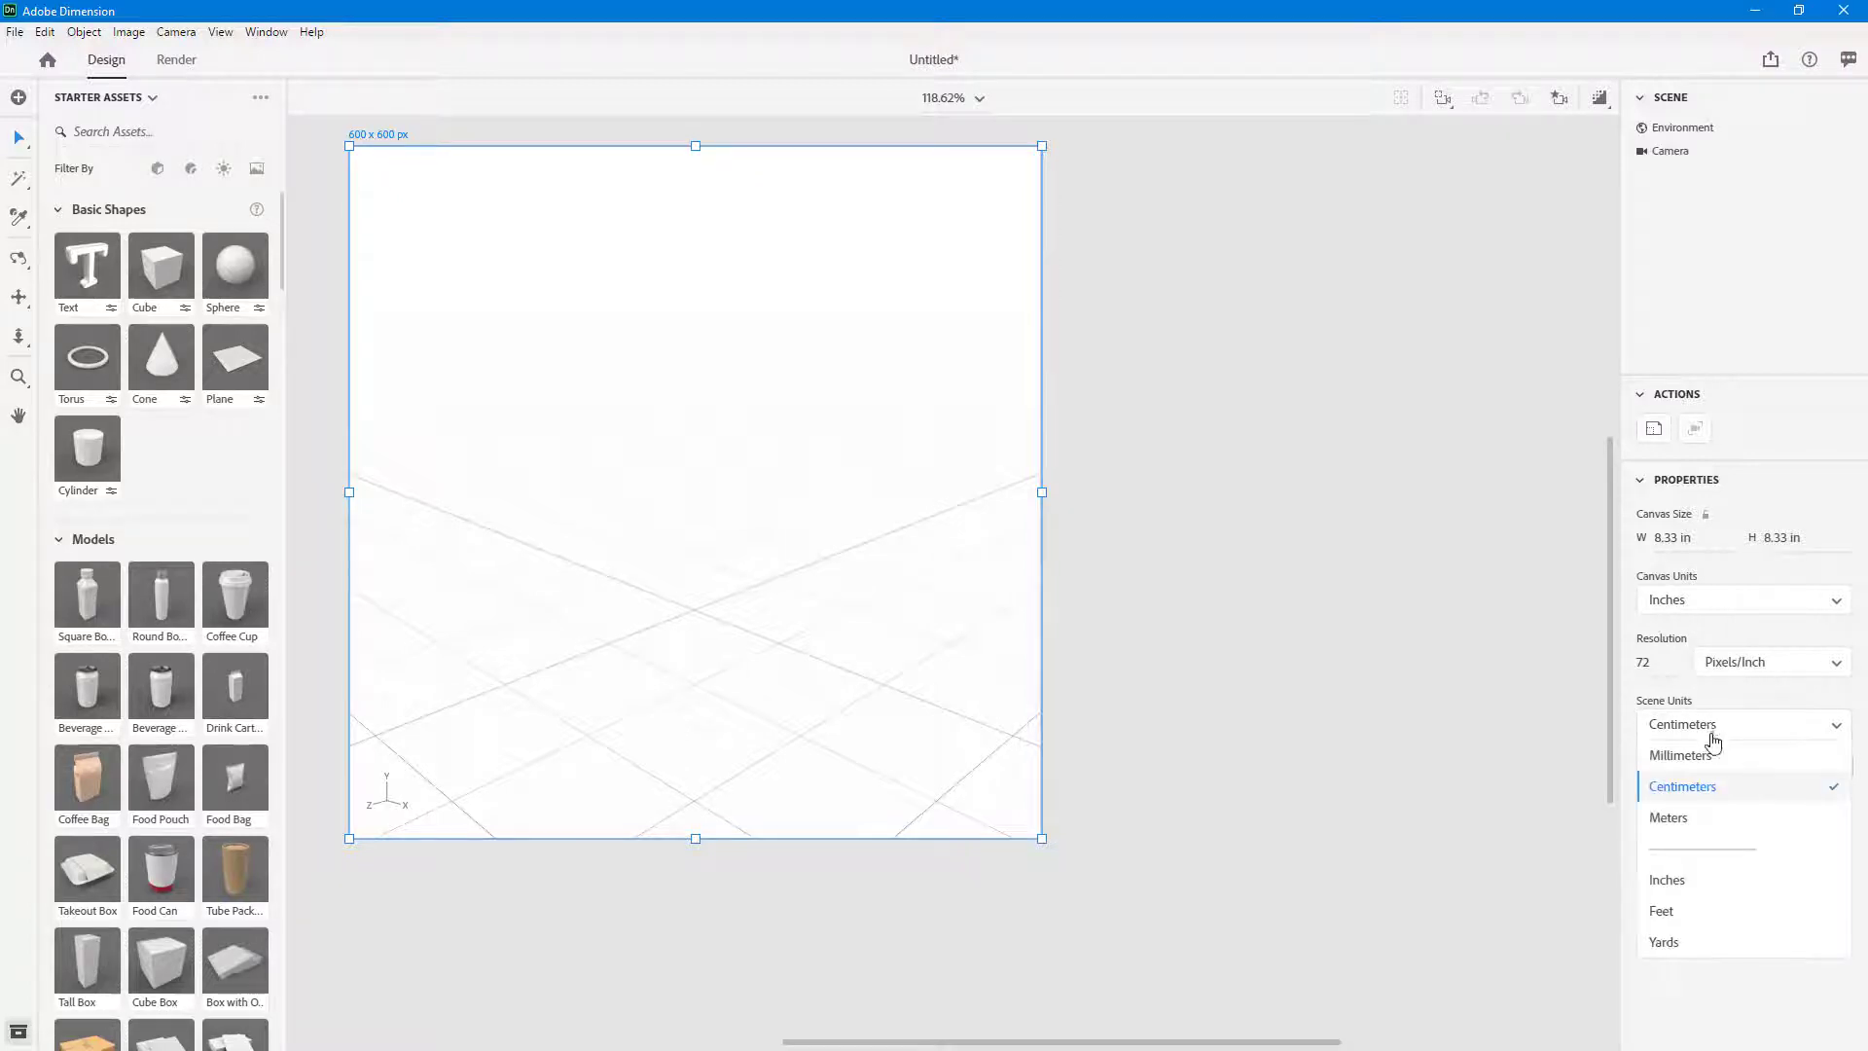
pyautogui.click(1681, 754)
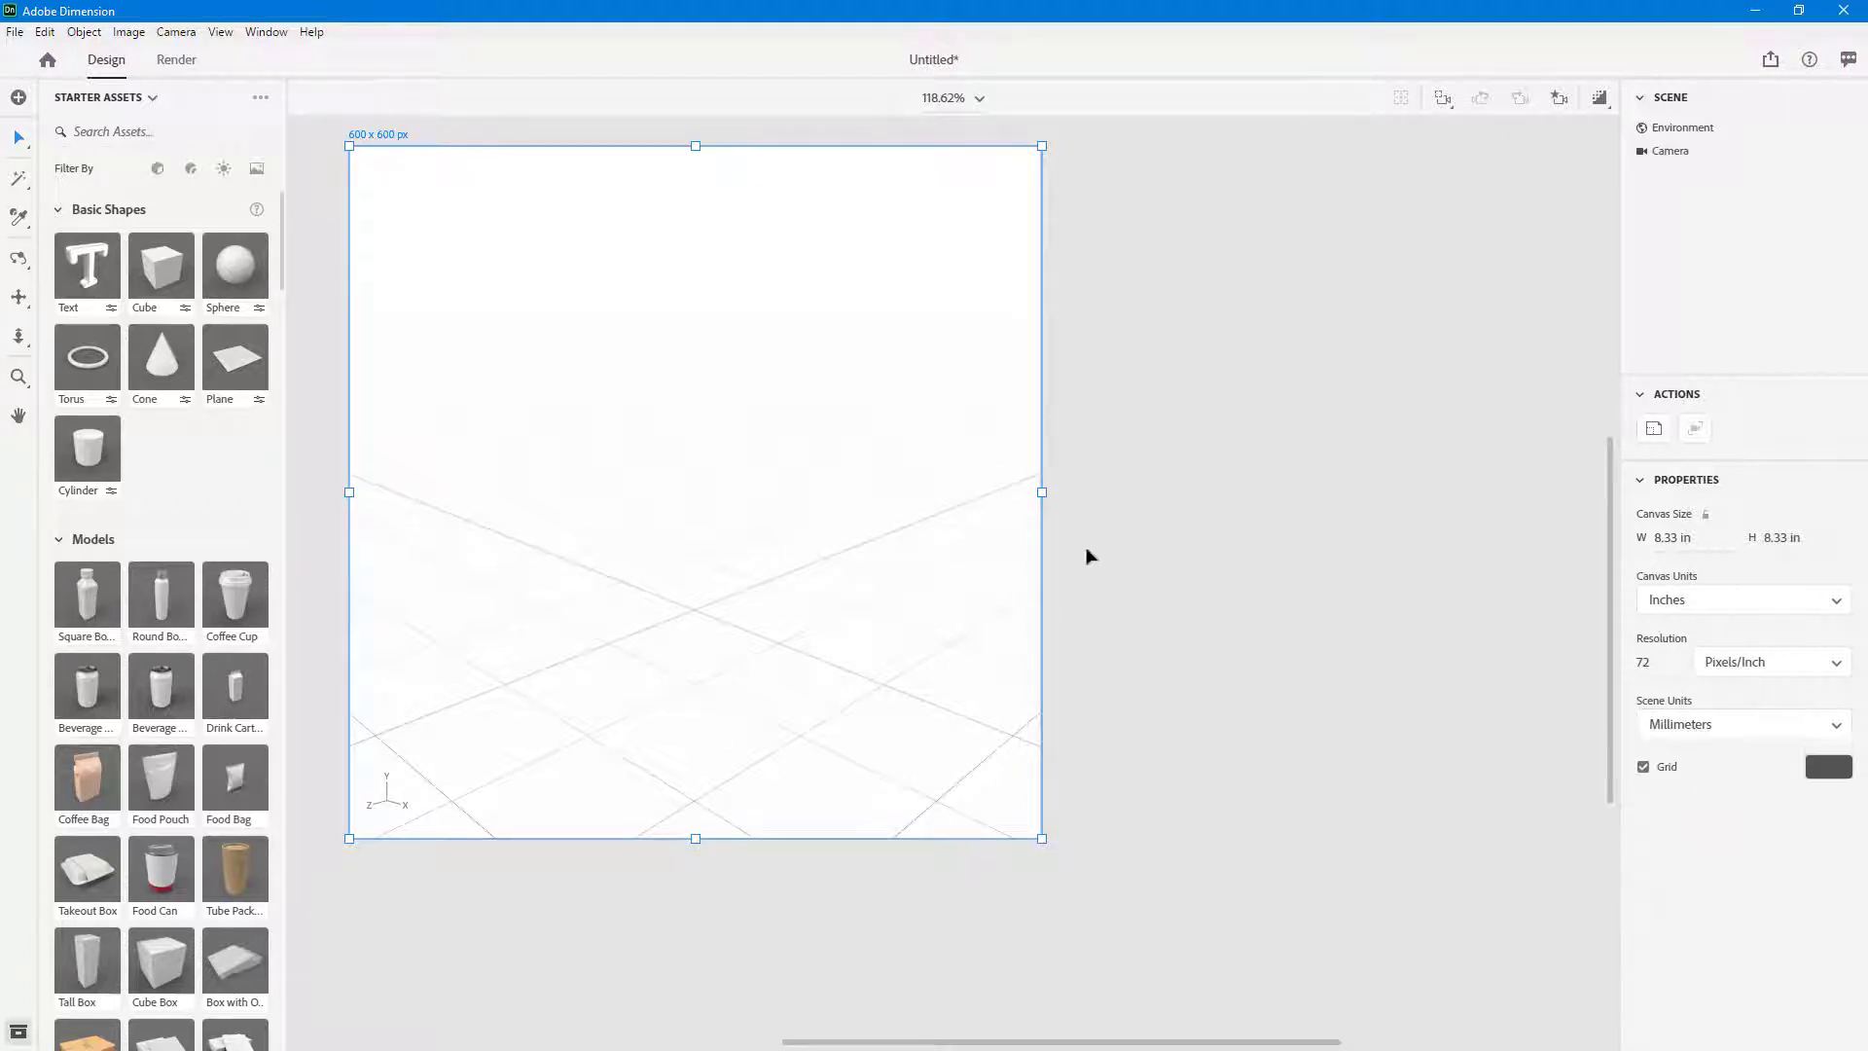
pyautogui.click(1740, 722)
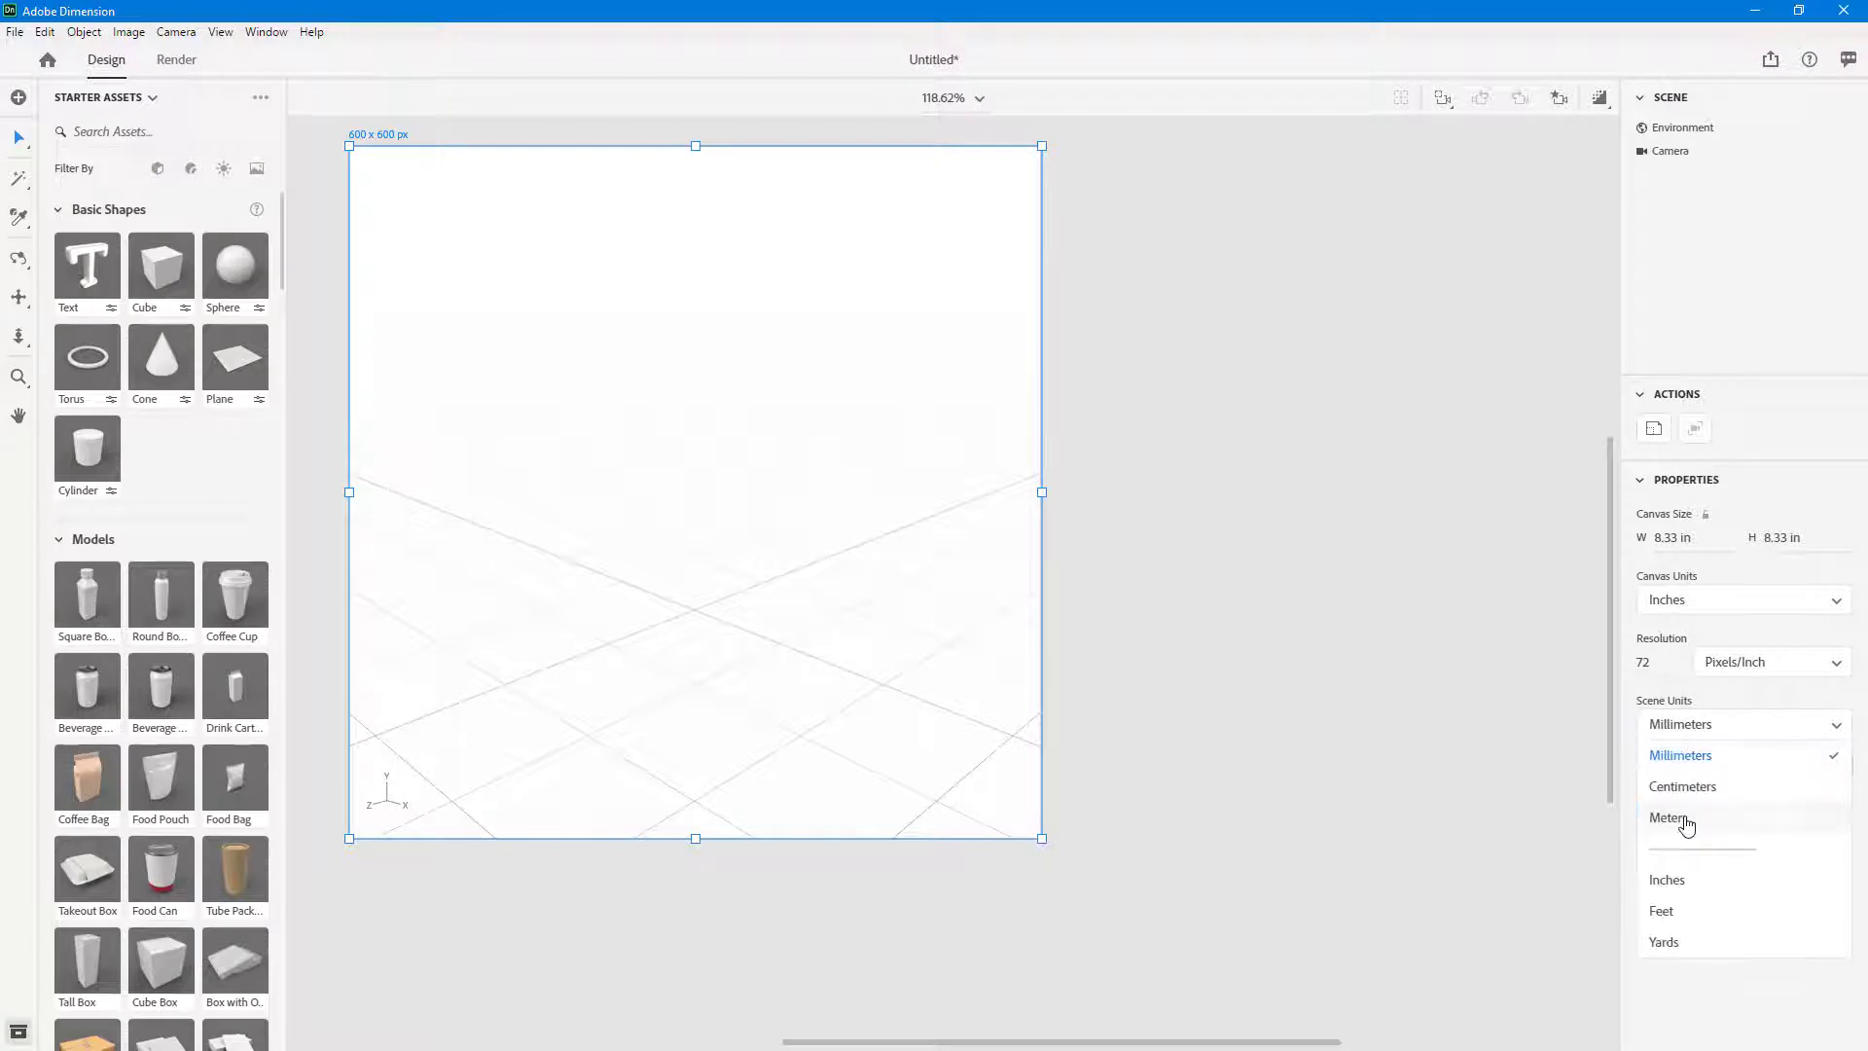
pyautogui.click(1669, 819)
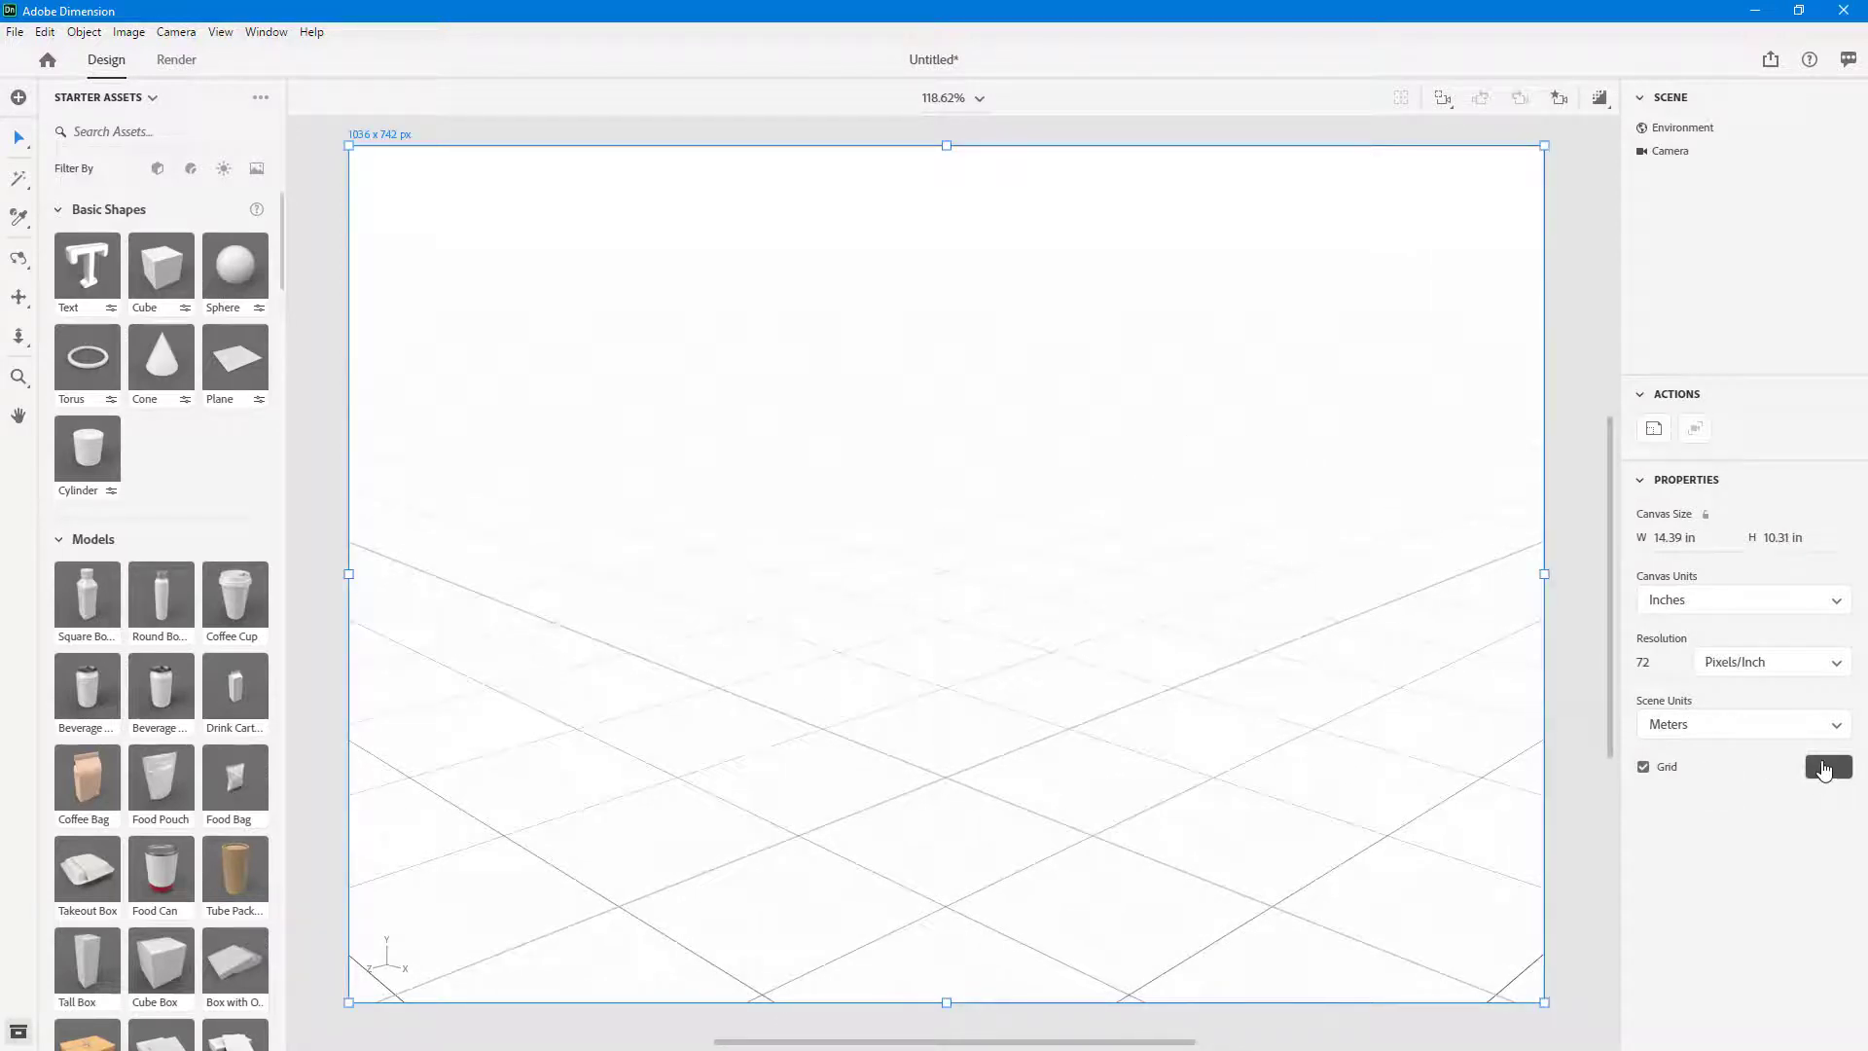
pyautogui.click(1827, 766)
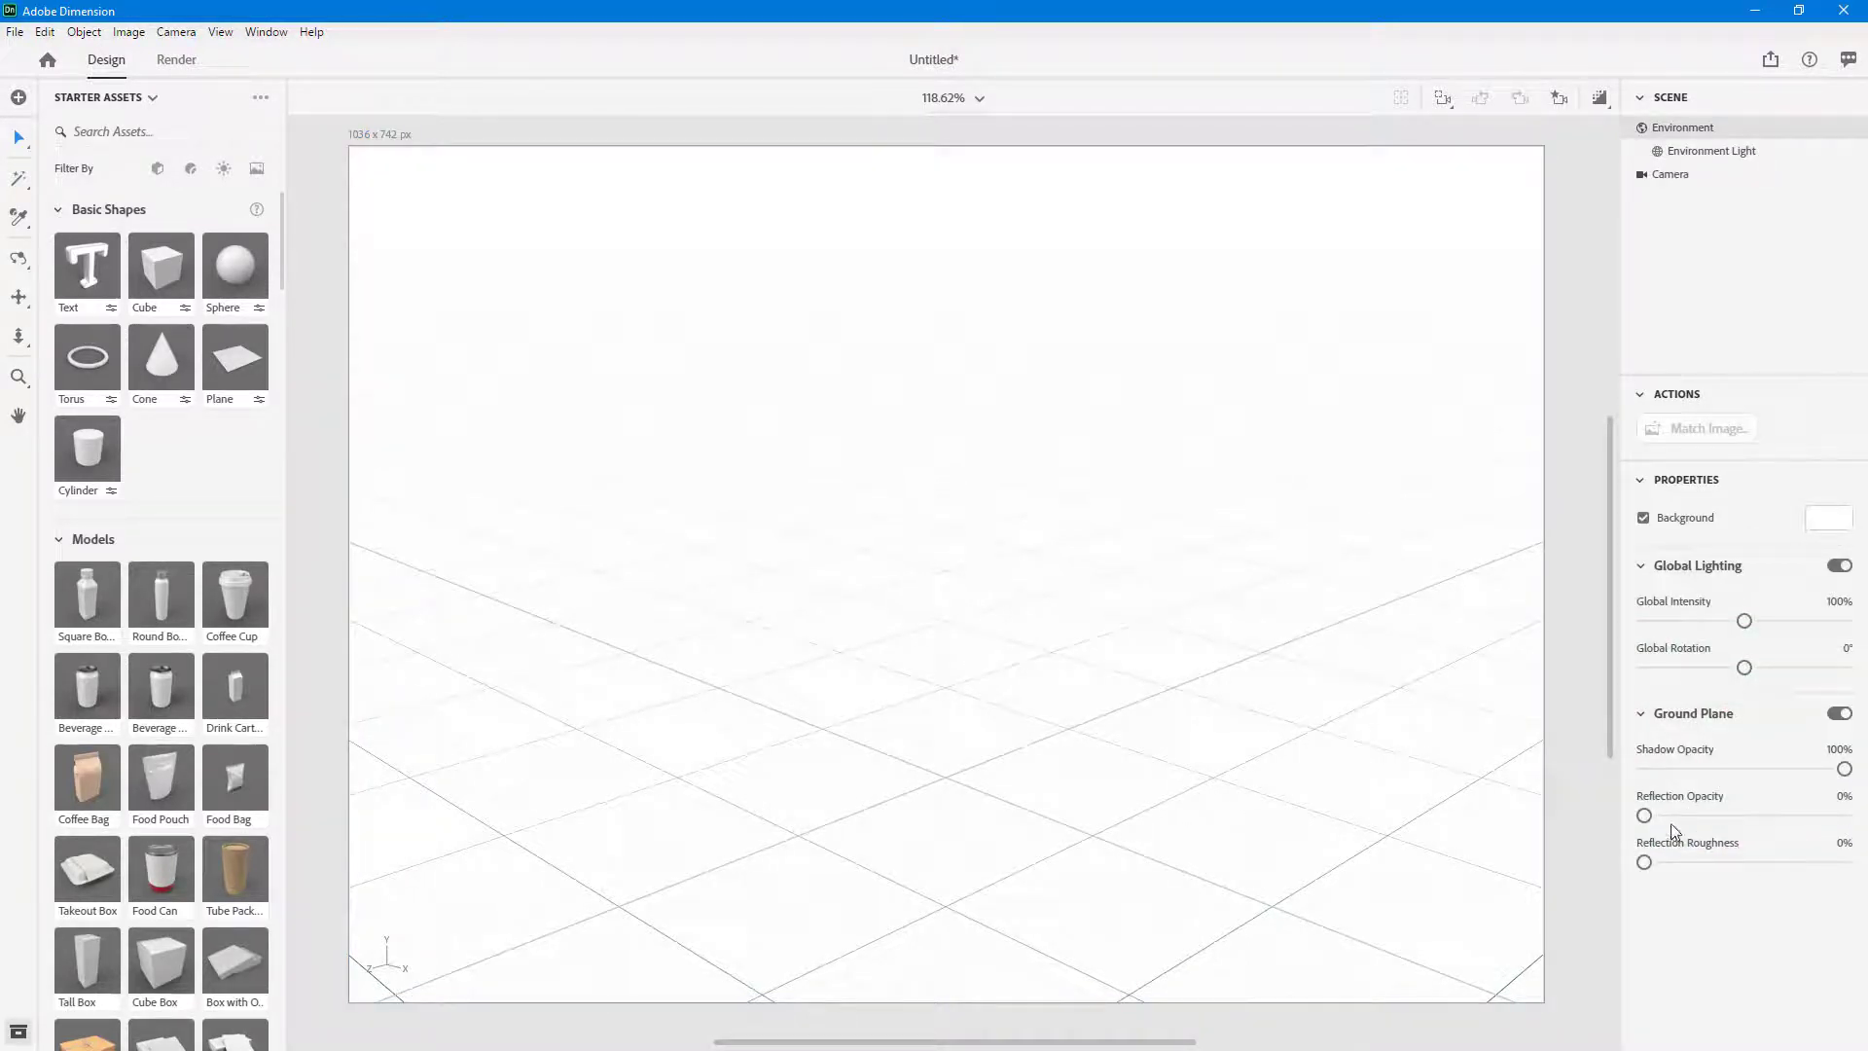
pyautogui.click(1644, 815)
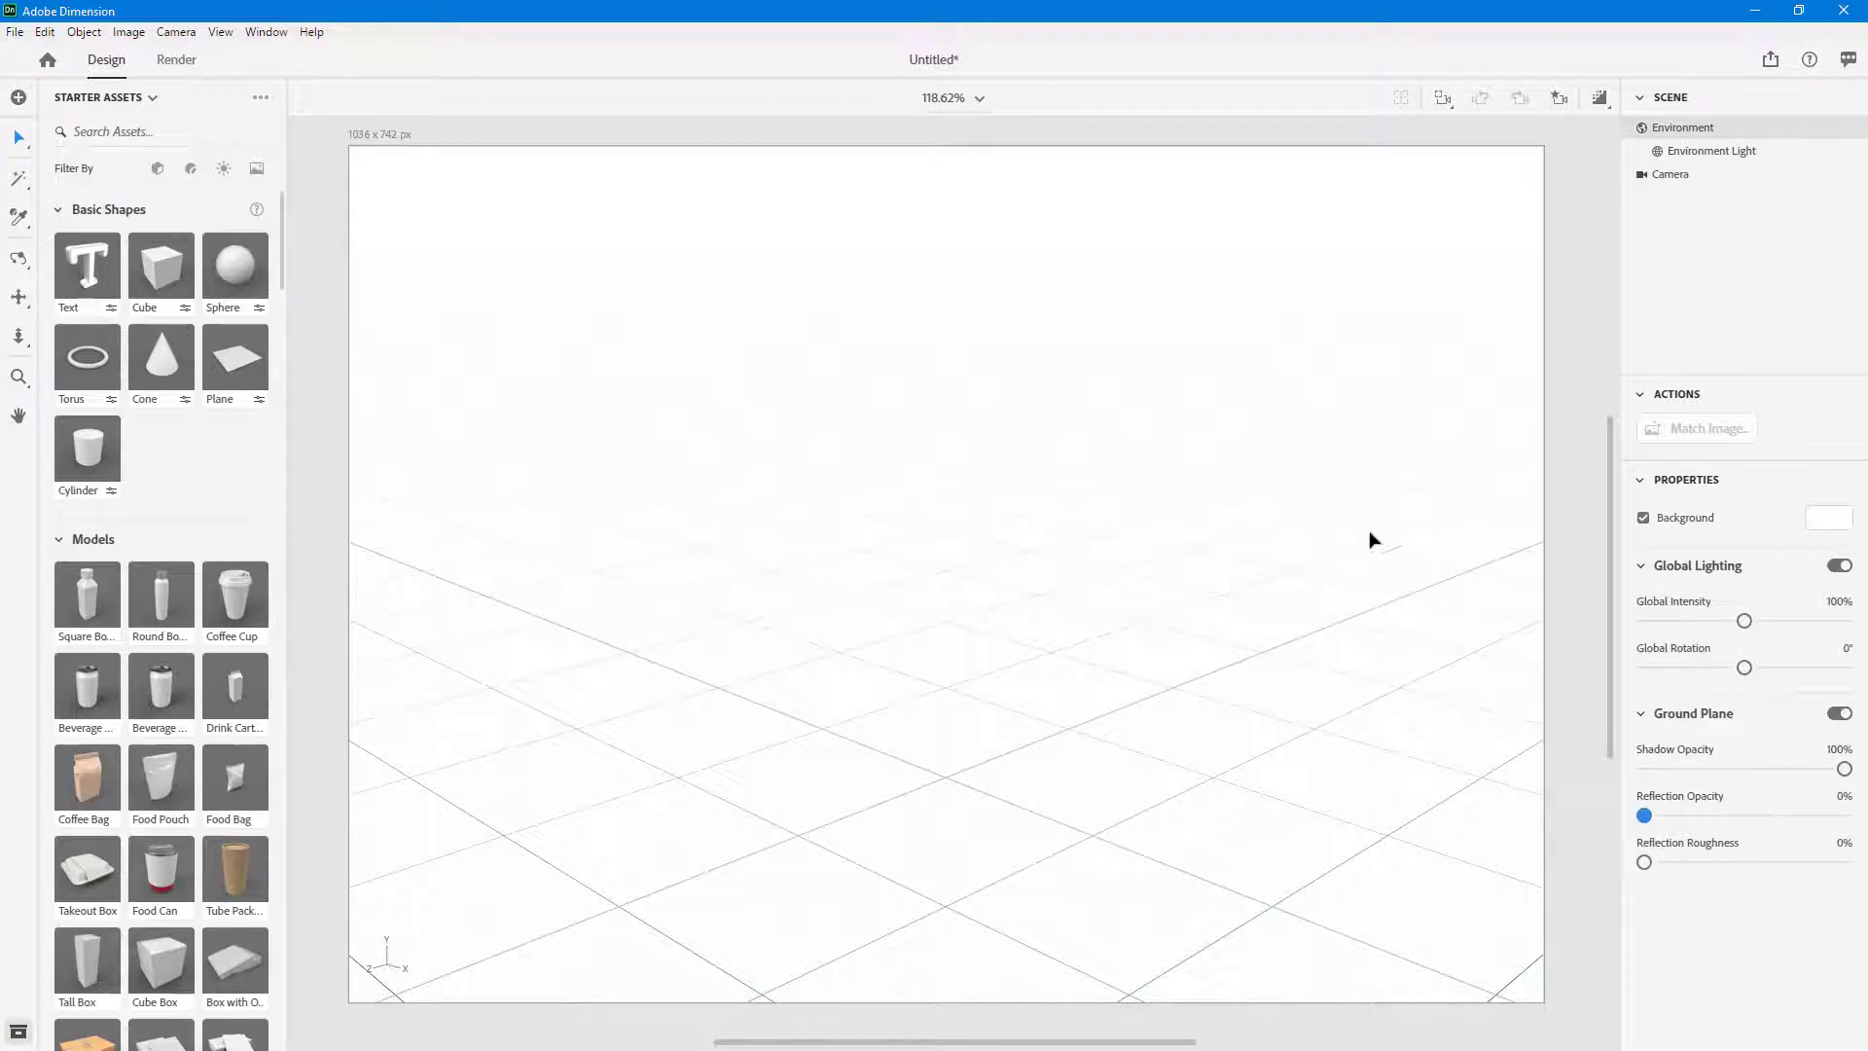
pyautogui.moveTo(1640, 697)
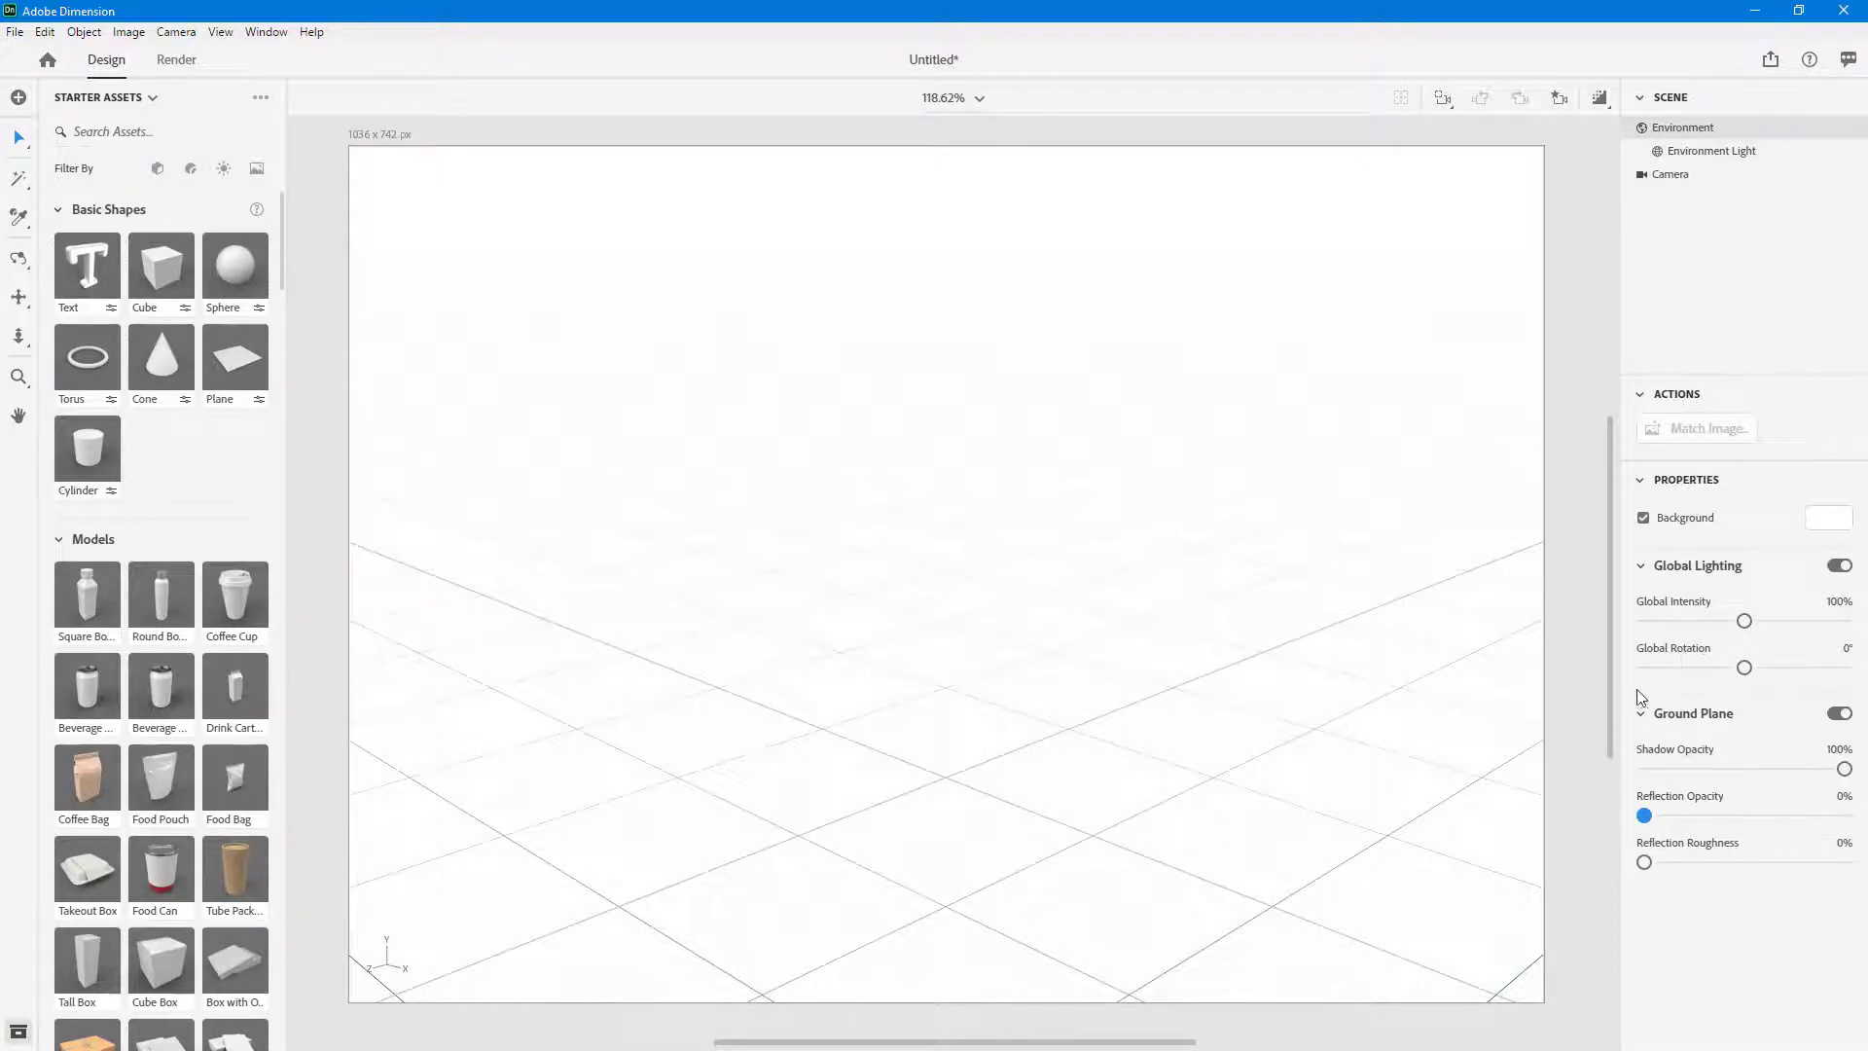
pyautogui.moveTo(1089, 513)
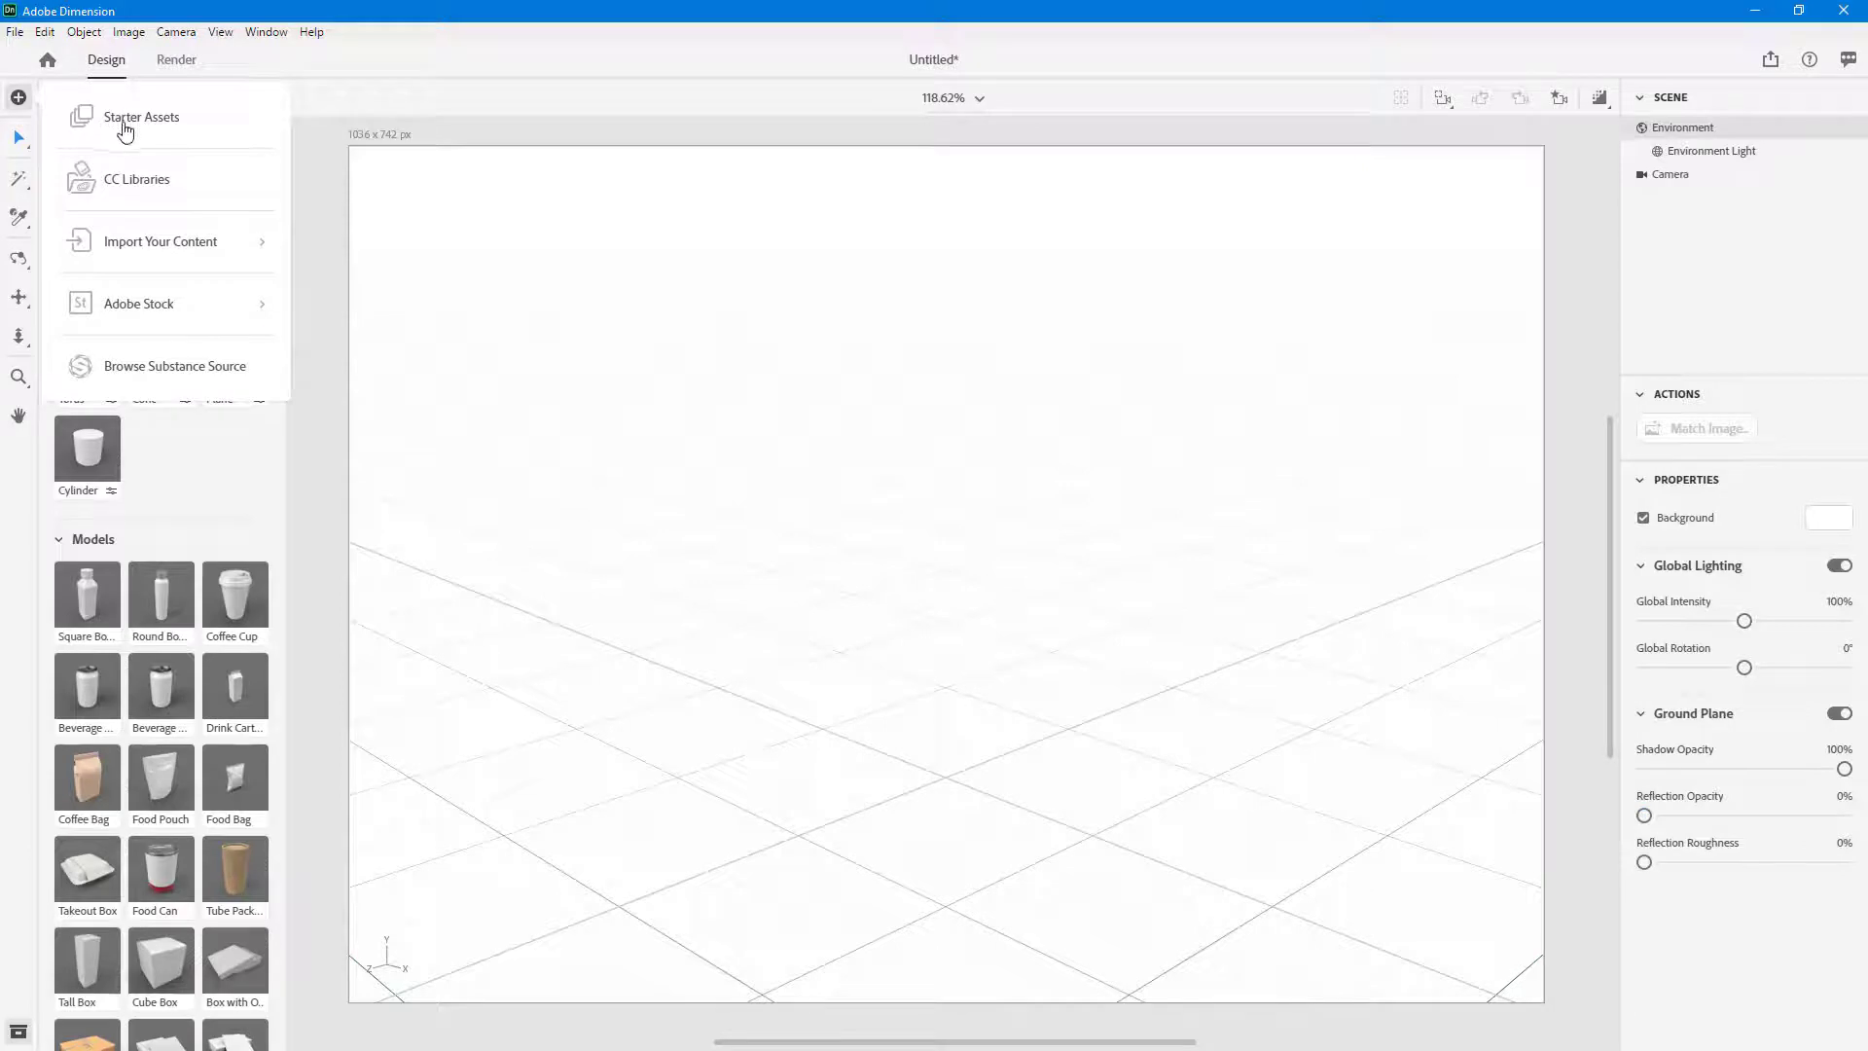
pyautogui.moveTo(117, 259)
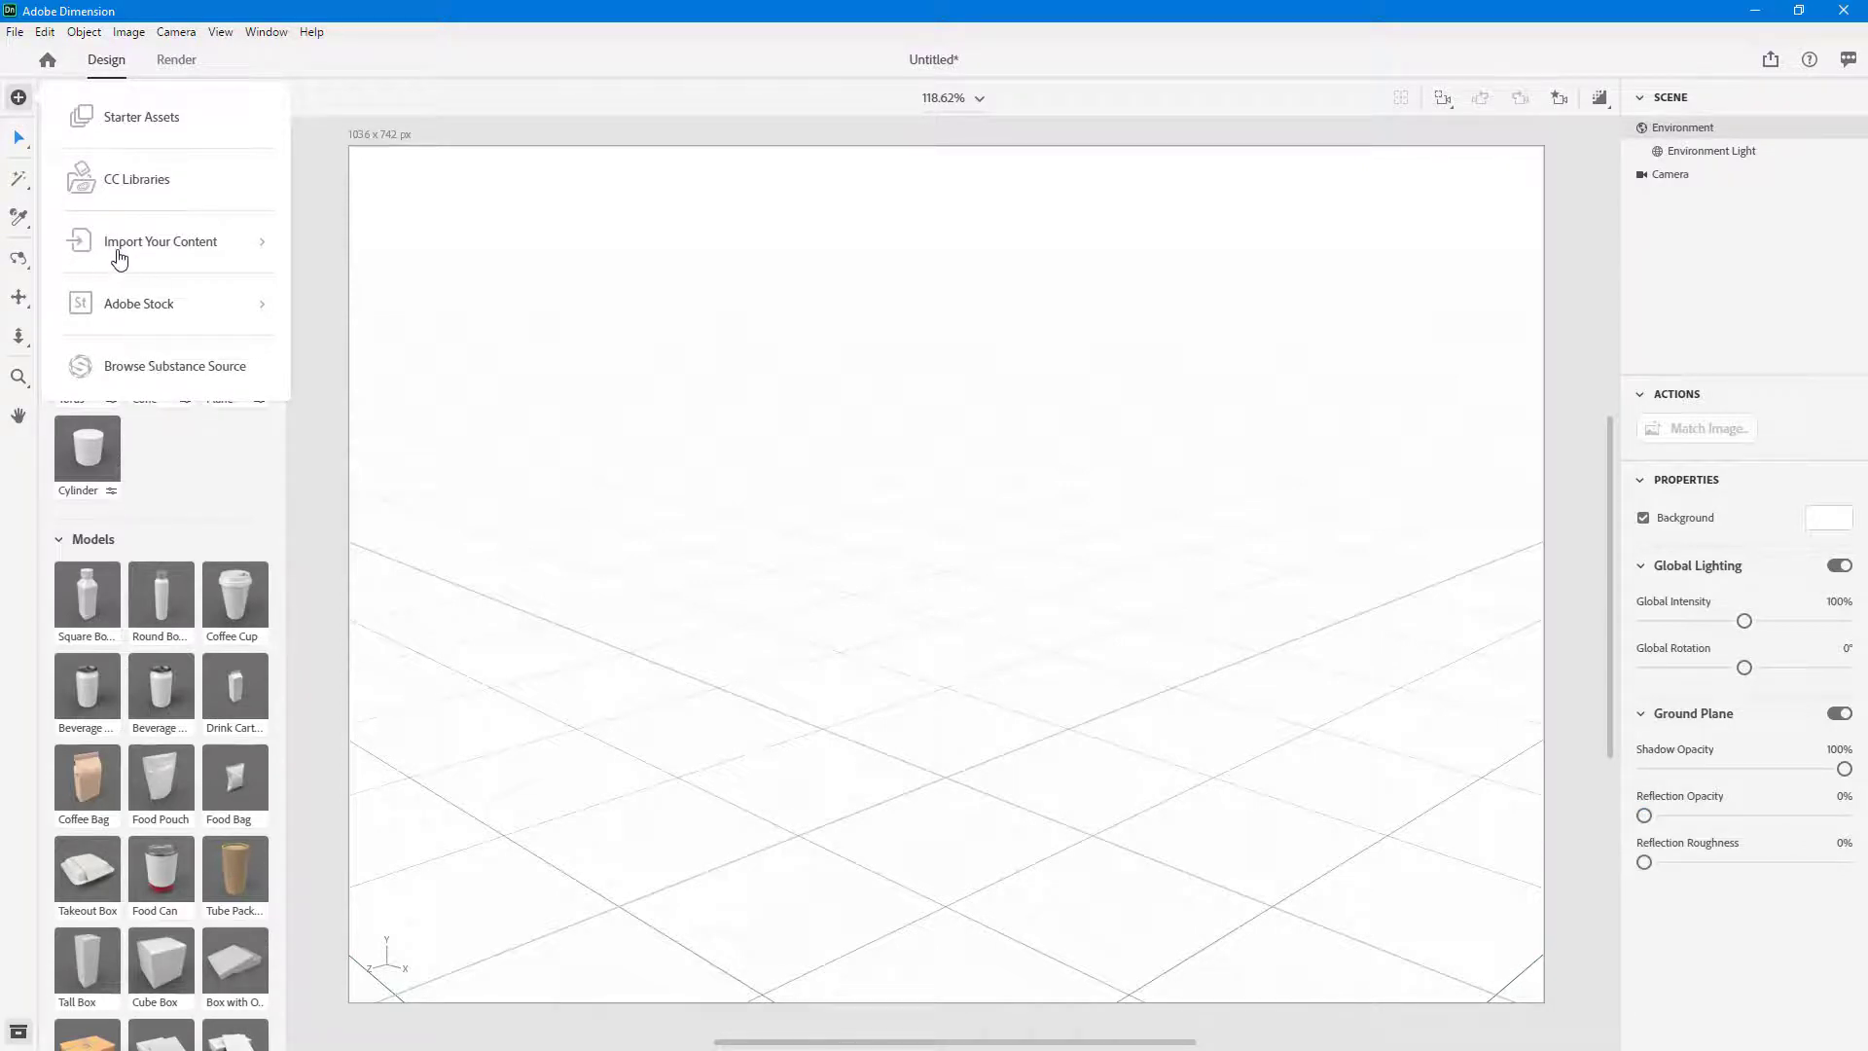
pyautogui.click(140, 115)
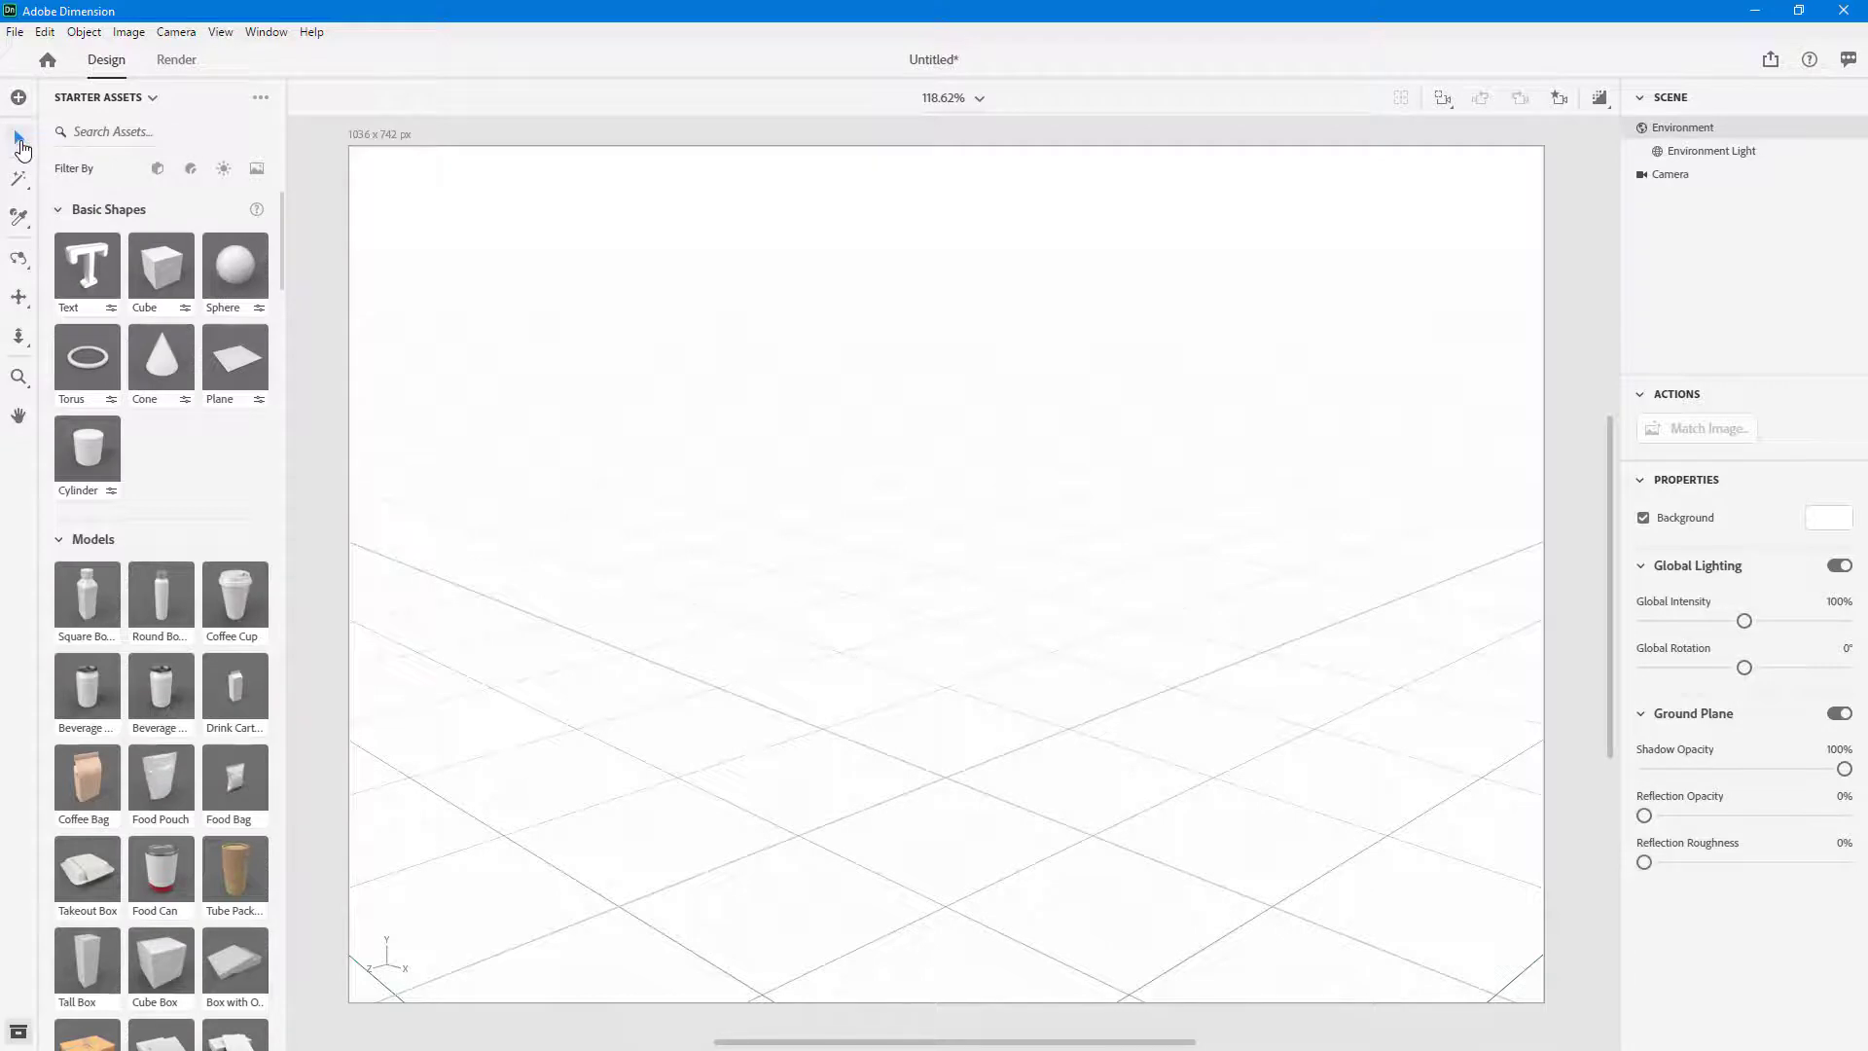
pyautogui.click(19, 179)
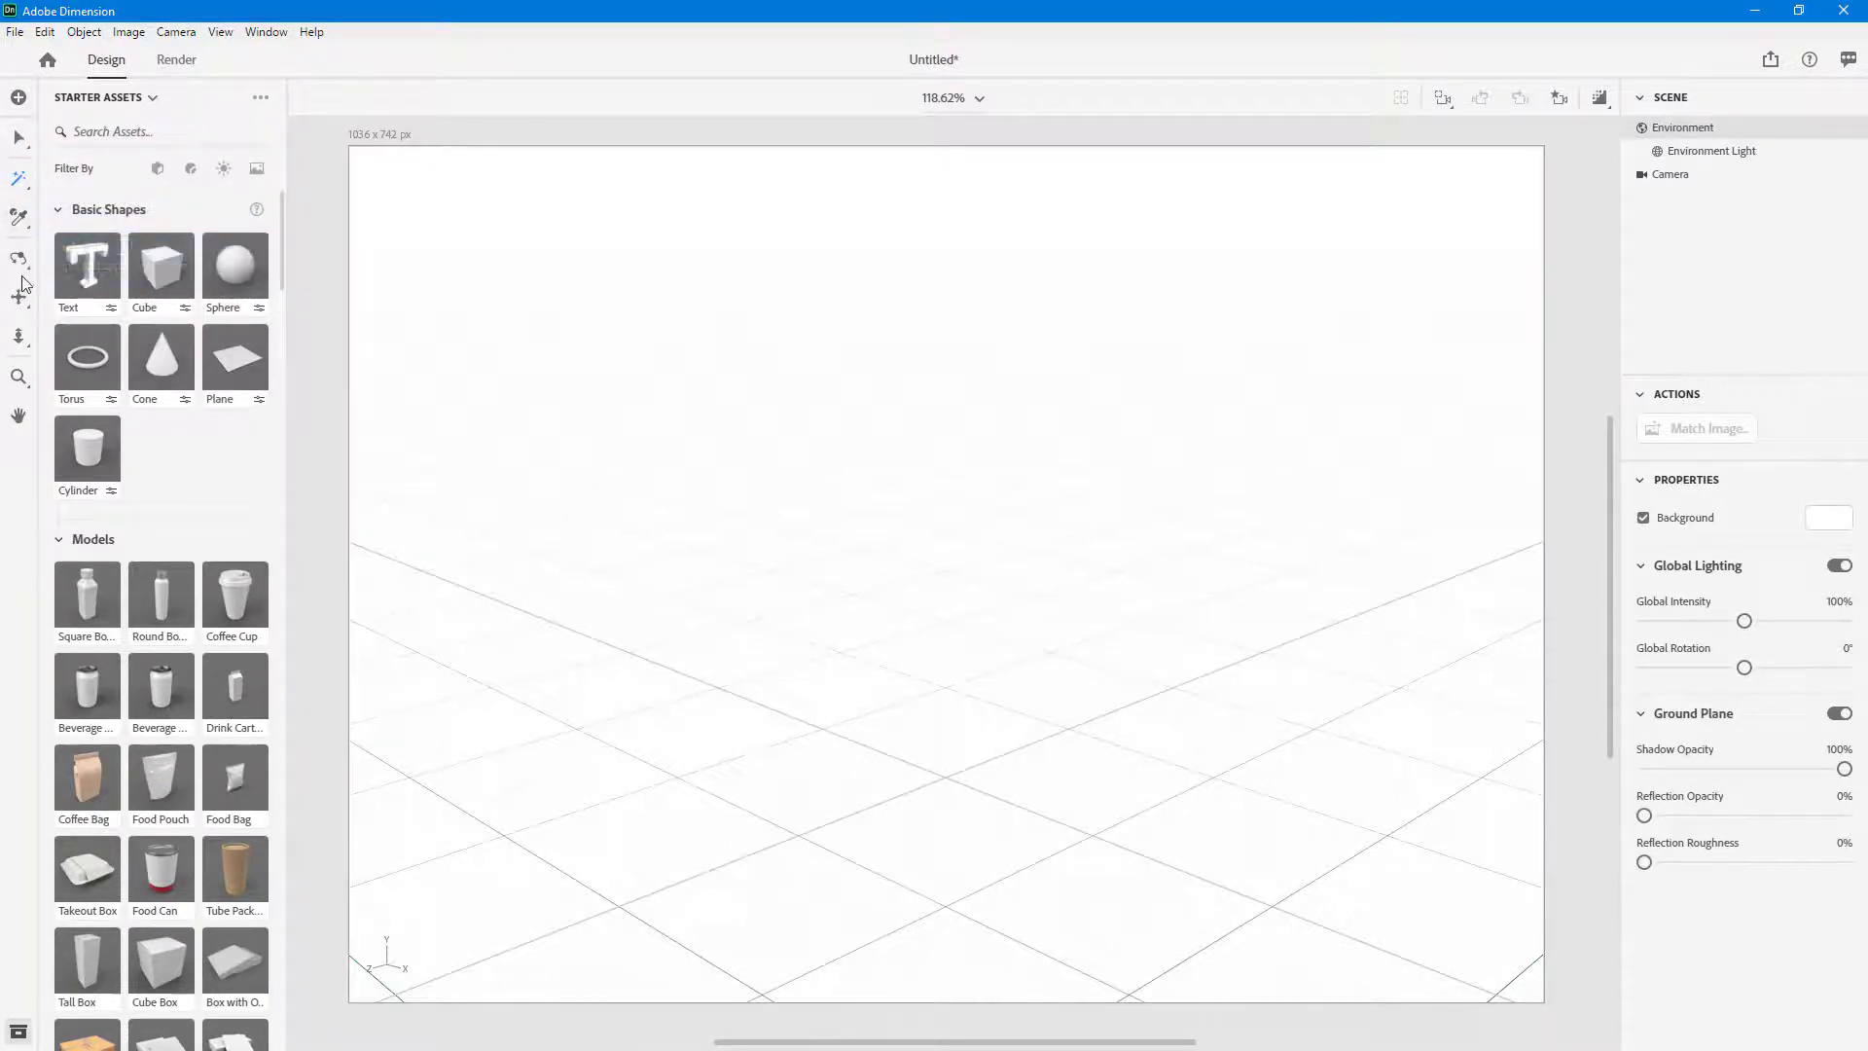
pyautogui.moveTo(20, 261)
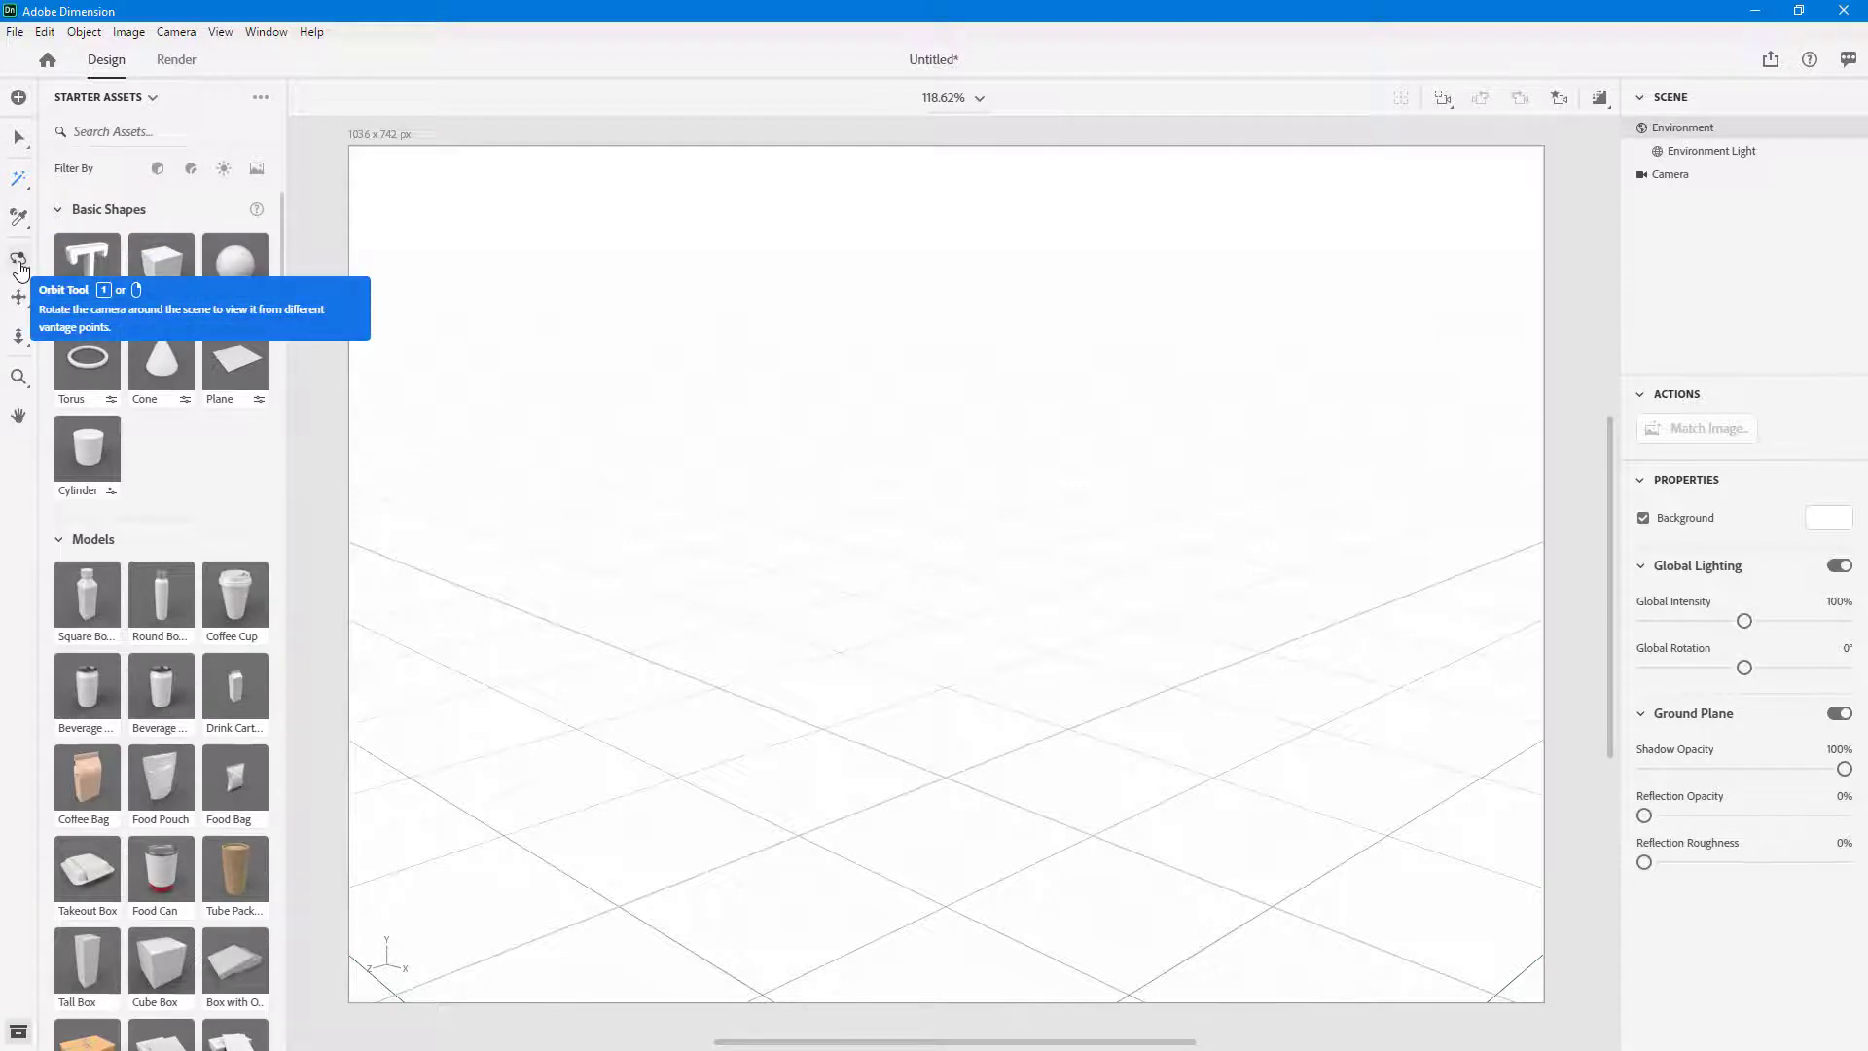
pyautogui.moveTo(235, 346)
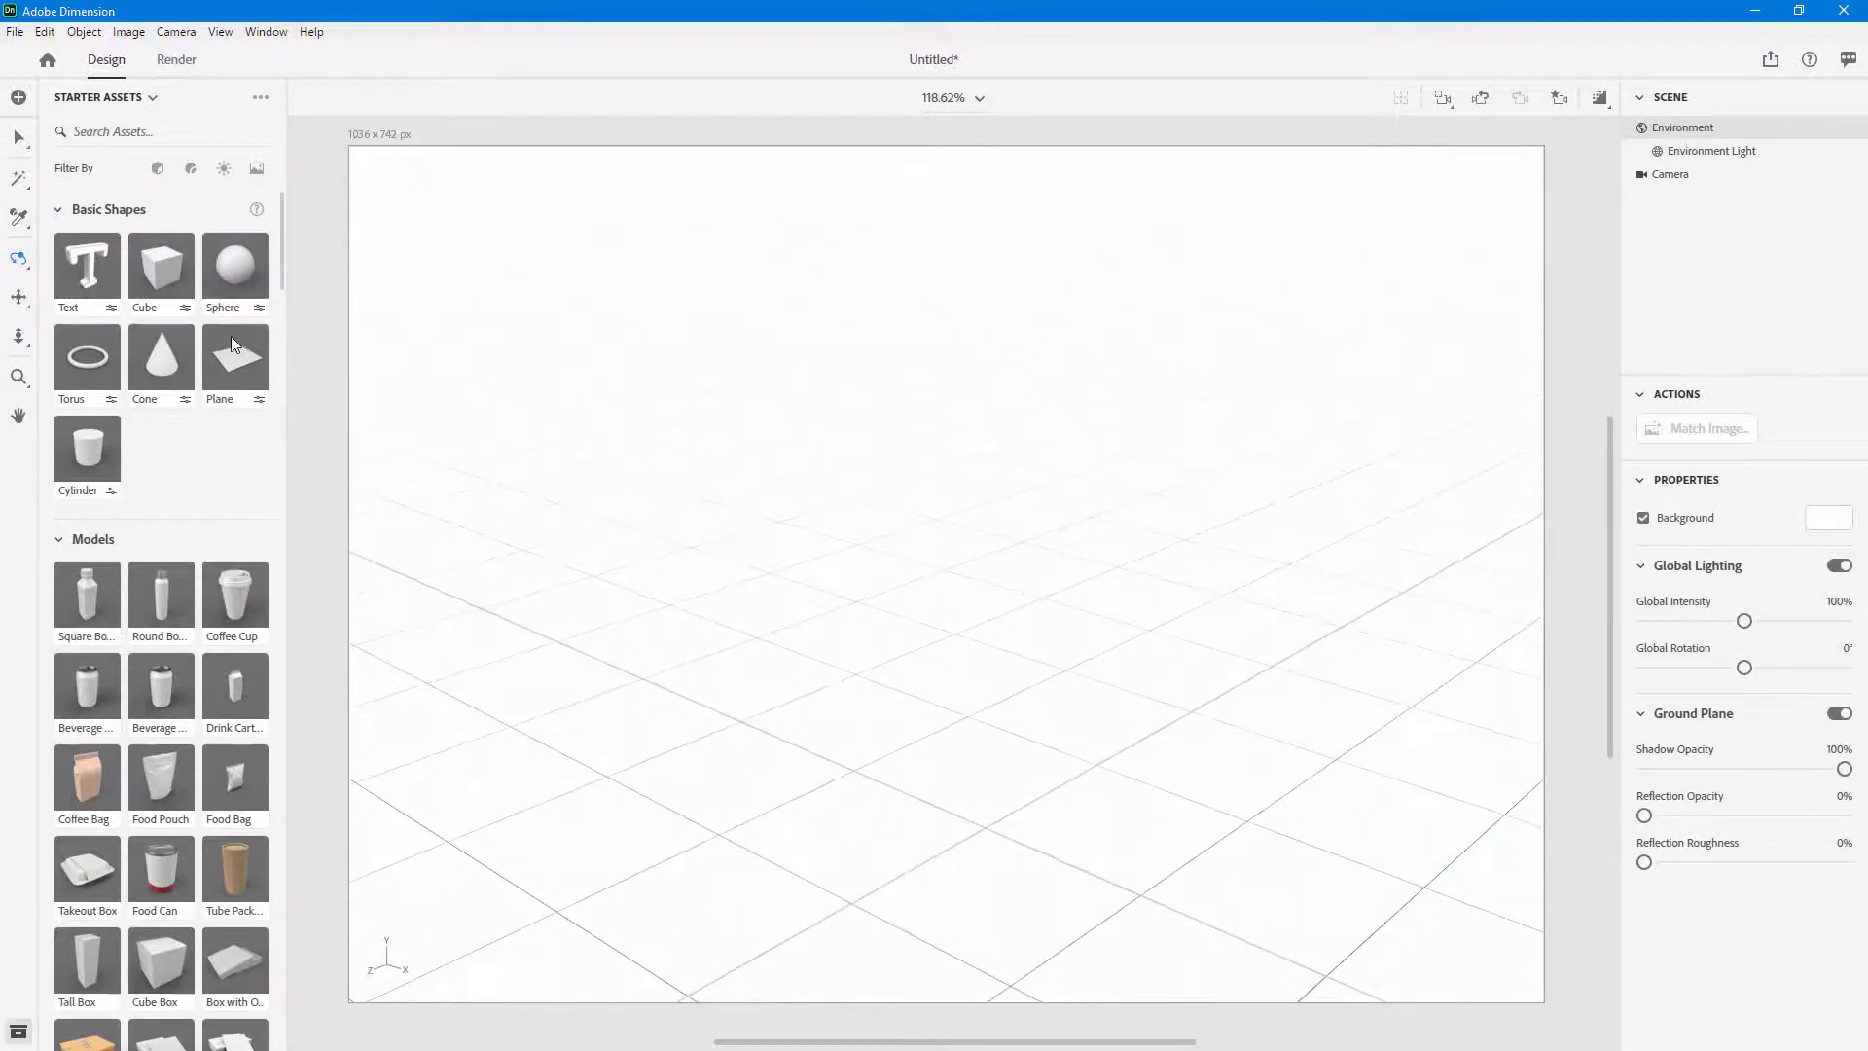
pyautogui.moveTo(19, 296)
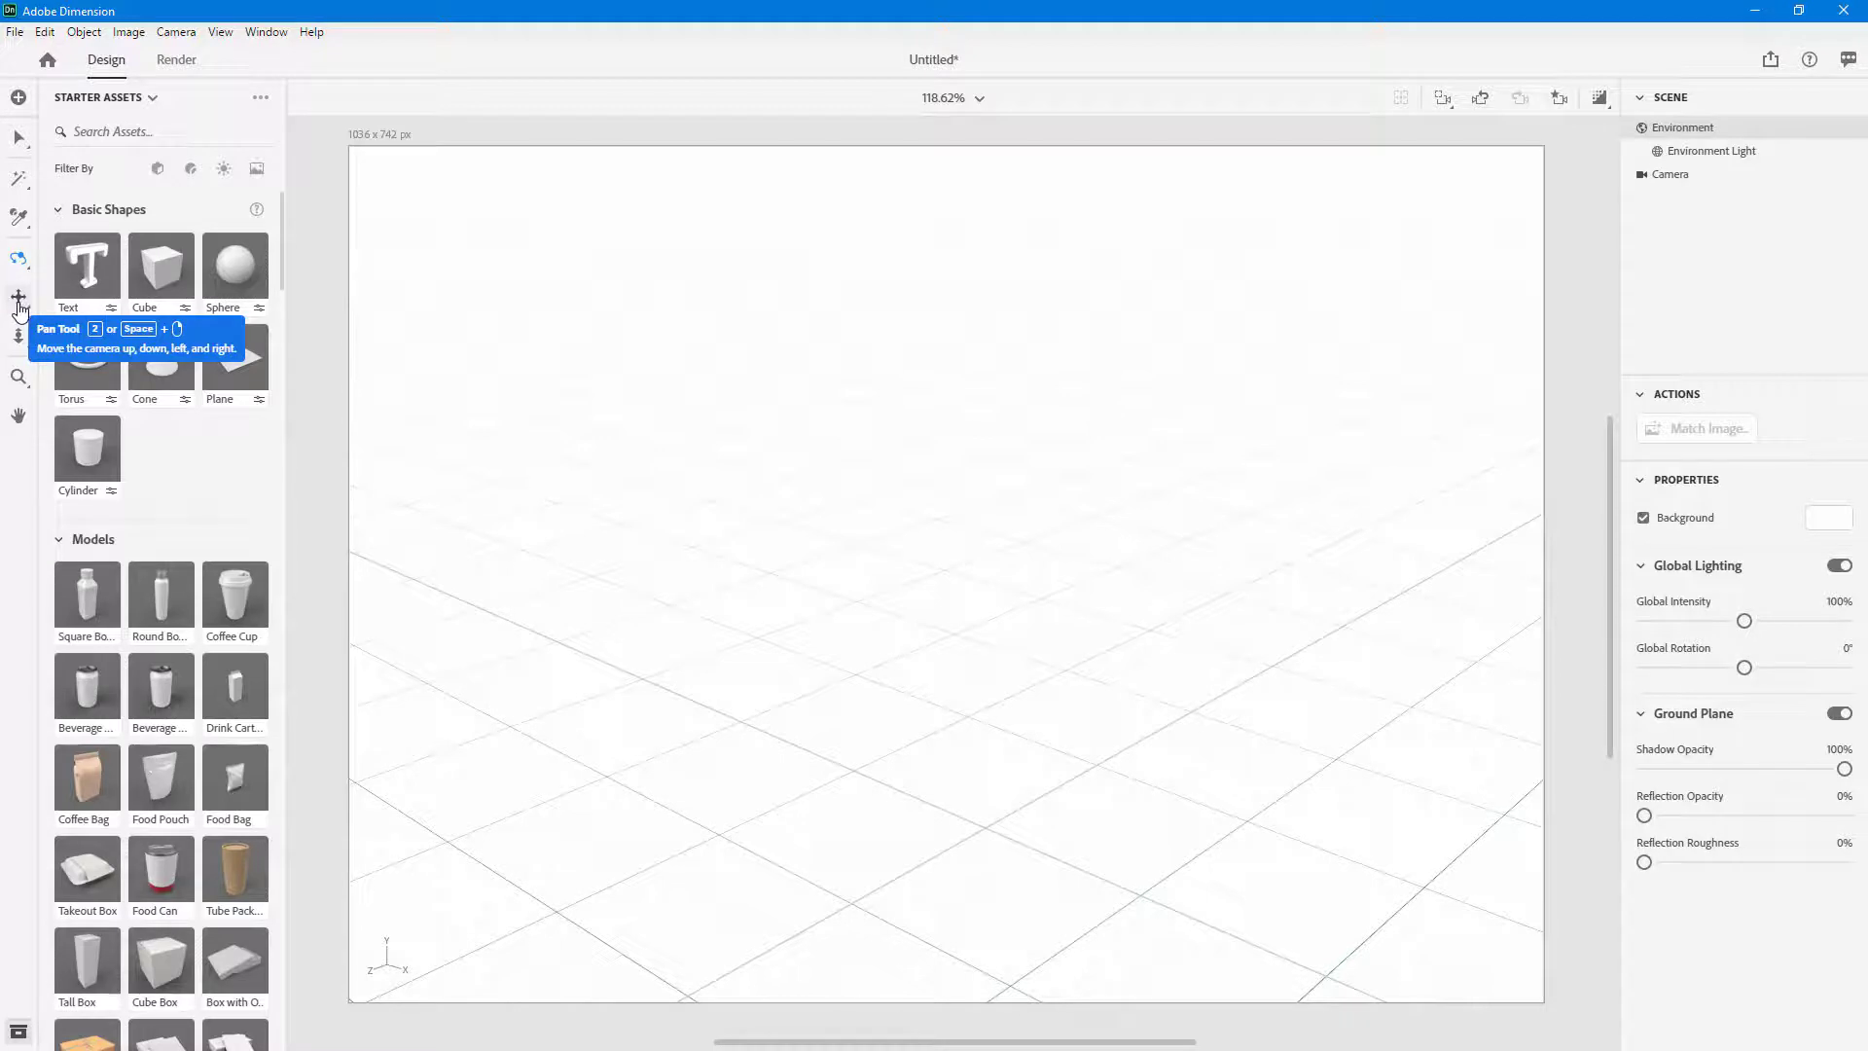
pyautogui.moveTo(20, 355)
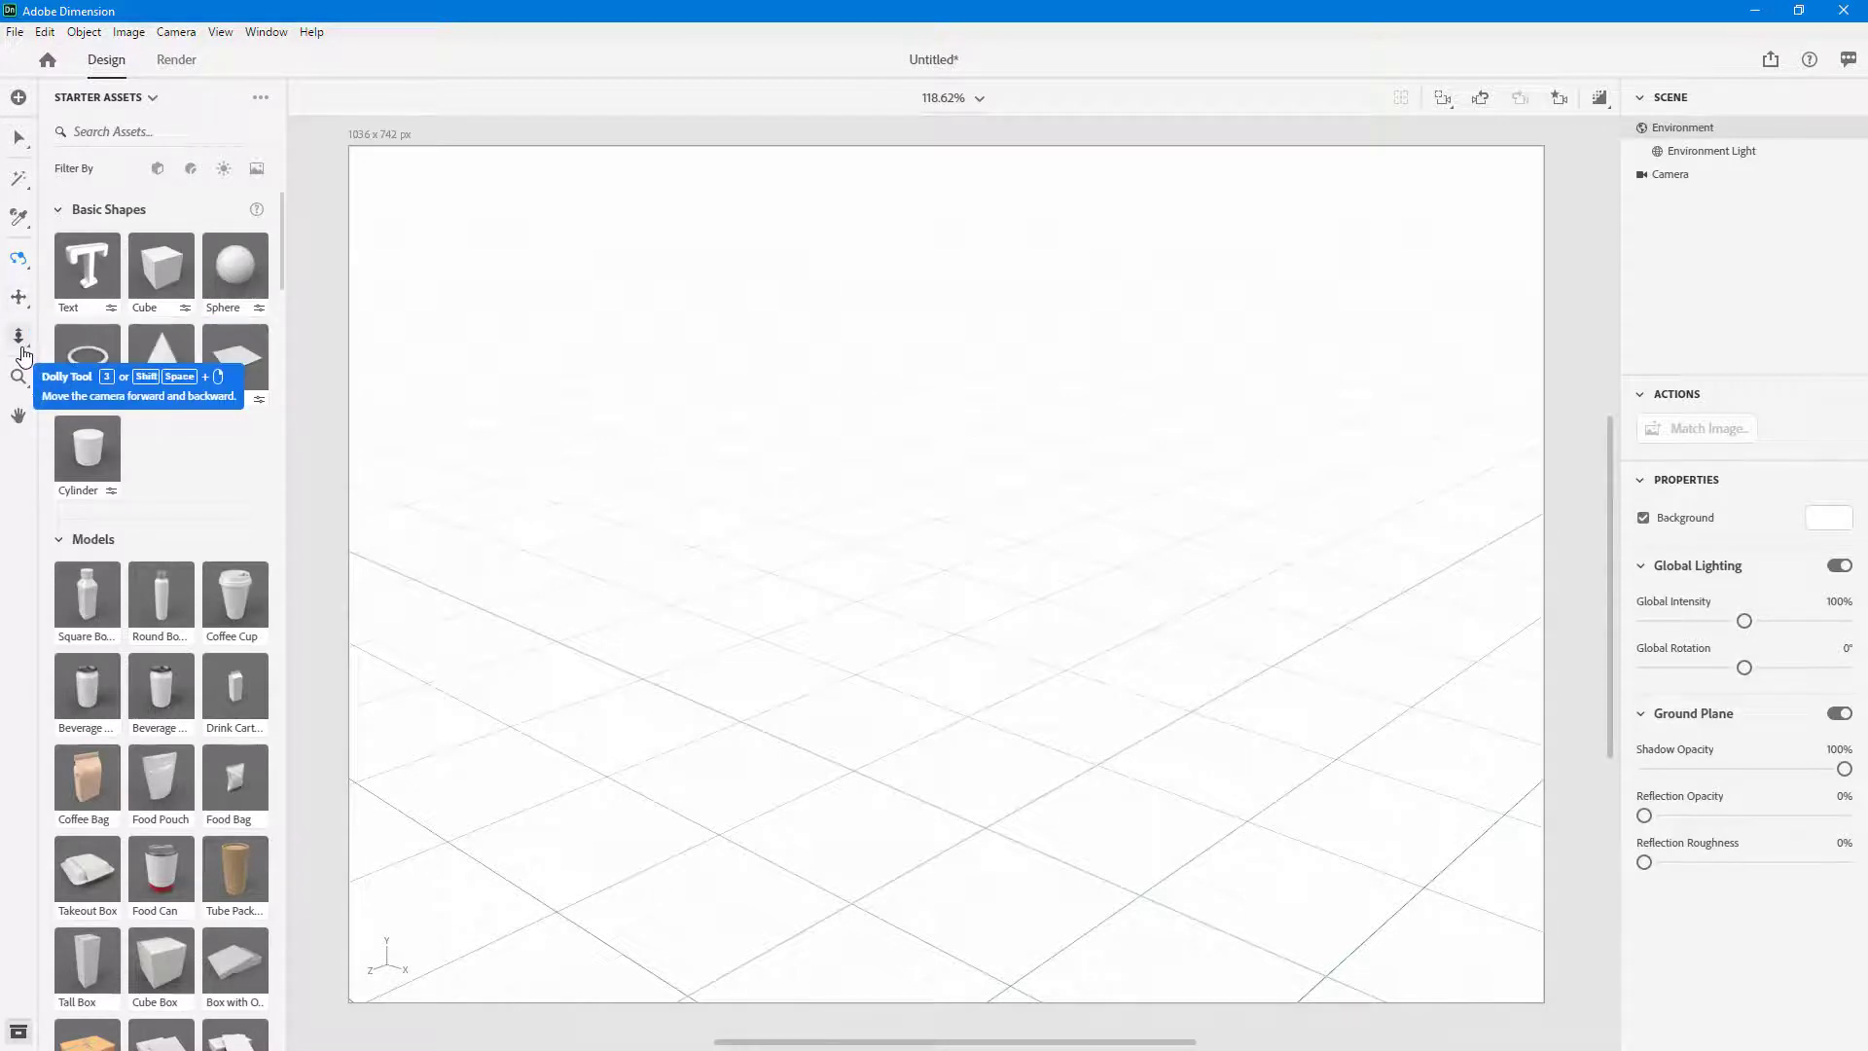
pyautogui.moveTo(19, 373)
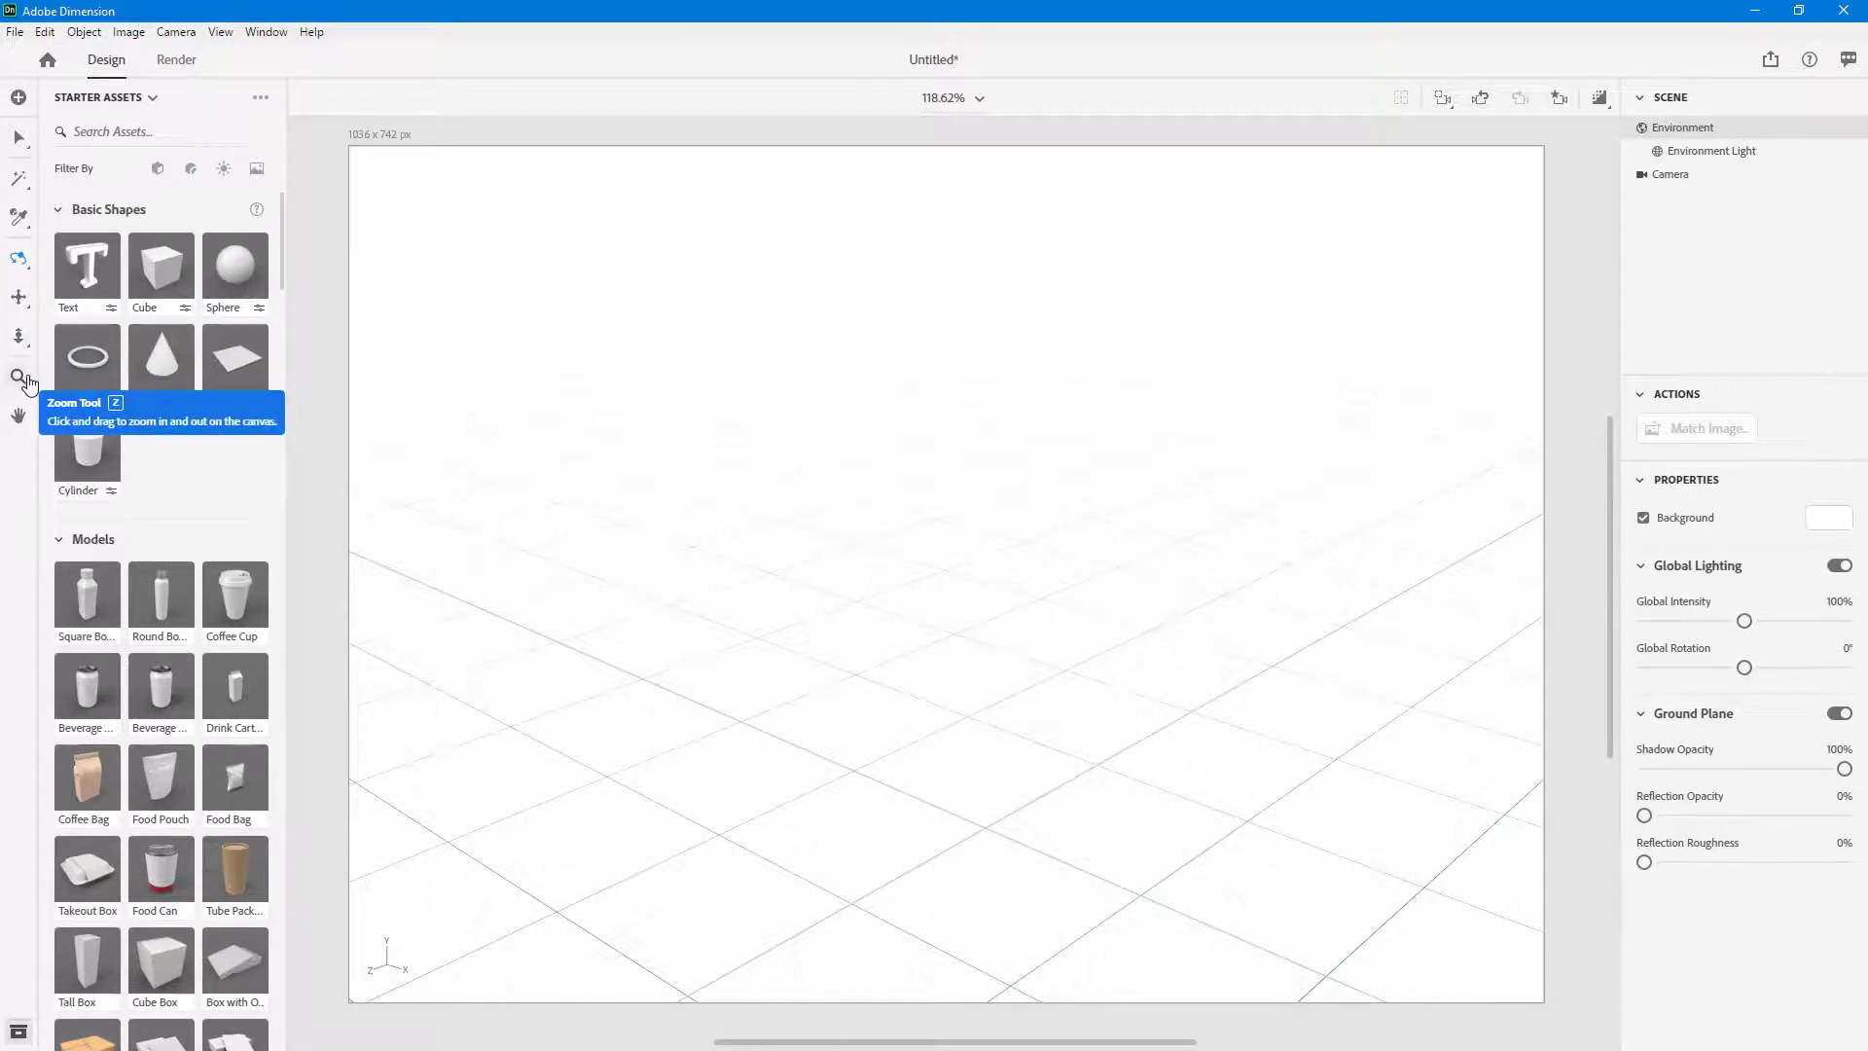
pyautogui.moveTo(19, 415)
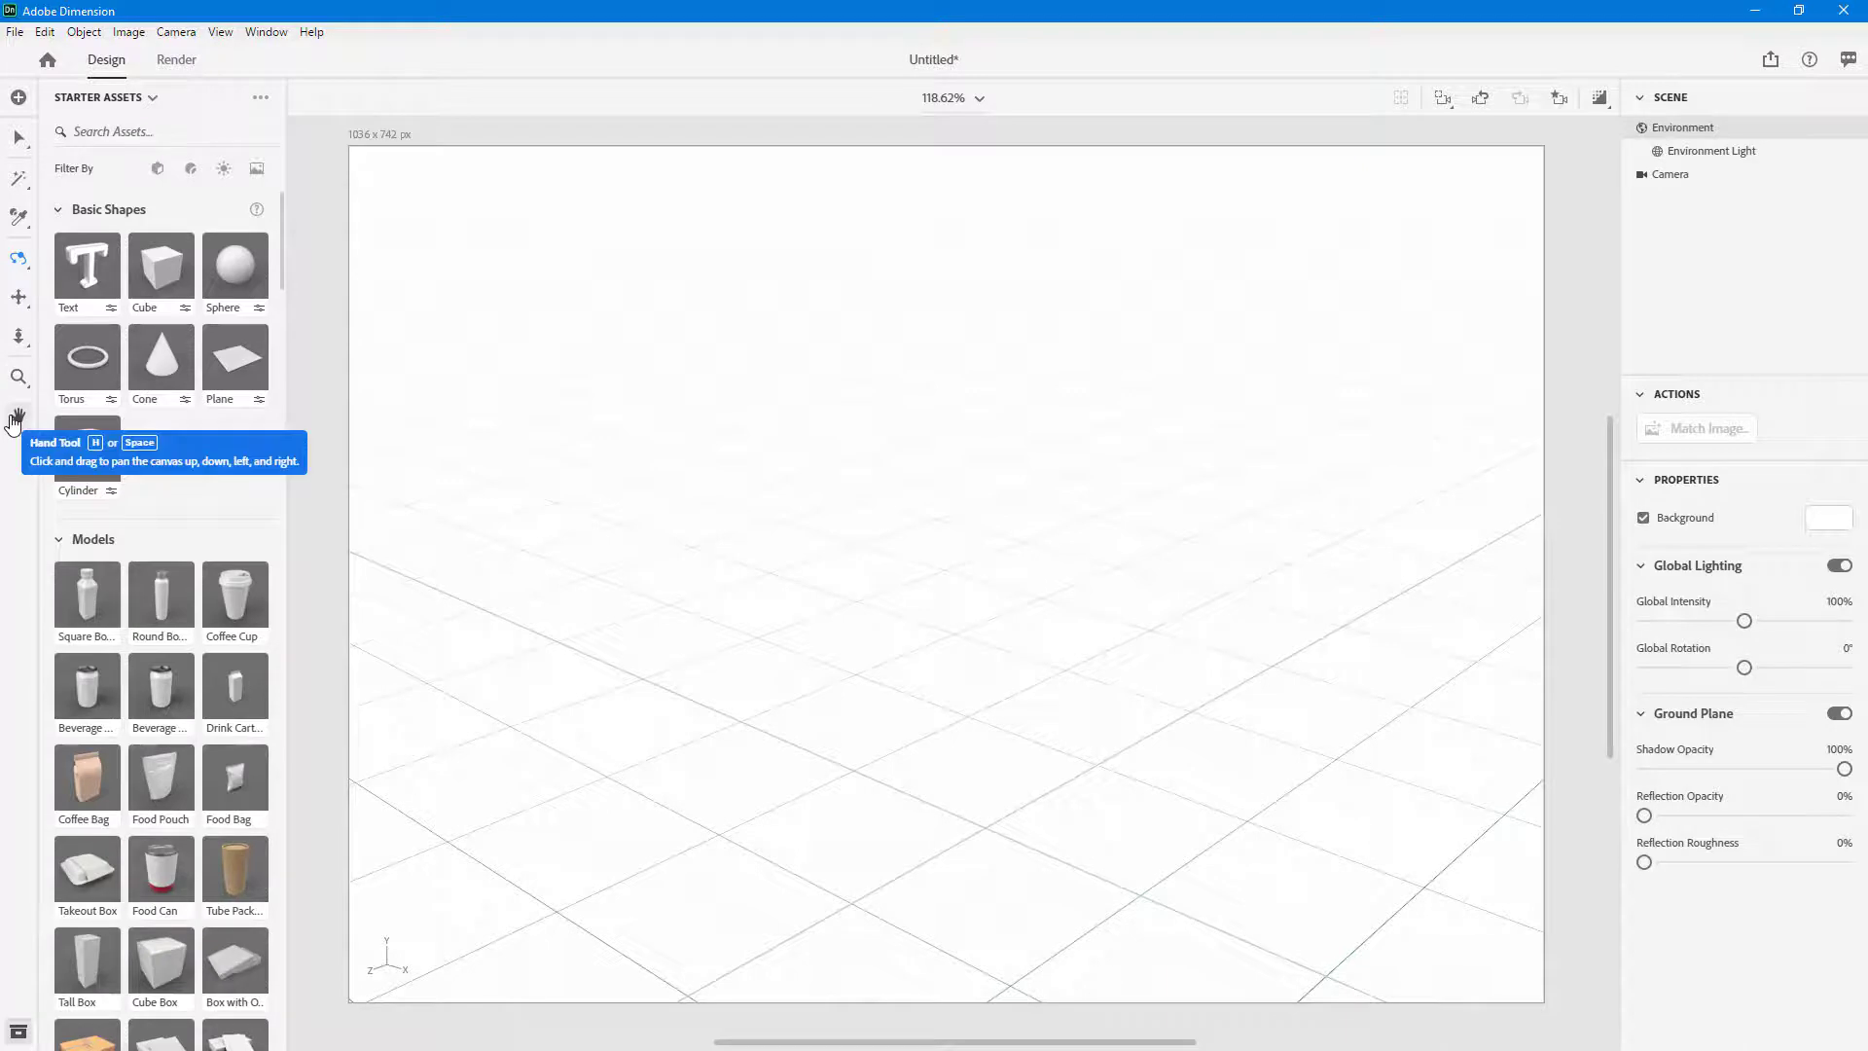
pyautogui.moveTo(643, 377)
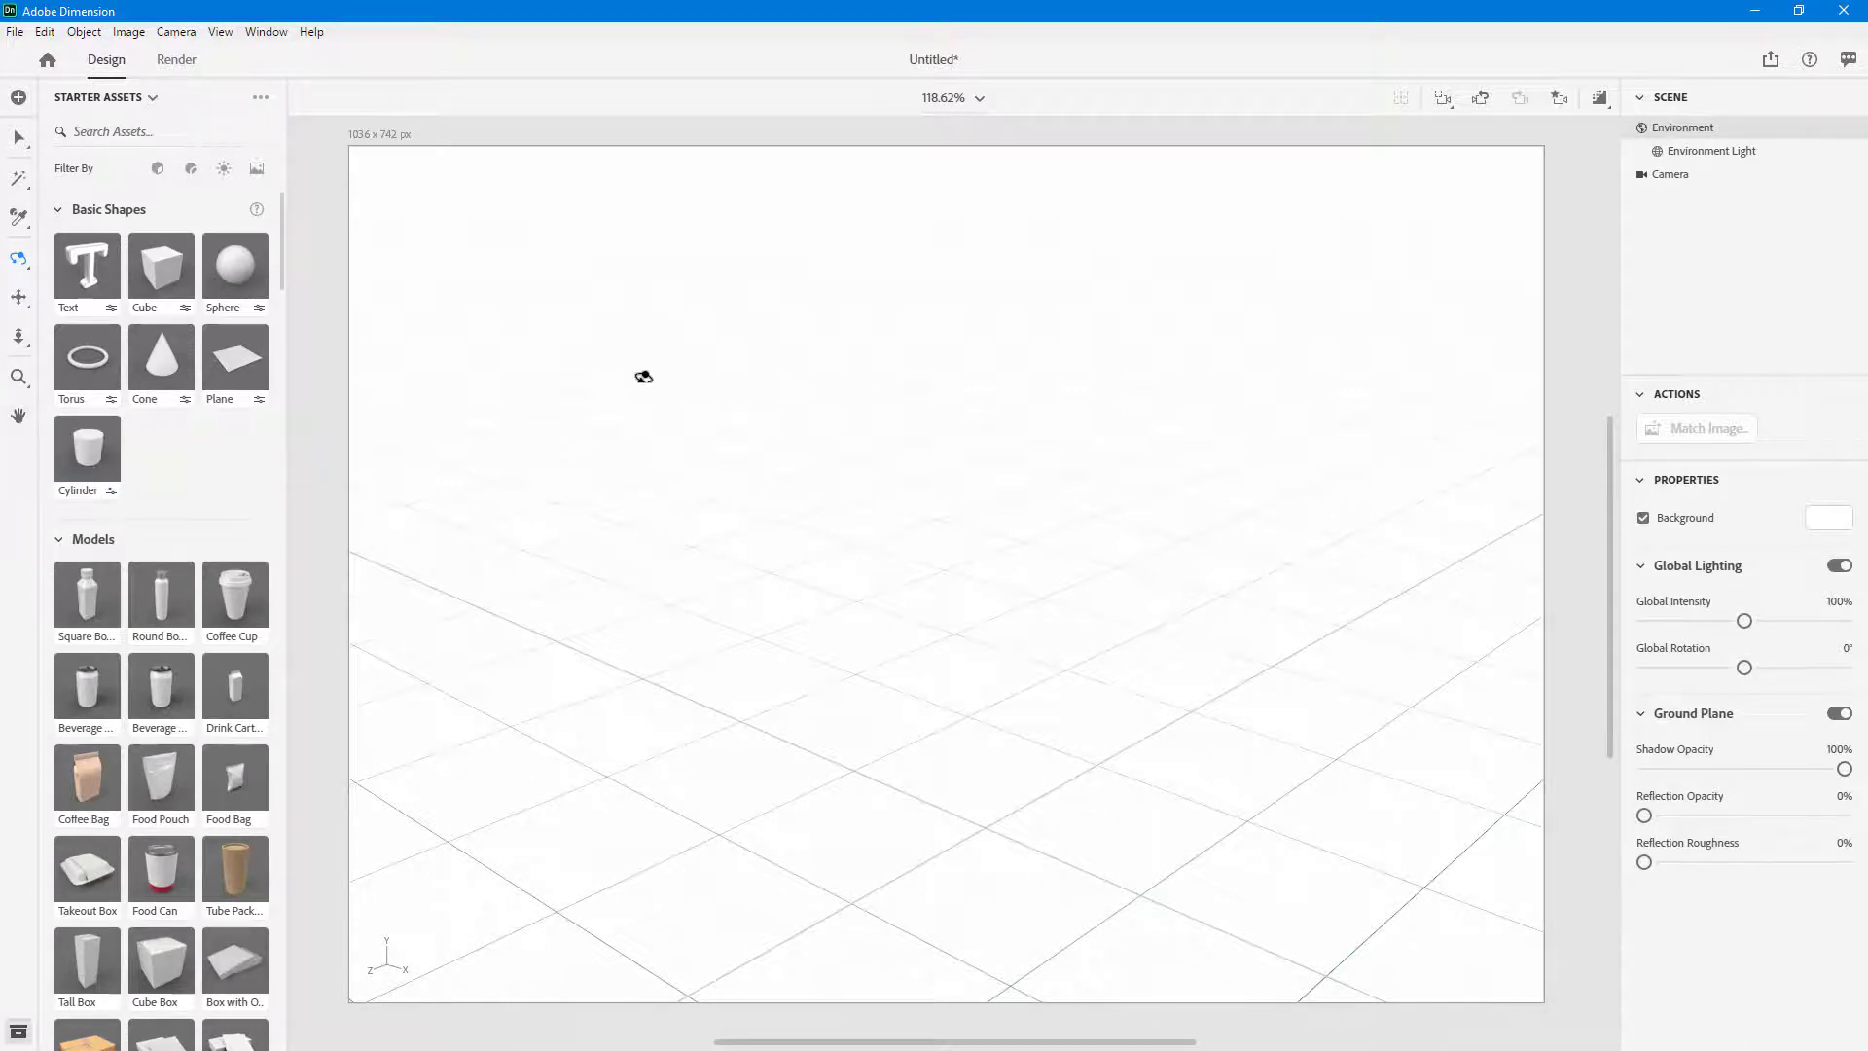
pyautogui.moveTo(175, 328)
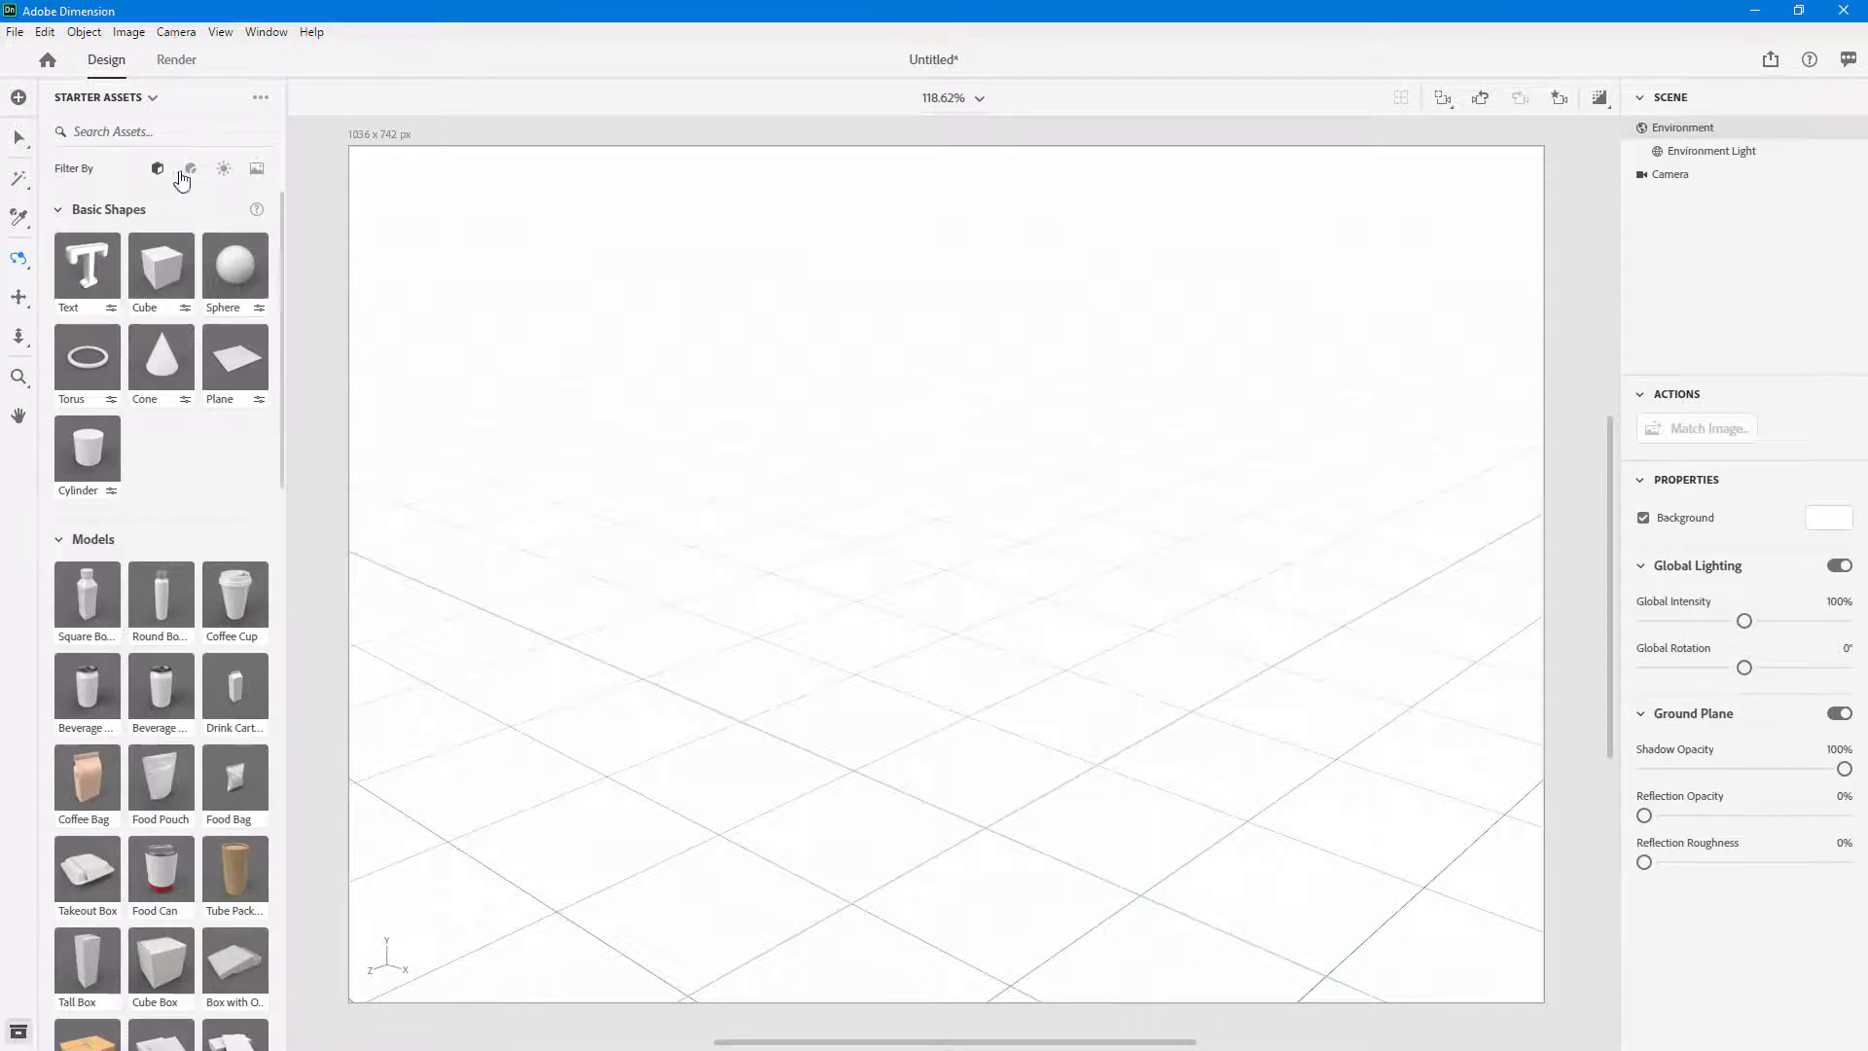
# Step: Browse the Lights and Images asset filters, then return to Models and scroll the library
pyautogui.click(223, 168)
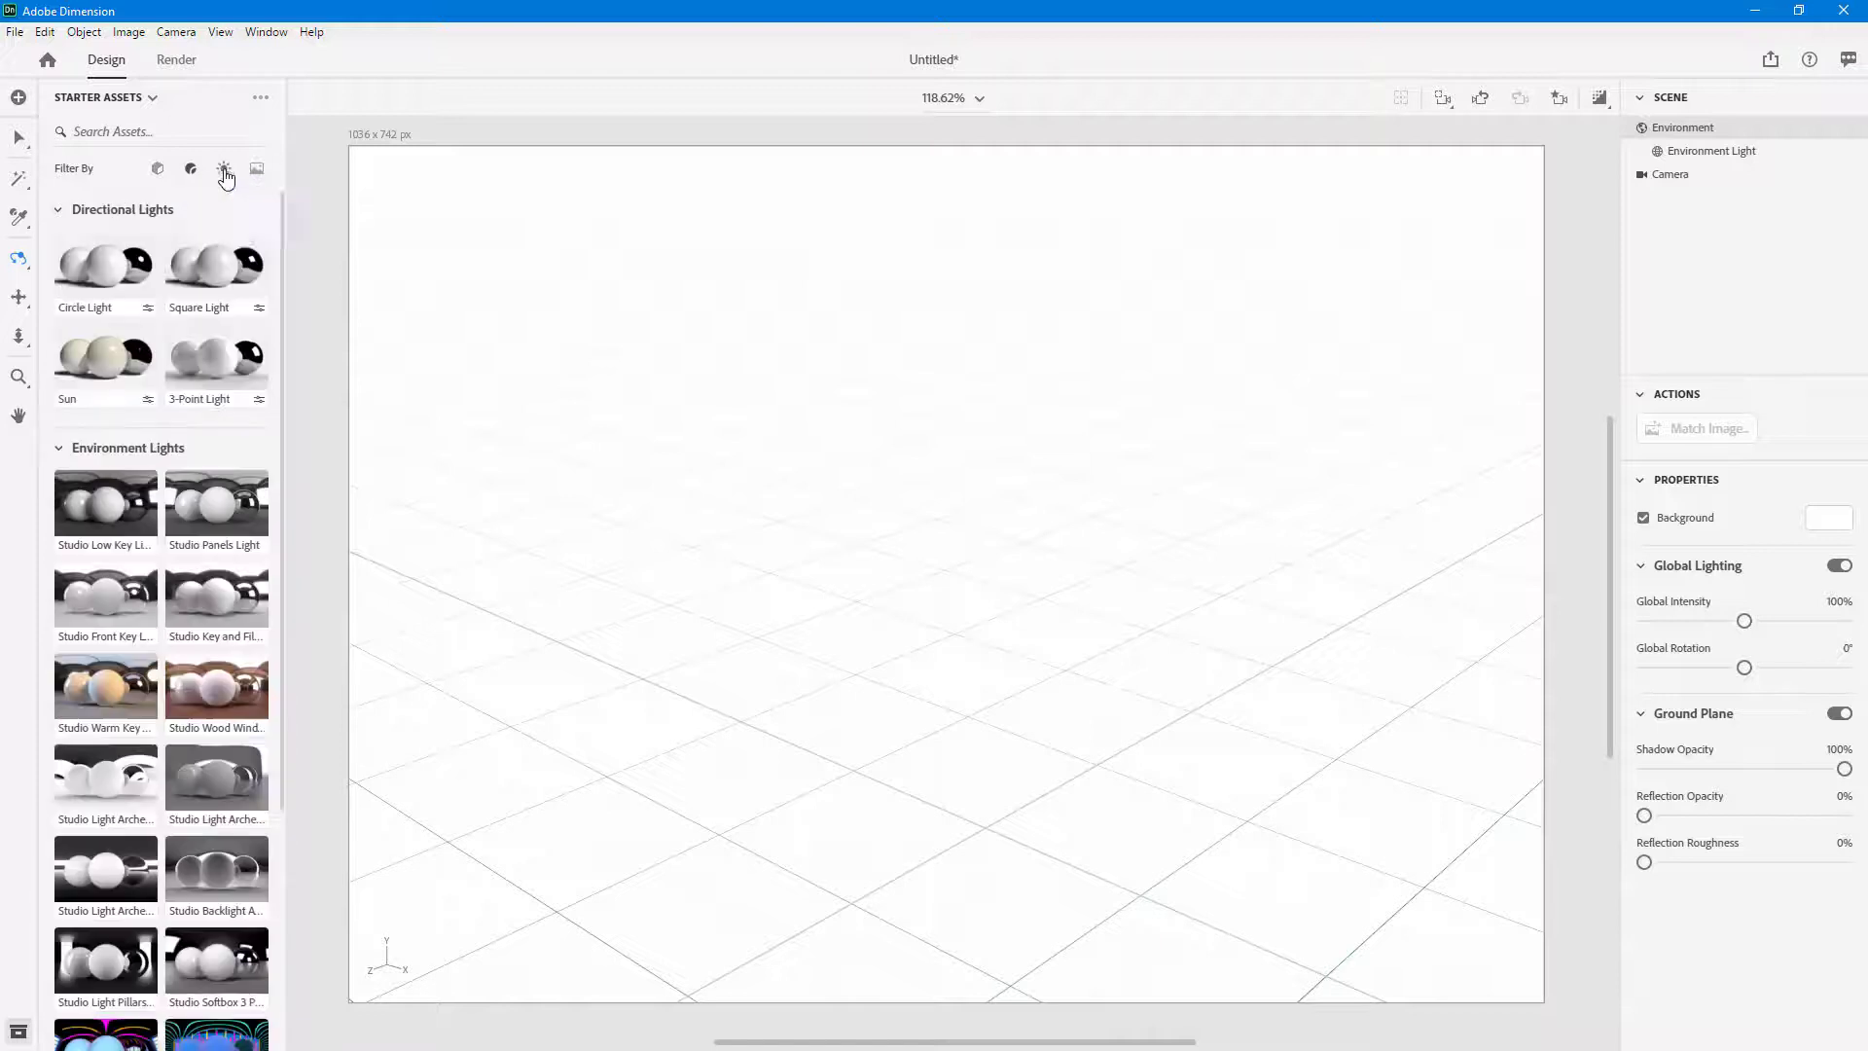
pyautogui.click(256, 169)
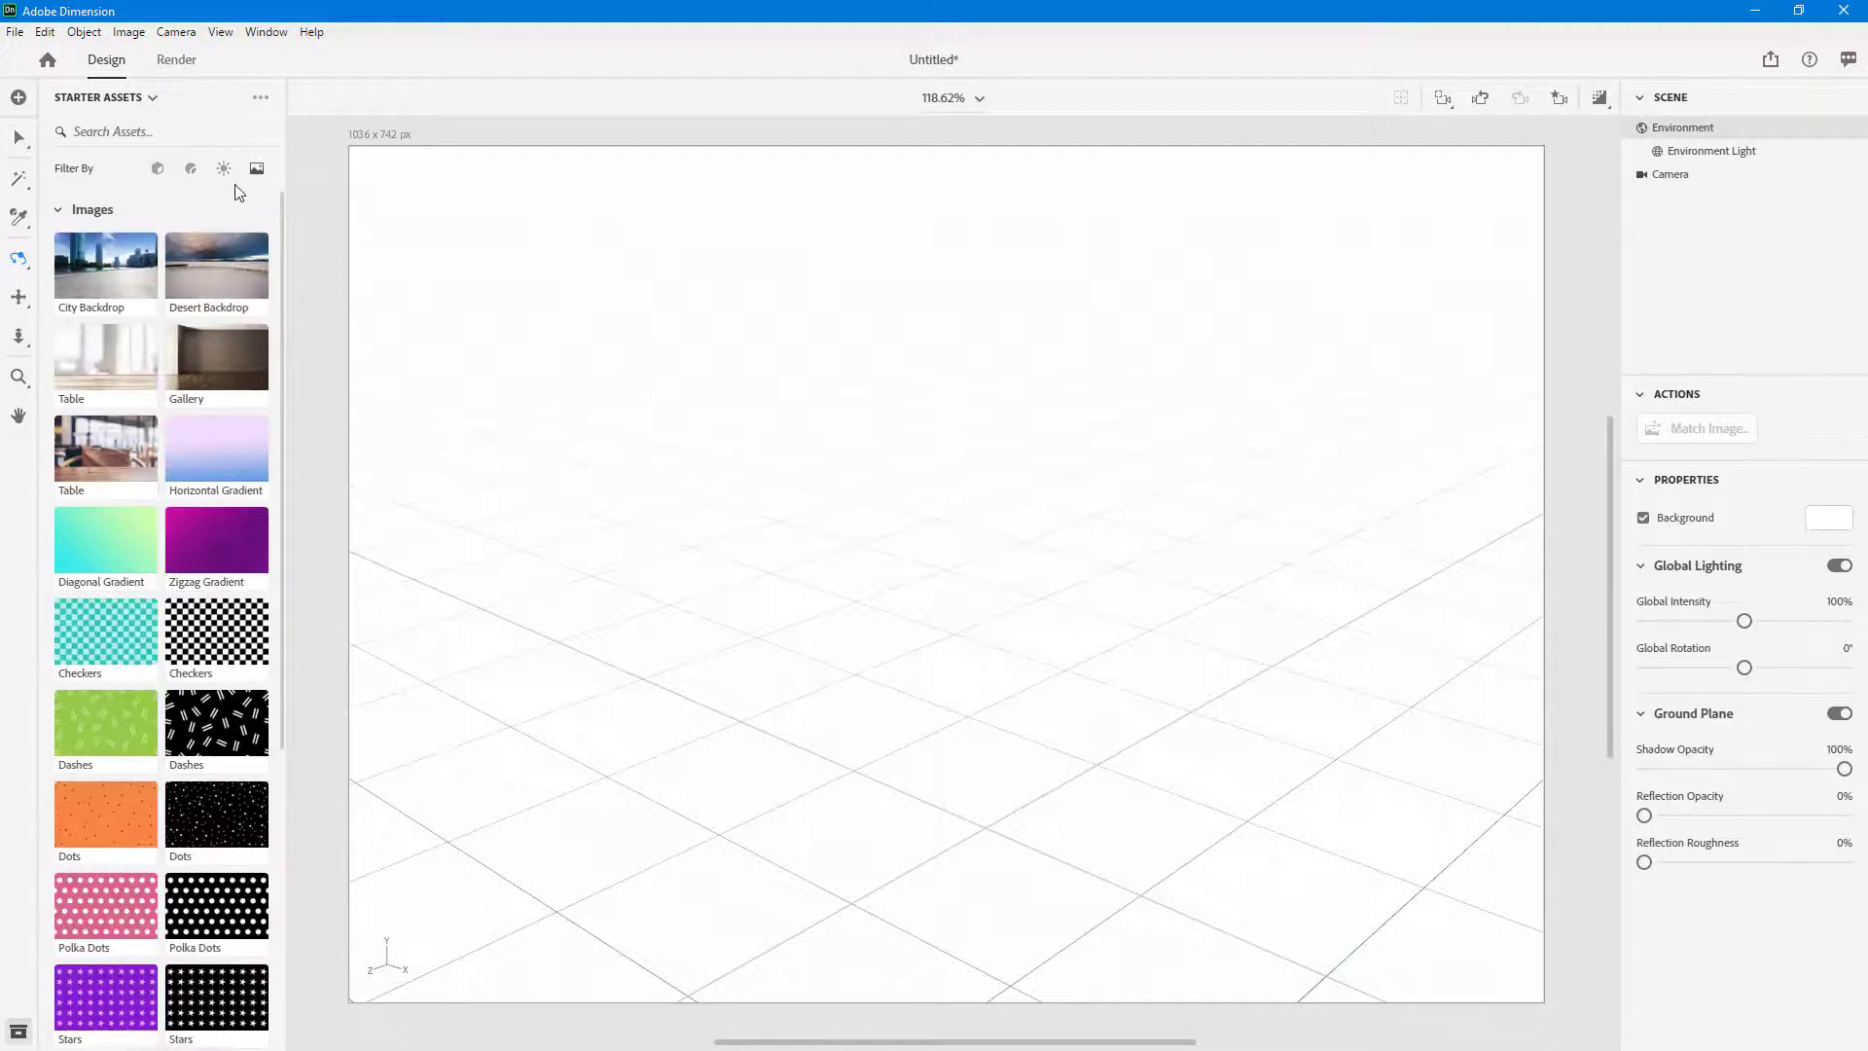
pyautogui.click(157, 169)
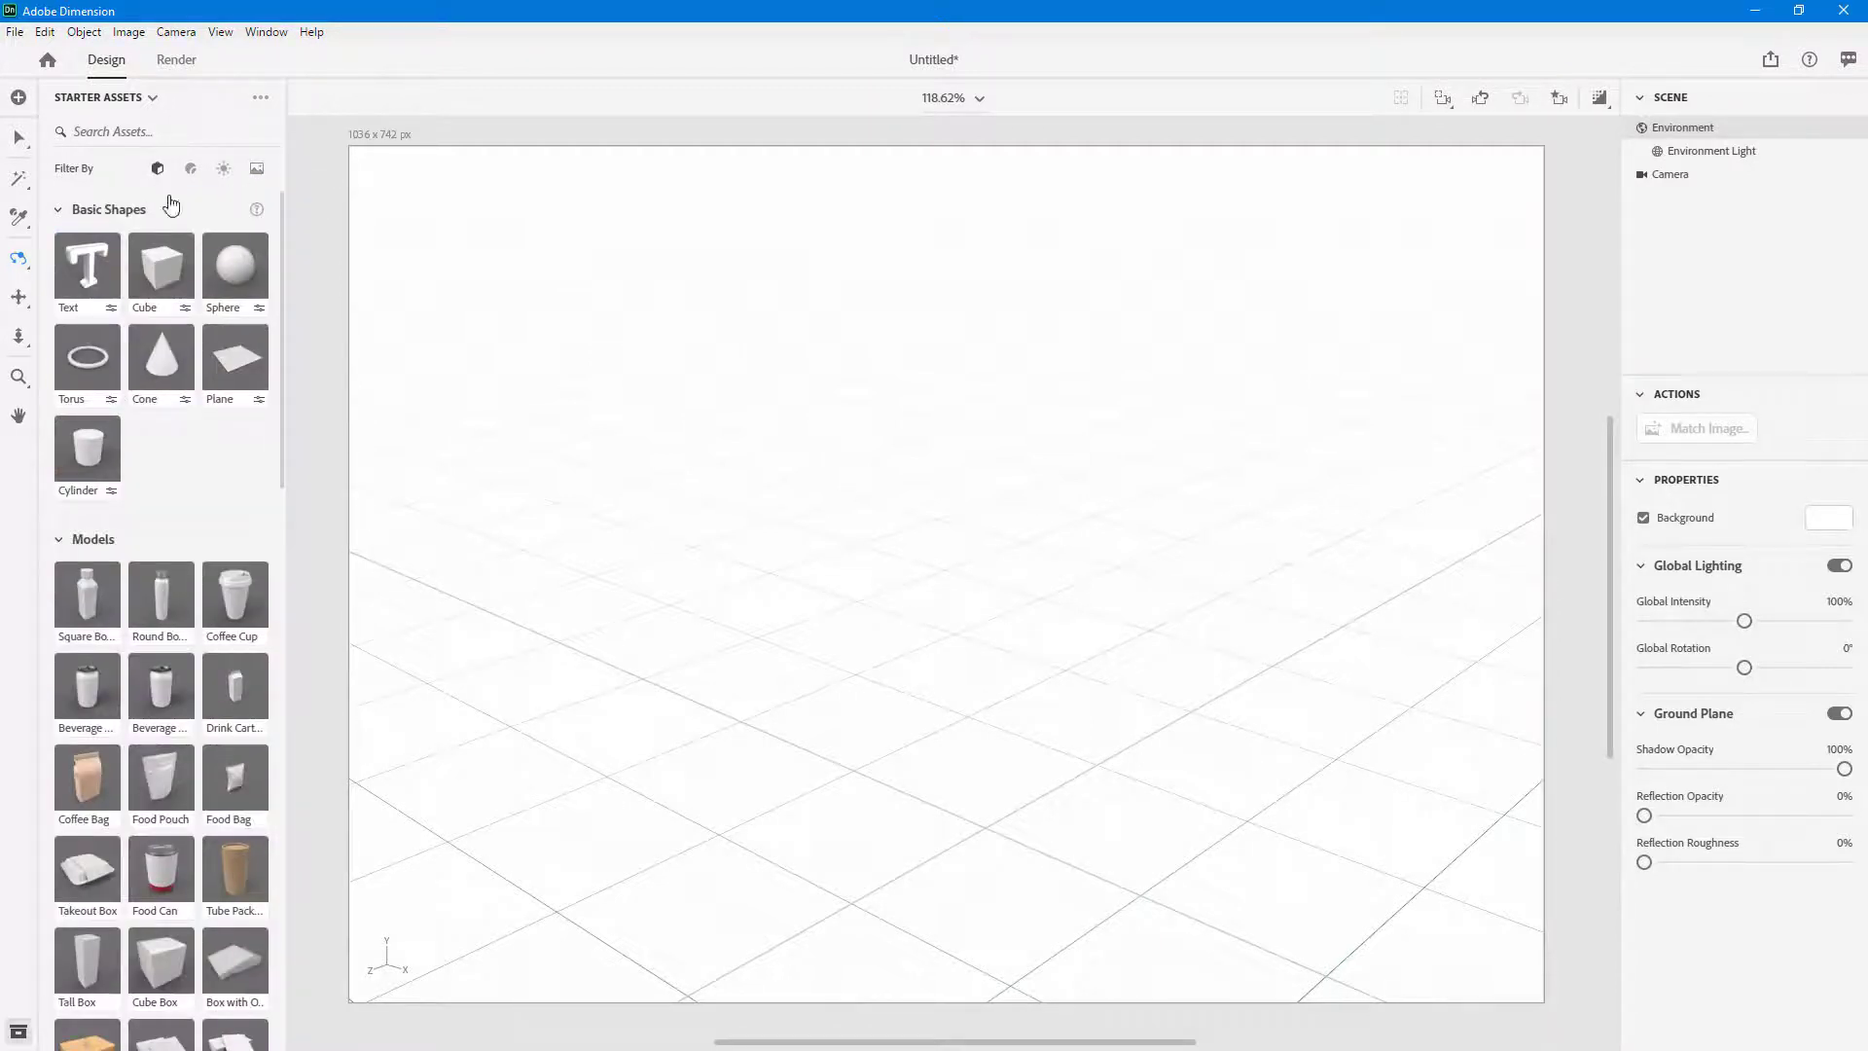
pyautogui.scroll(-3)
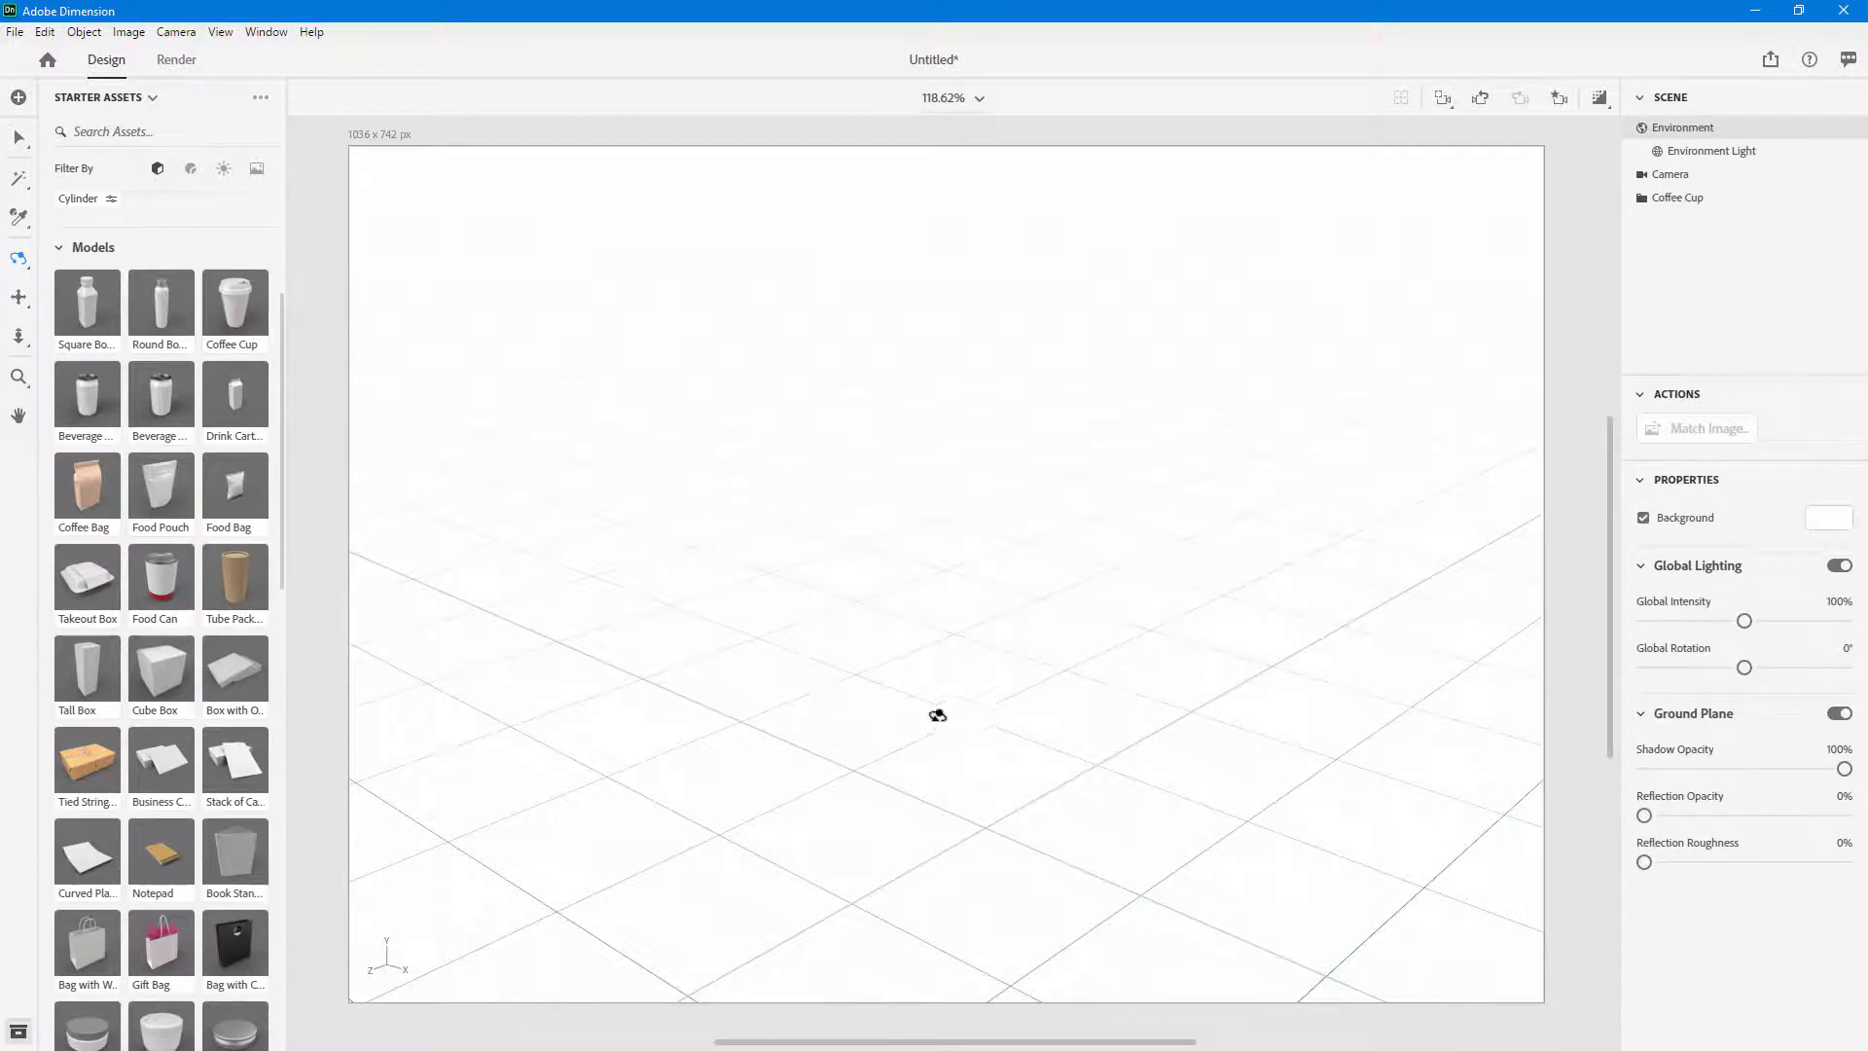
# Step: Select the lidded Coffee Cup on the canvas and switch to the Render workspace
pyautogui.doubleClick(234, 296)
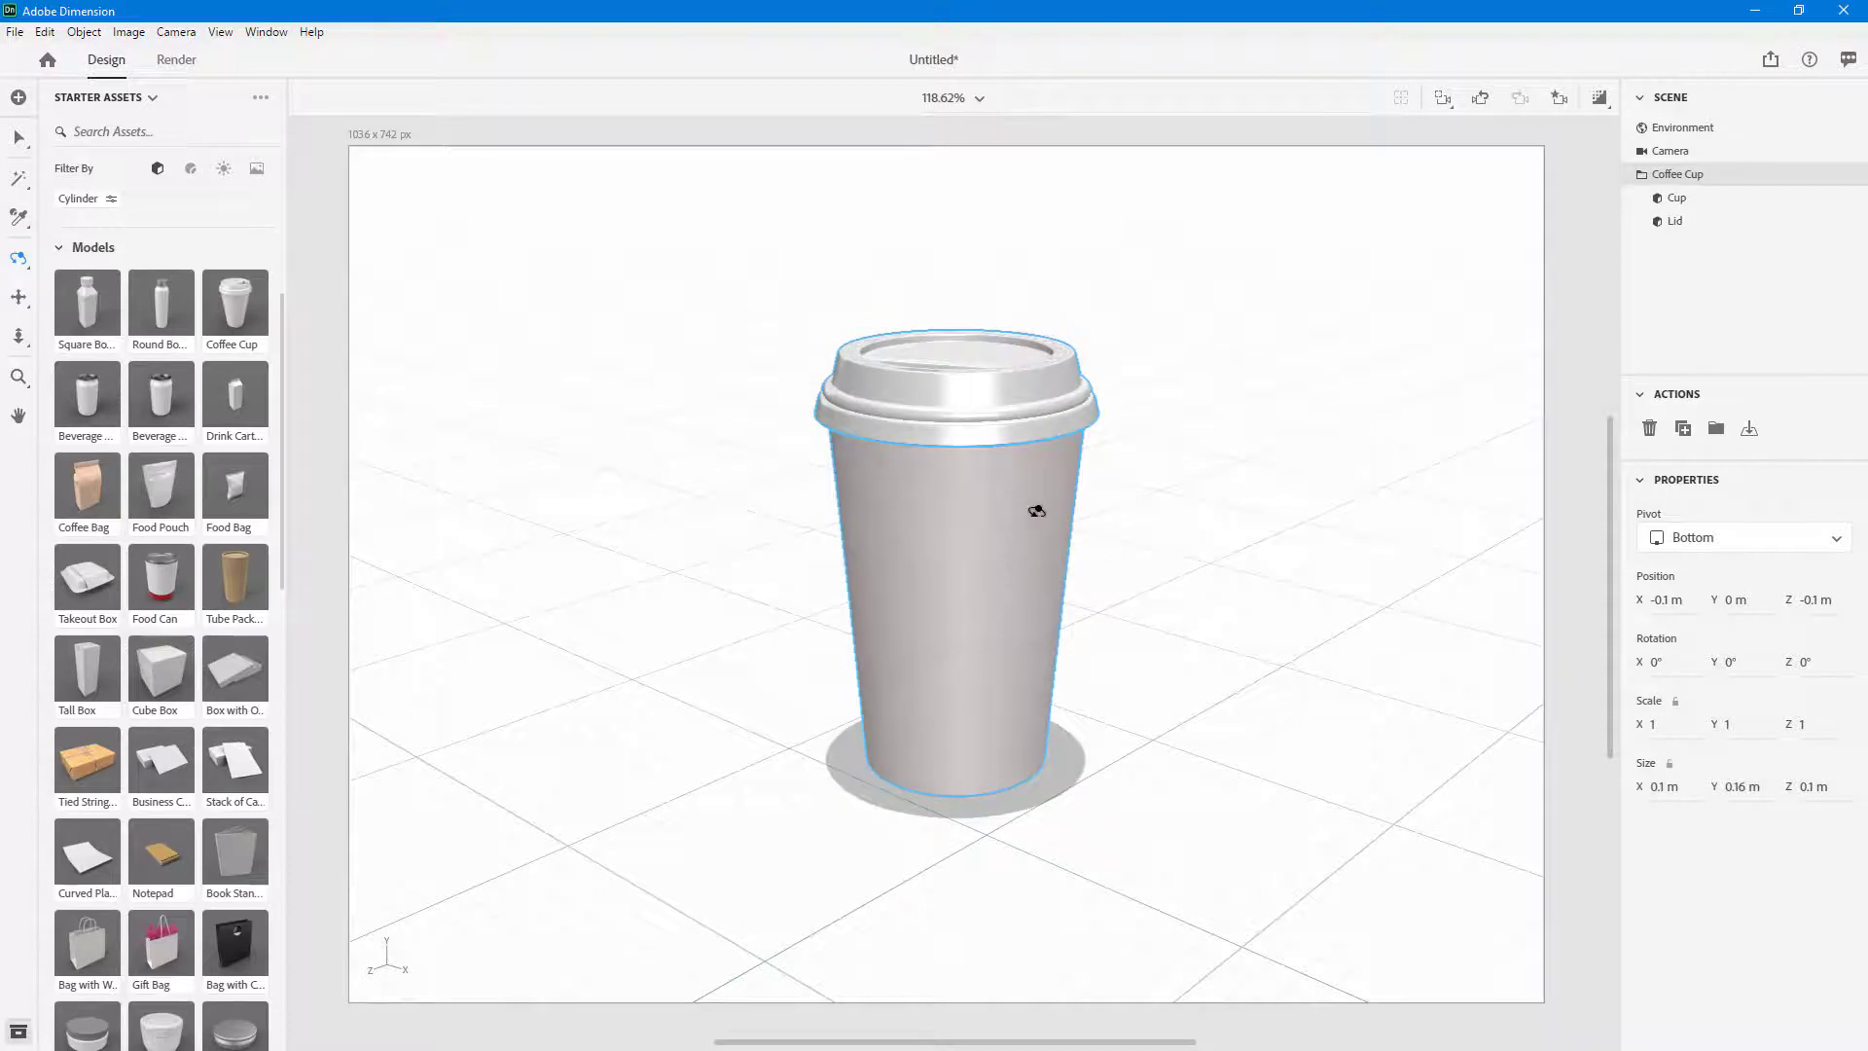
pyautogui.moveTo(1060, 557)
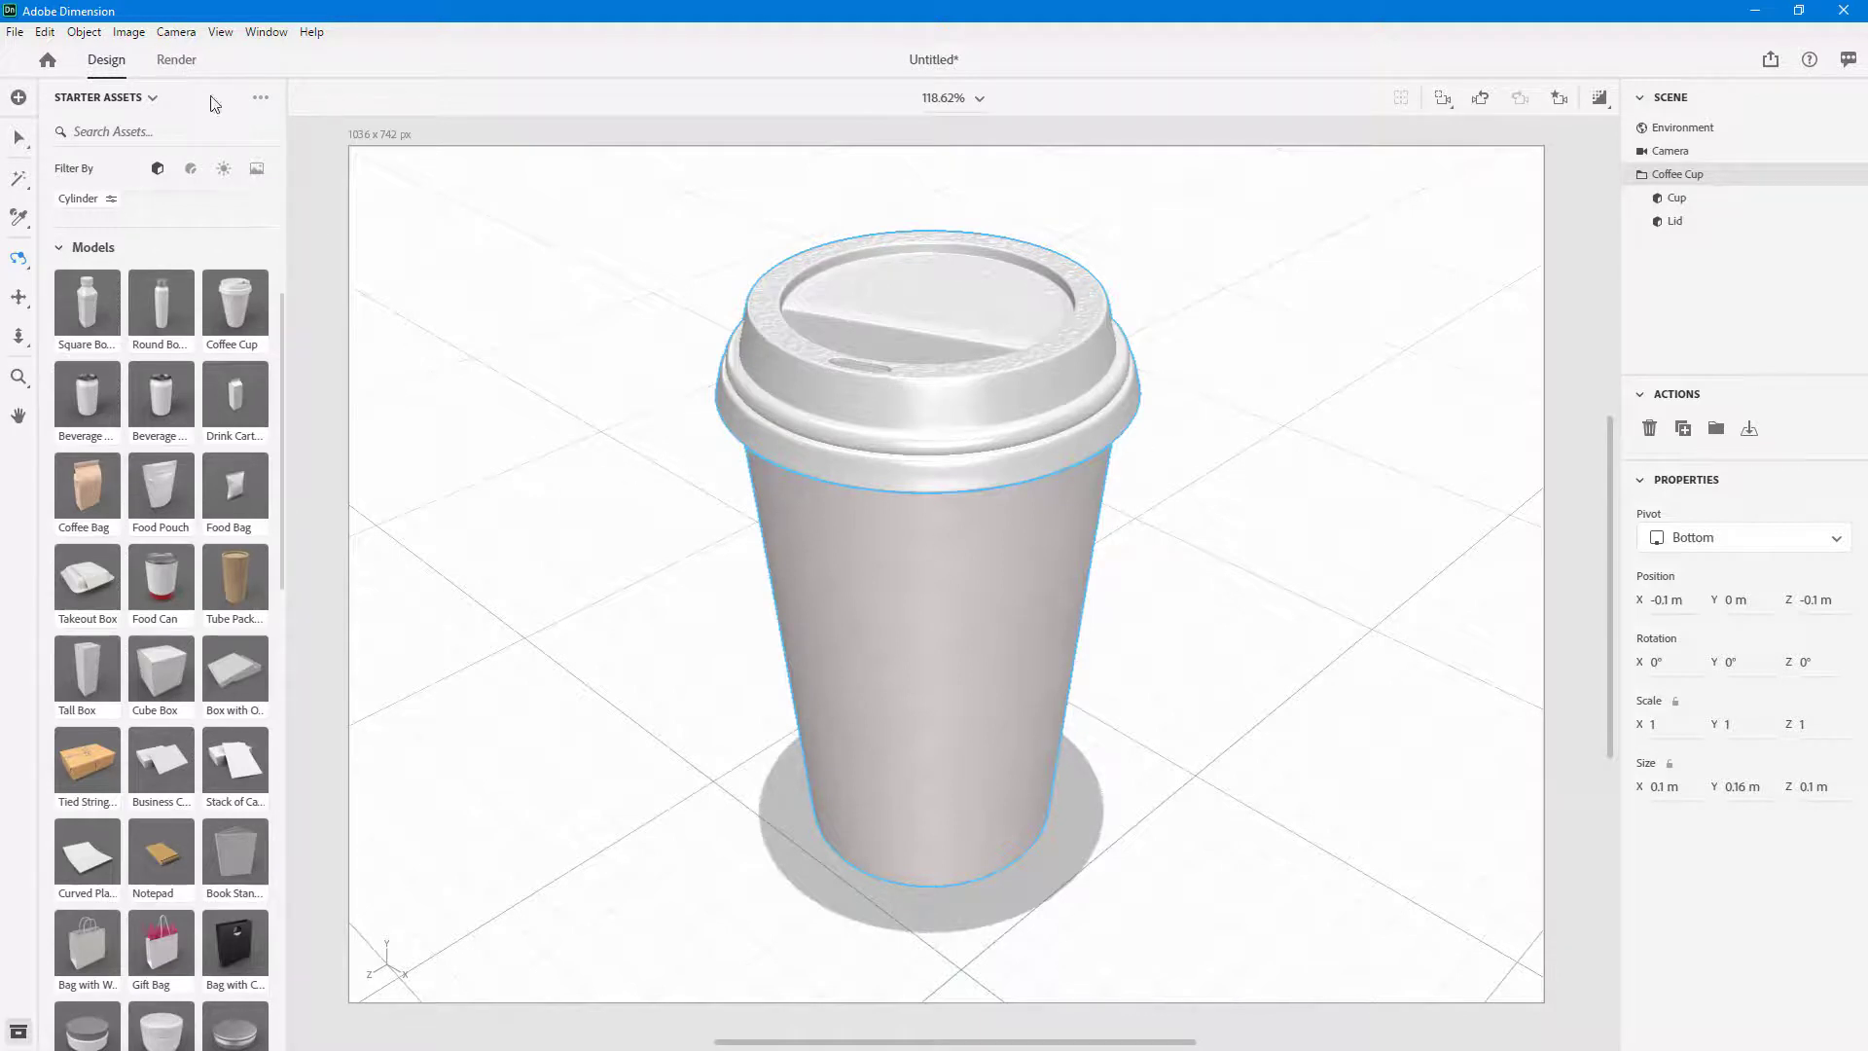
pyautogui.click(175, 59)
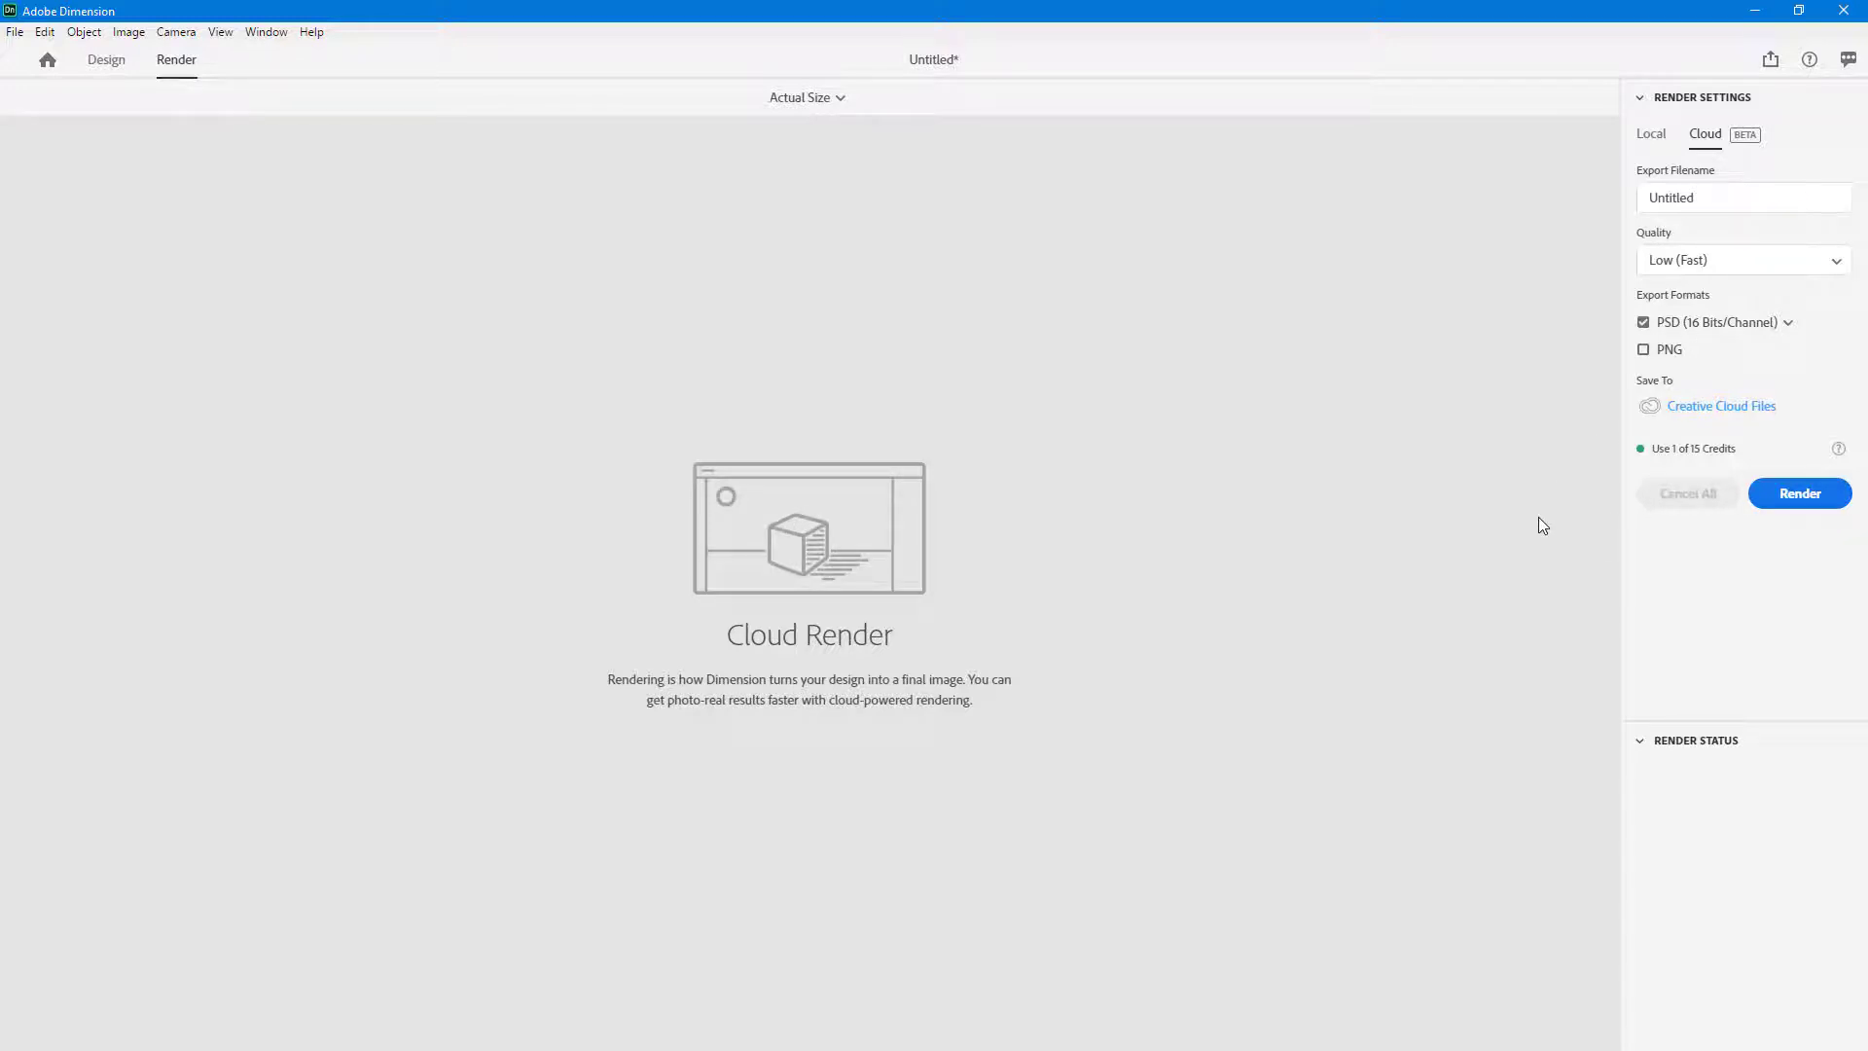
pyautogui.moveTo(1656, 483)
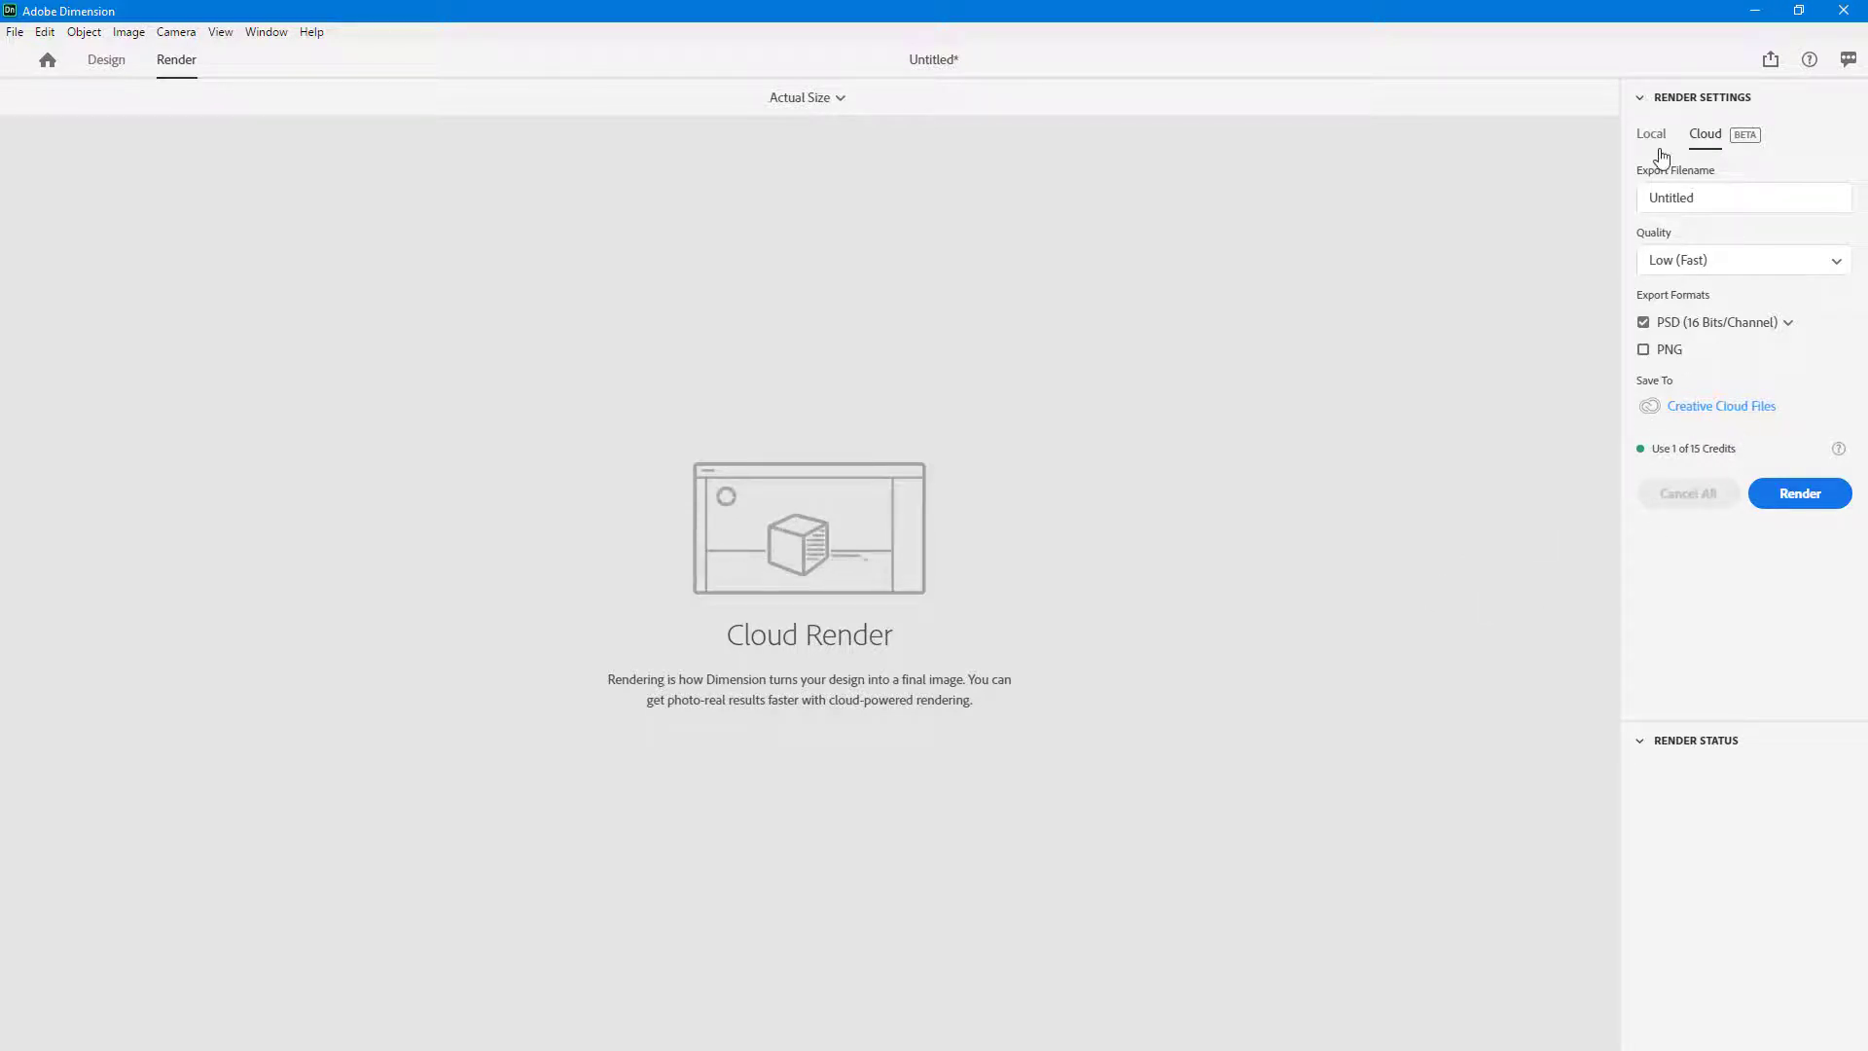
# Step: Switch rendering from Cloud to Local, then return to the Design workspace
pyautogui.click(1652, 133)
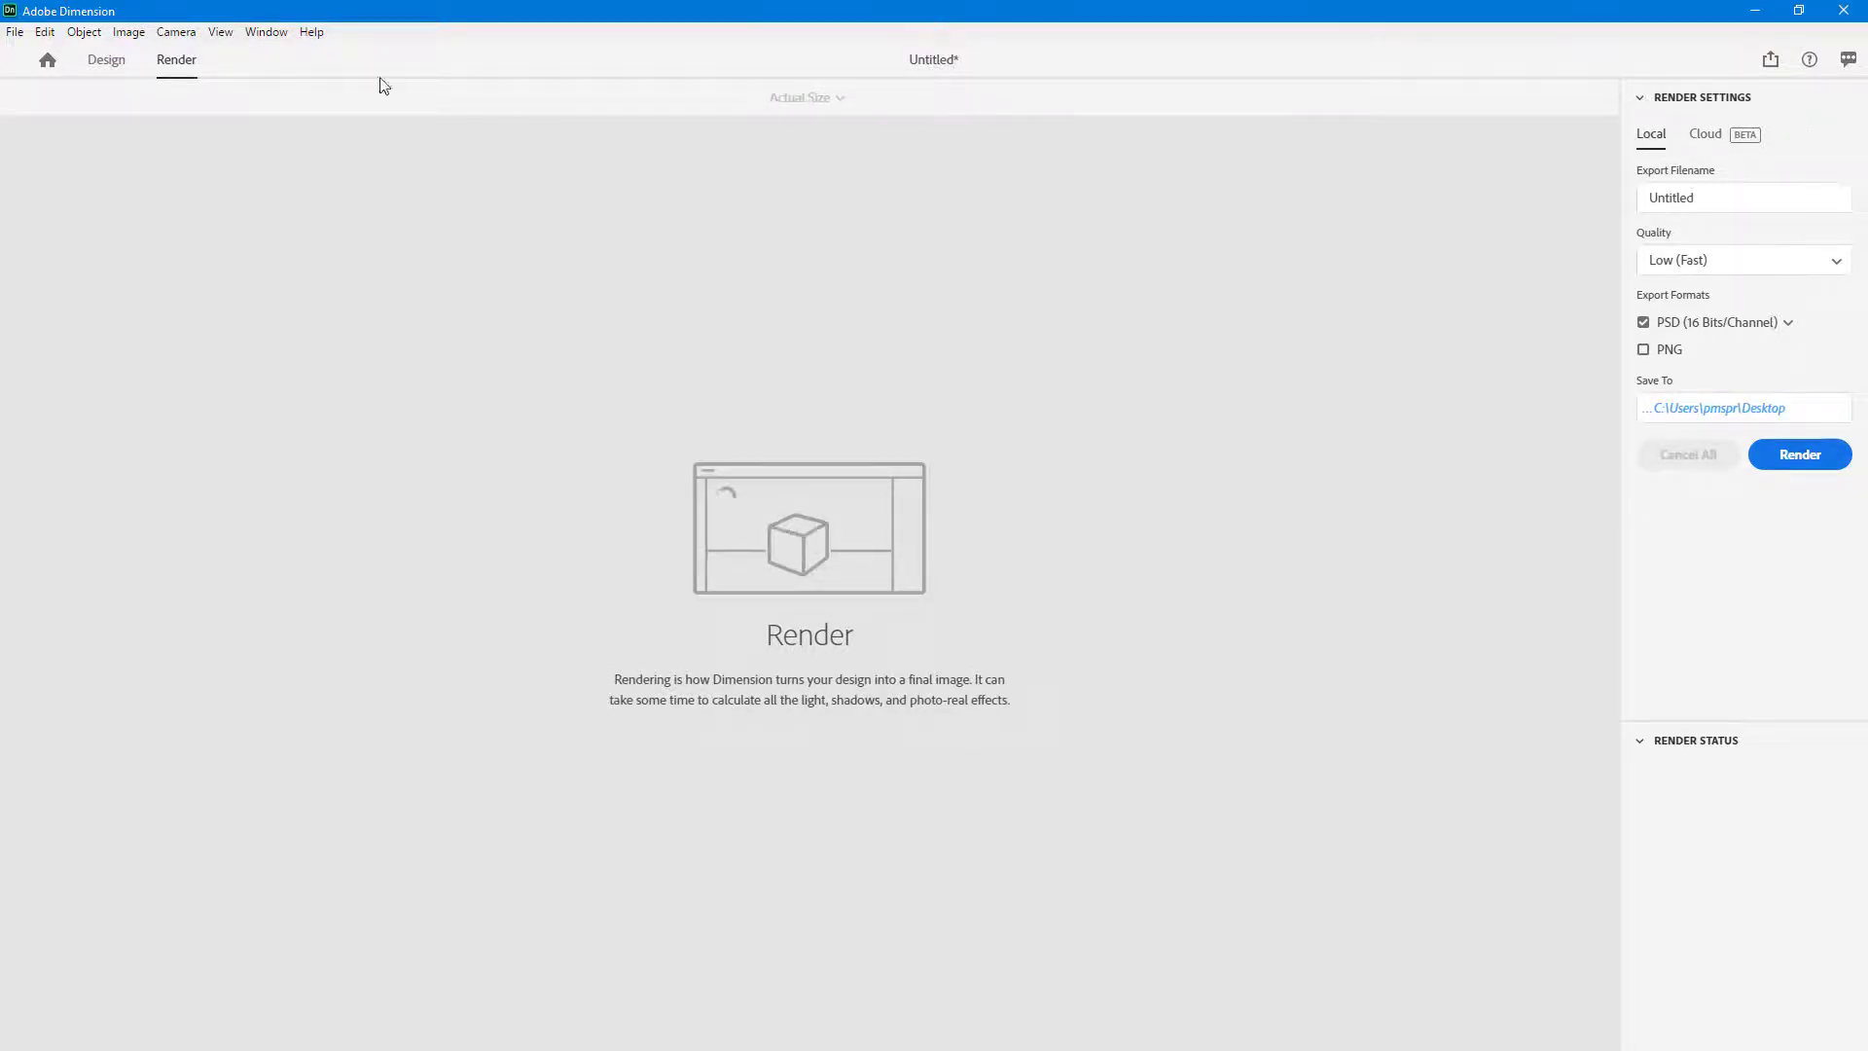
pyautogui.click(105, 60)
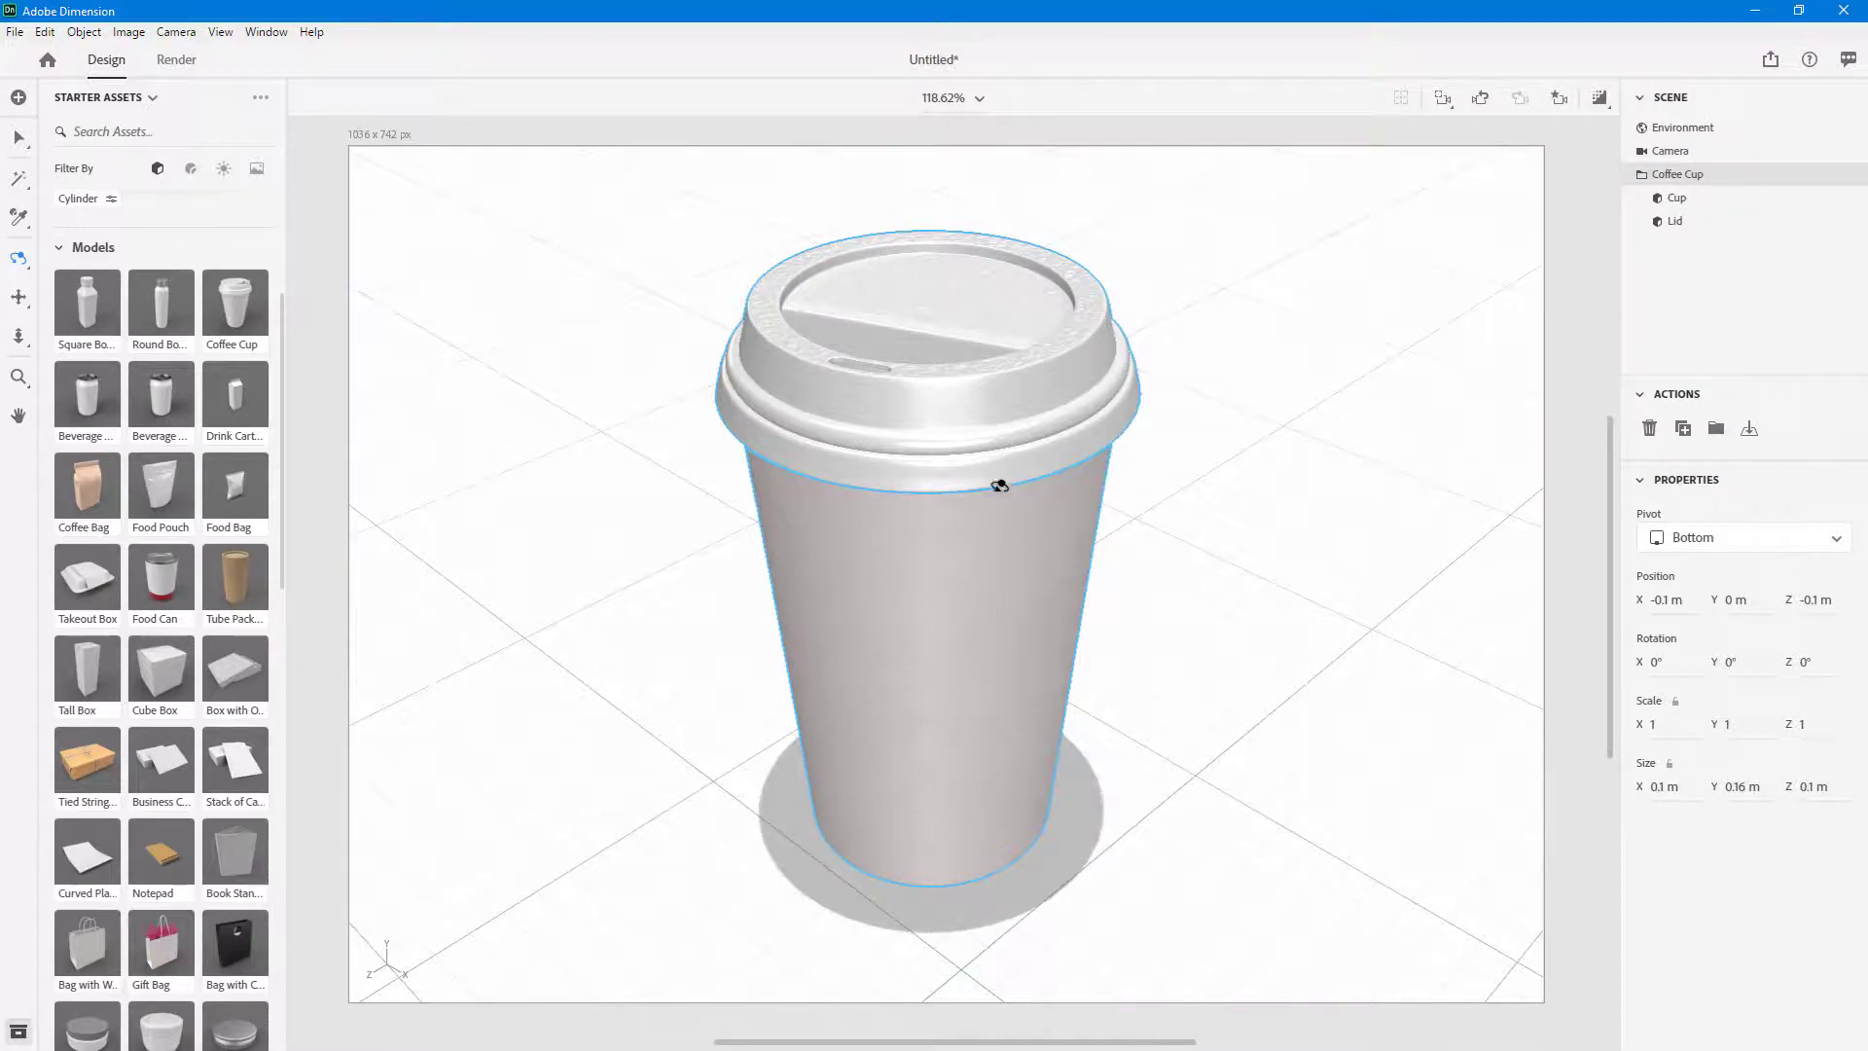
# Step: Give the coffee cup the Weave material, then filter Starter Assets to image backdrops
pyautogui.scroll(-3)
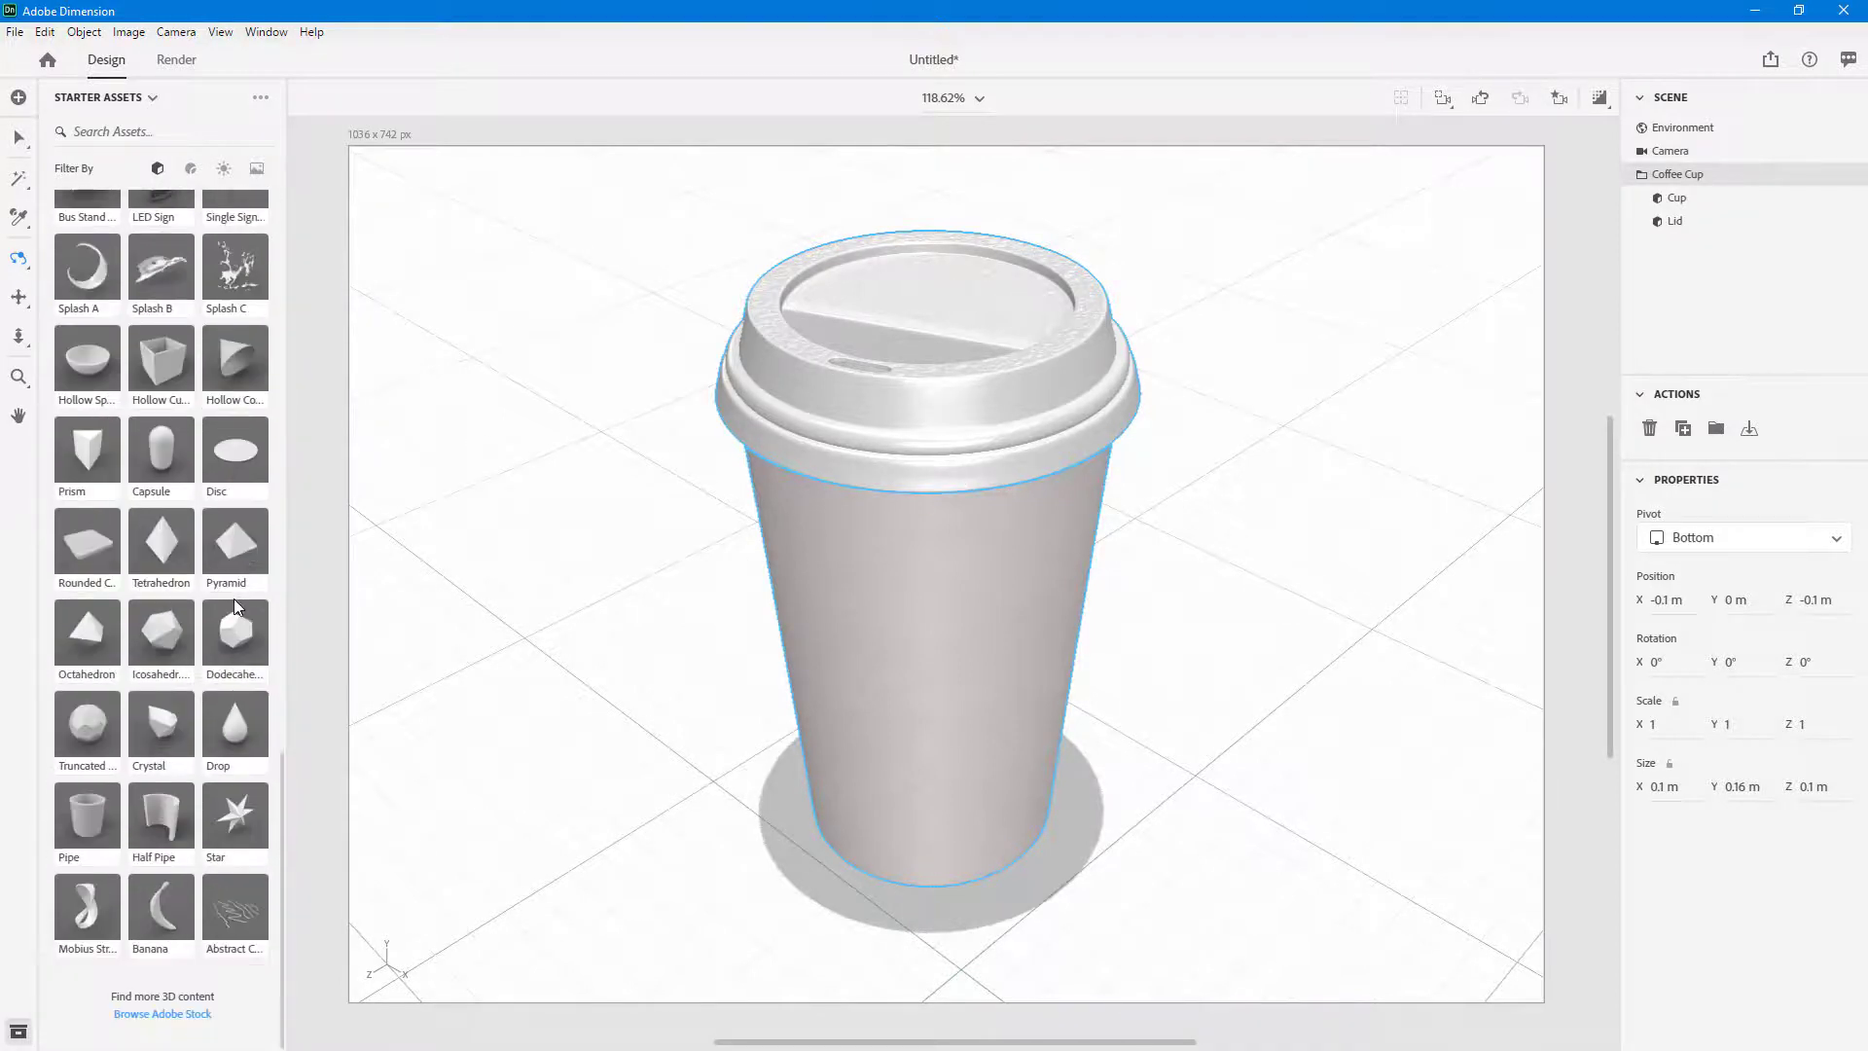
pyautogui.click(158, 168)
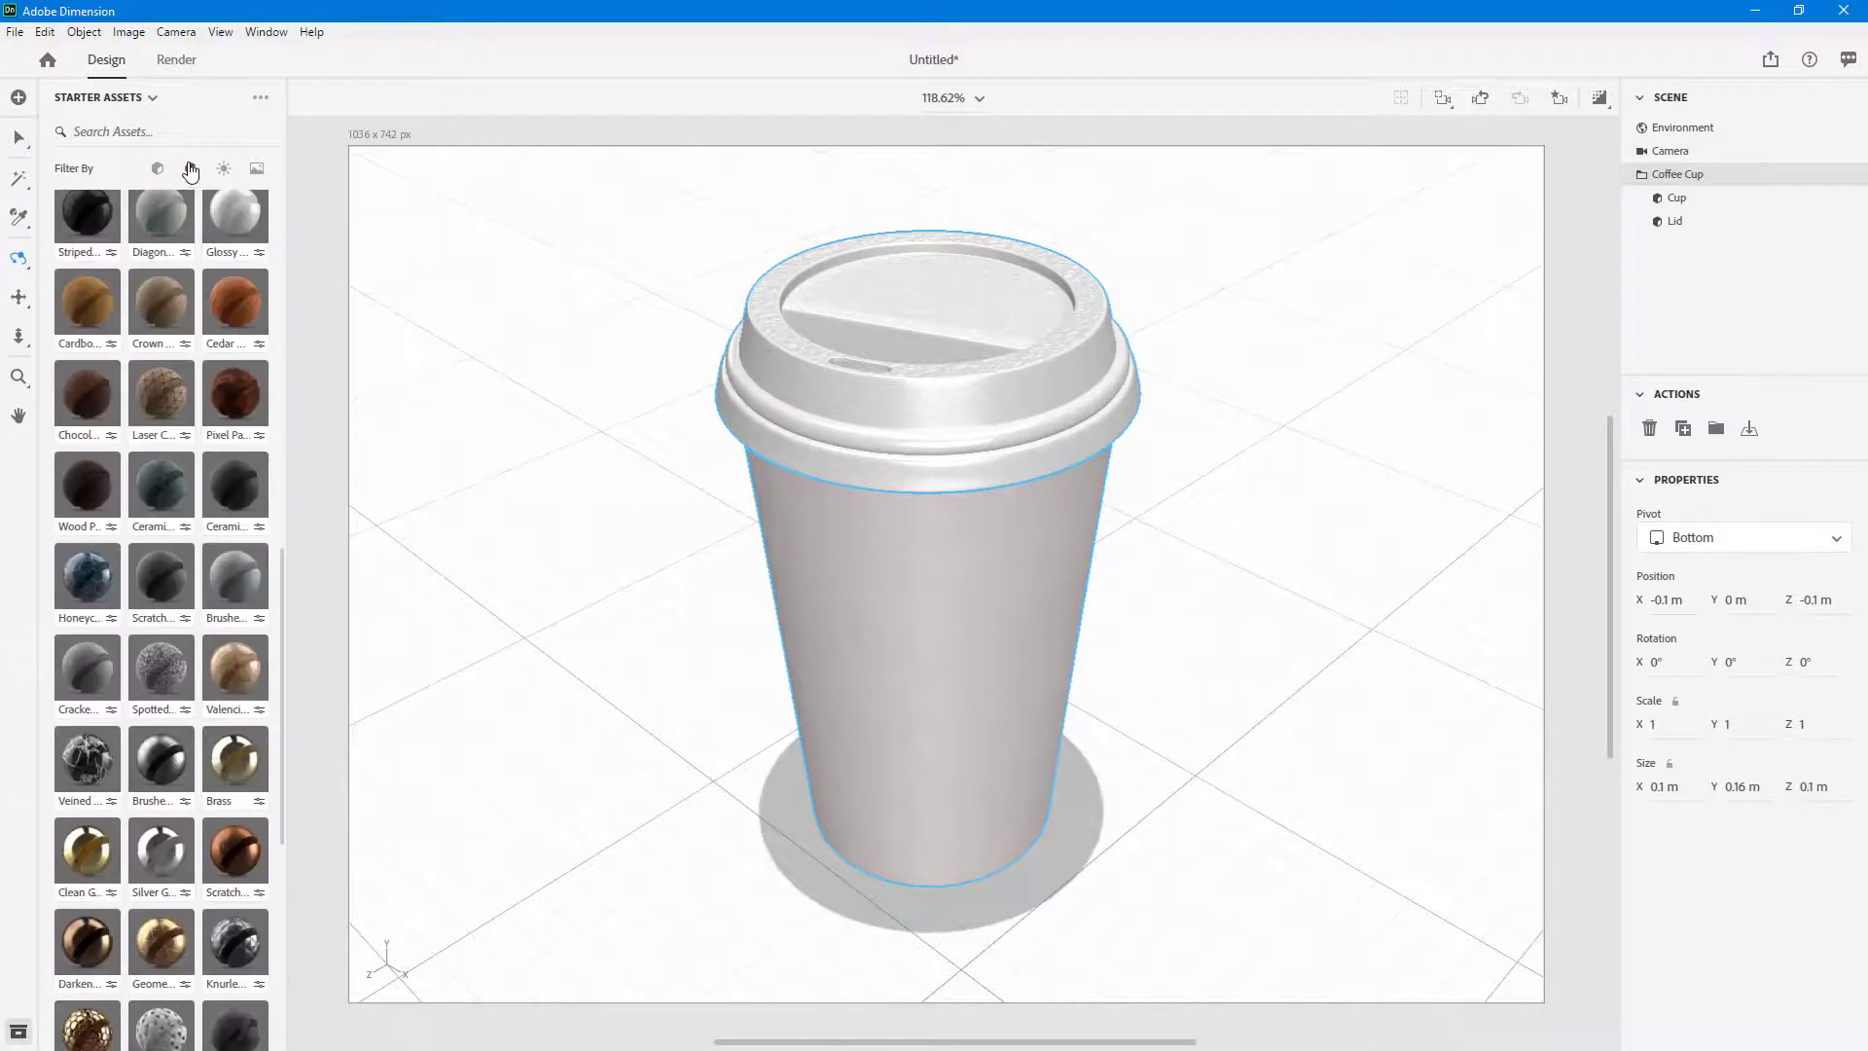
pyautogui.scroll(-3)
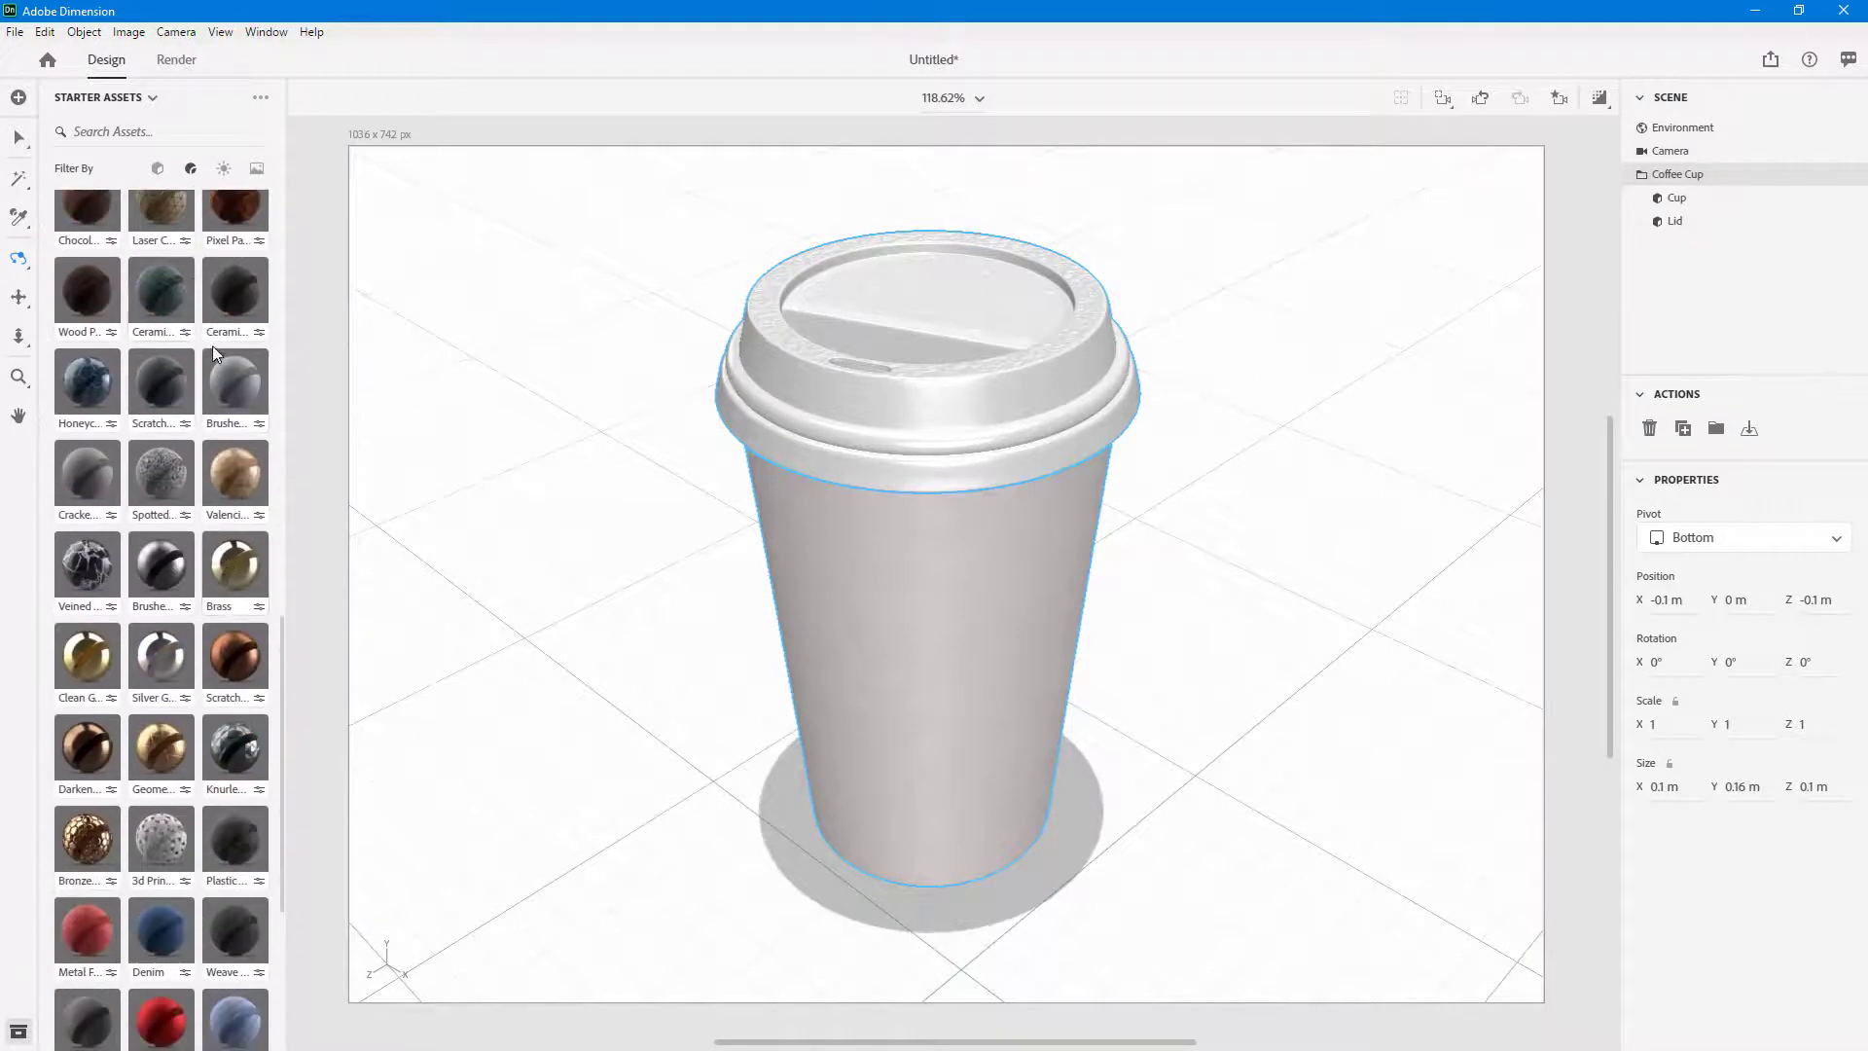
pyautogui.moveTo(197, 858)
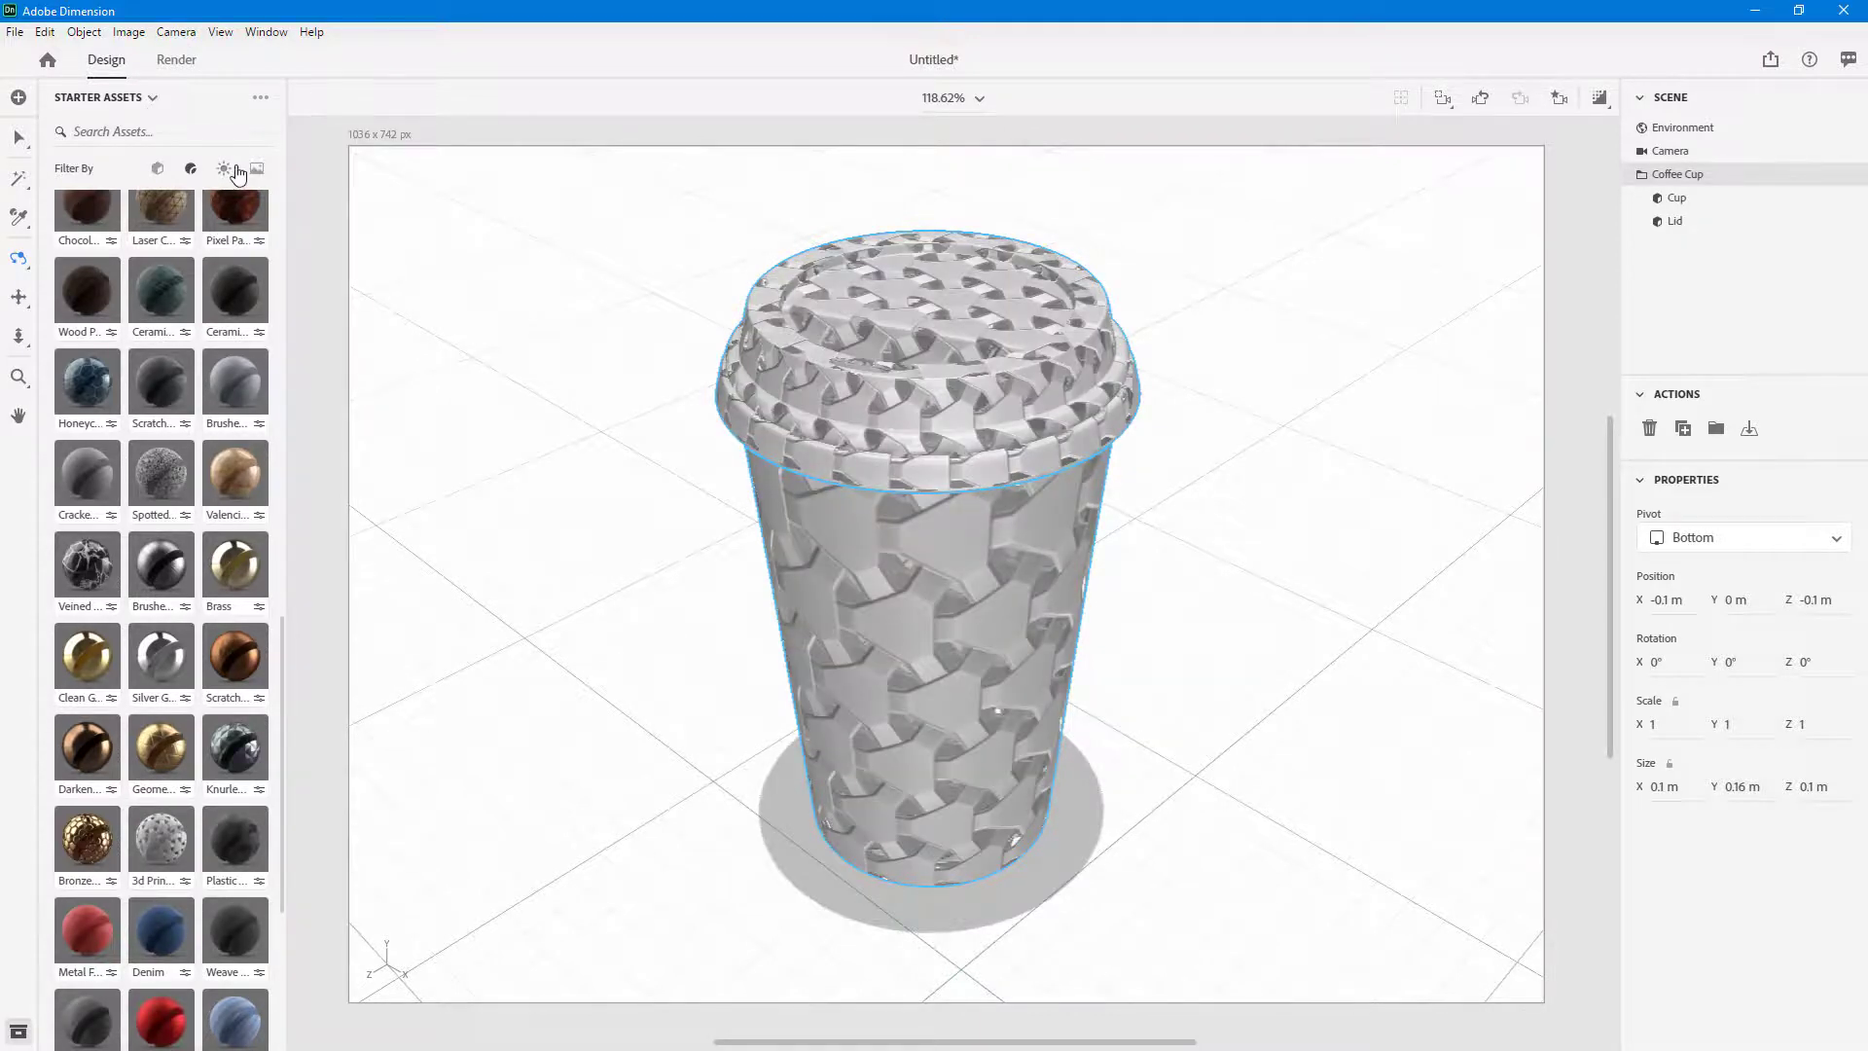
pyautogui.click(223, 168)
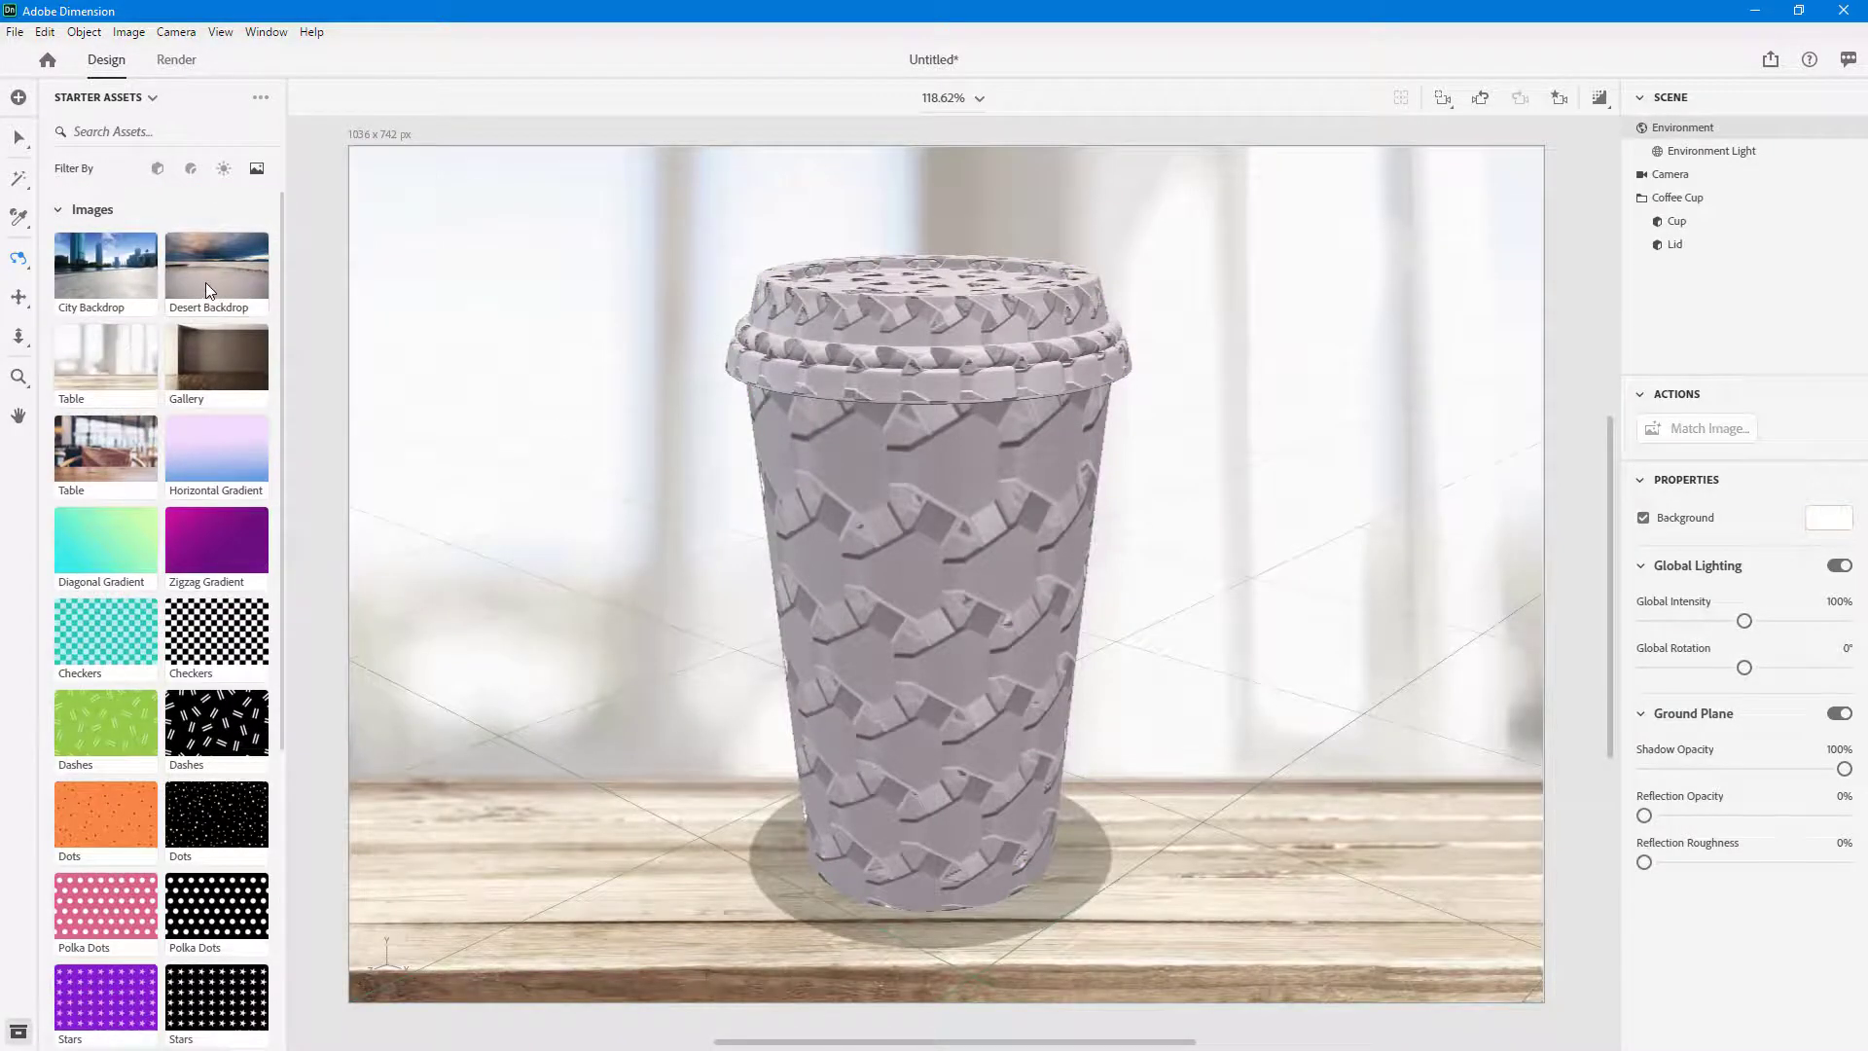
# Step: Place the woven cup in front of the Desert Backdrop image
pyautogui.doubleClick(217, 260)
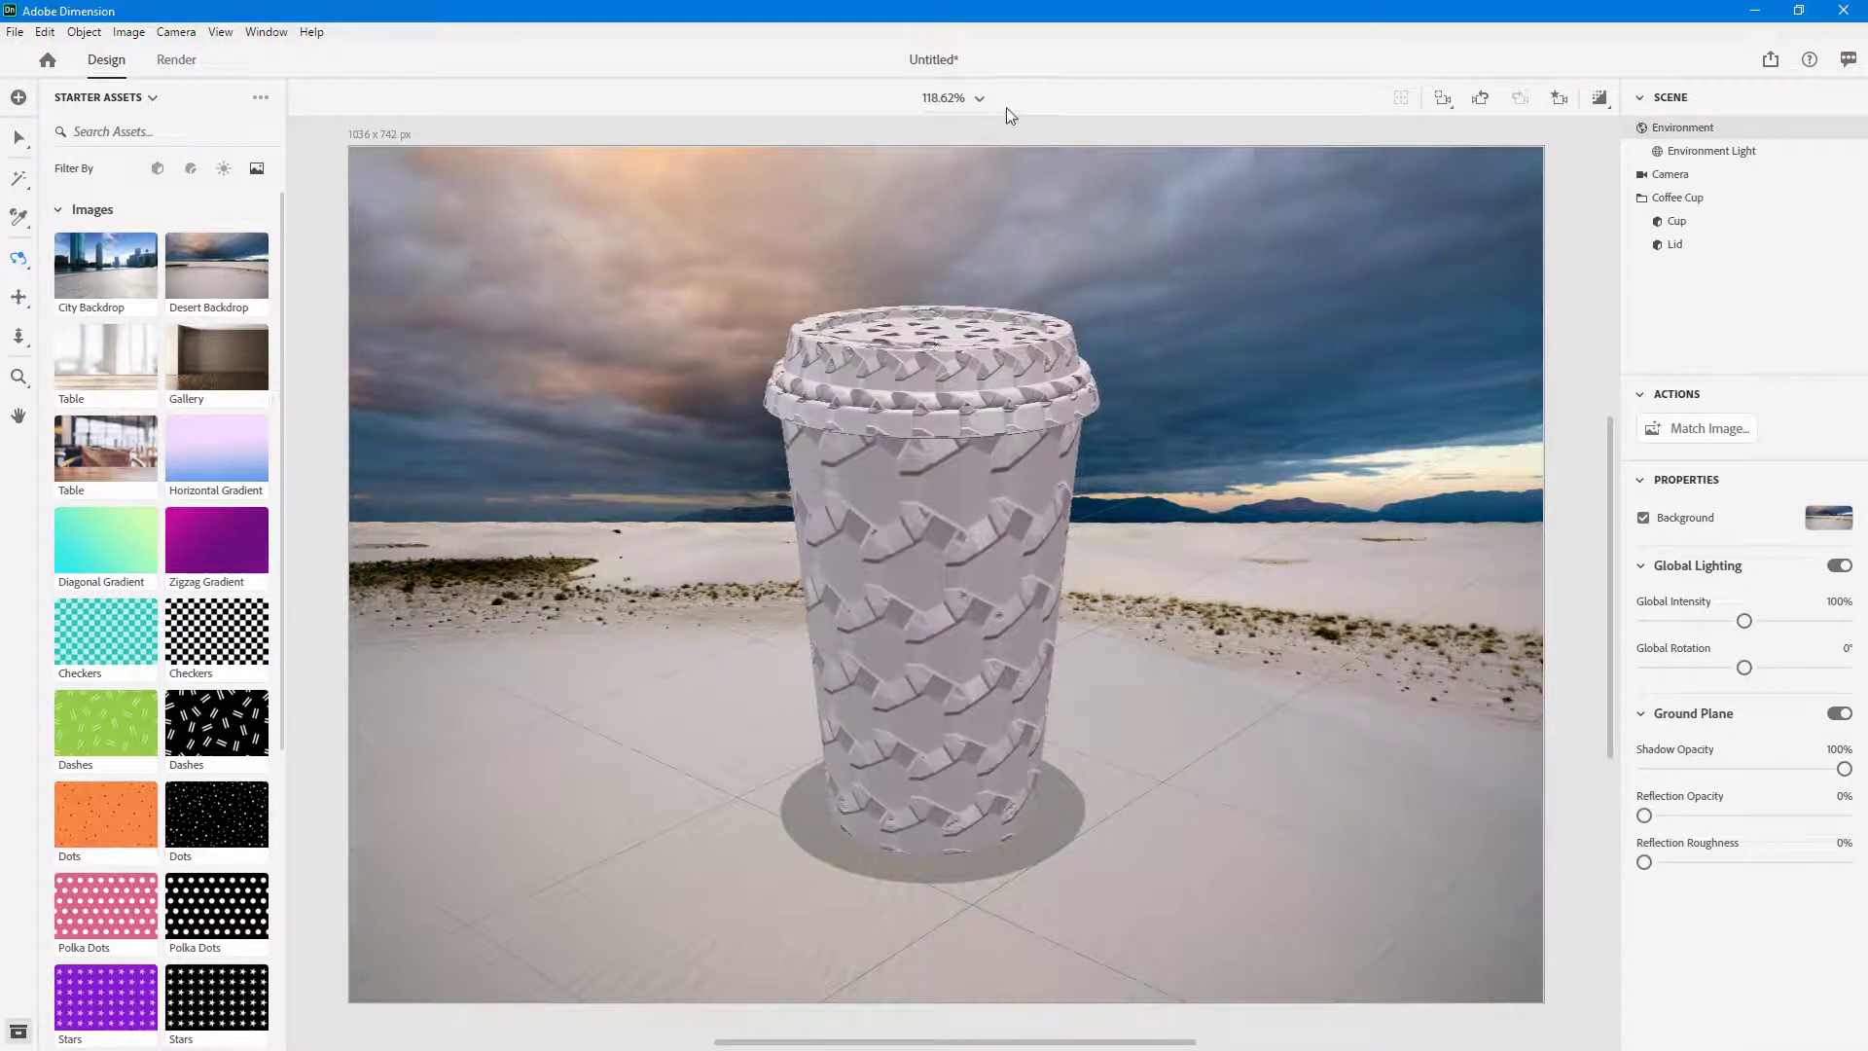
# Step: Zoom the canvas to 100%, then switch the zoom to Fit Canvas
pyautogui.click(951, 97)
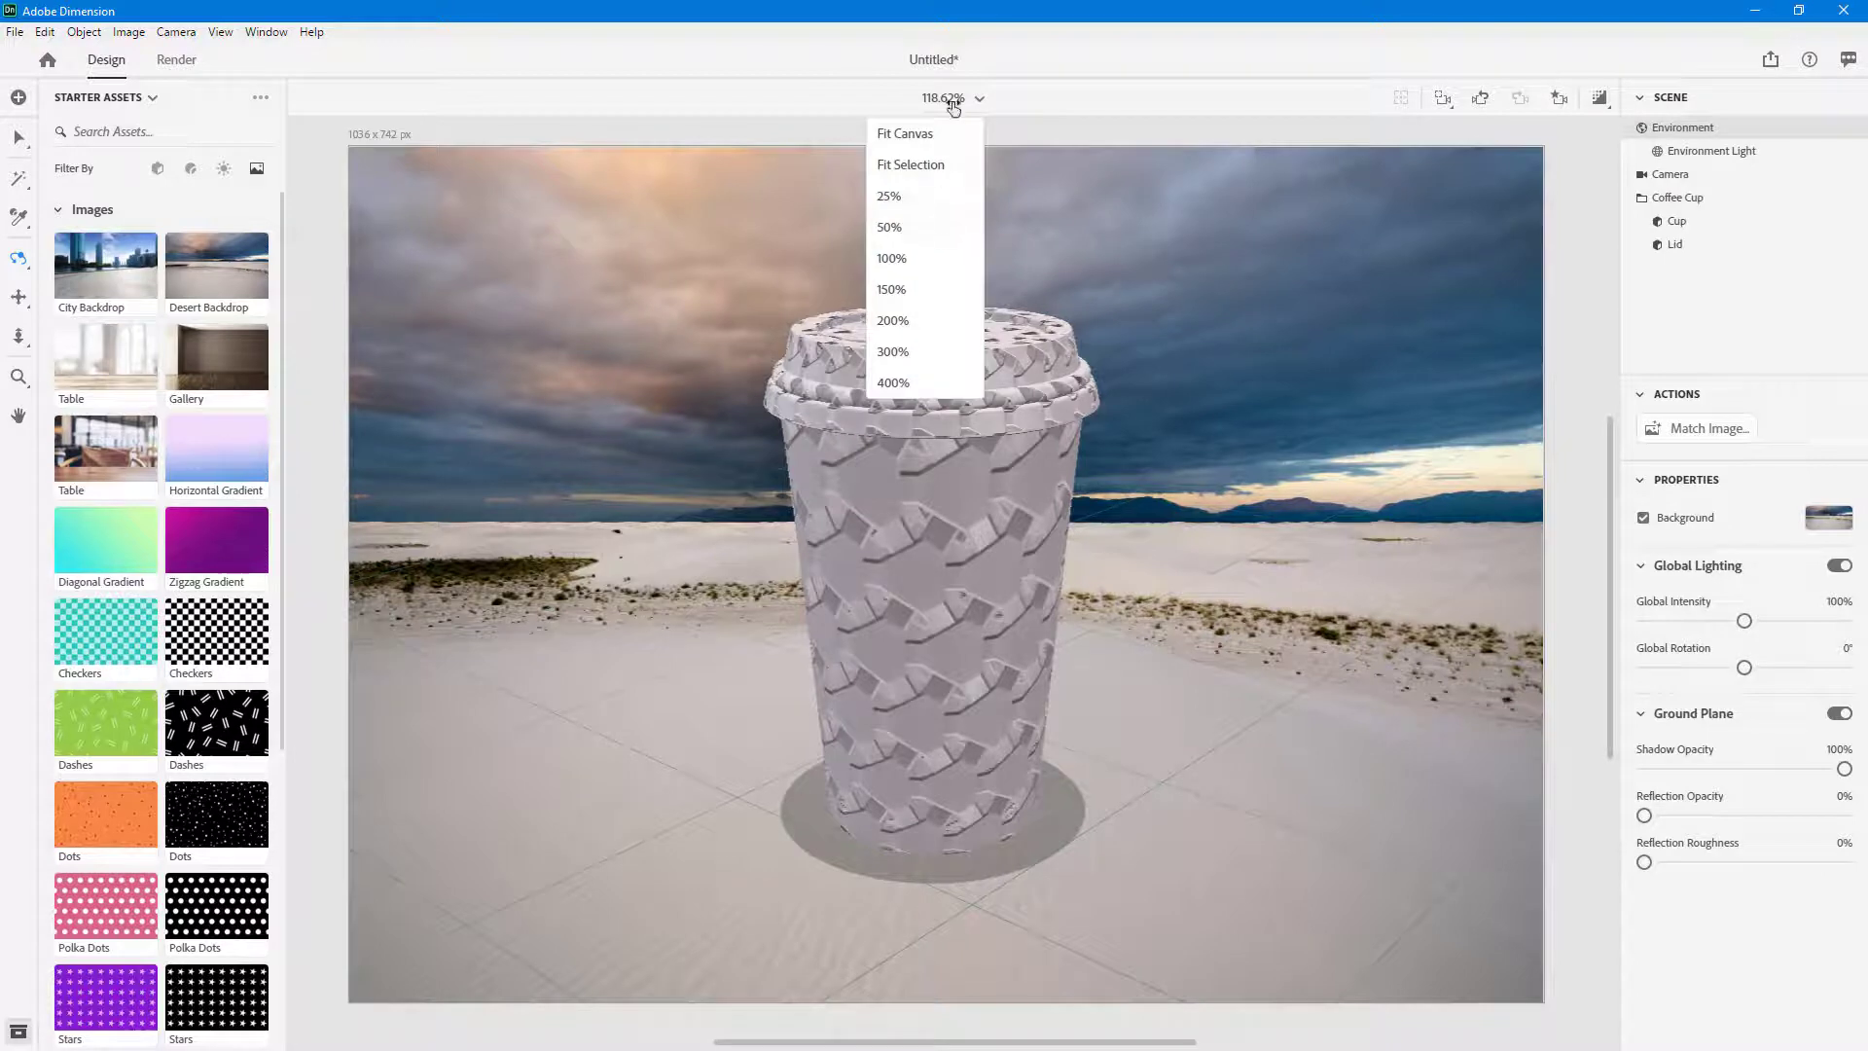
pyautogui.click(892, 257)
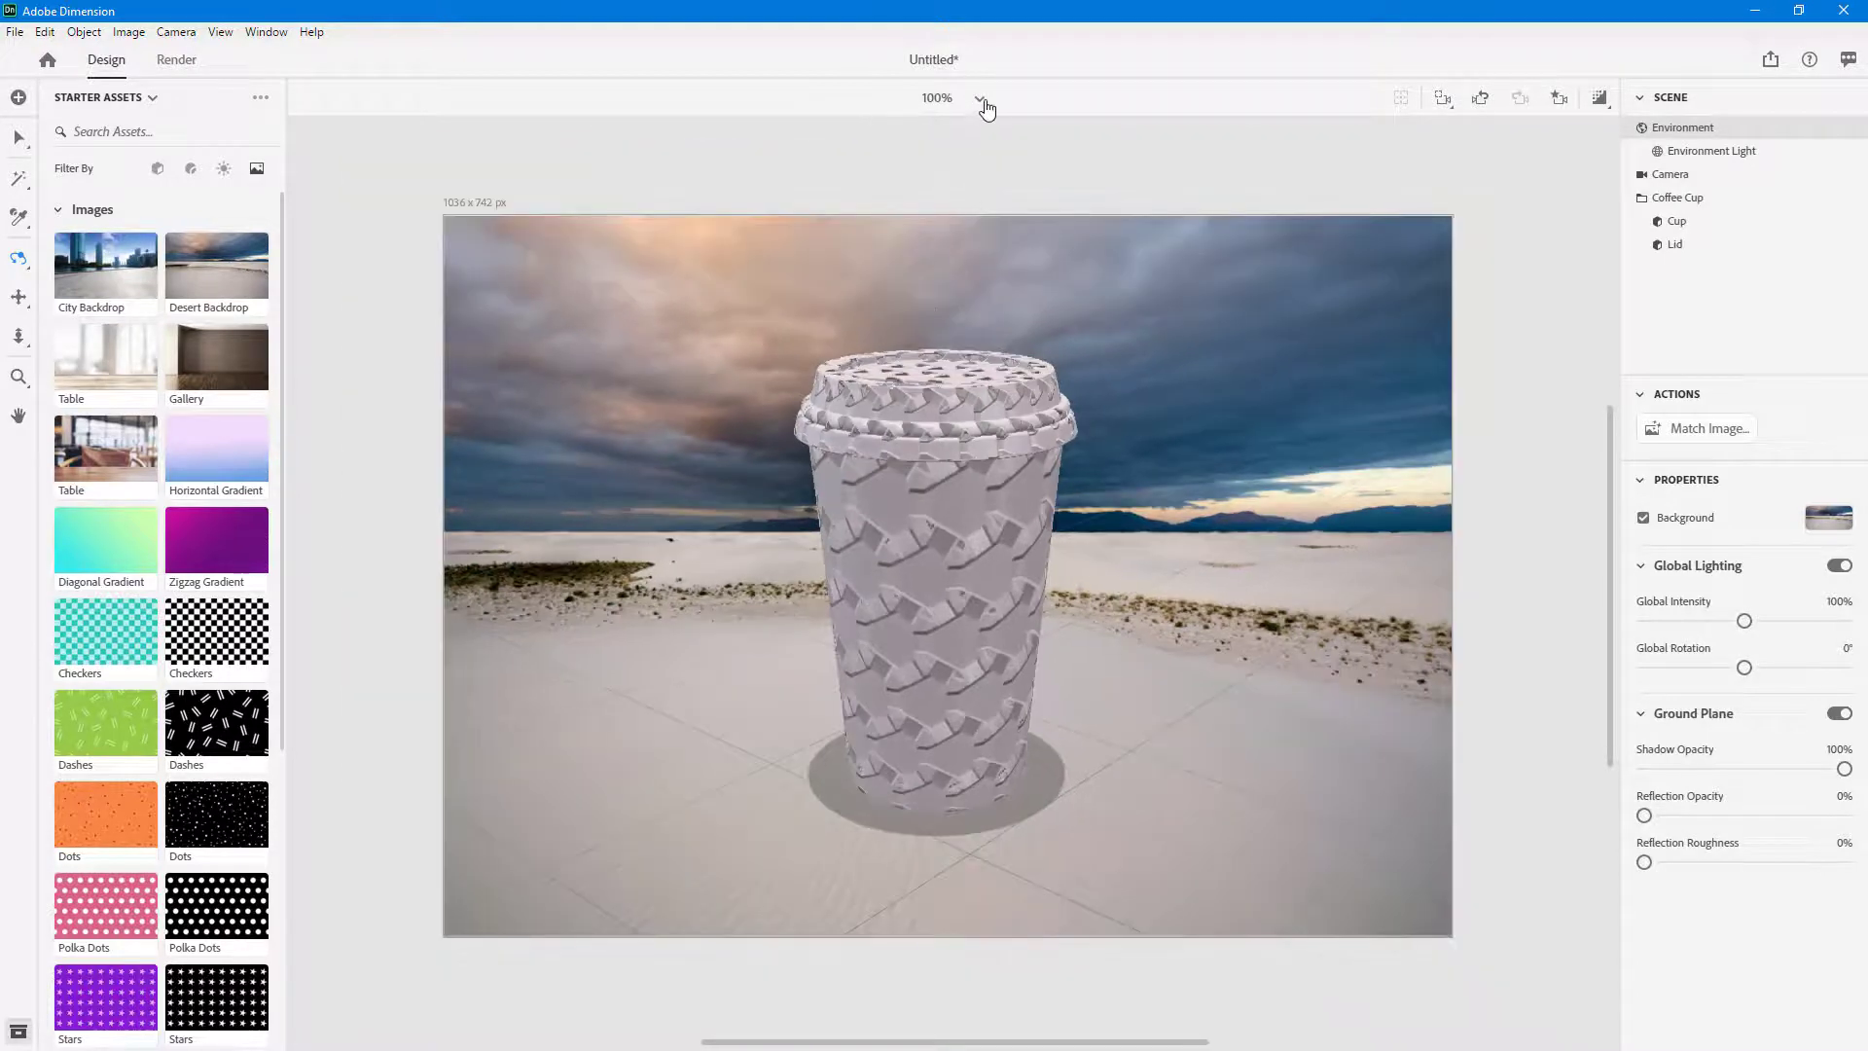
pyautogui.click(980, 98)
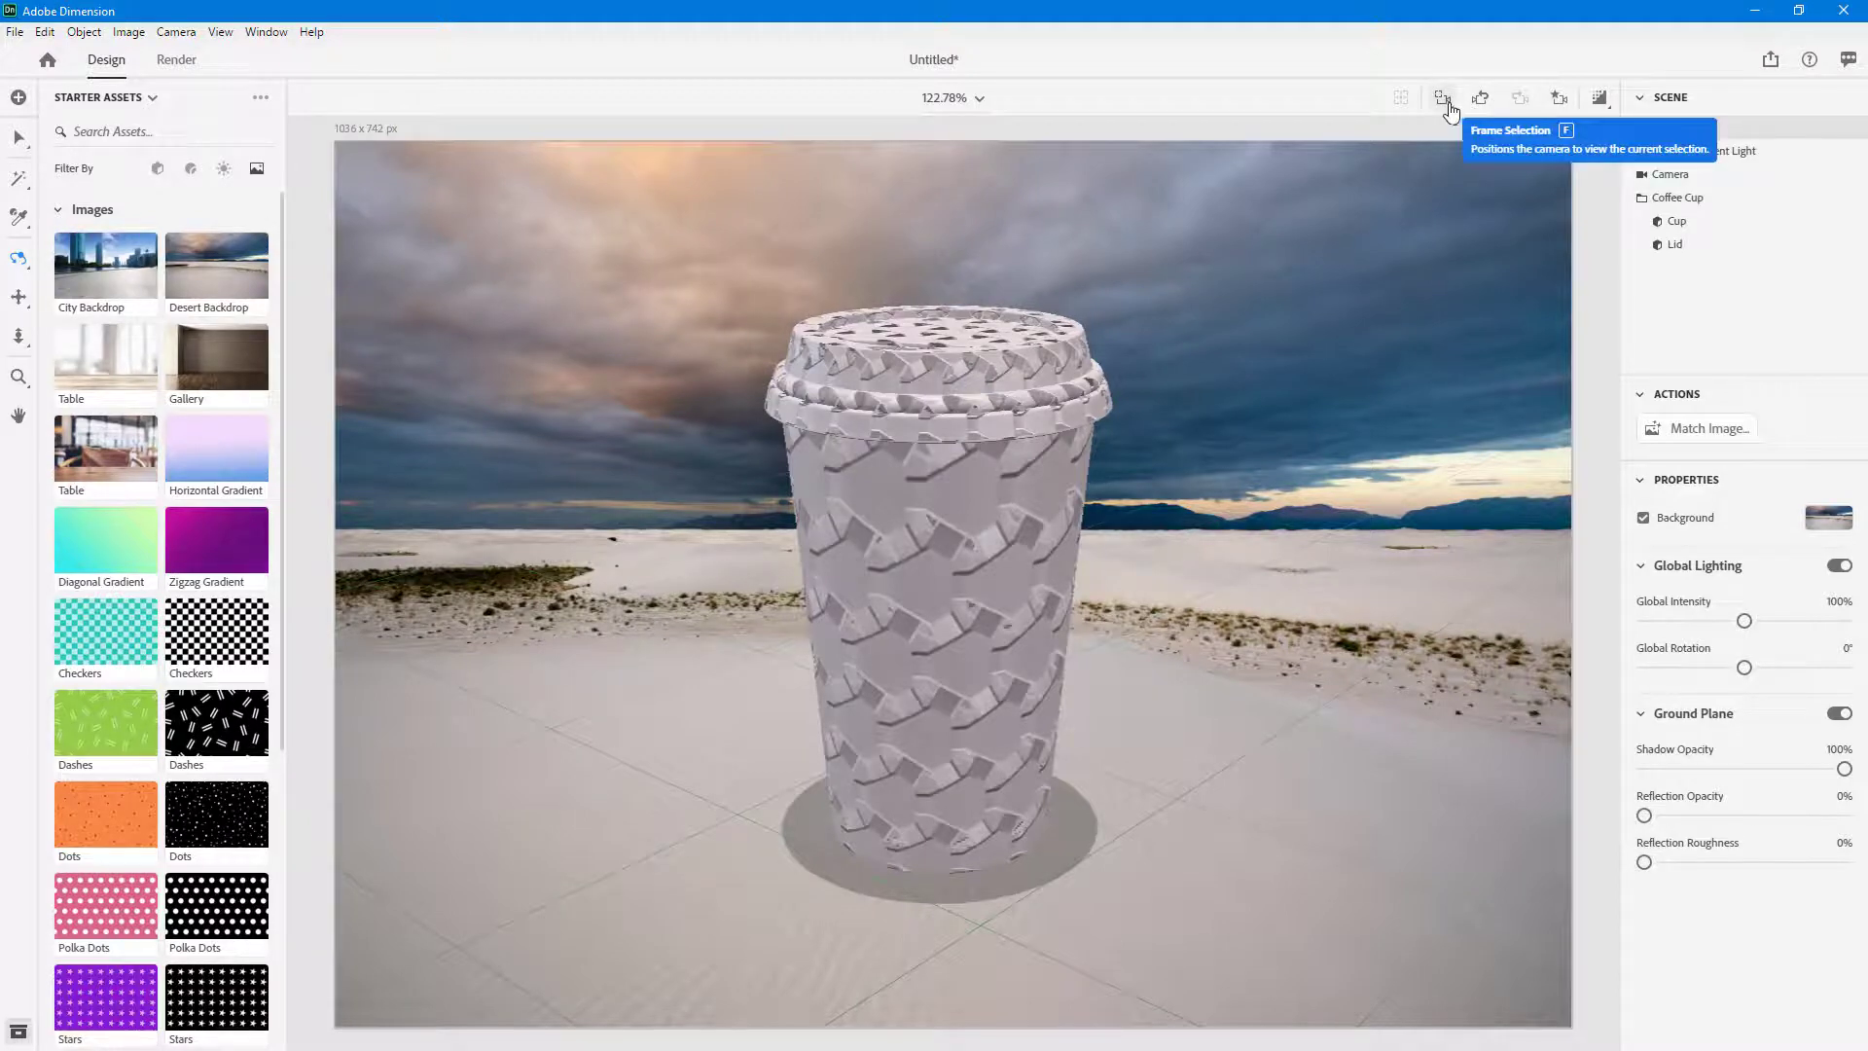
pyautogui.click(1442, 97)
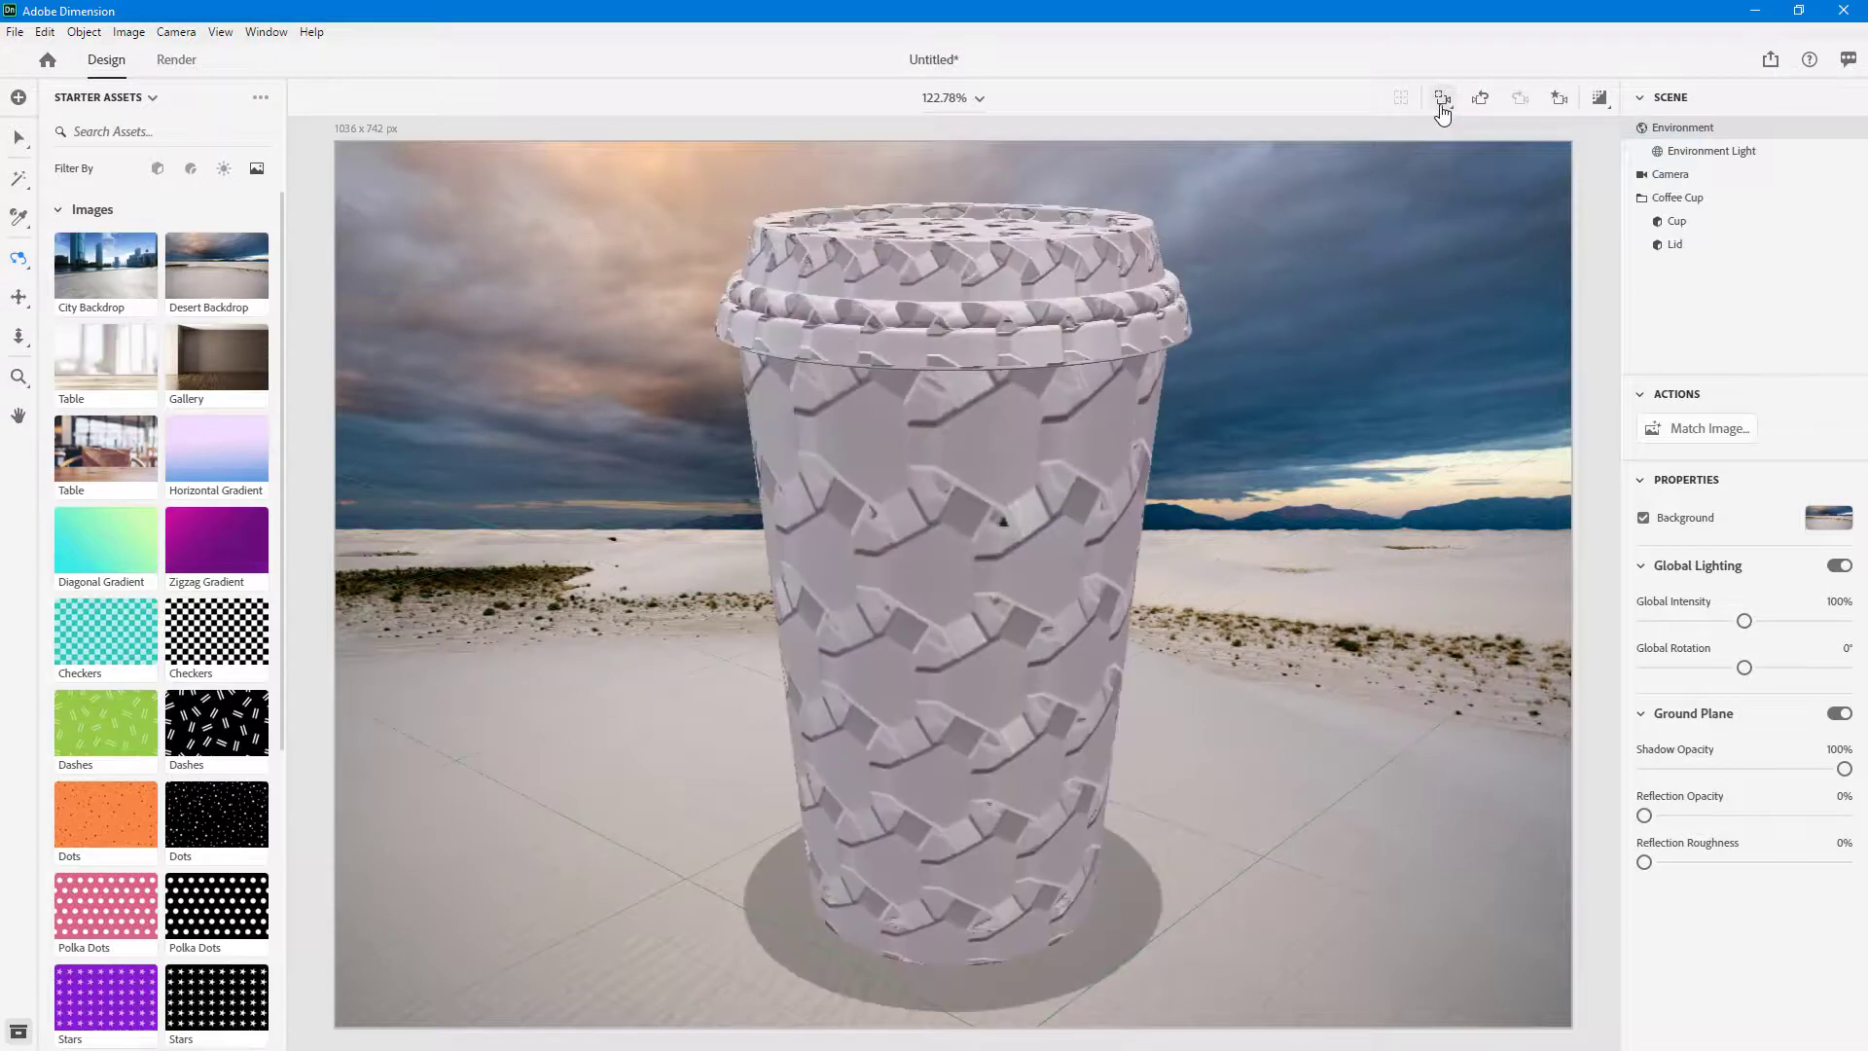
pyautogui.click(1481, 98)
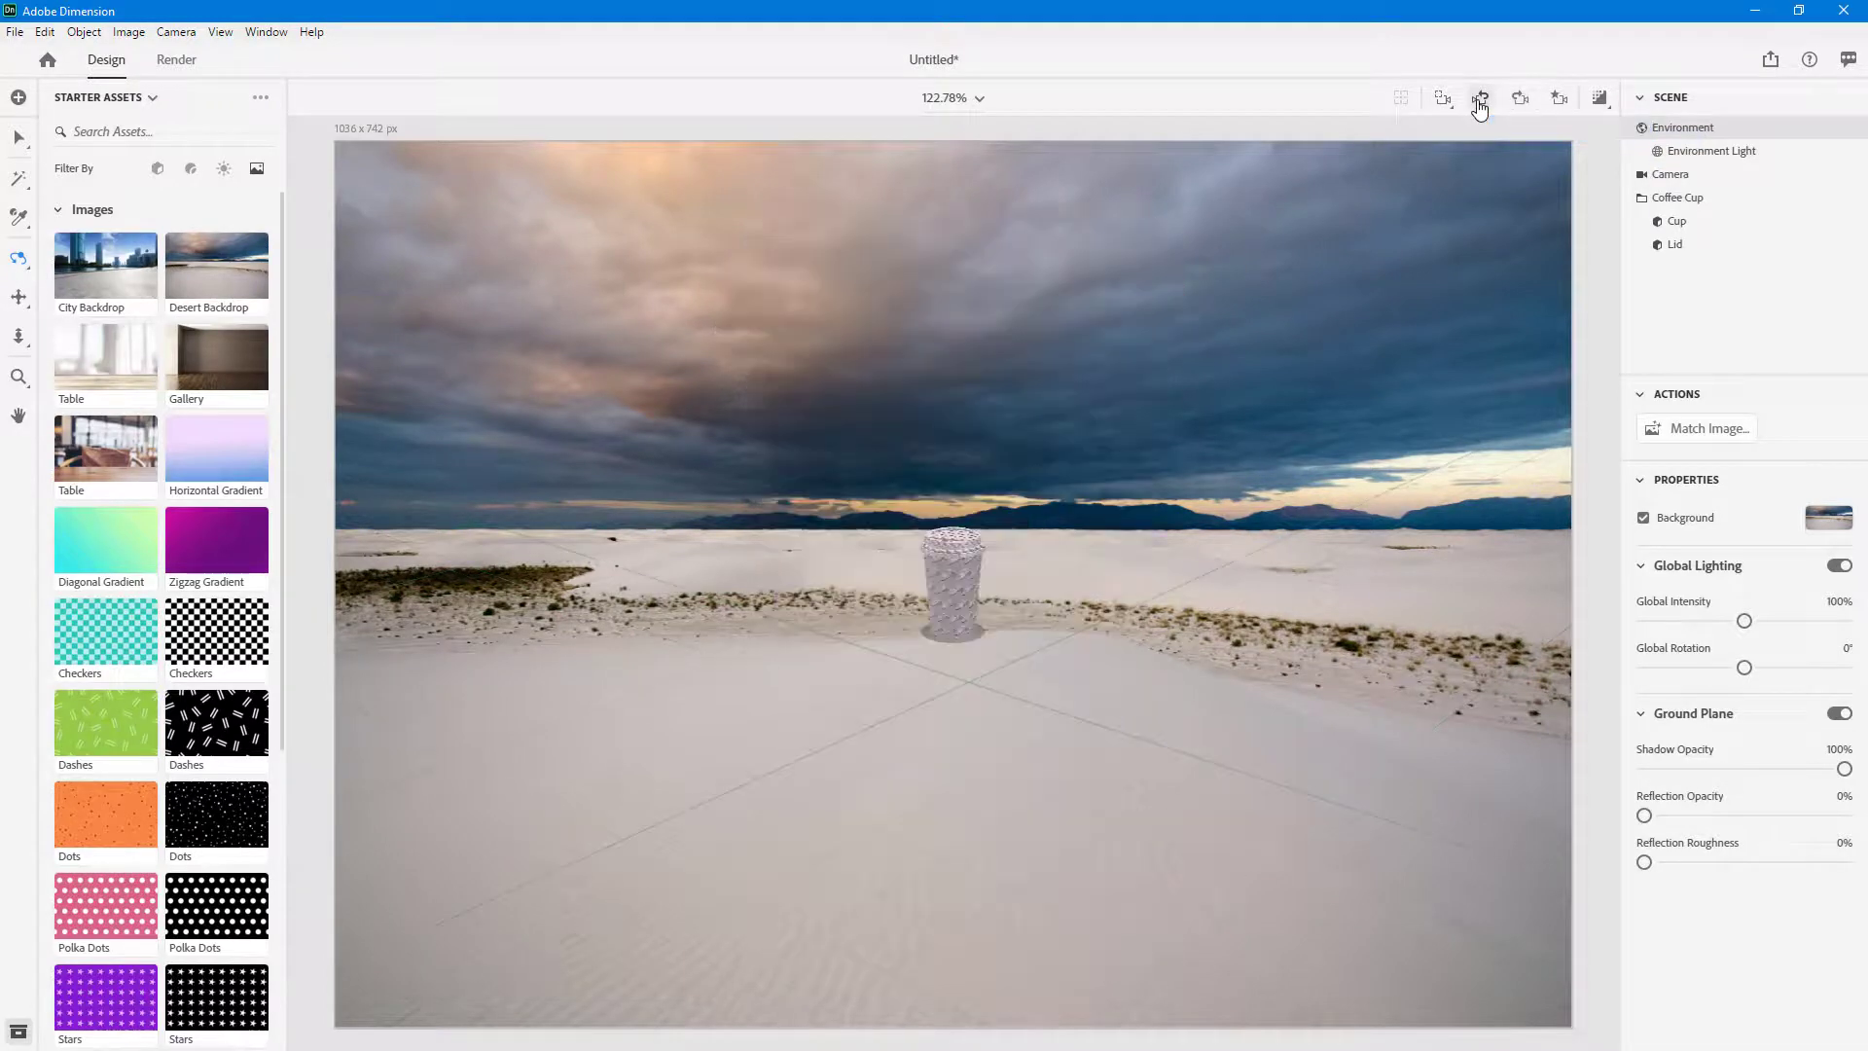
pyautogui.click(1442, 97)
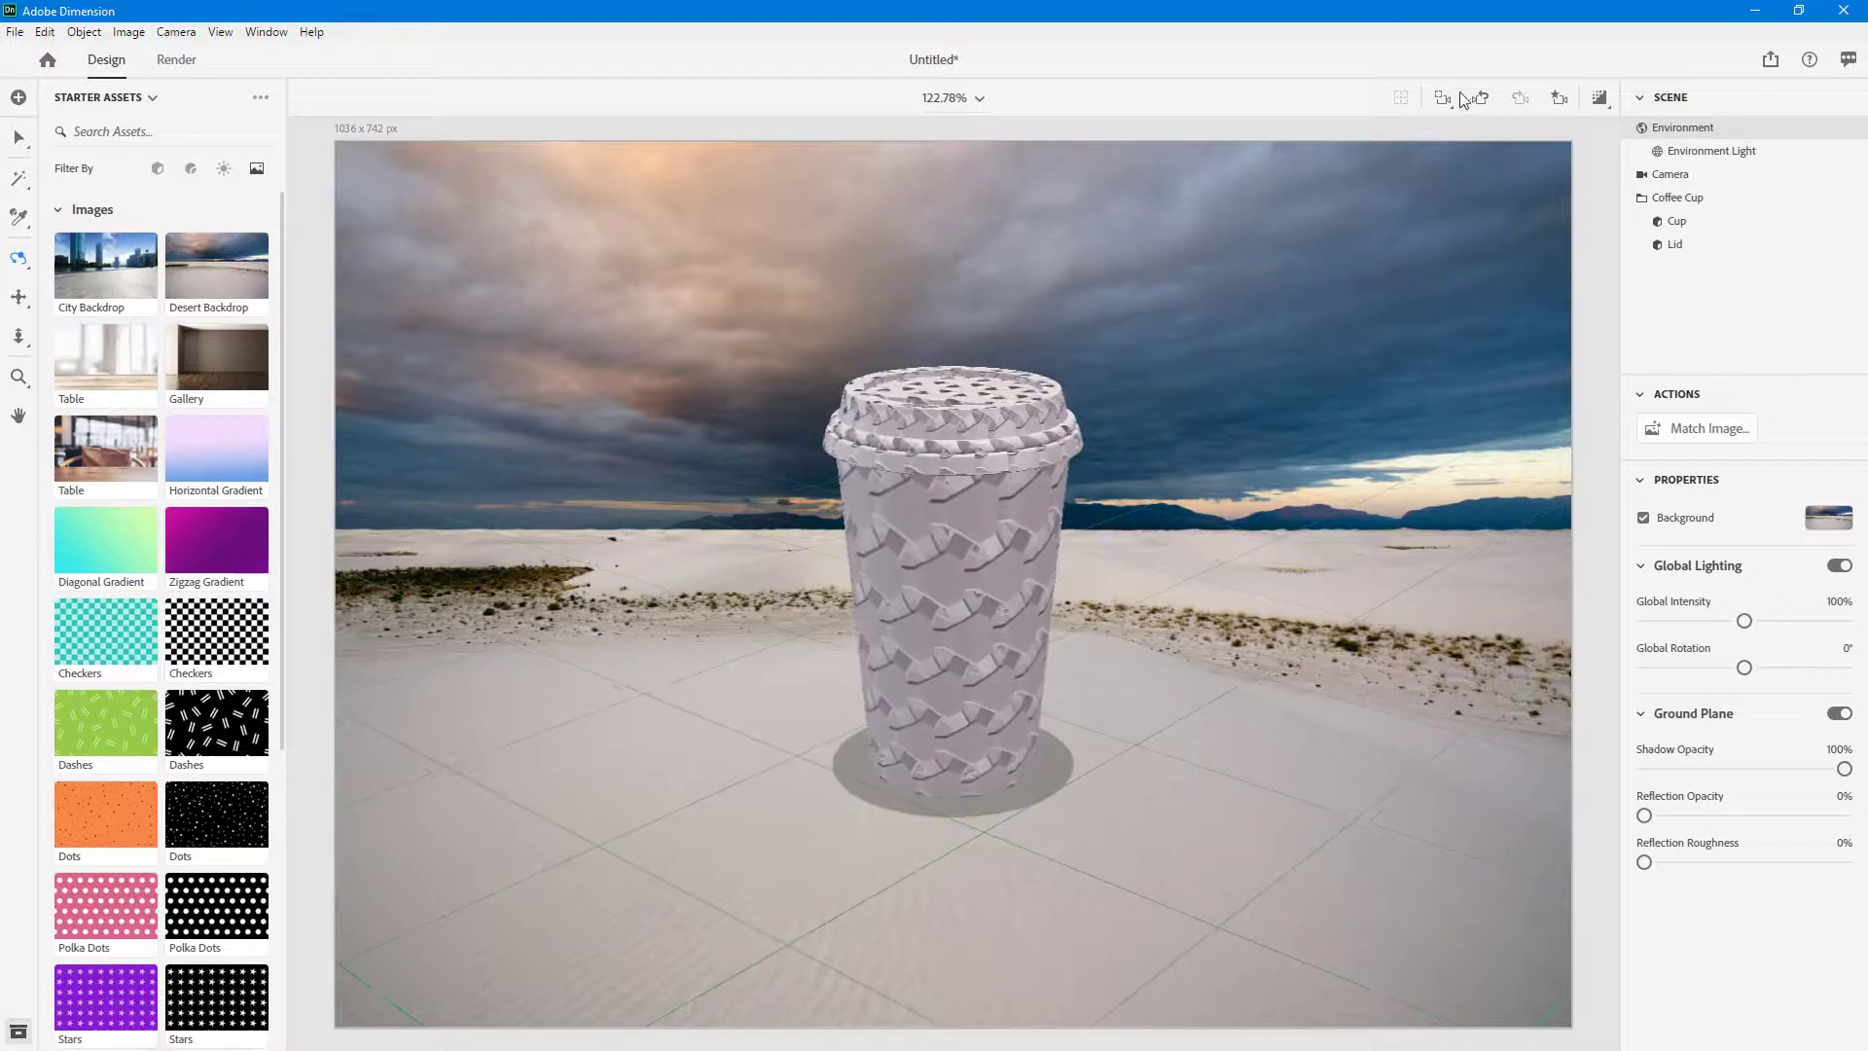
pyautogui.click(1559, 98)
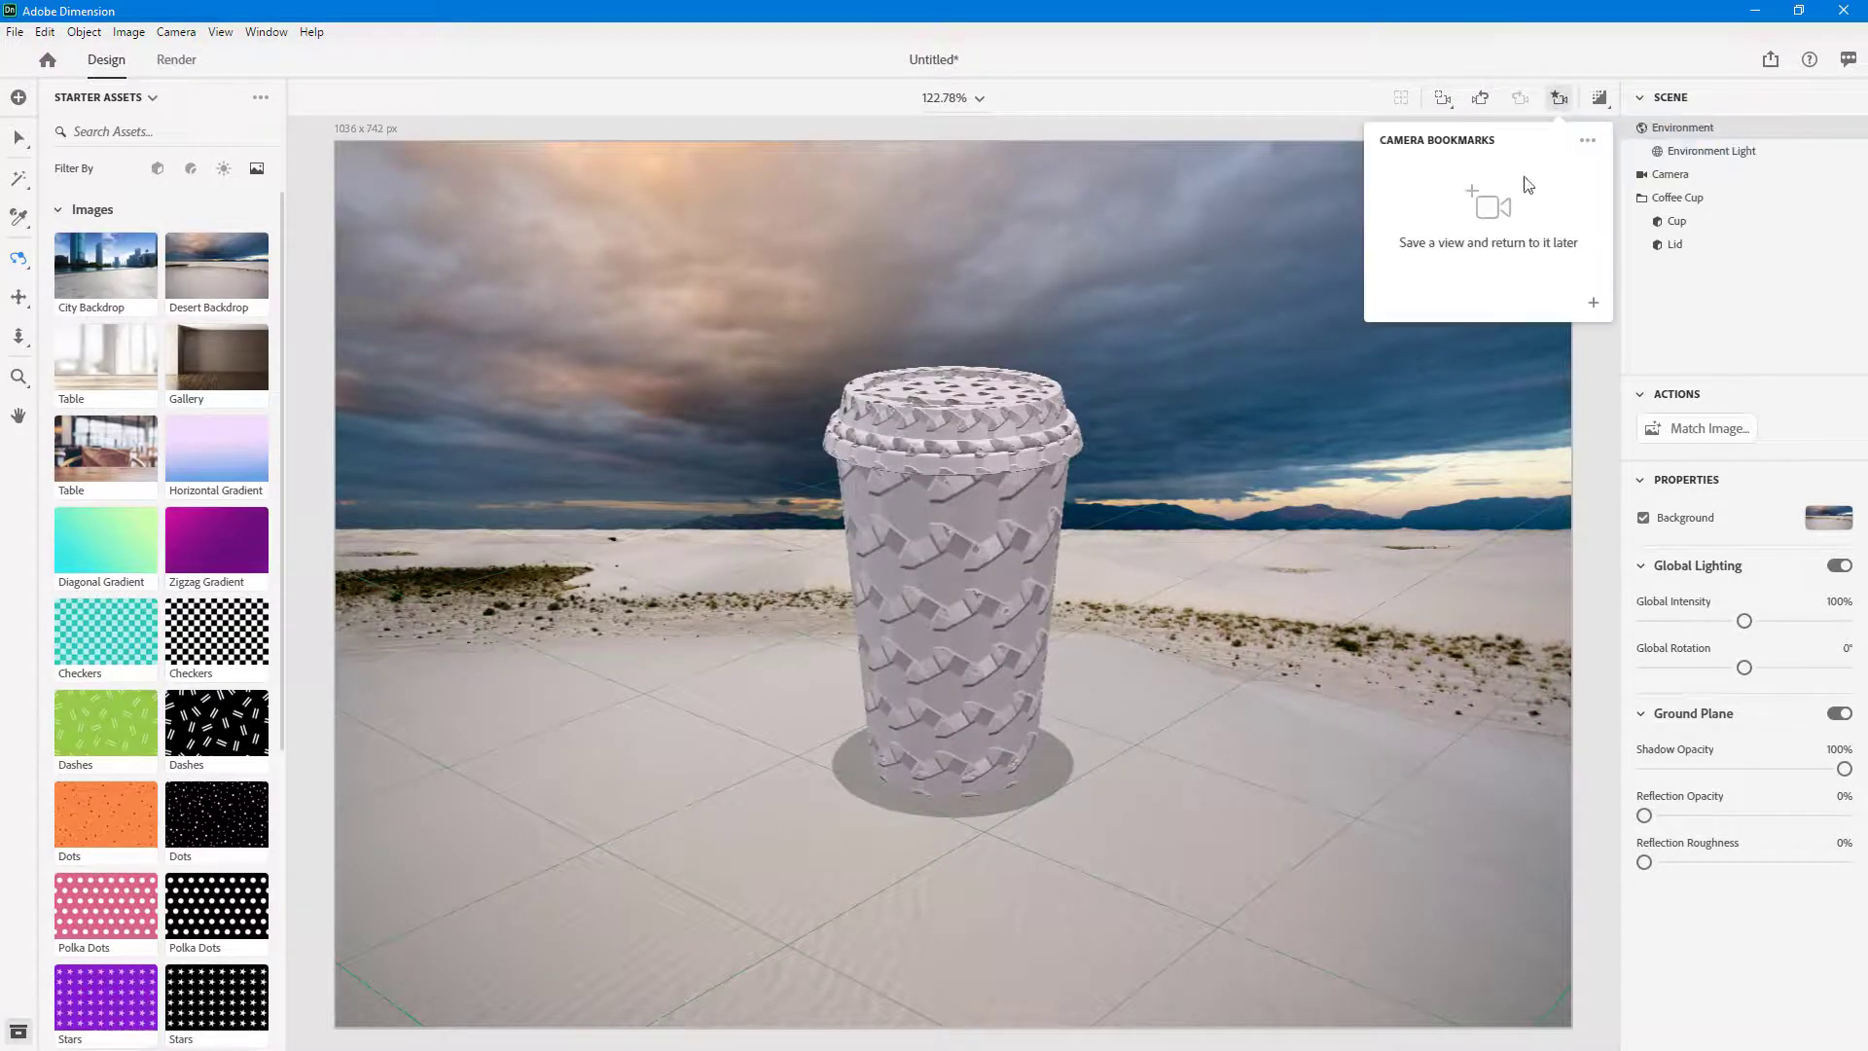
pyautogui.click(1593, 301)
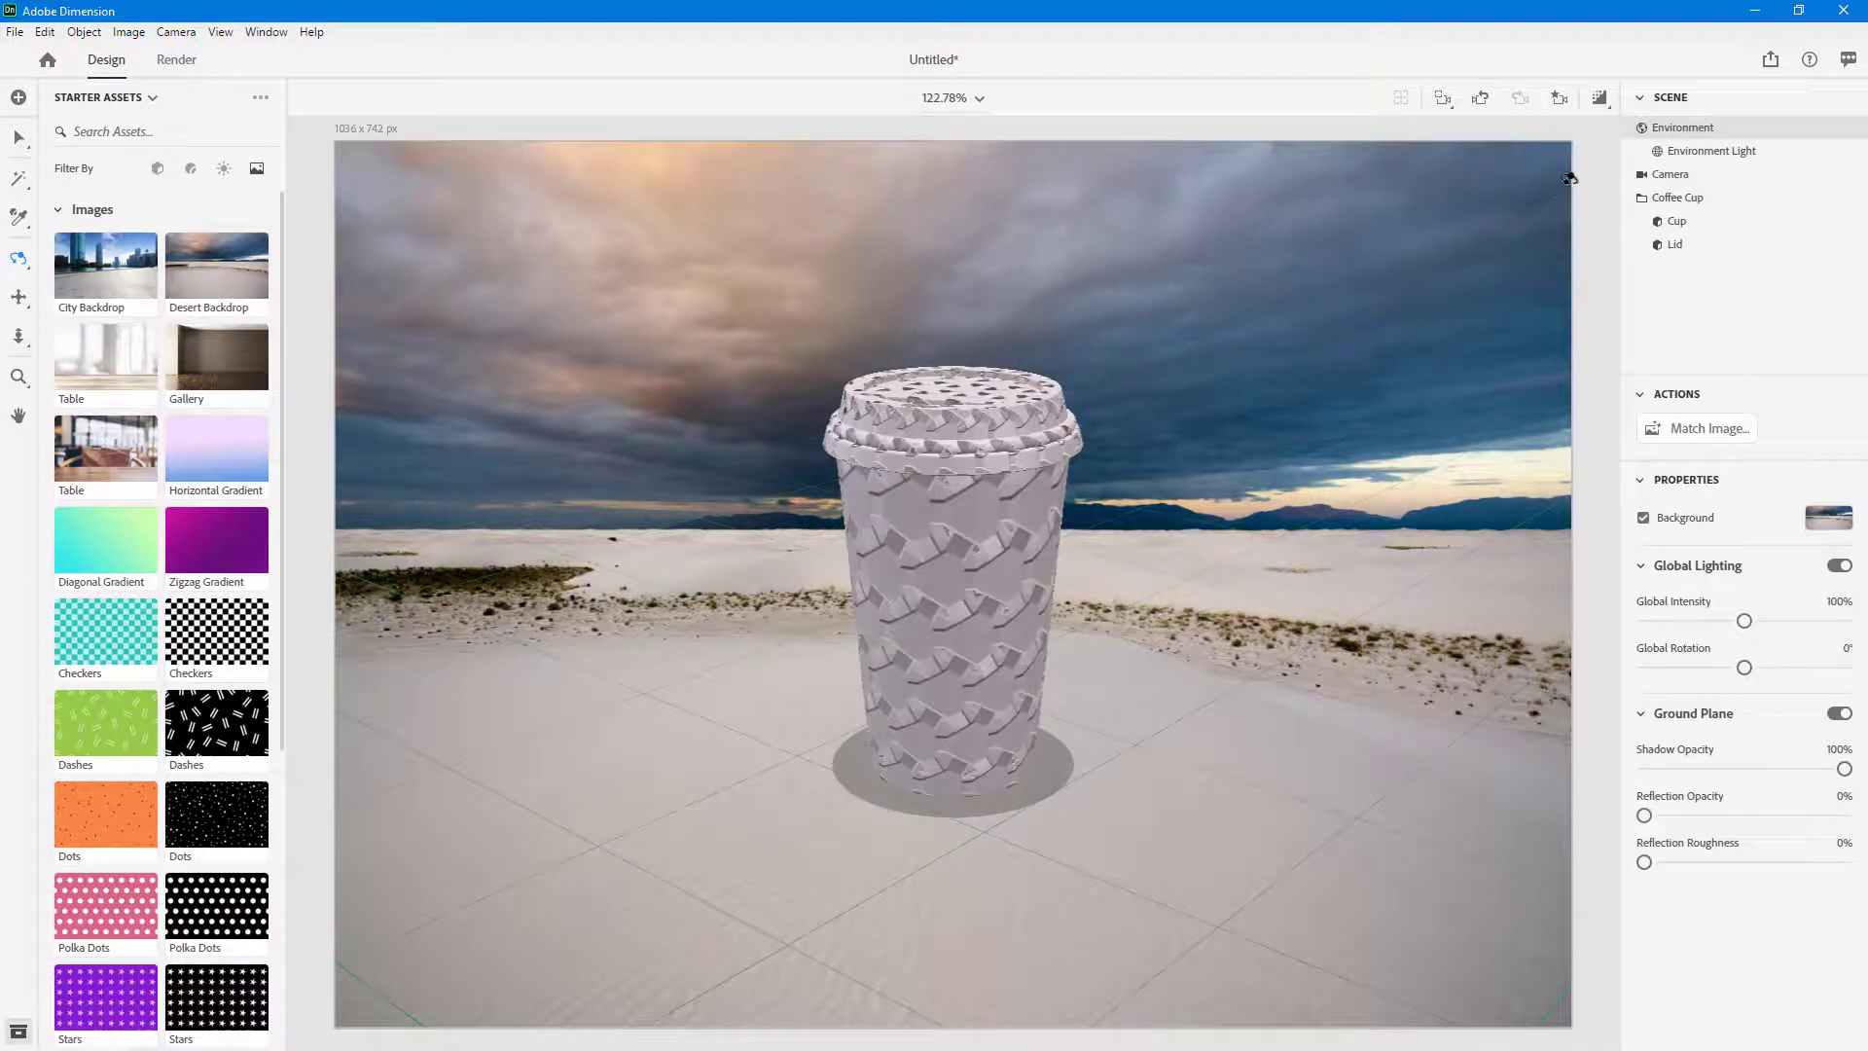
pyautogui.click(1559, 97)
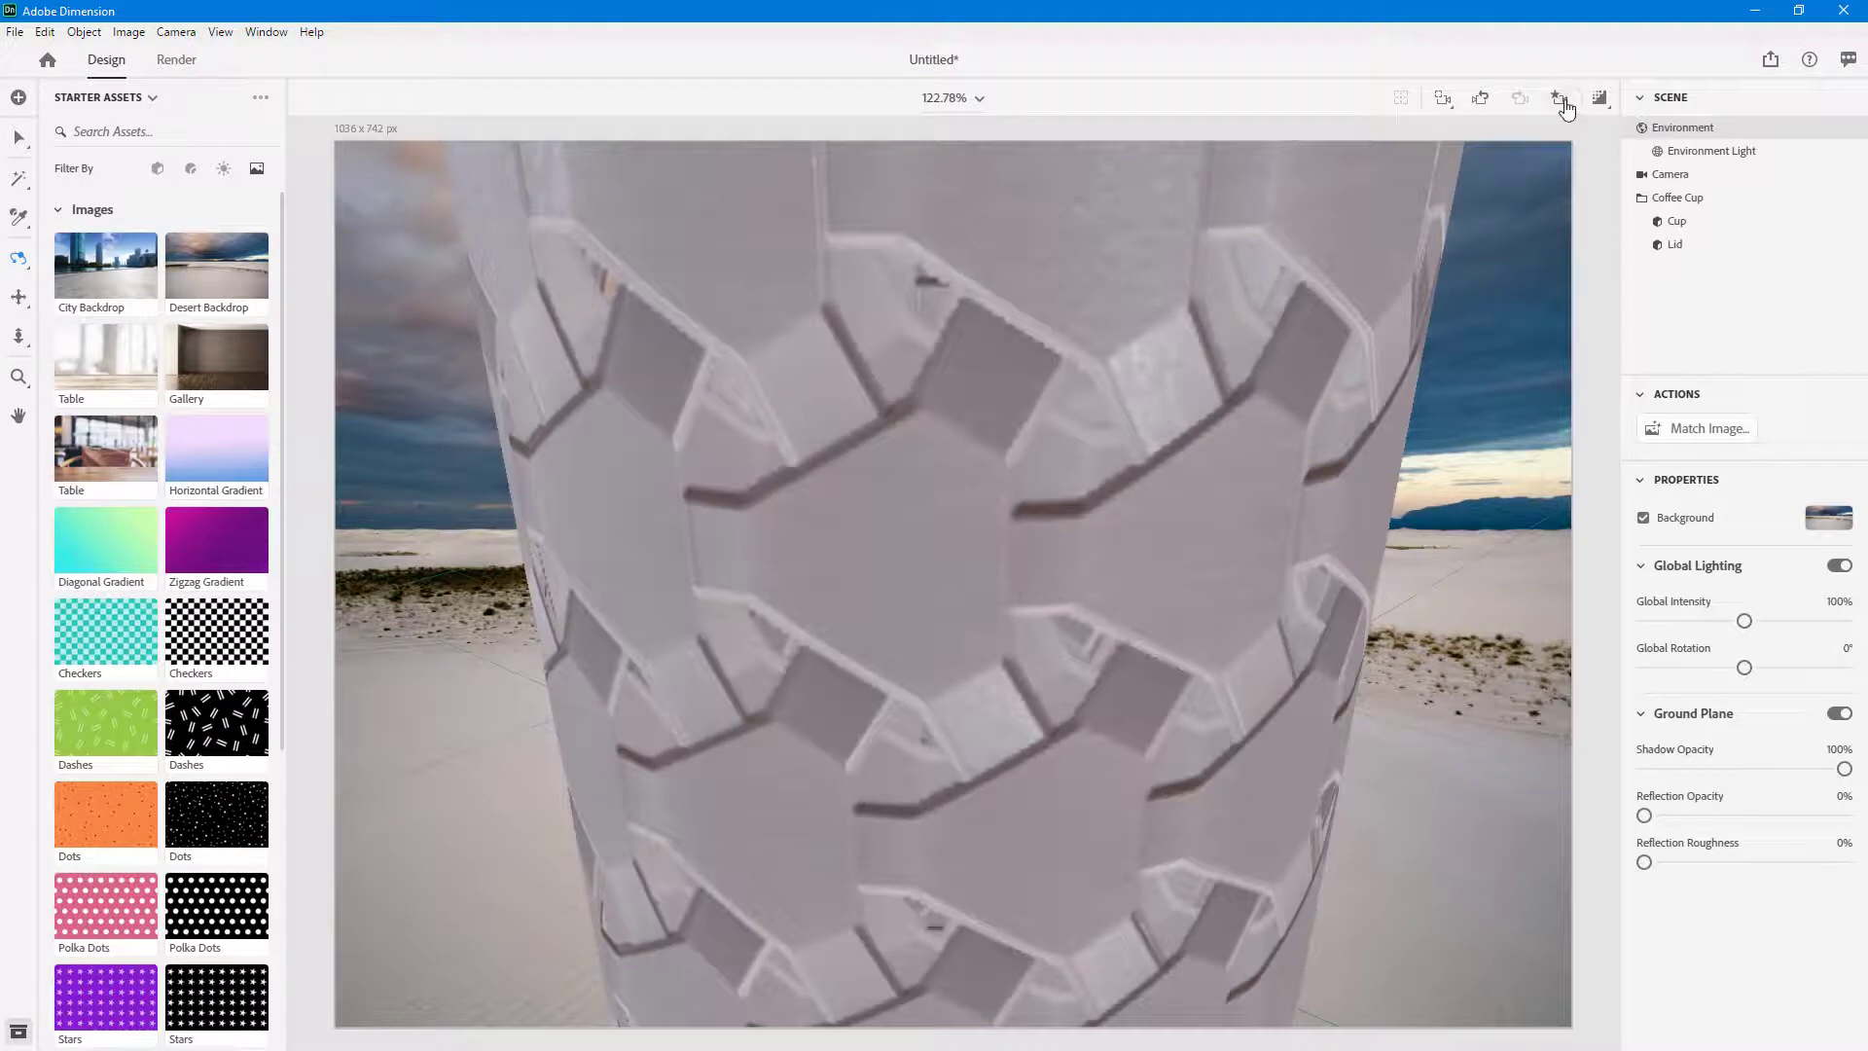
pyautogui.click(1559, 97)
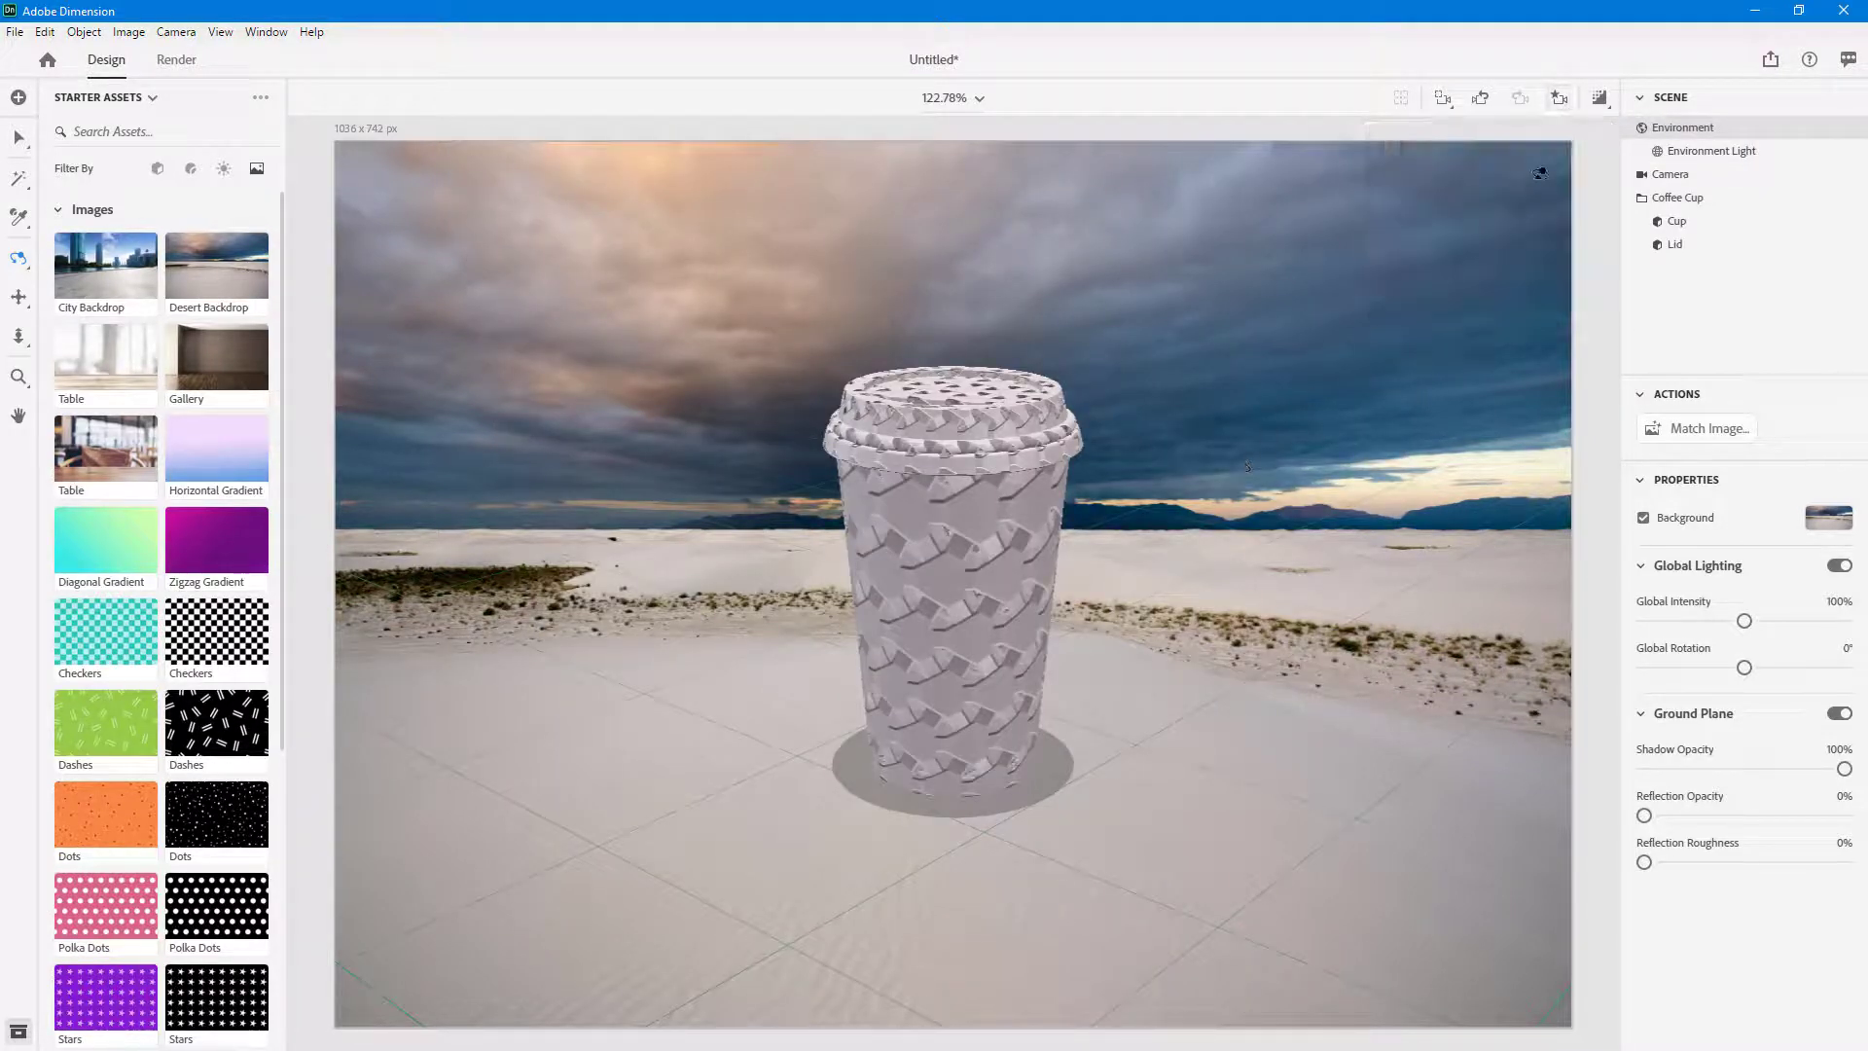
pyautogui.moveTo(1602, 97)
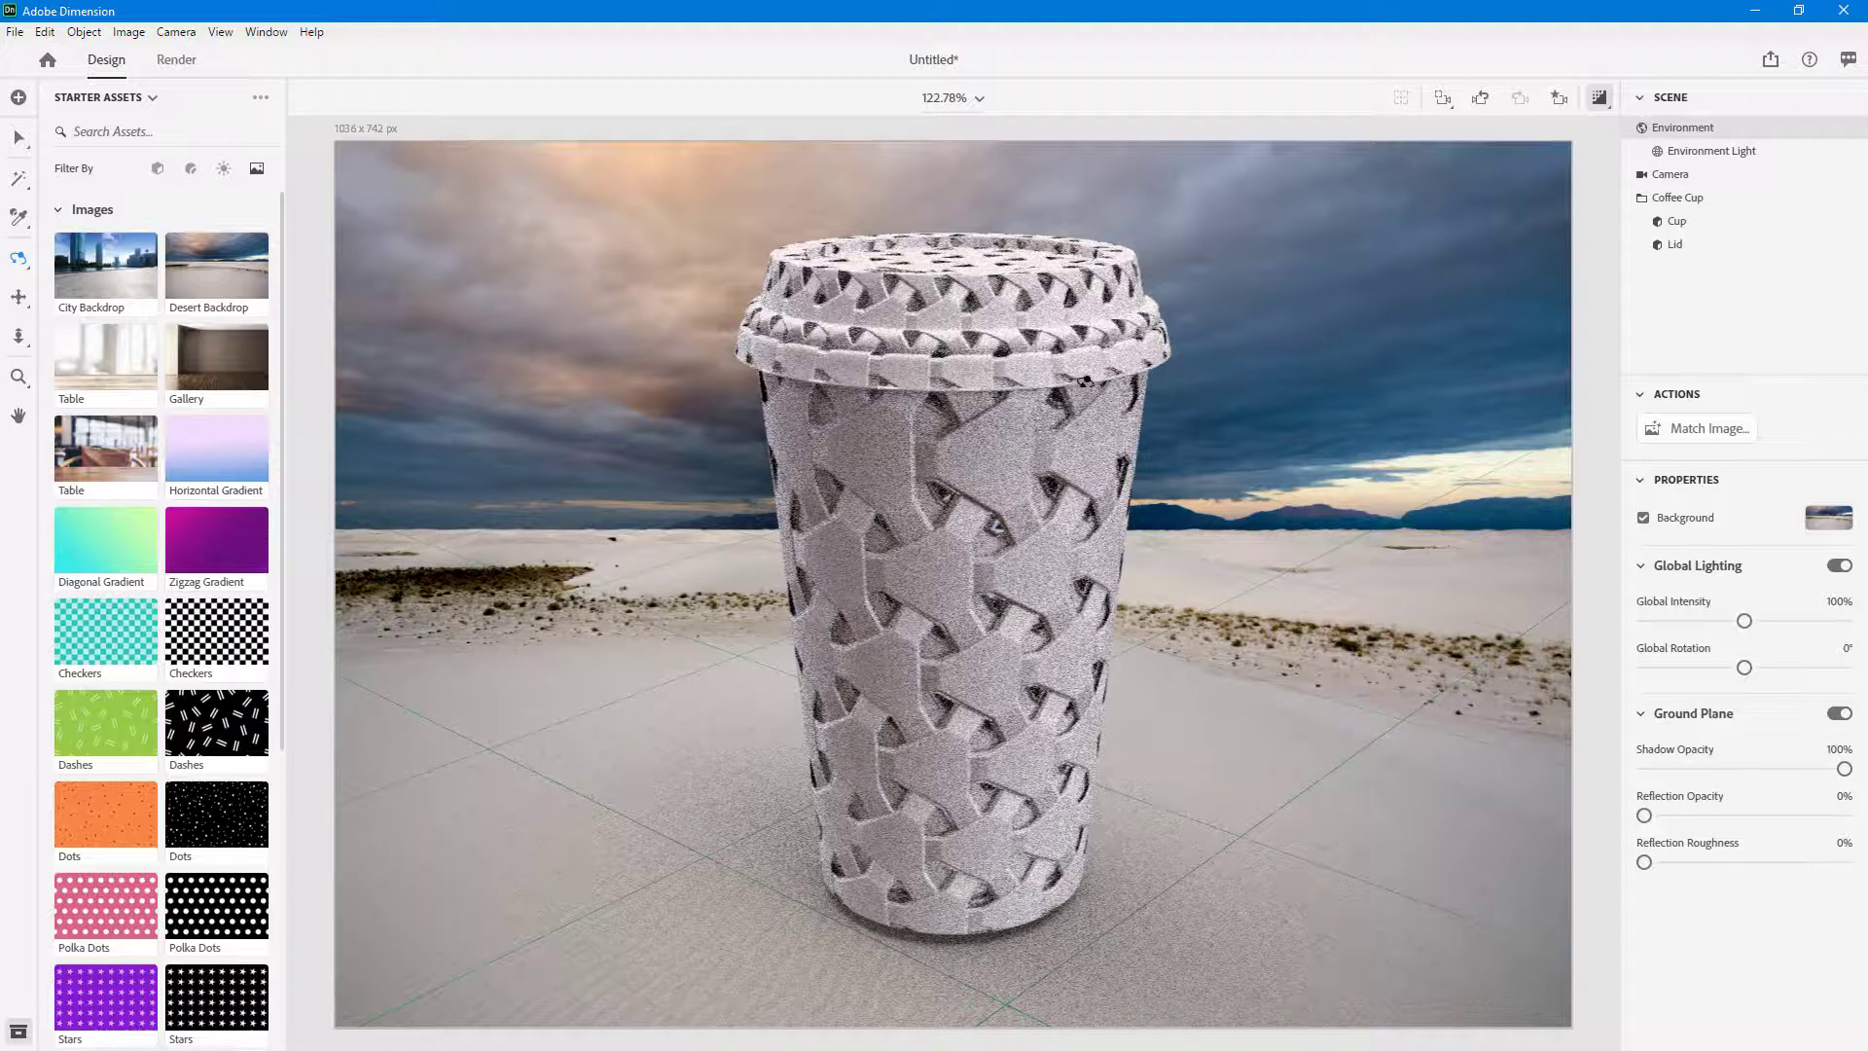
pyautogui.click(1599, 97)
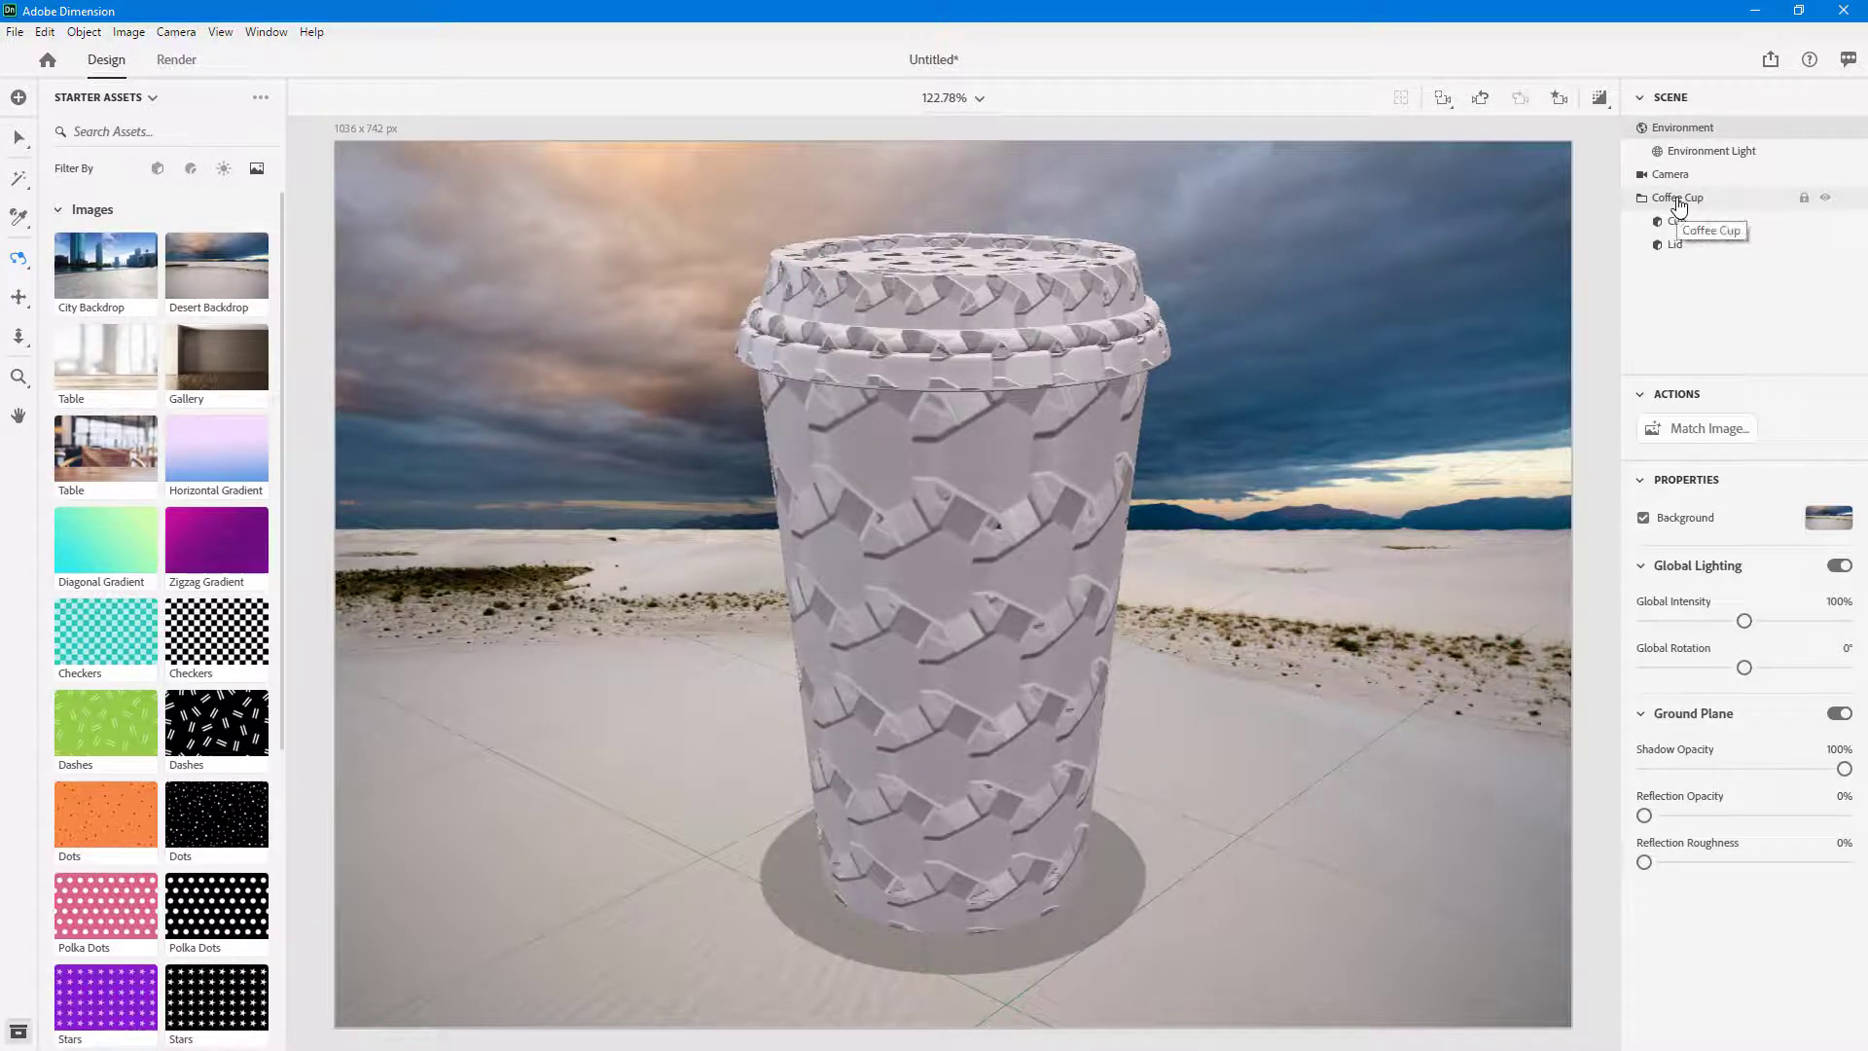
# Step: Select the Cup and Lid parts, then the whole Coffee Cup, and collapse its group
pyautogui.click(1677, 221)
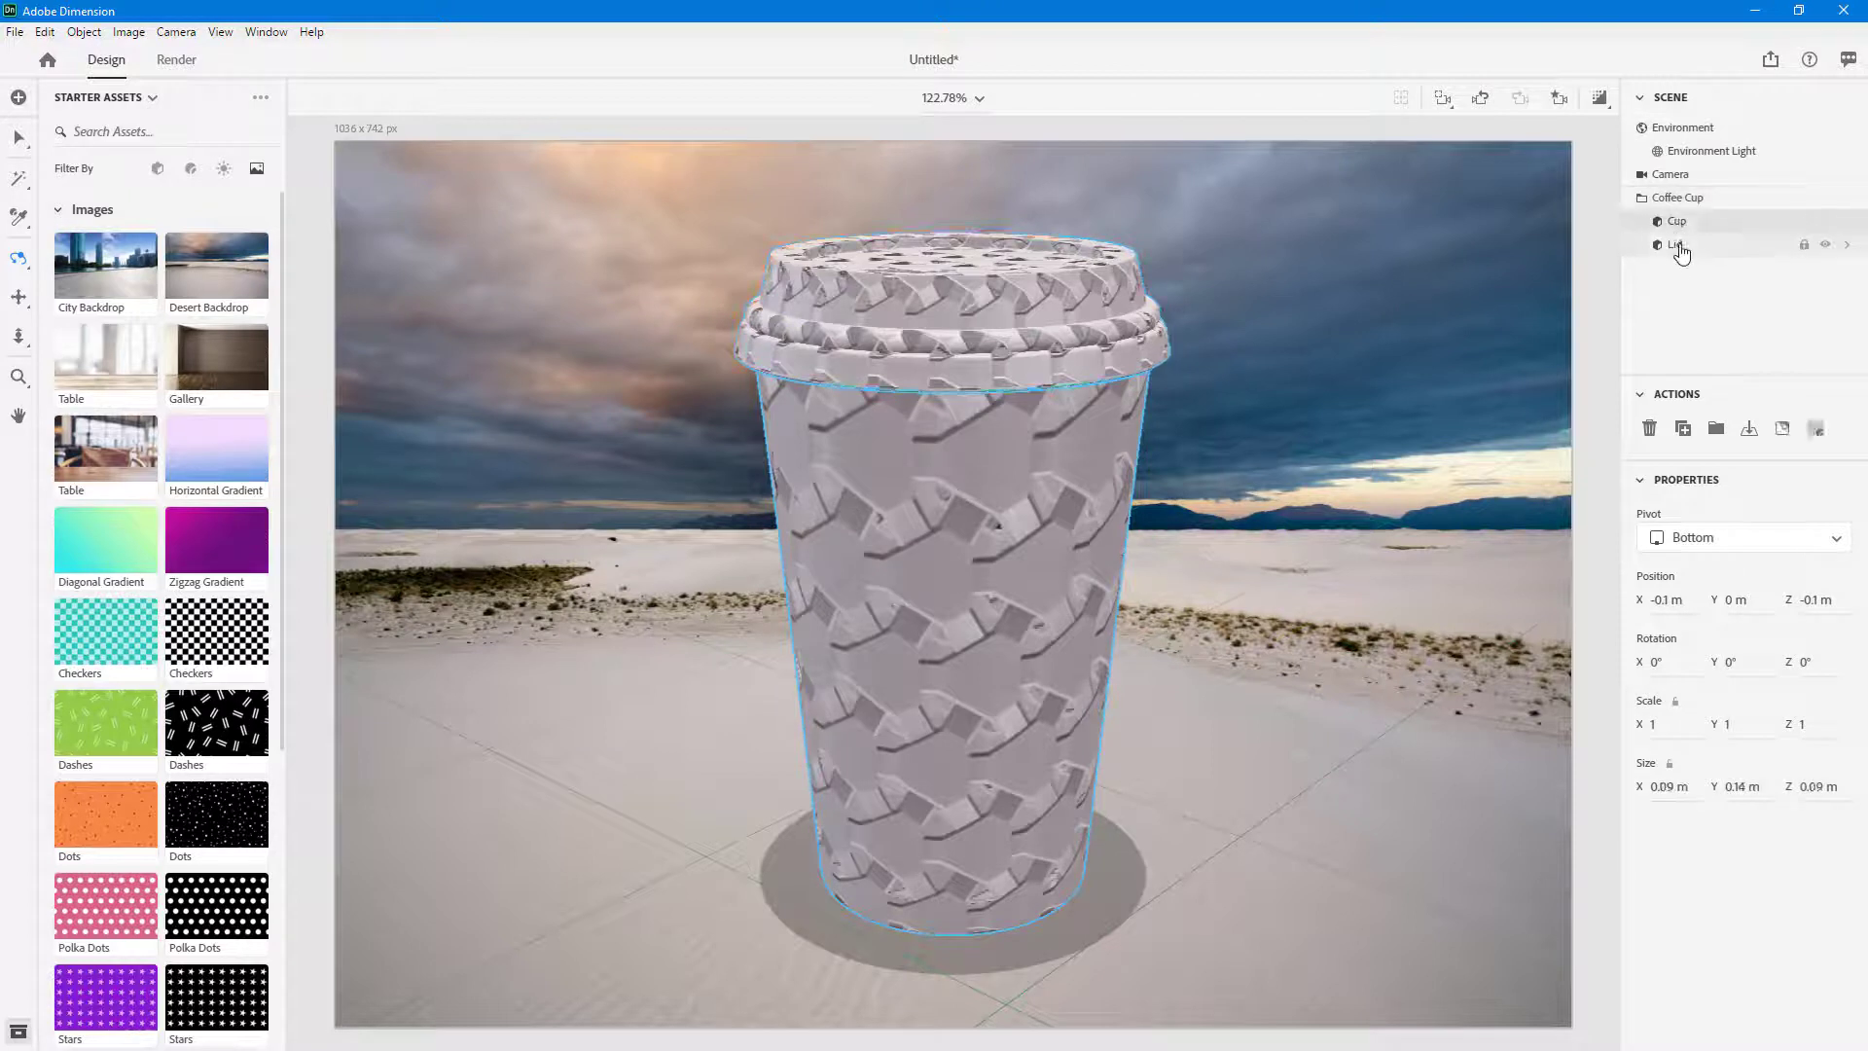
pyautogui.click(1670, 174)
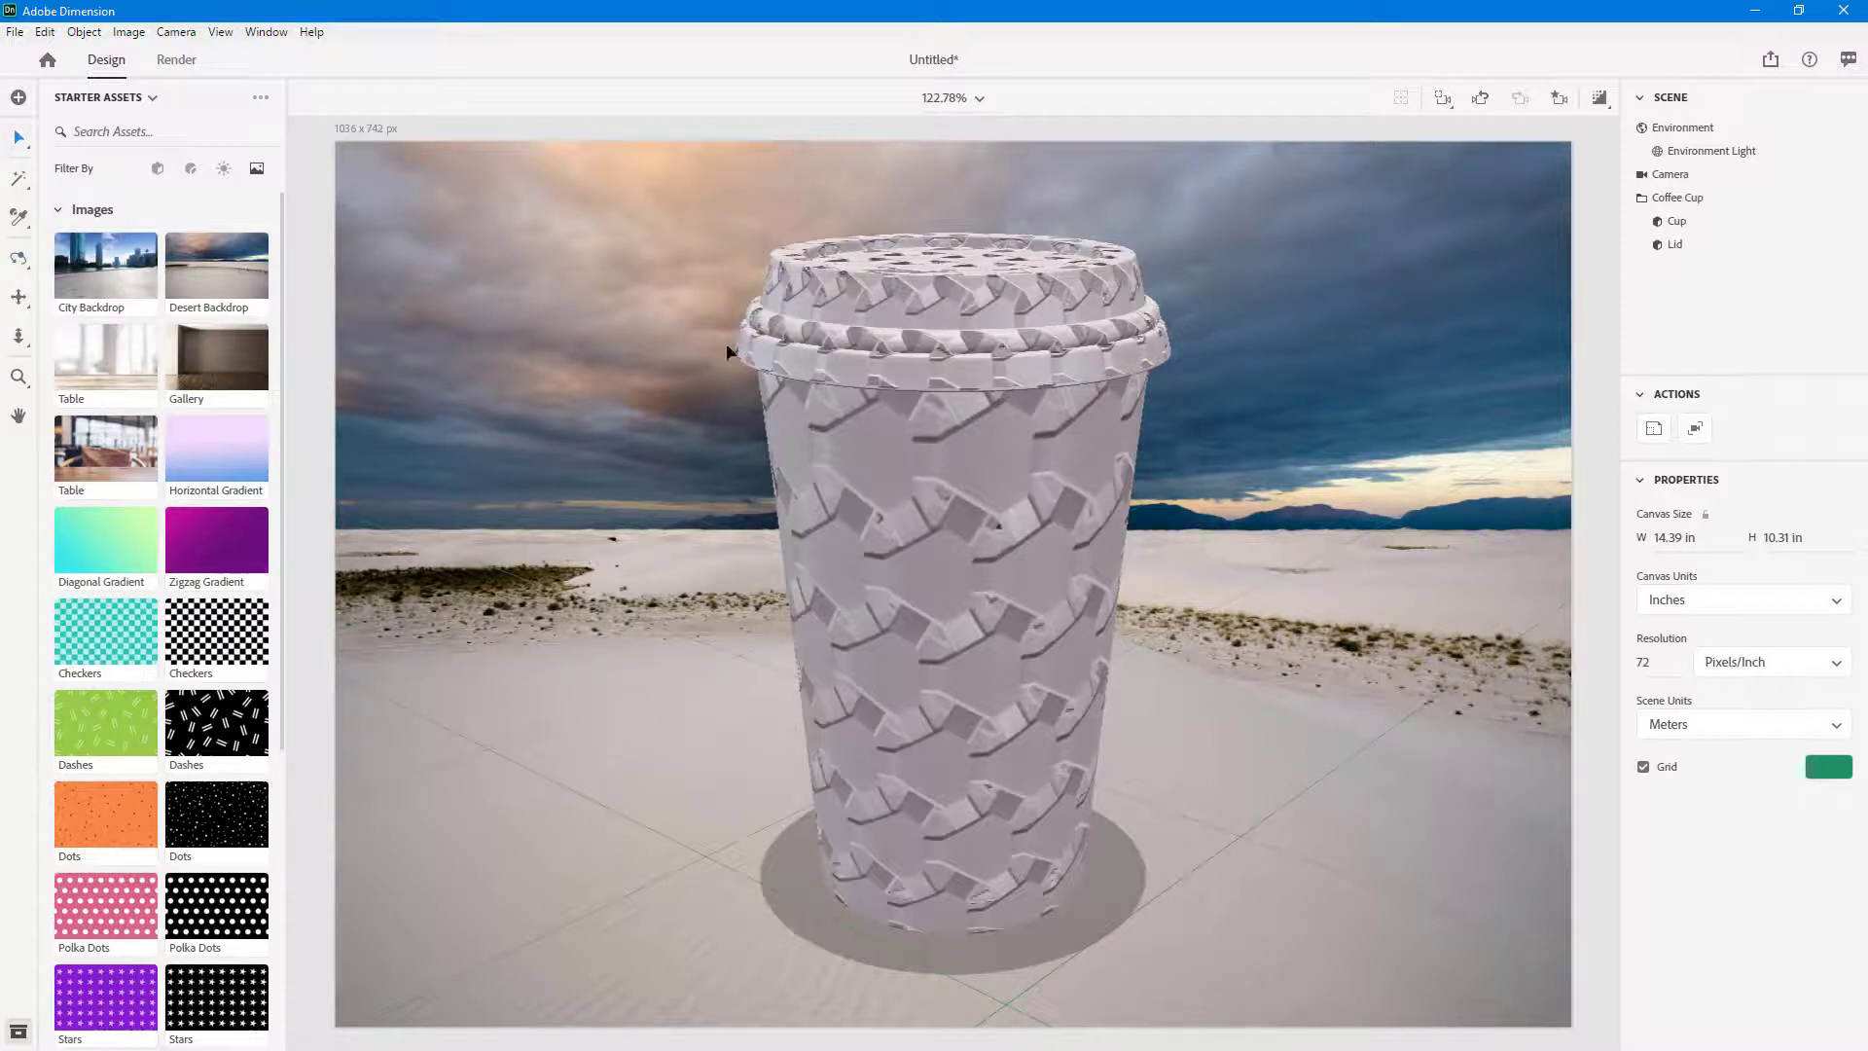
pyautogui.click(954, 595)
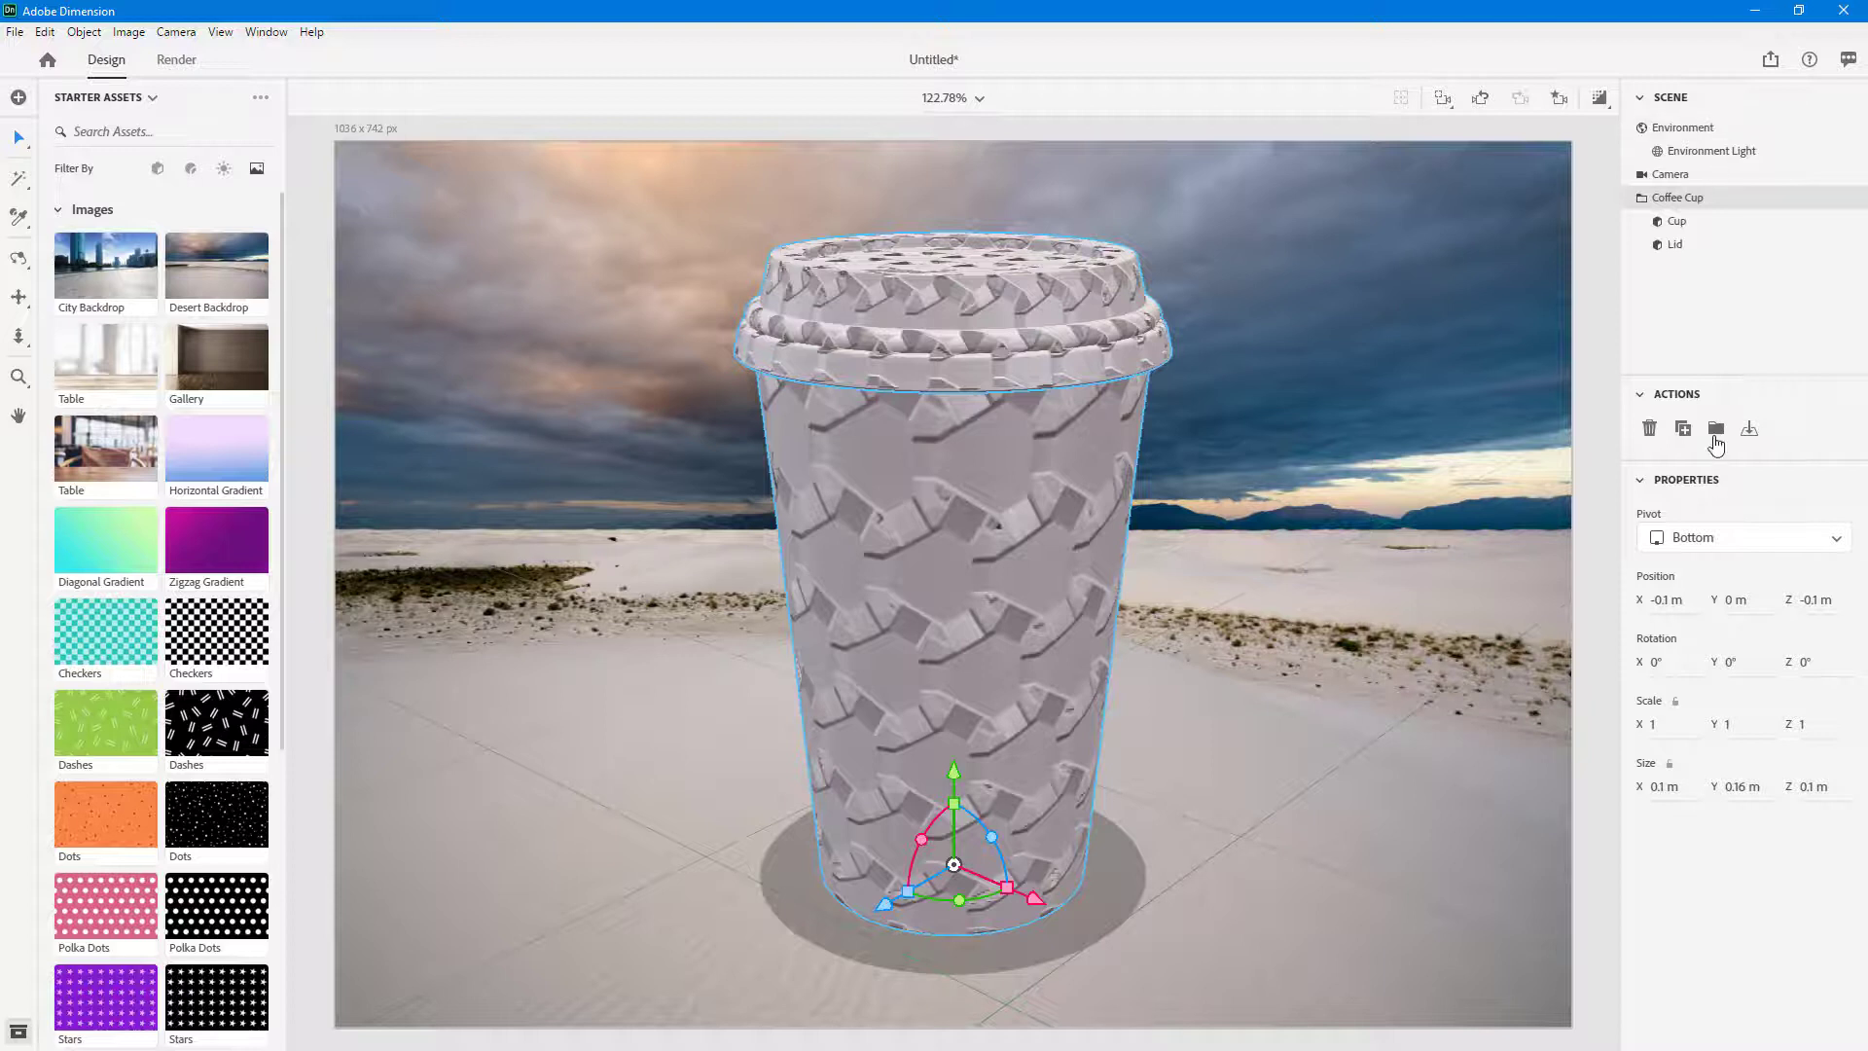
pyautogui.moveTo(1709, 150)
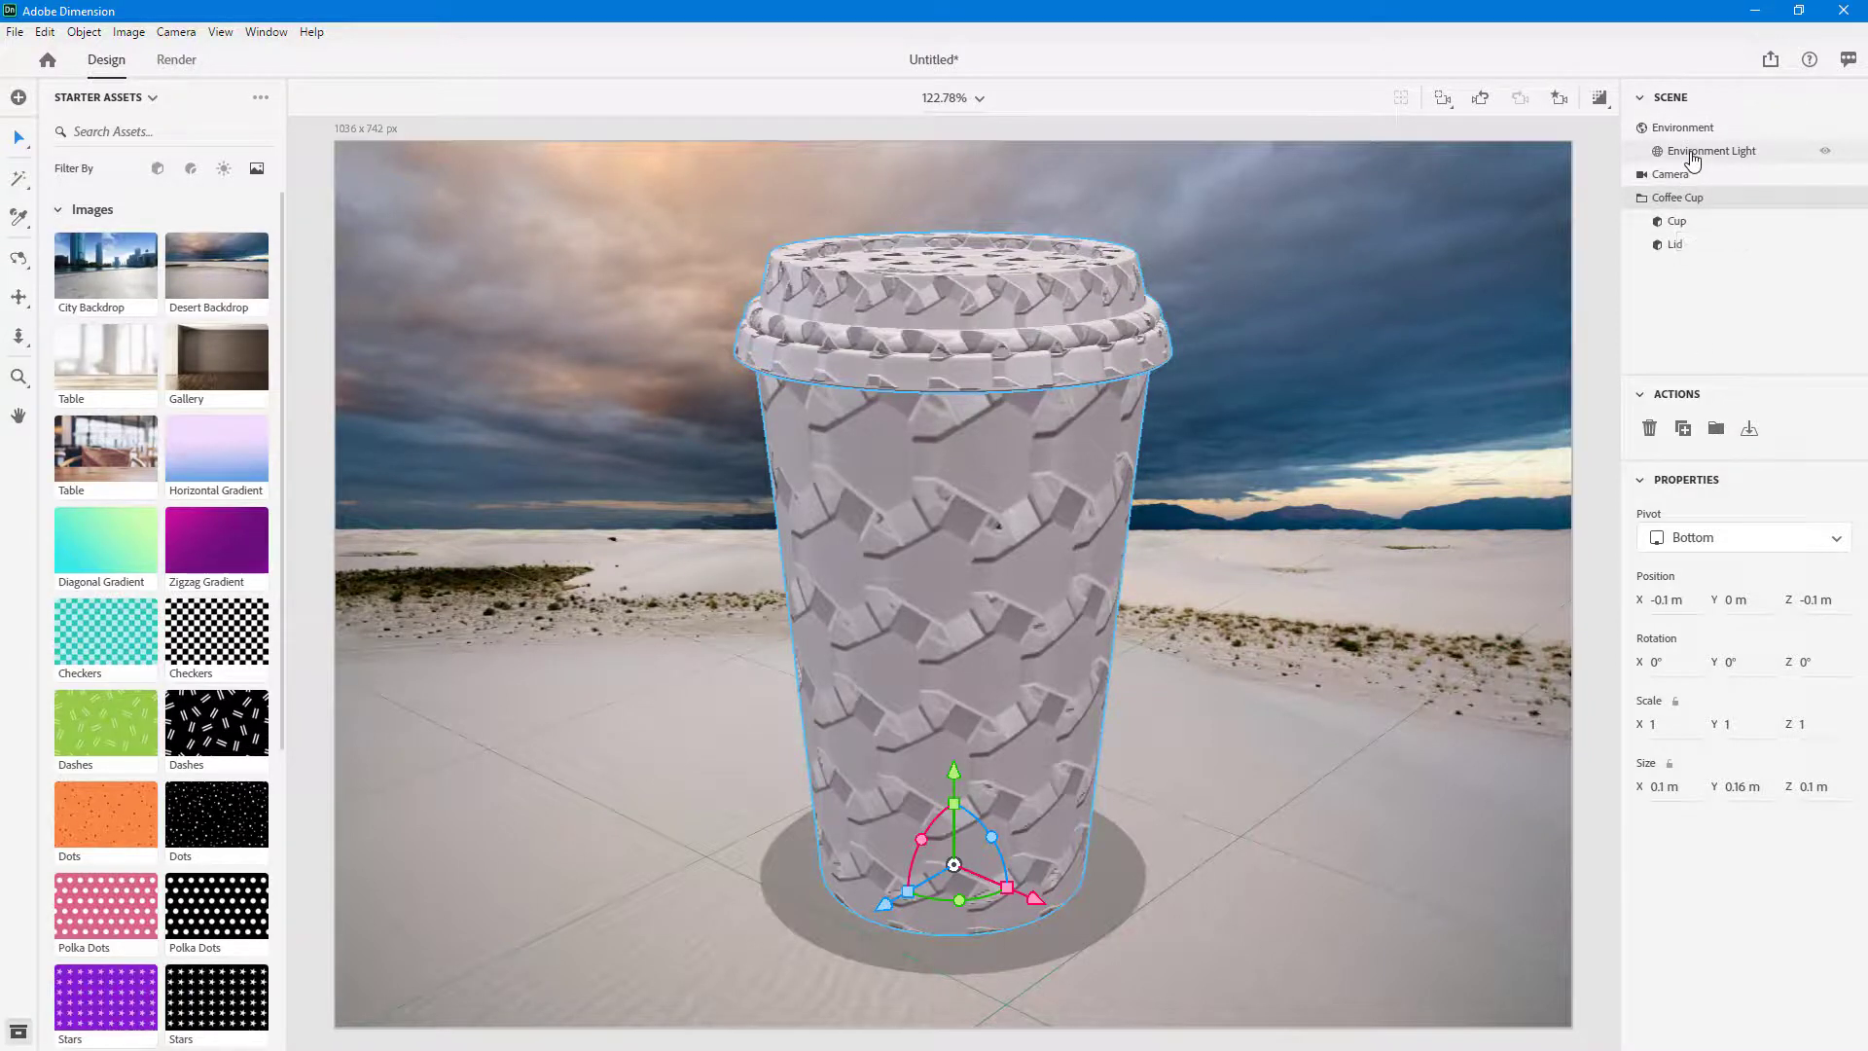
pyautogui.click(1710, 150)
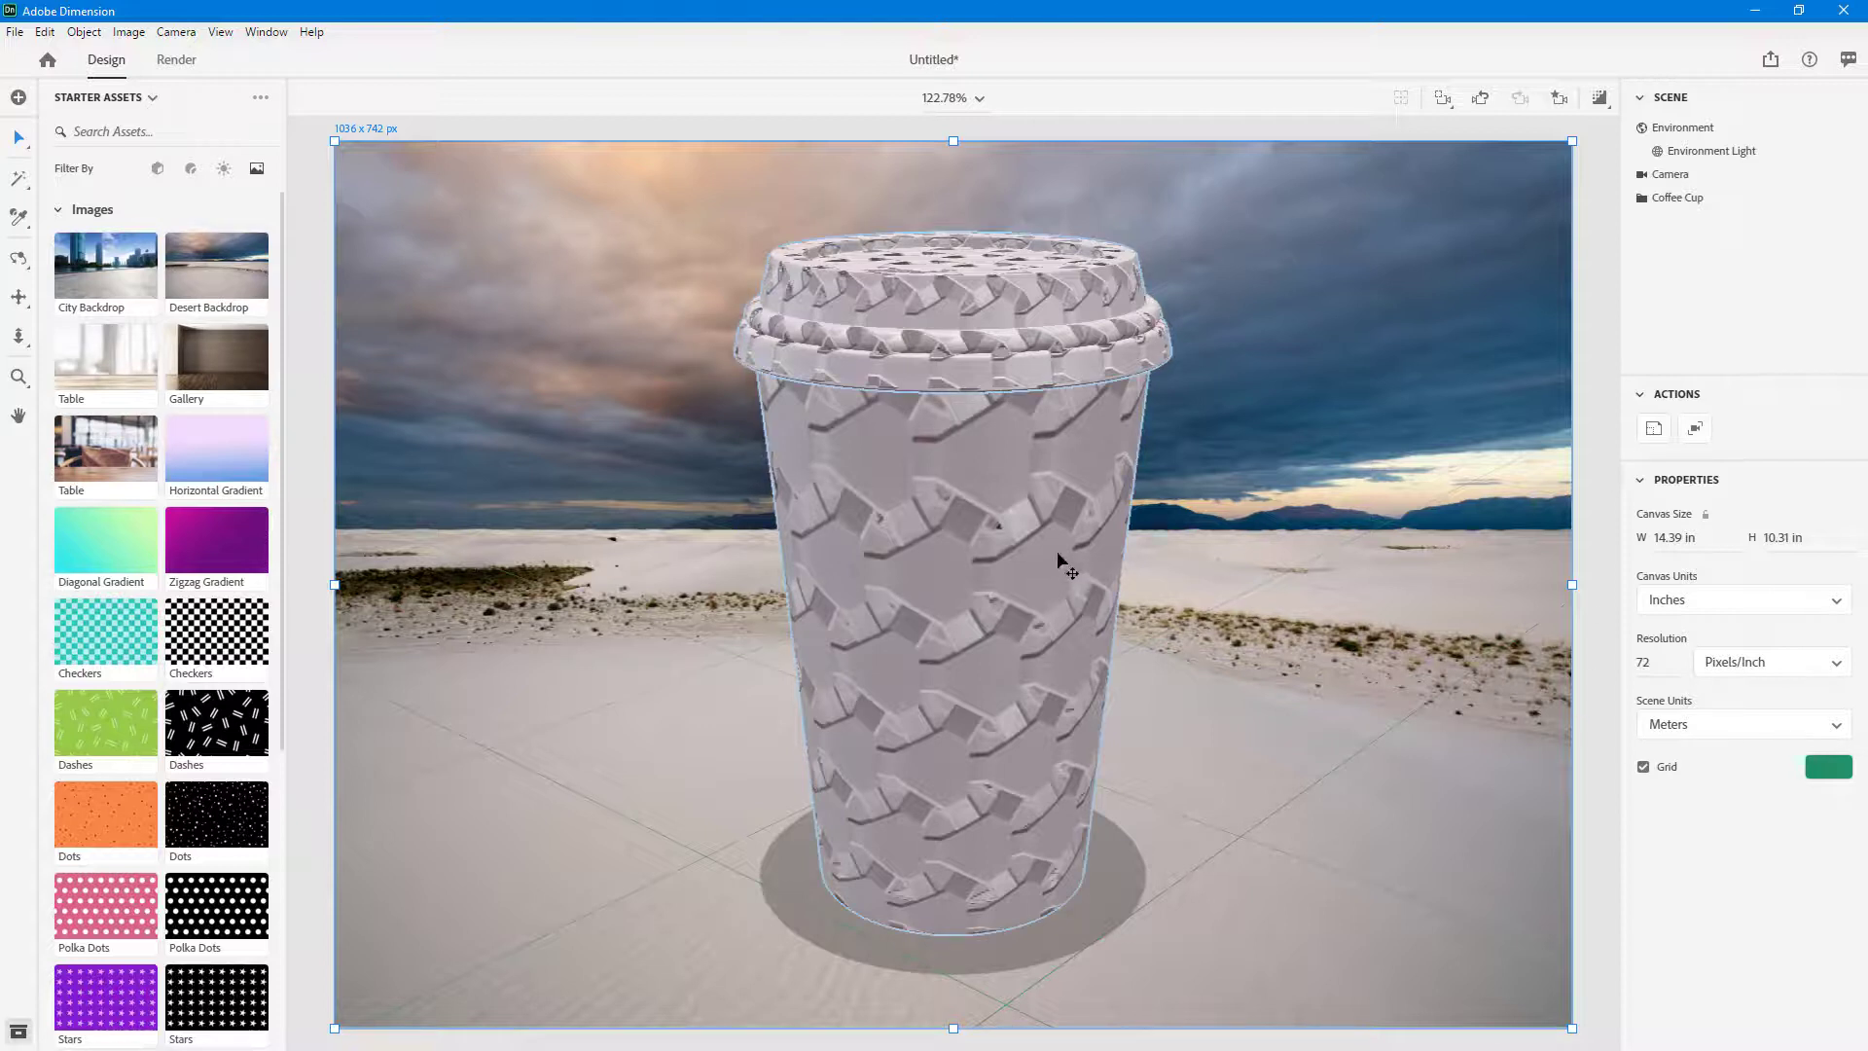
pyautogui.moveTo(1772, 59)
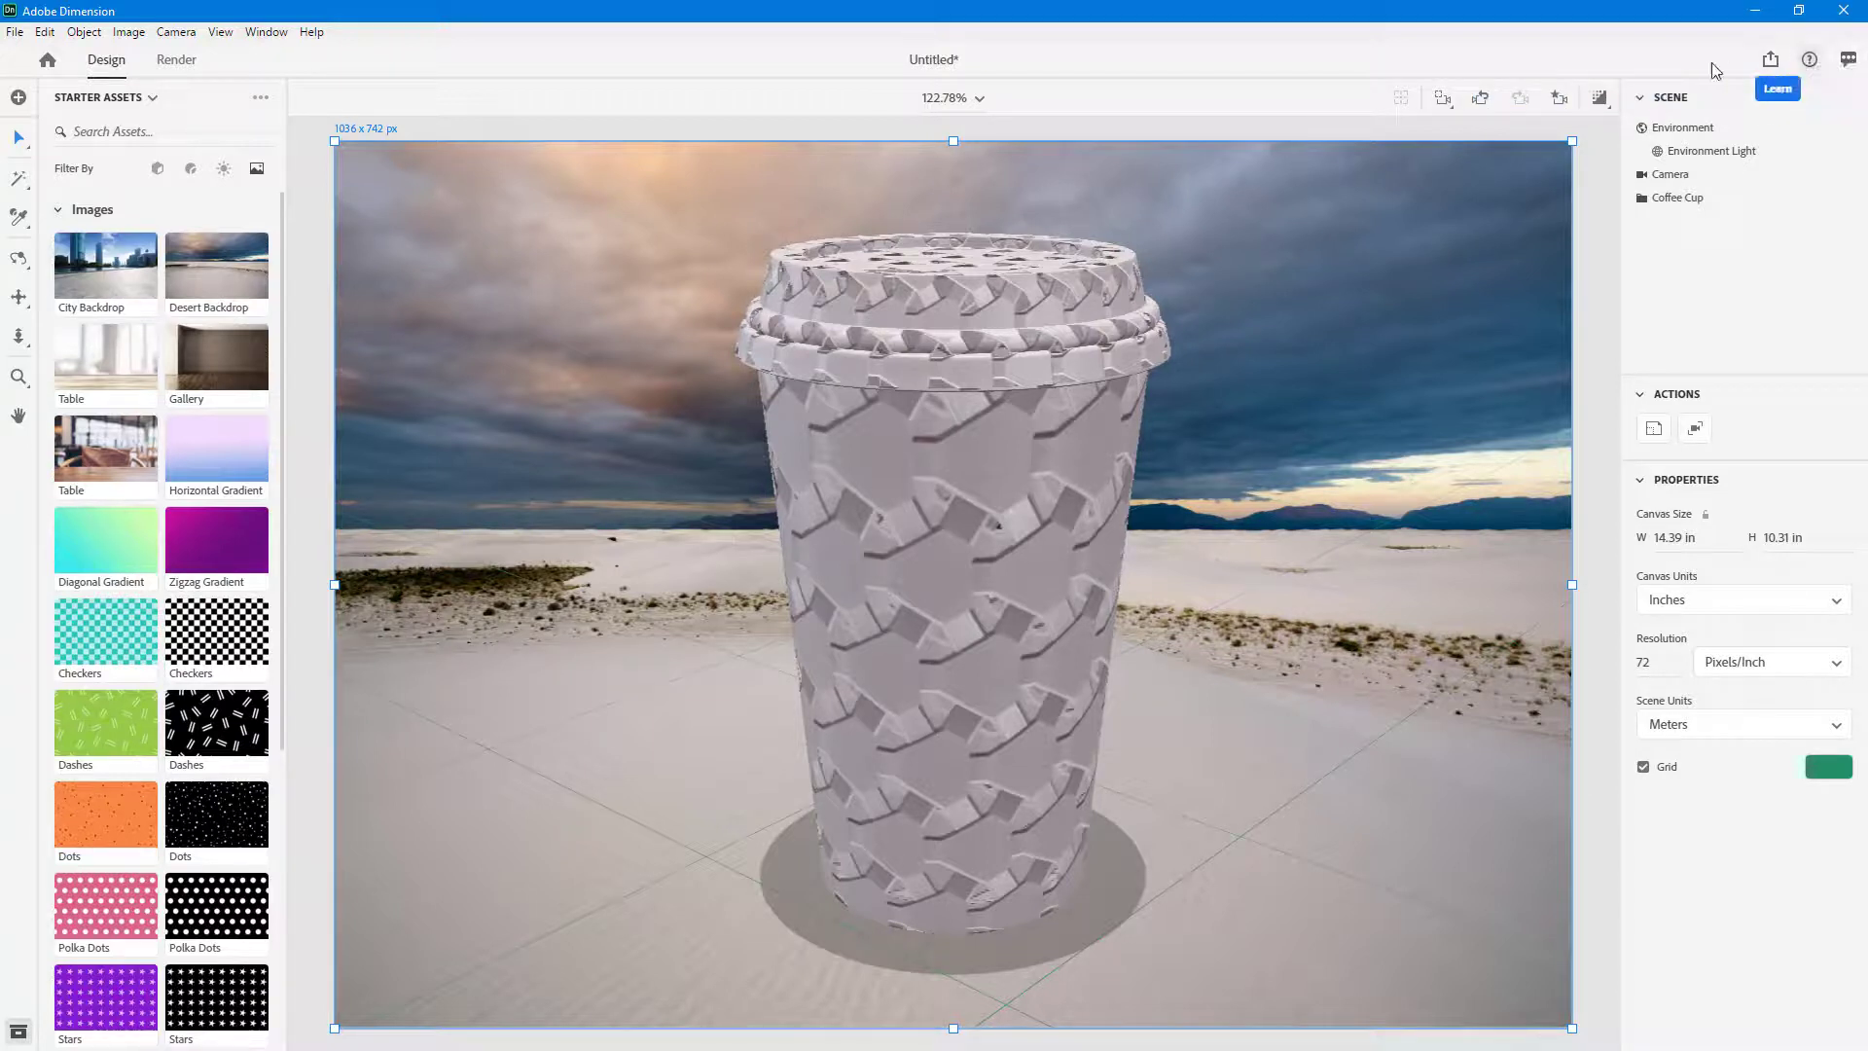
pyautogui.moveTo(1822, 74)
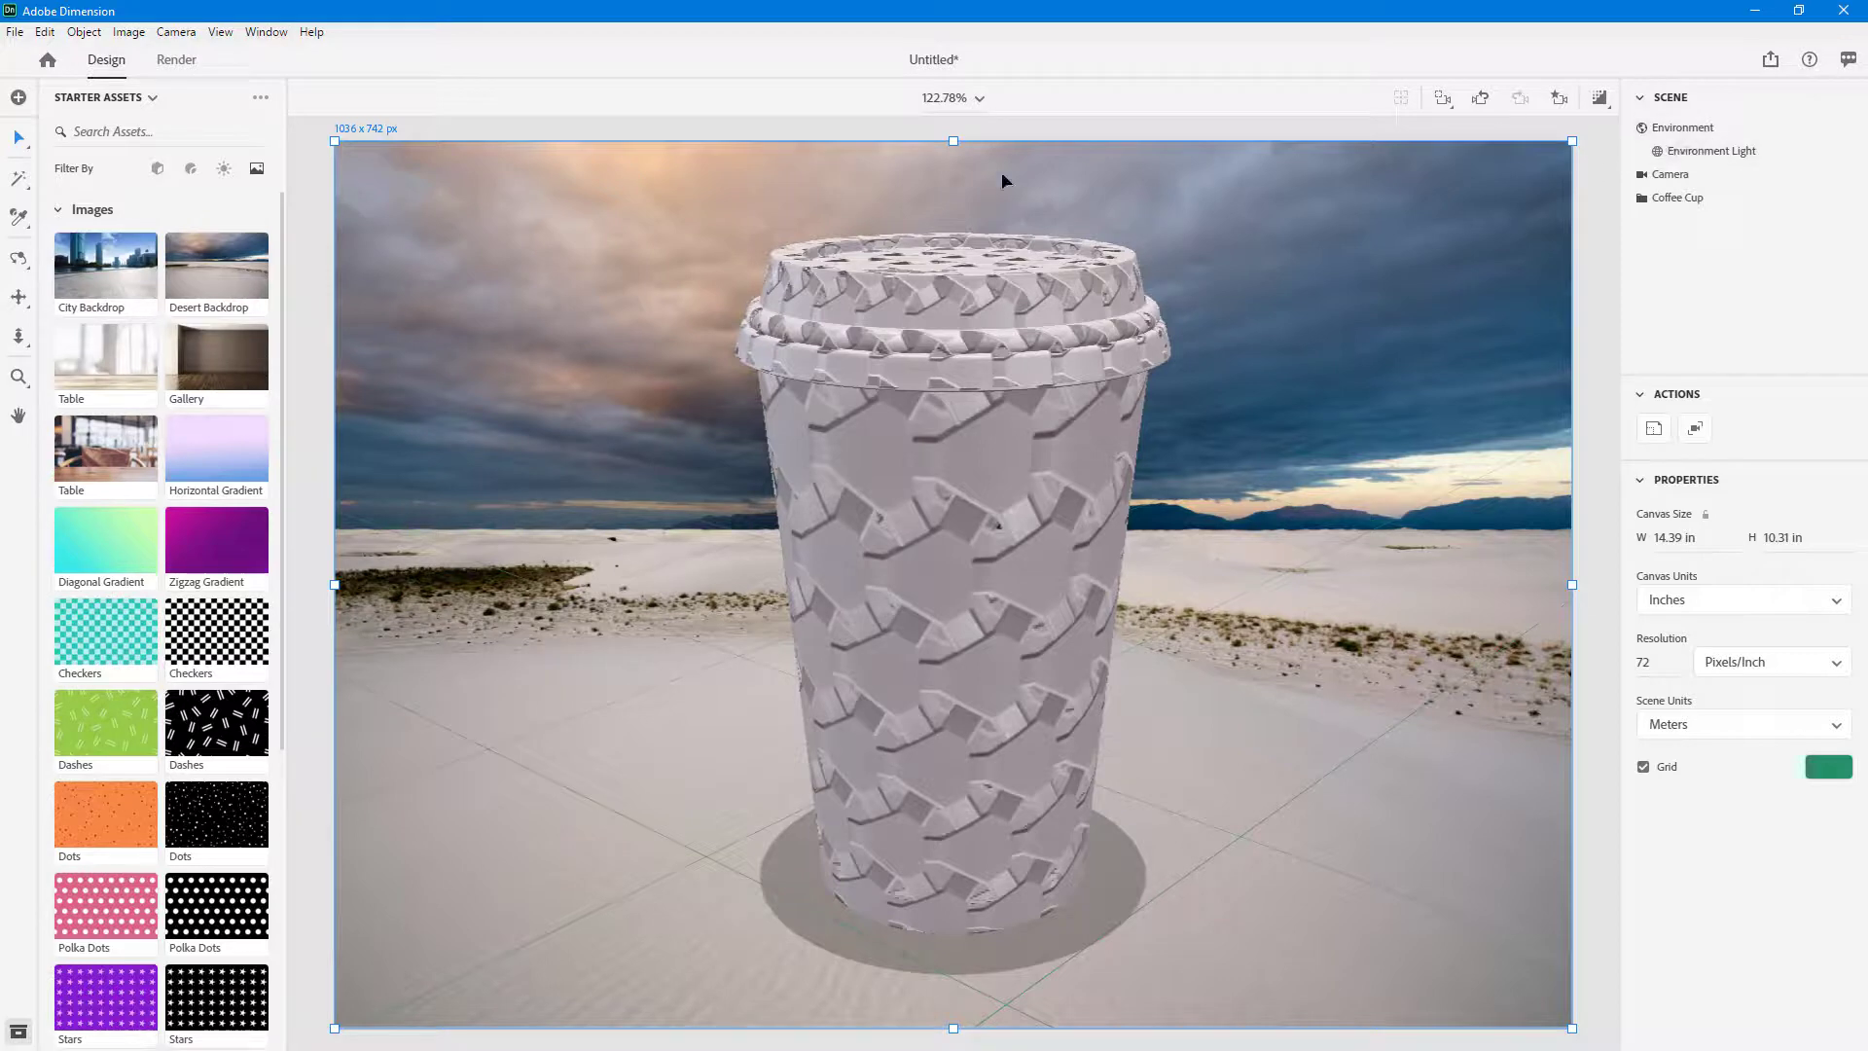
pyautogui.moveTo(11, 44)
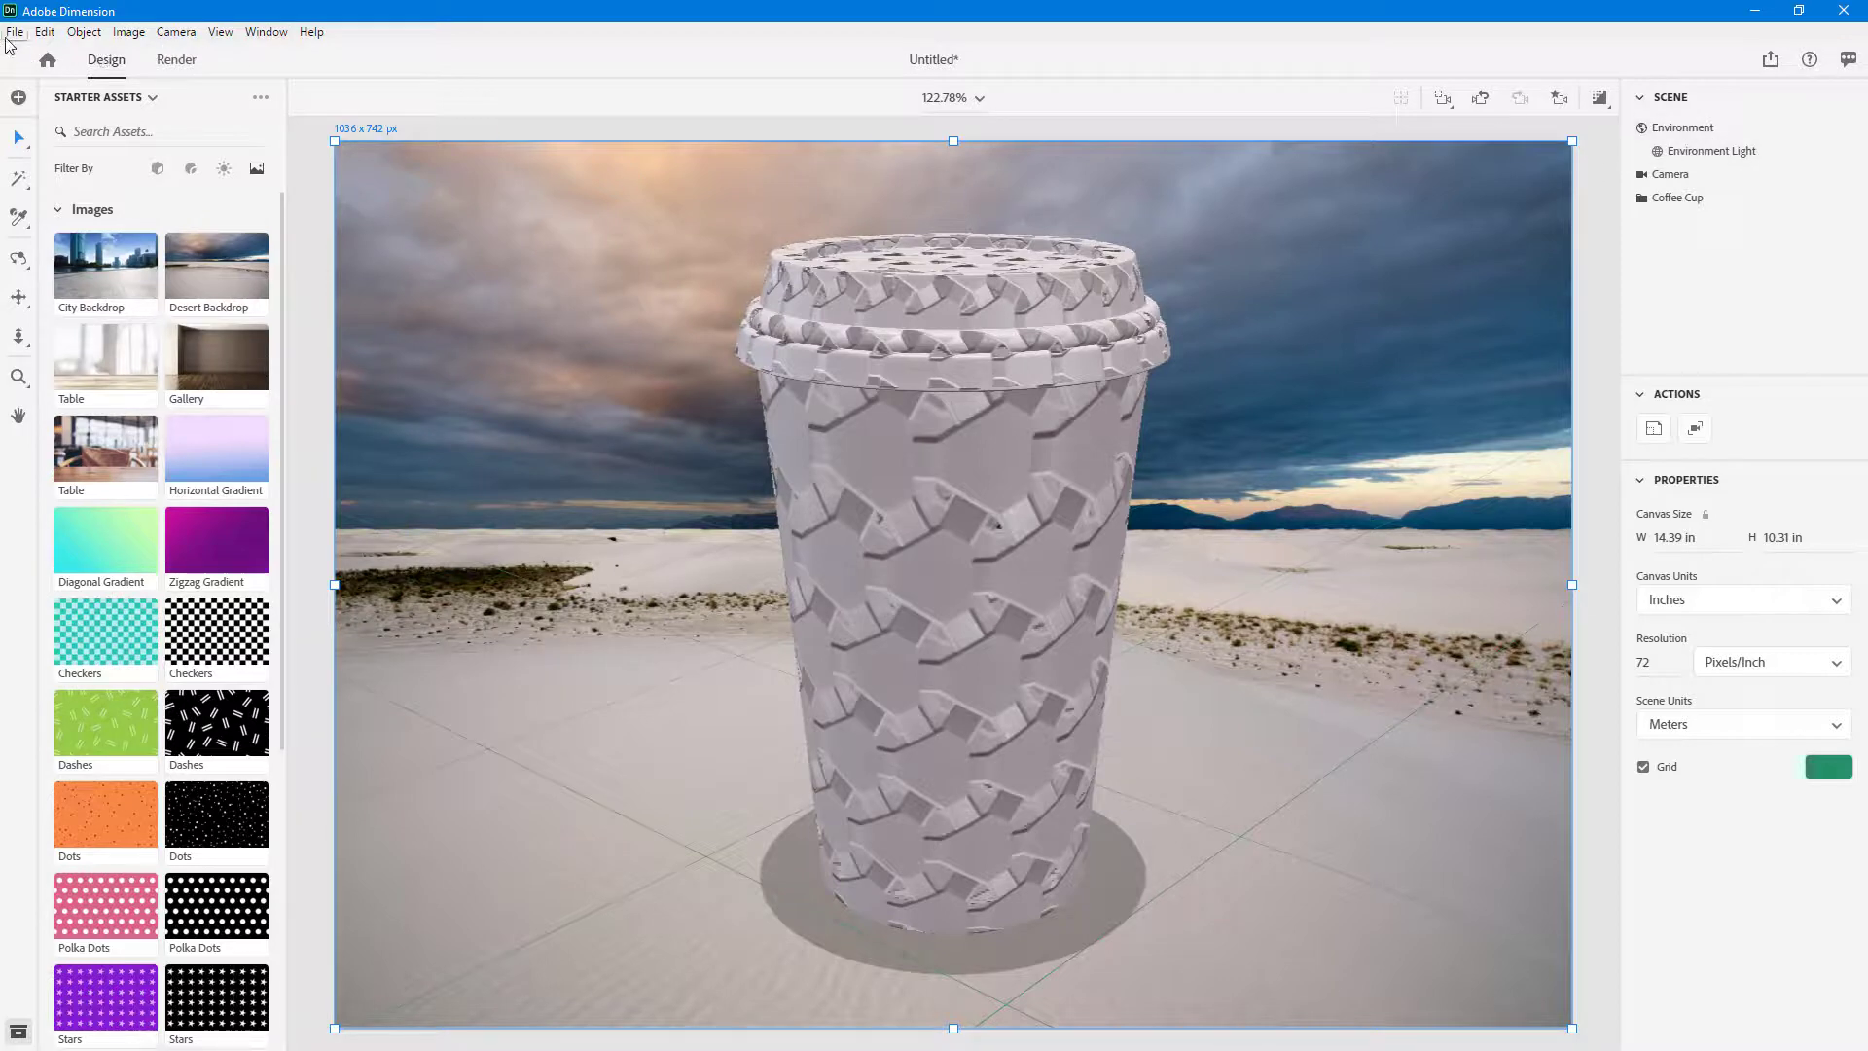
pyautogui.click(83, 32)
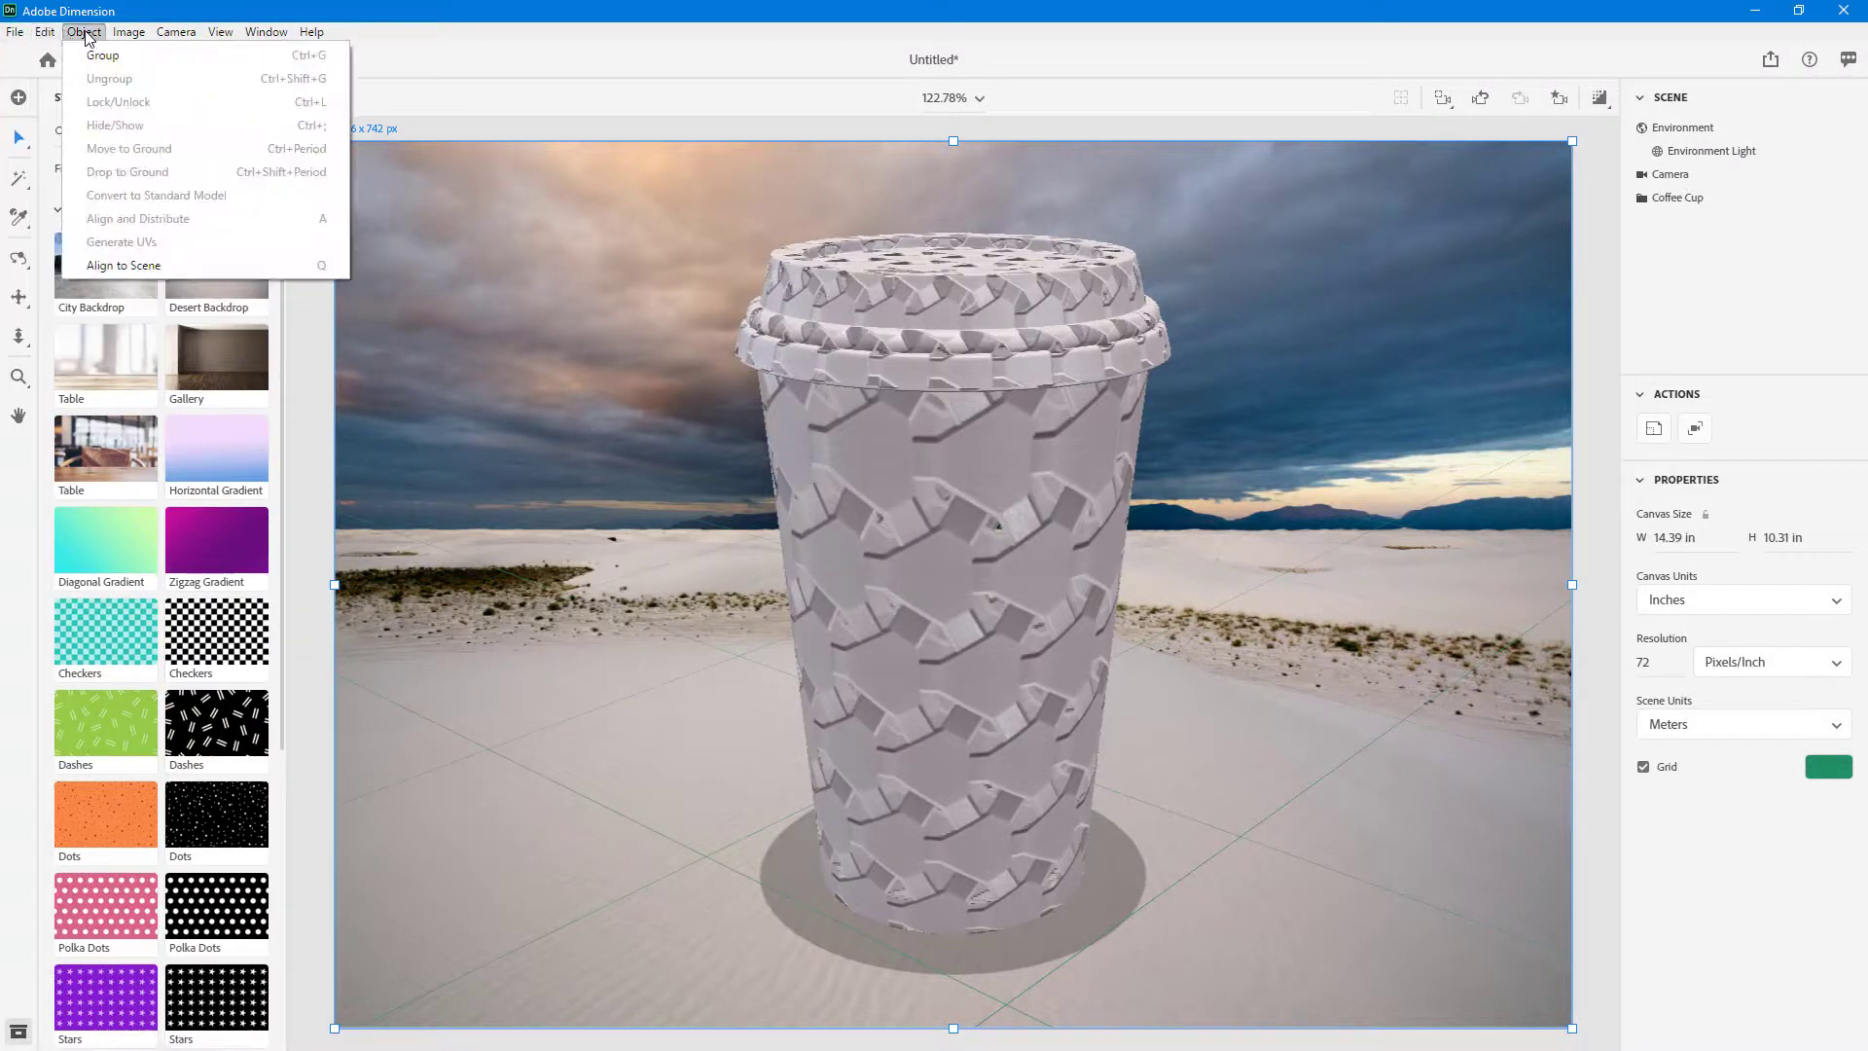
pyautogui.click(267, 31)
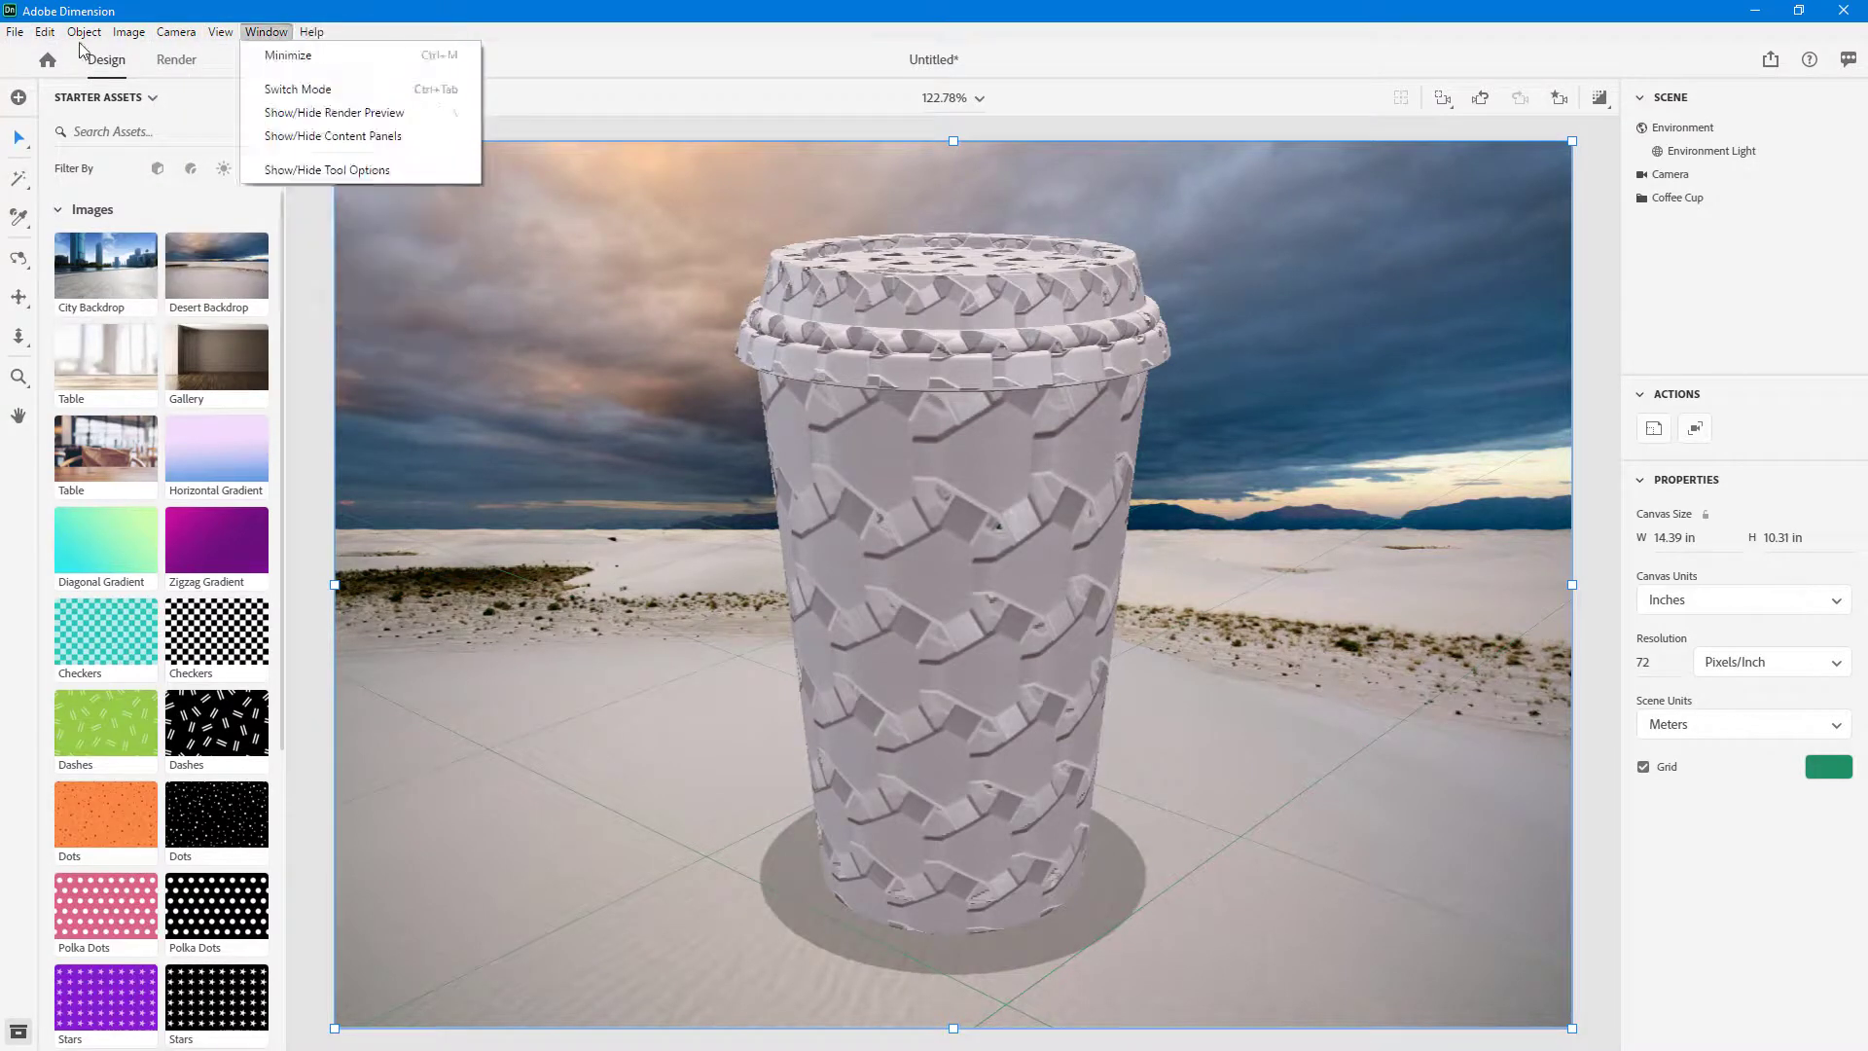
pyautogui.click(84, 32)
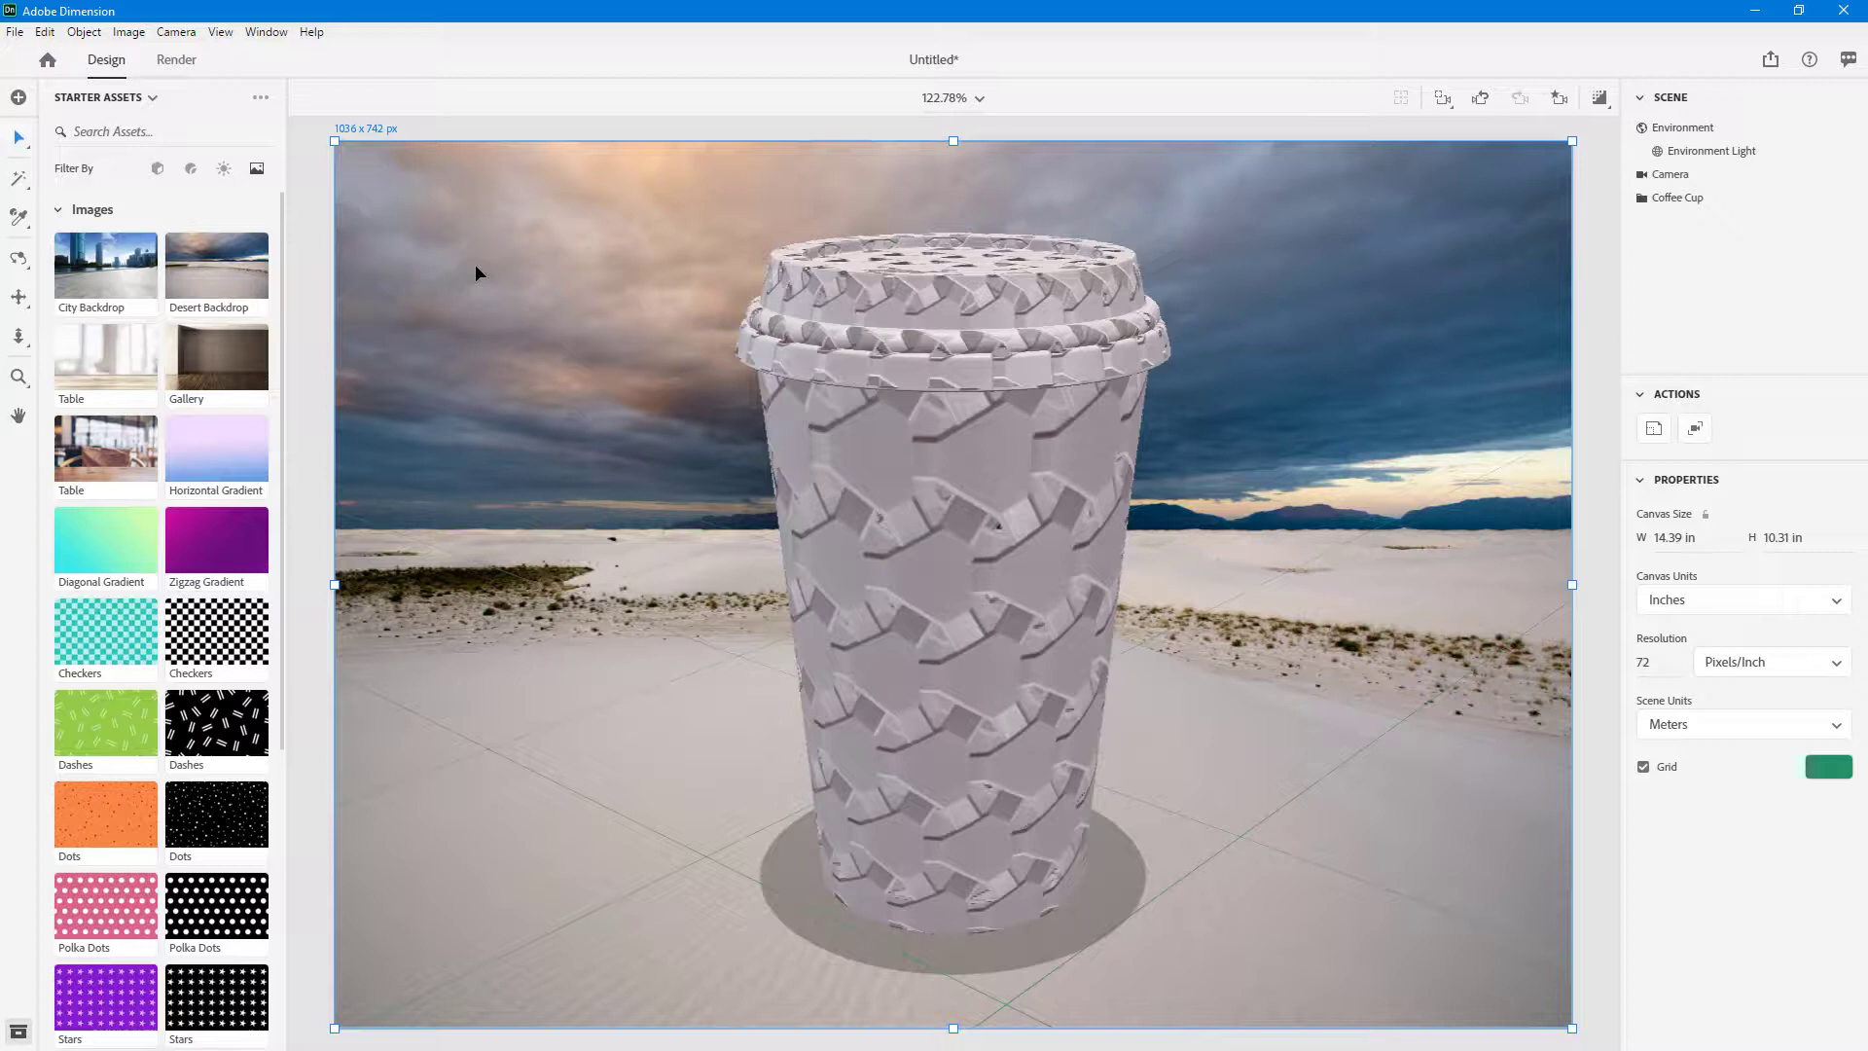
pyautogui.click(856, 858)
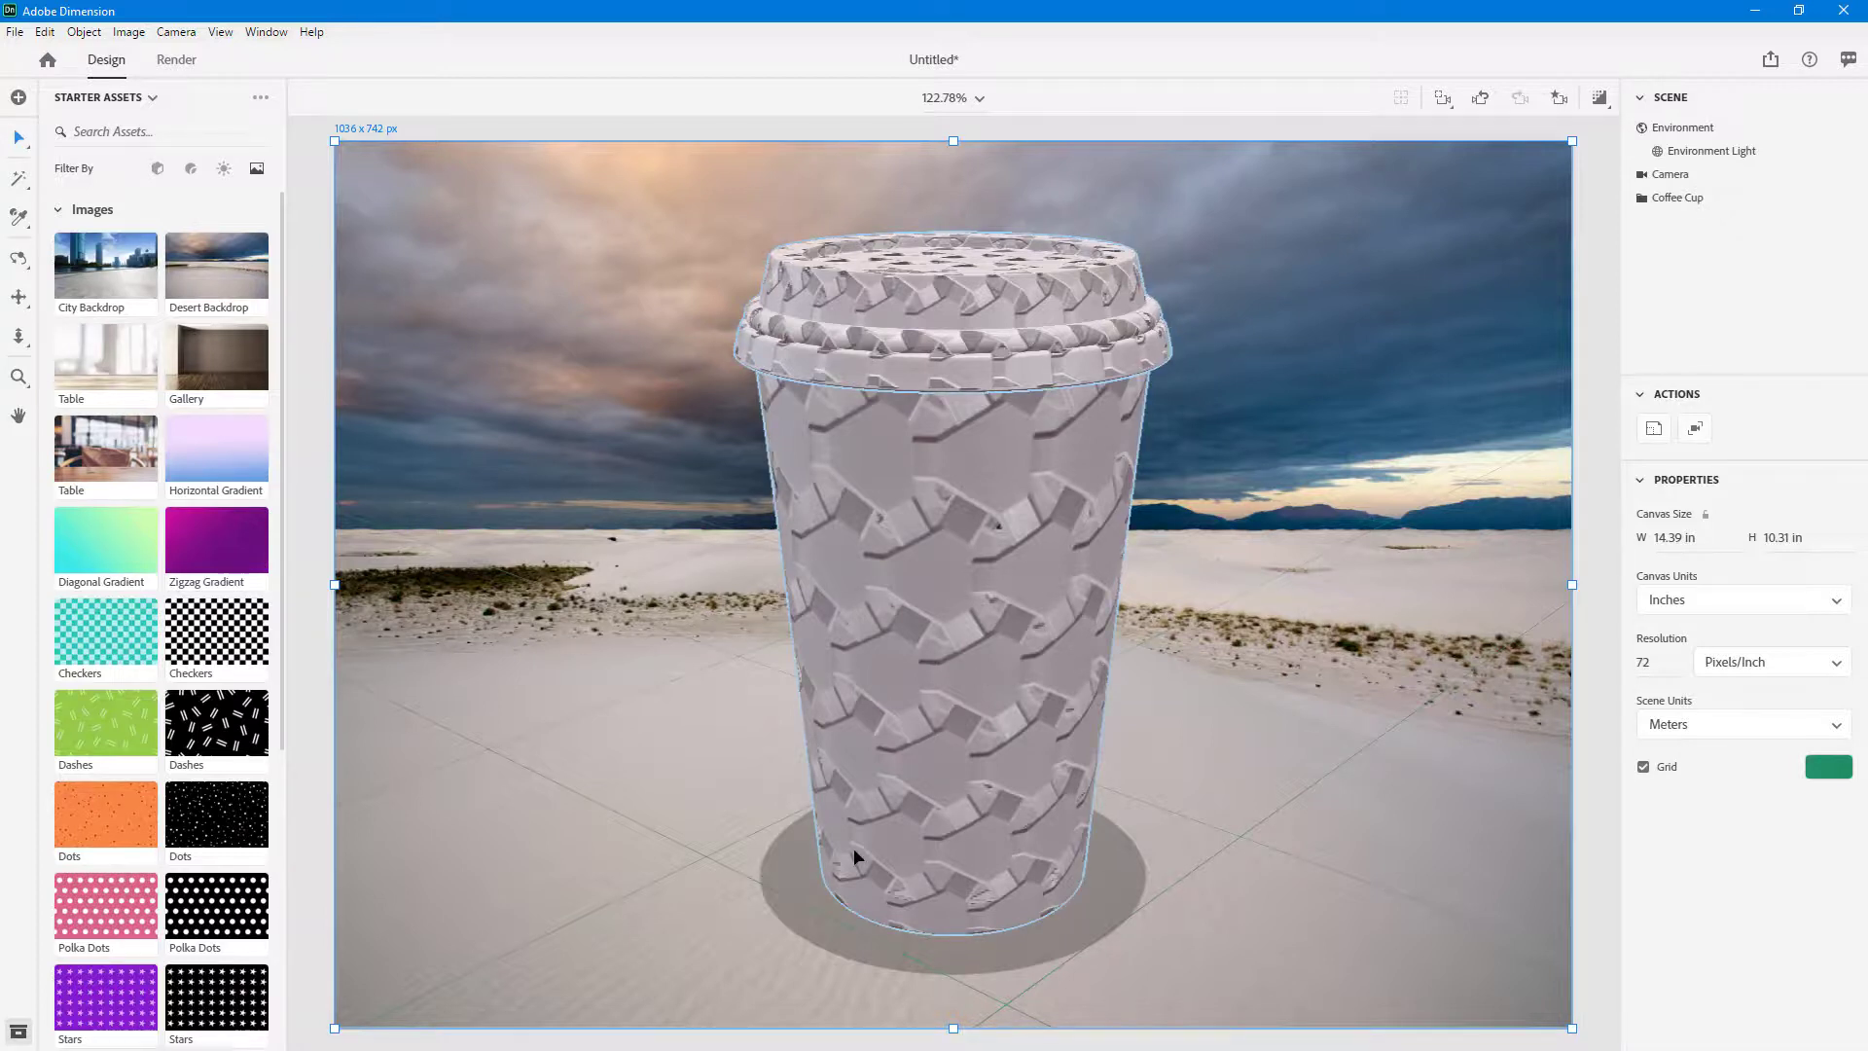